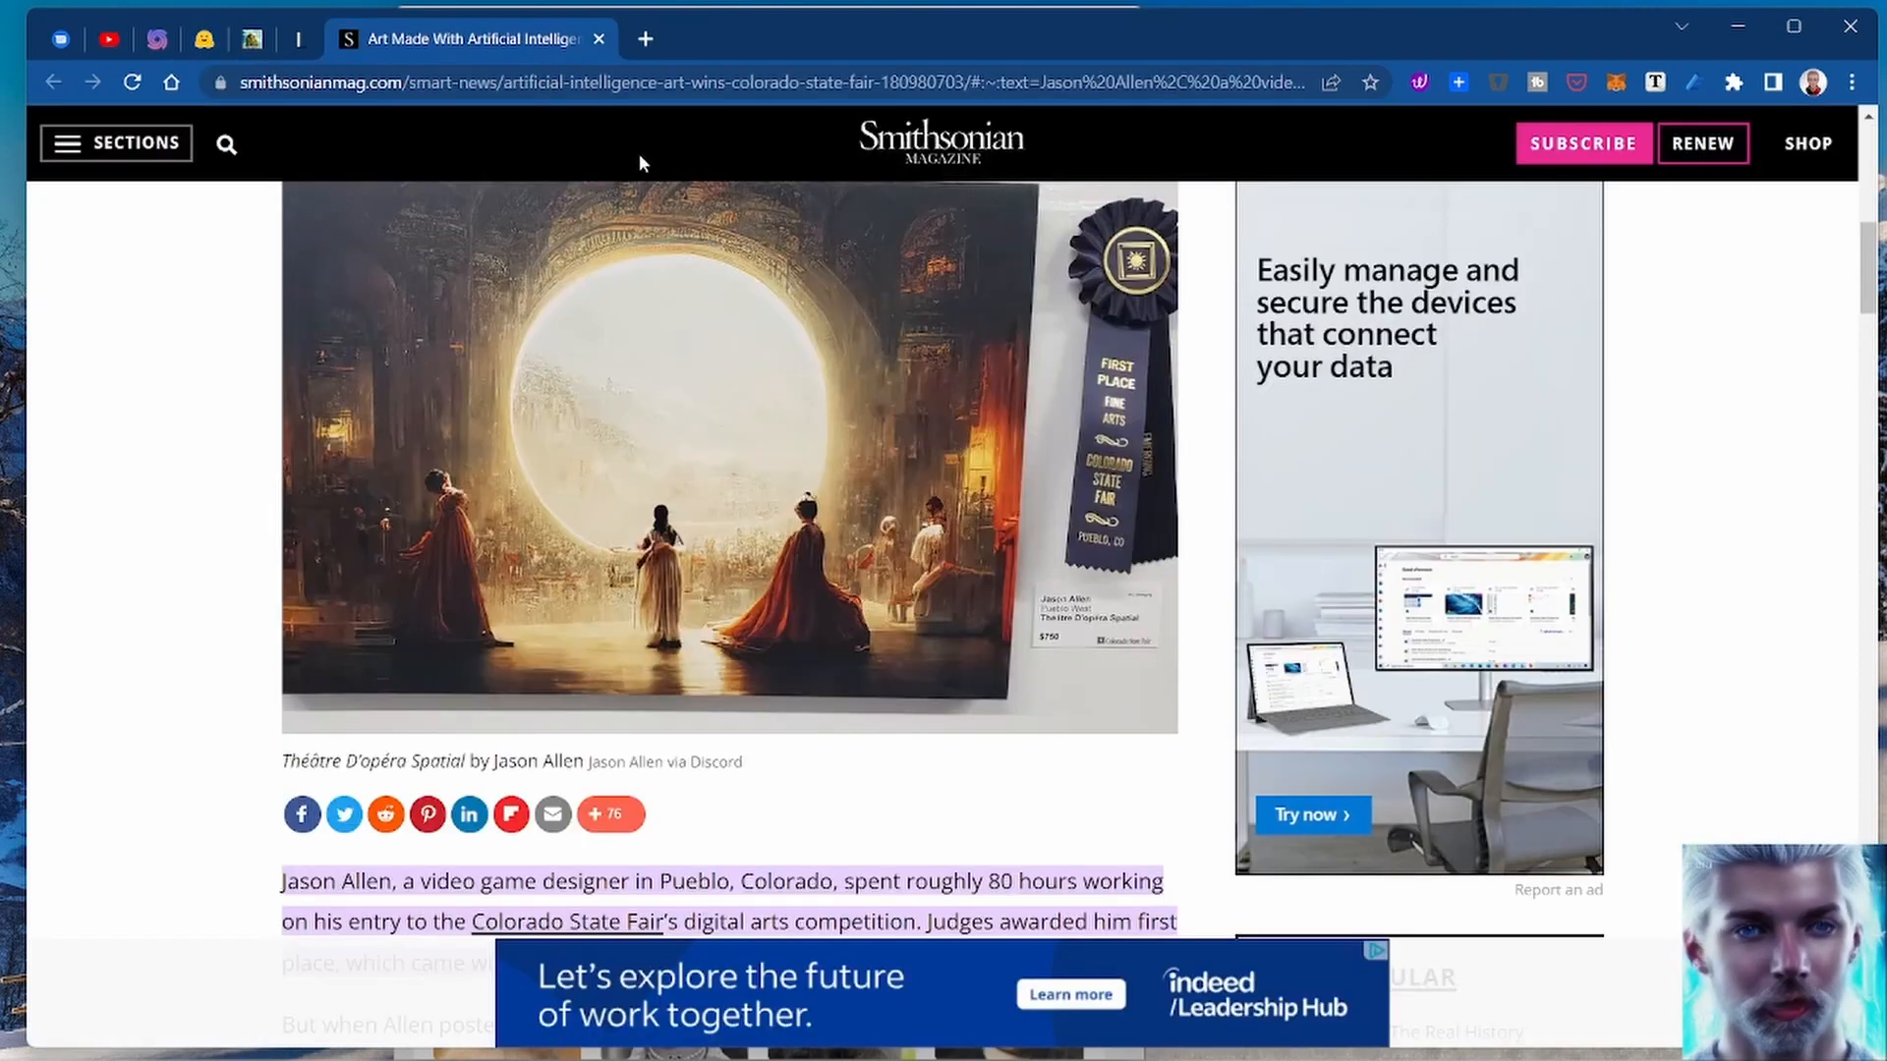
mouse_move(1680, 523)
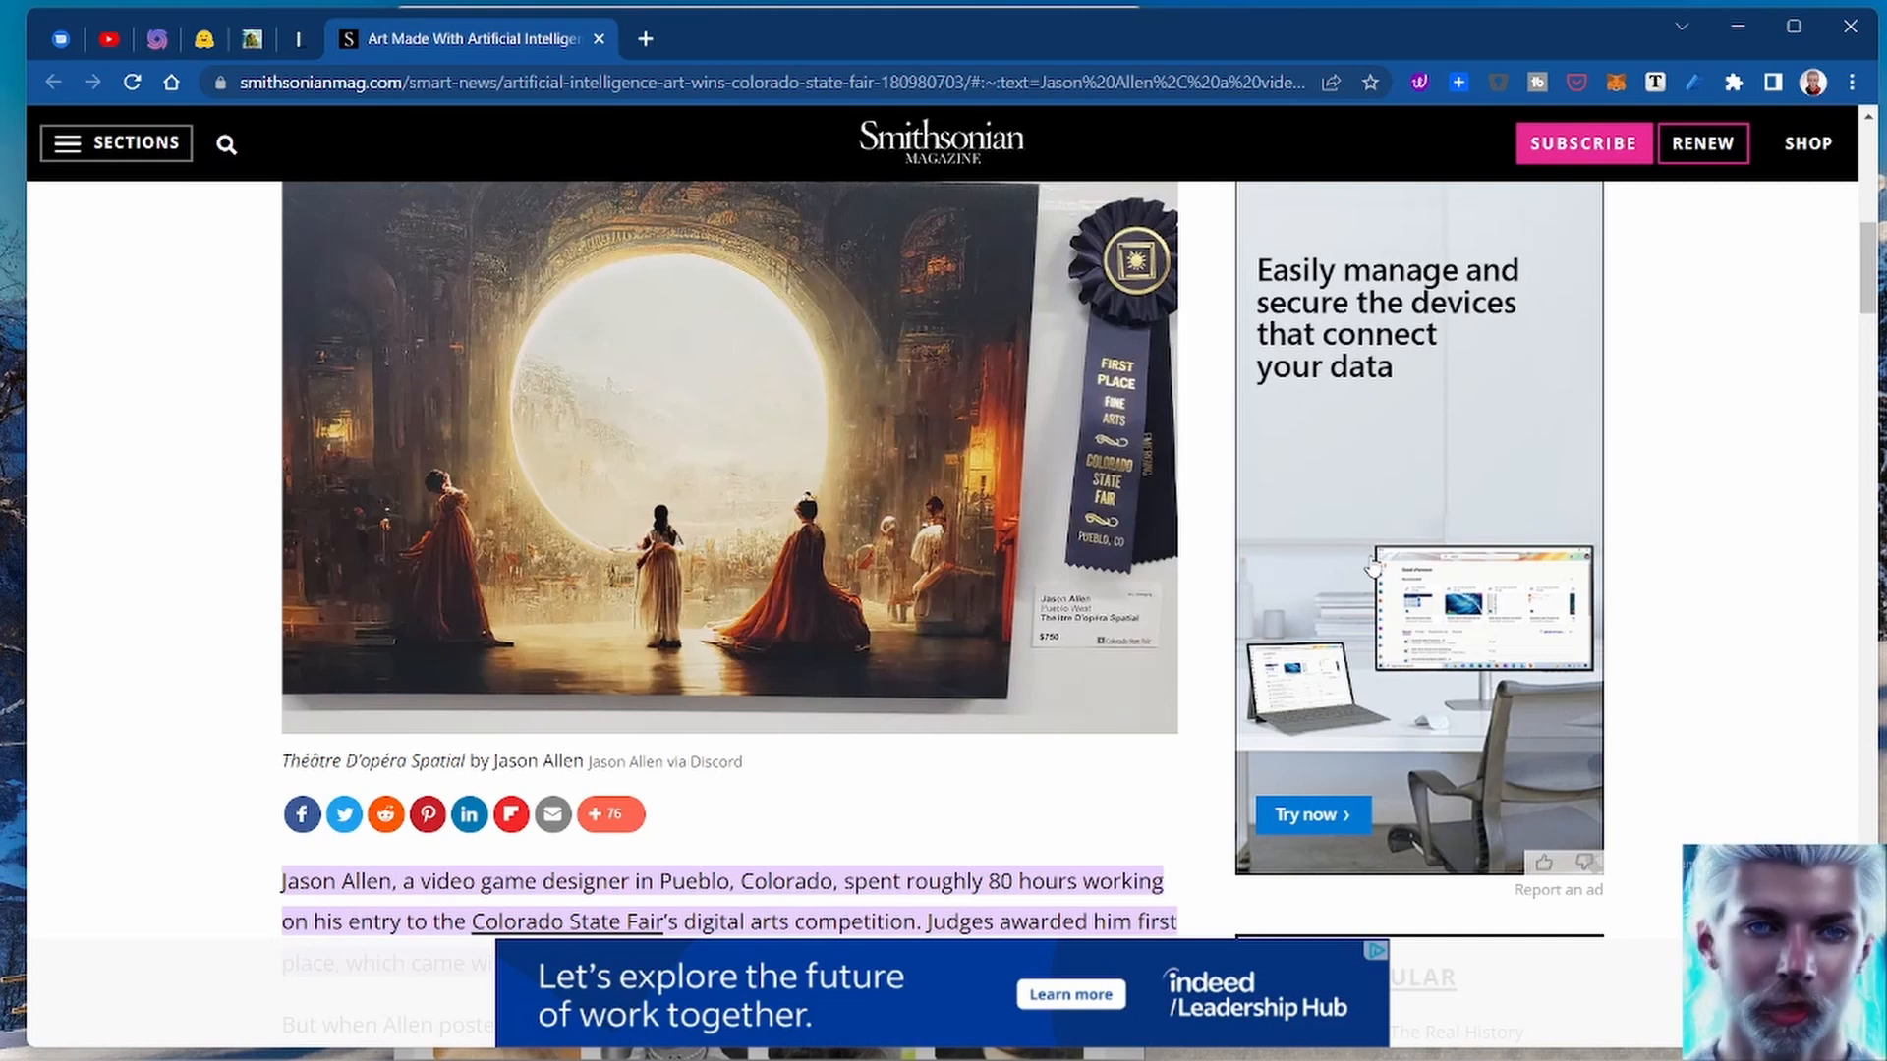
mouse_move(929, 393)
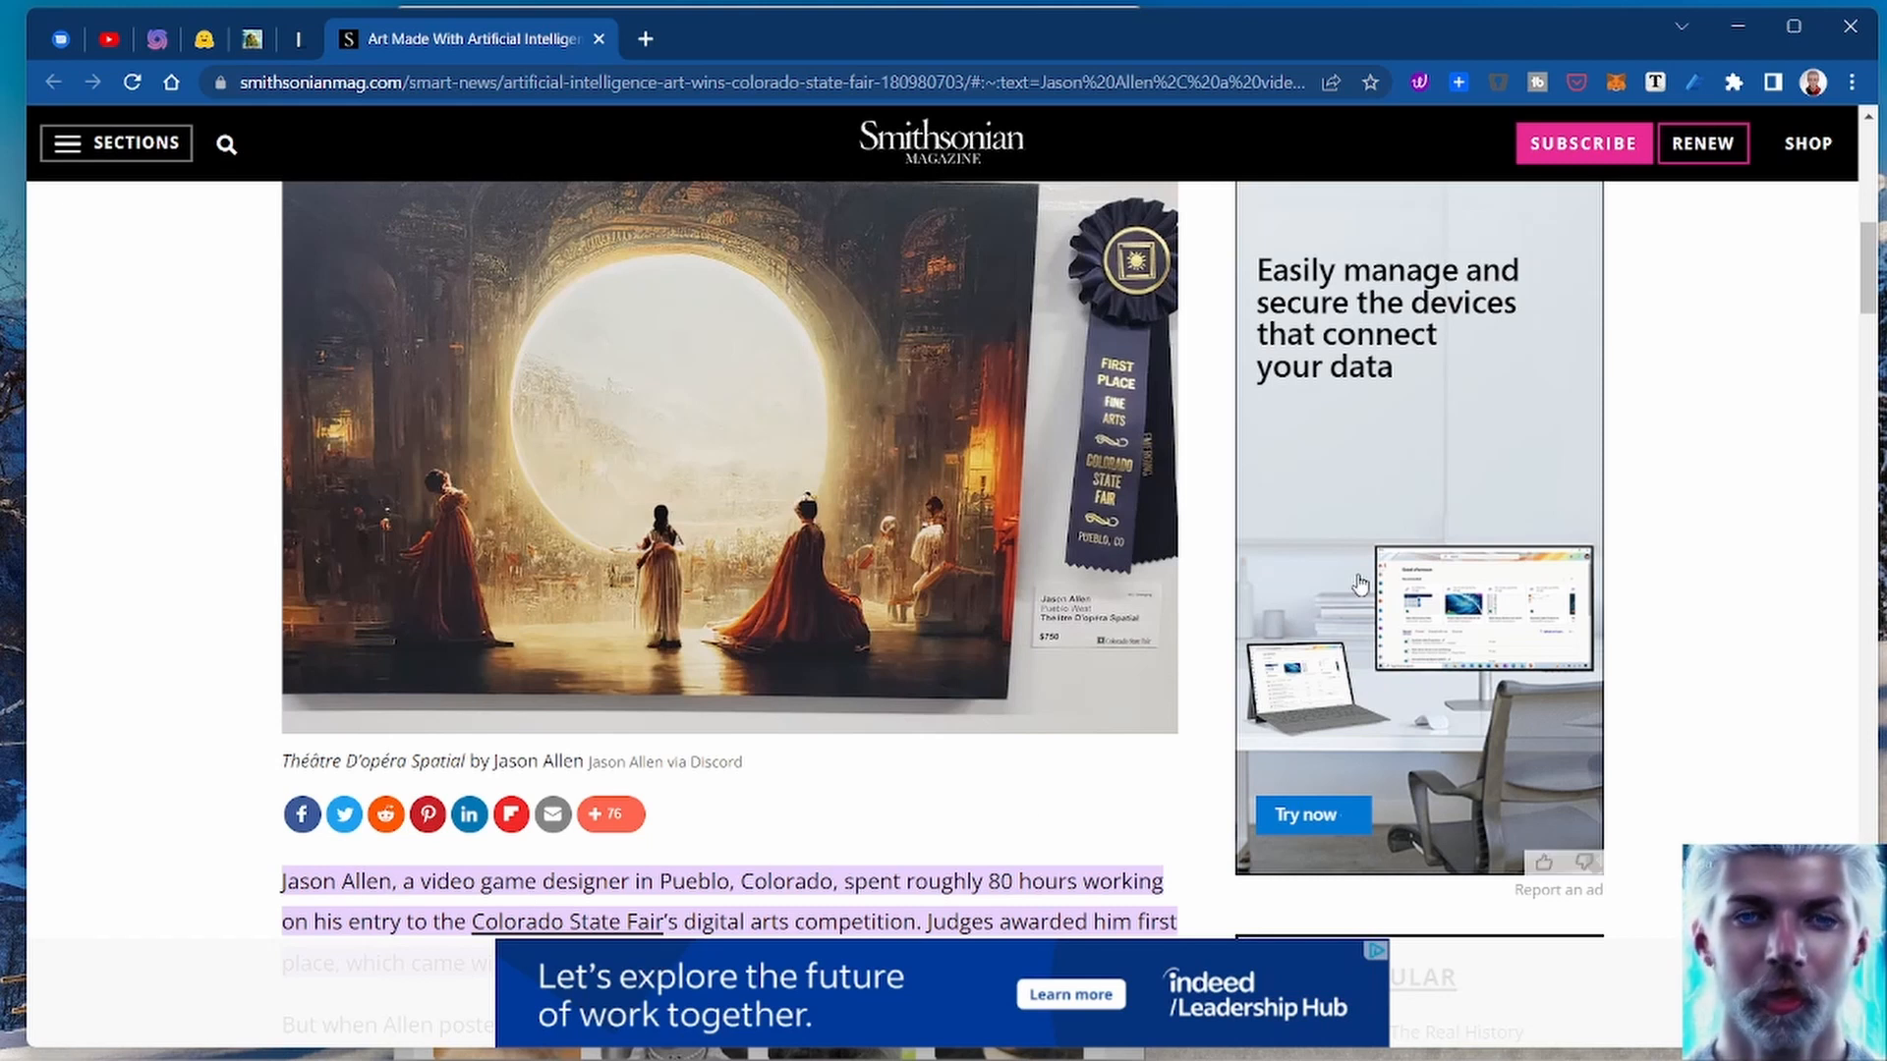
mouse_move(1090, 851)
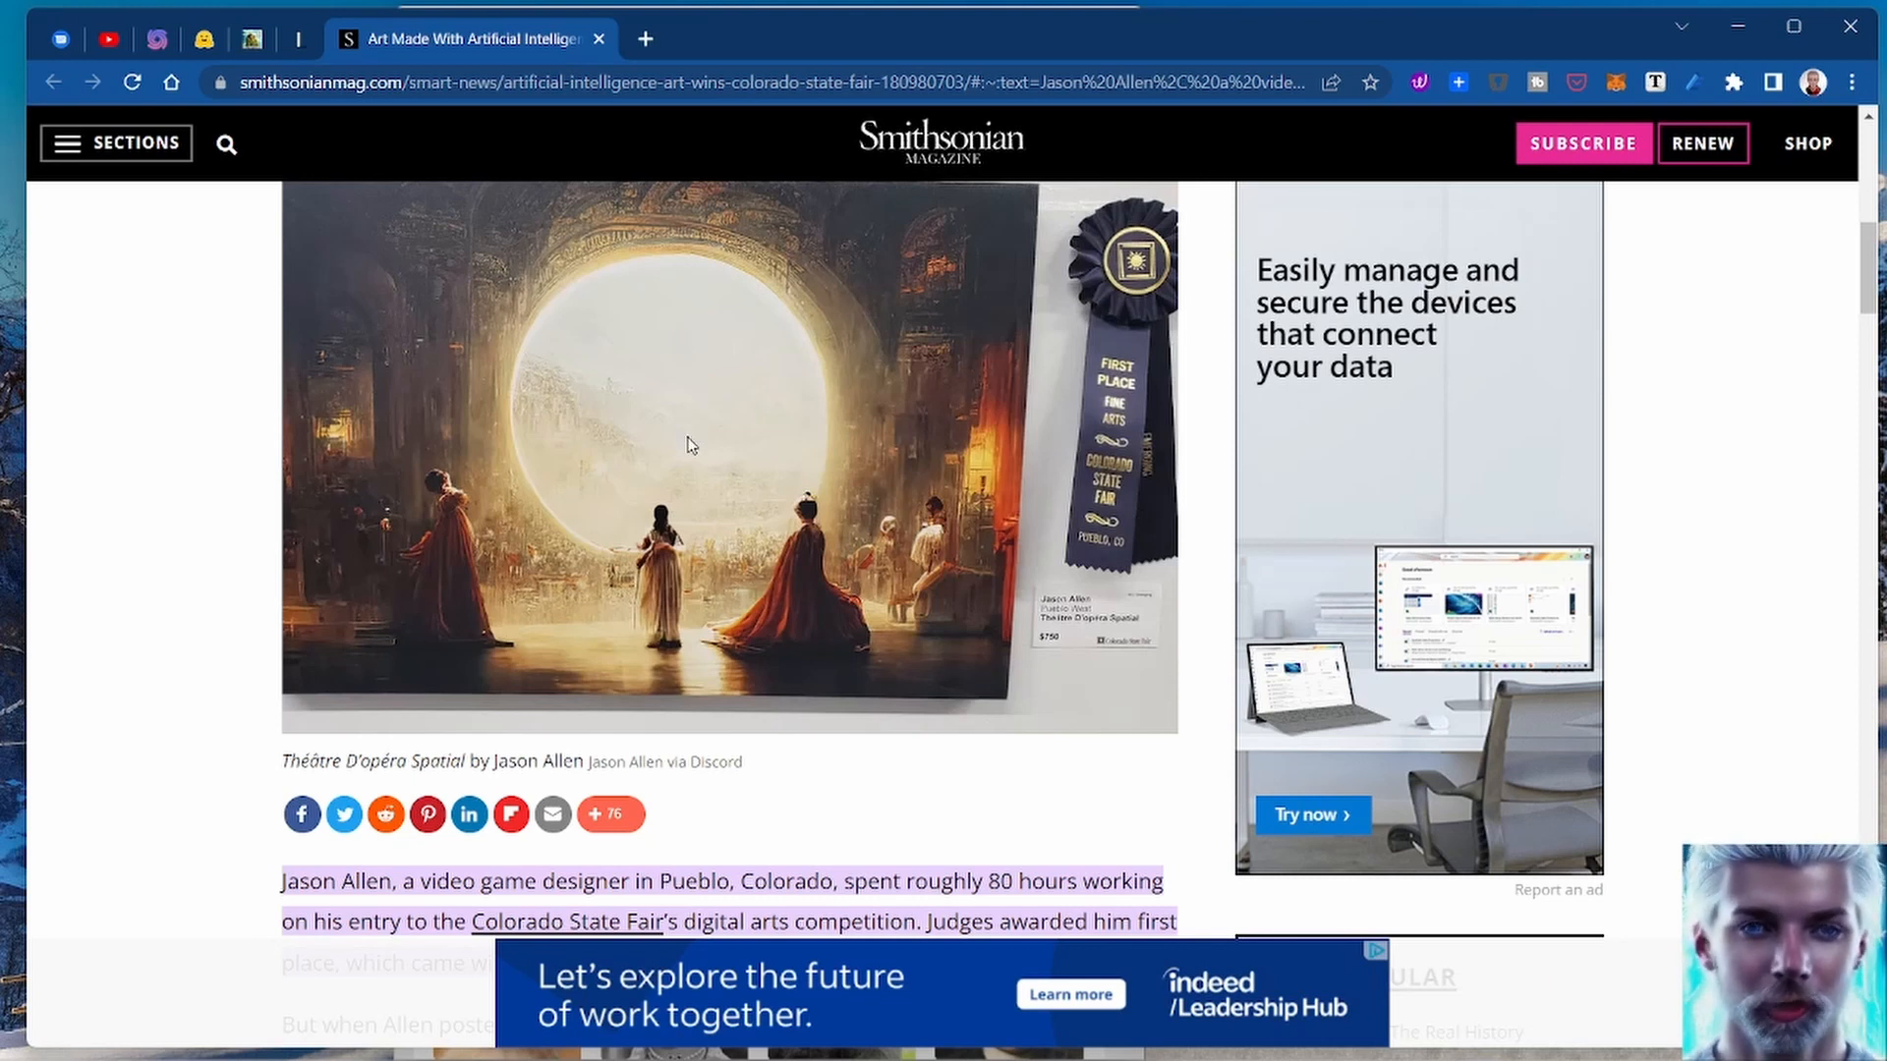
mouse_move(572, 131)
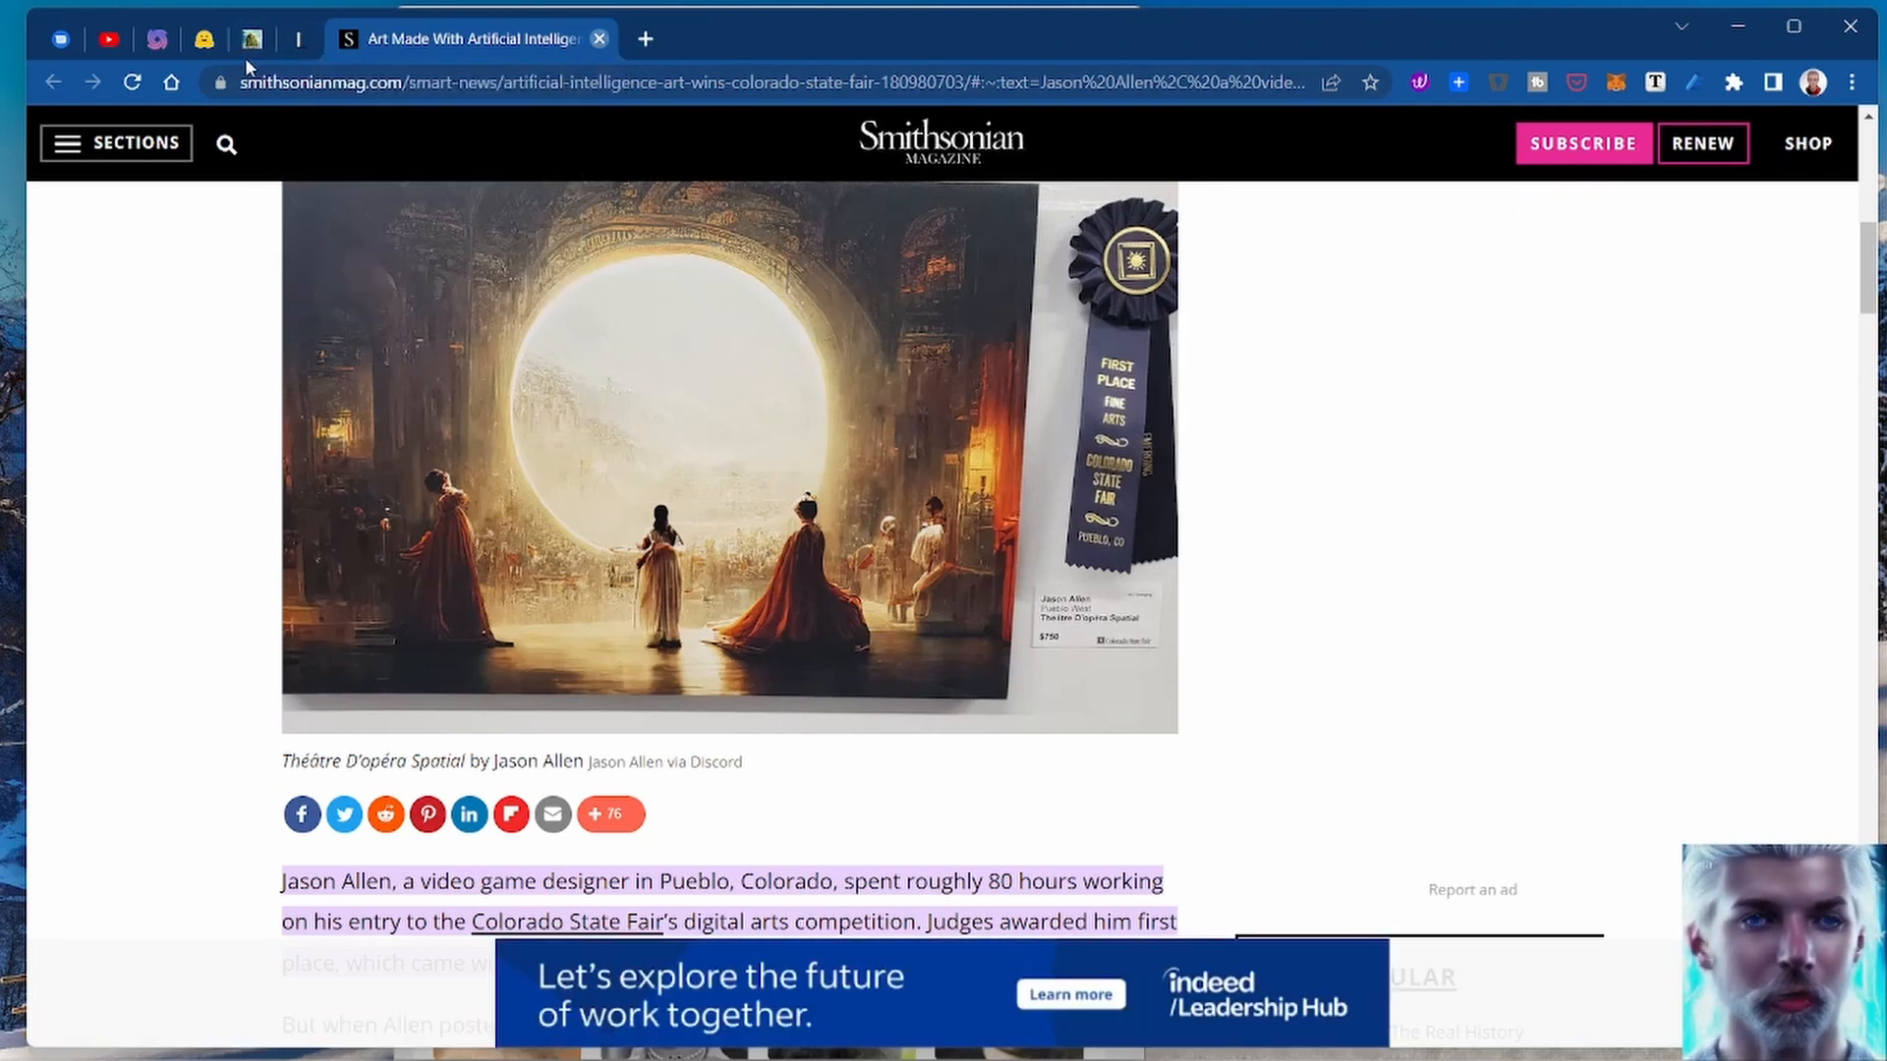
Step: Scroll the Stable Diffusion demo to the prompt box and its four generated red cardinal images
click(297, 39)
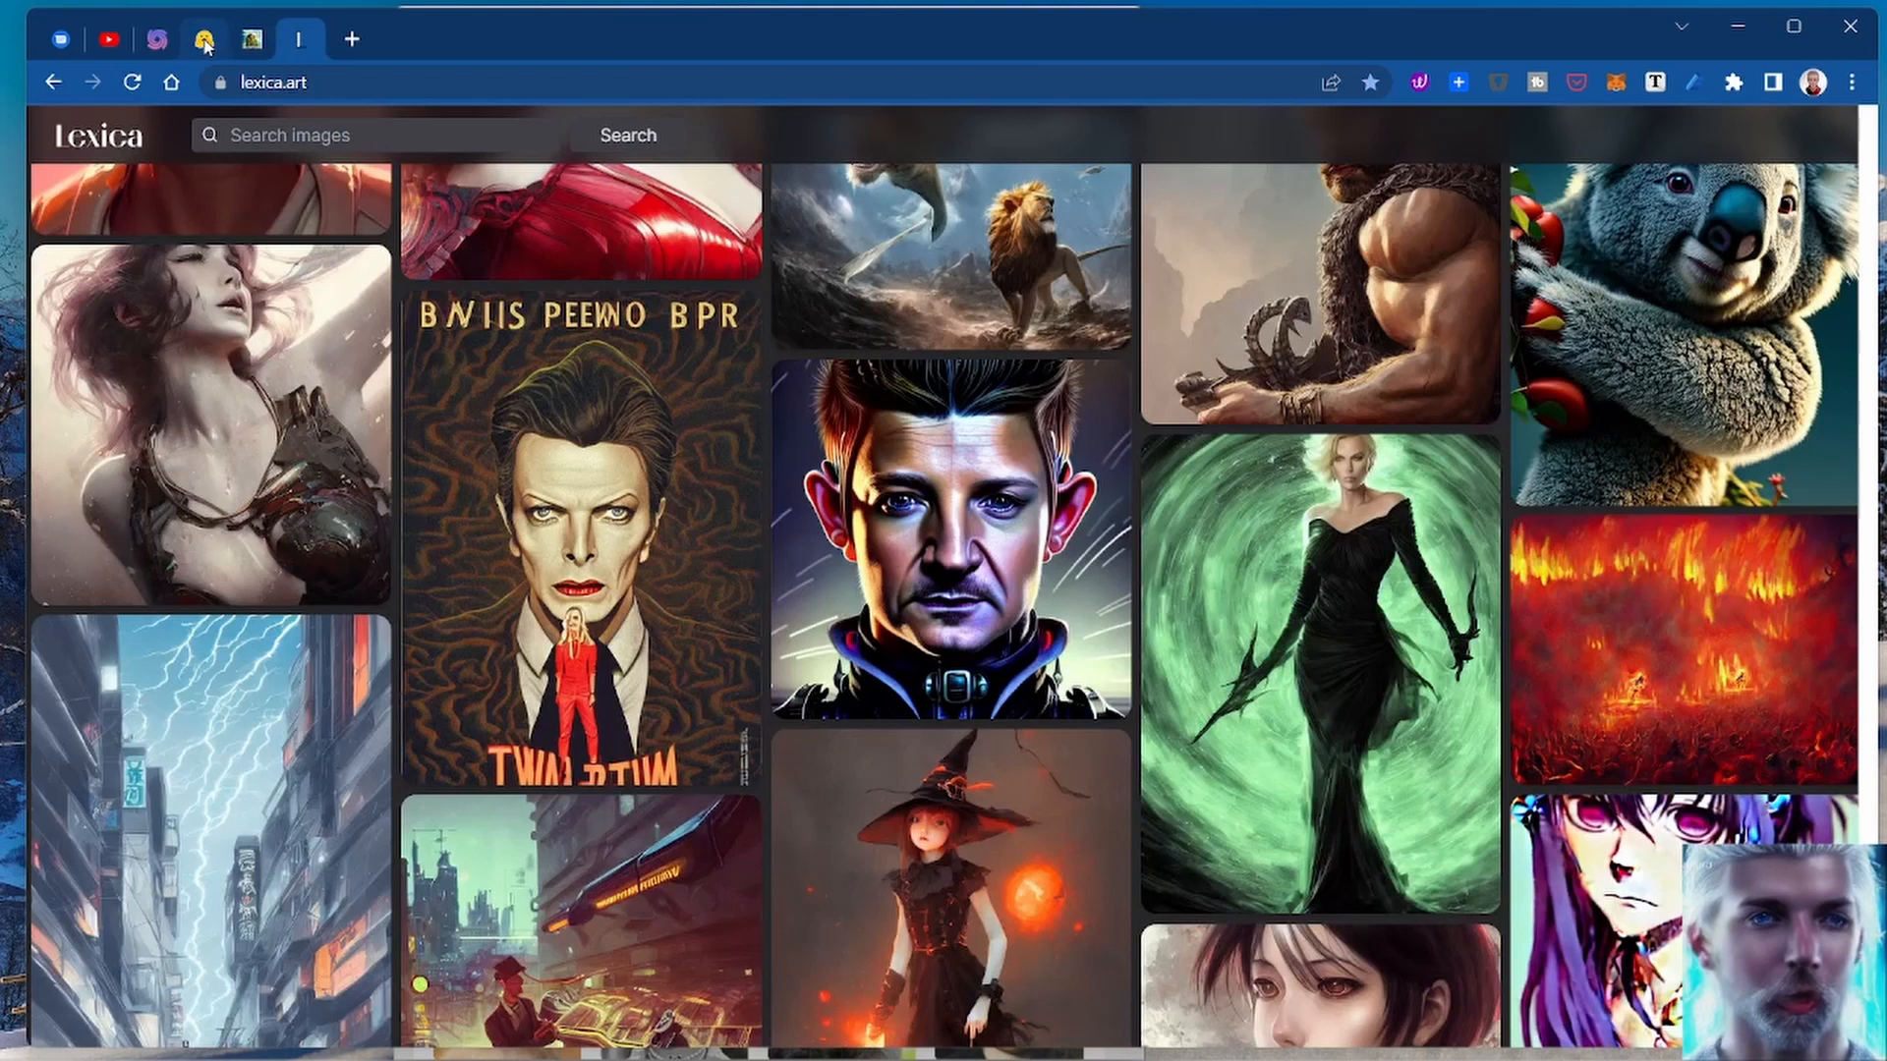
click(205, 40)
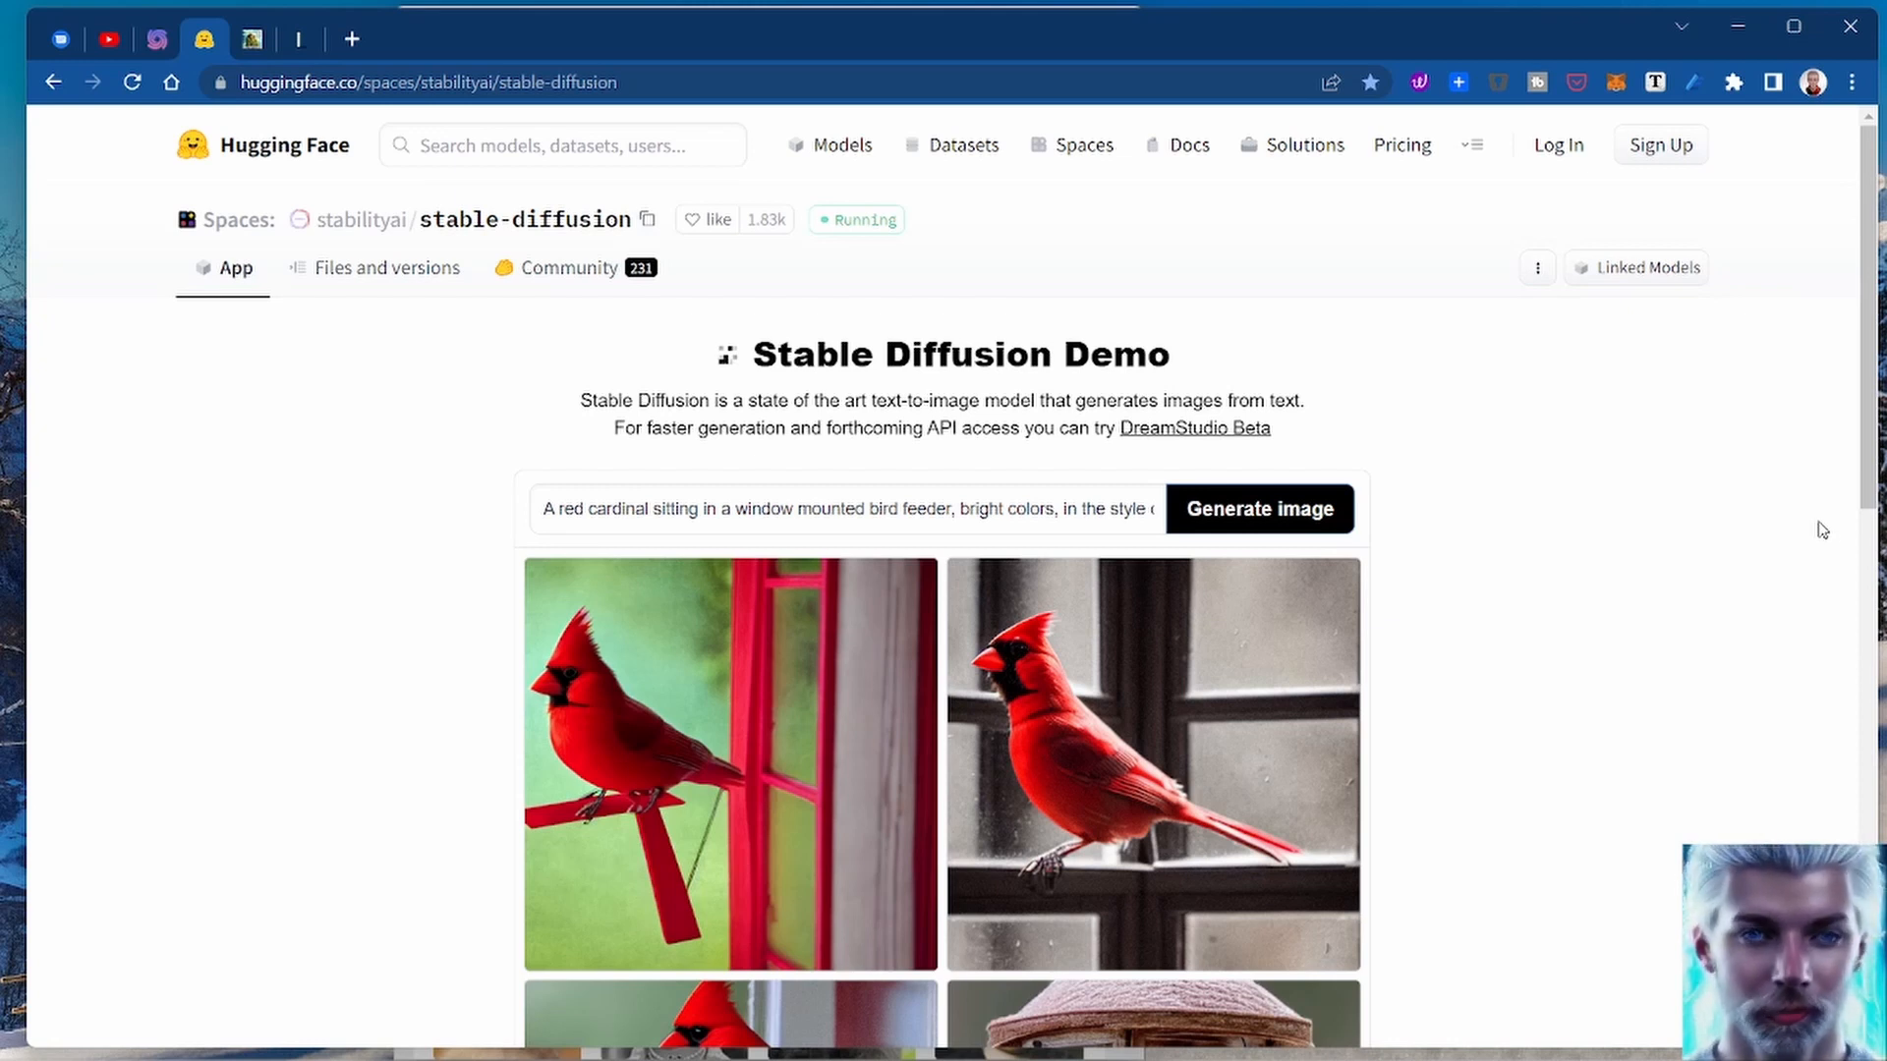
scroll(down, 3)
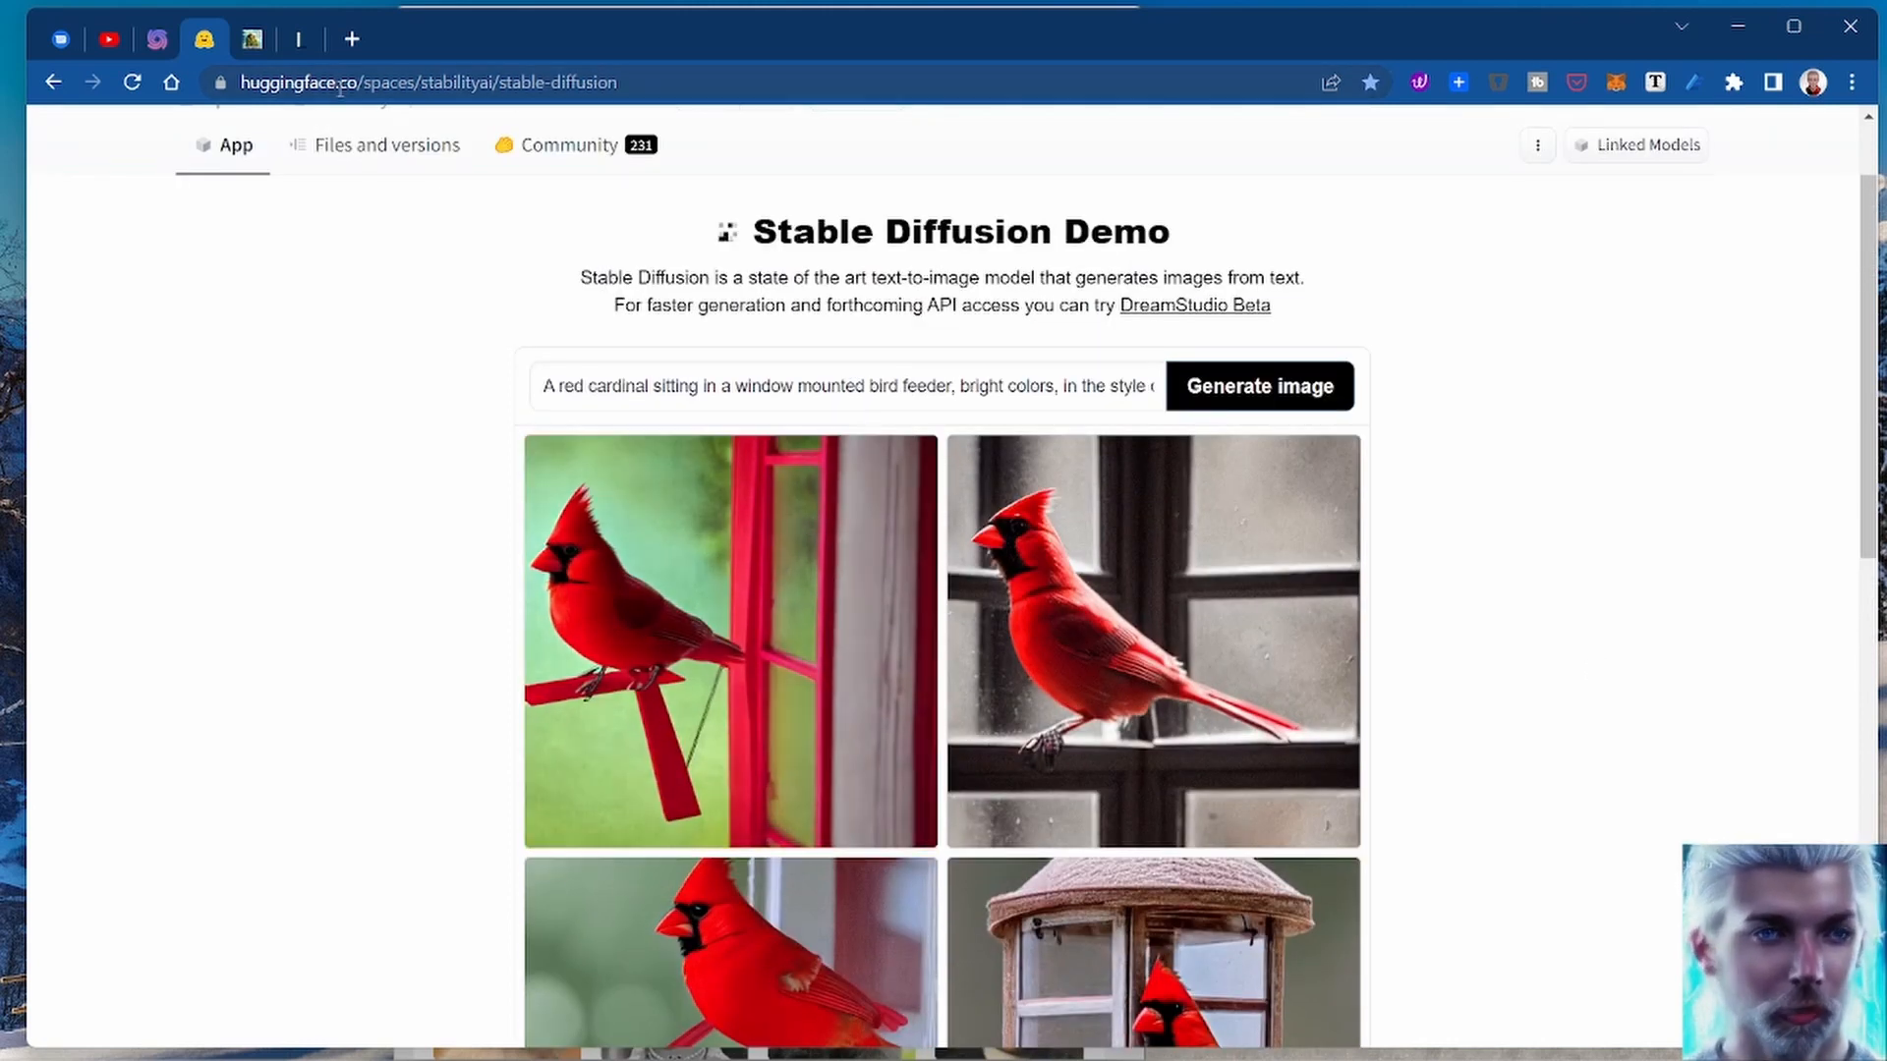
mouse_move(904, 142)
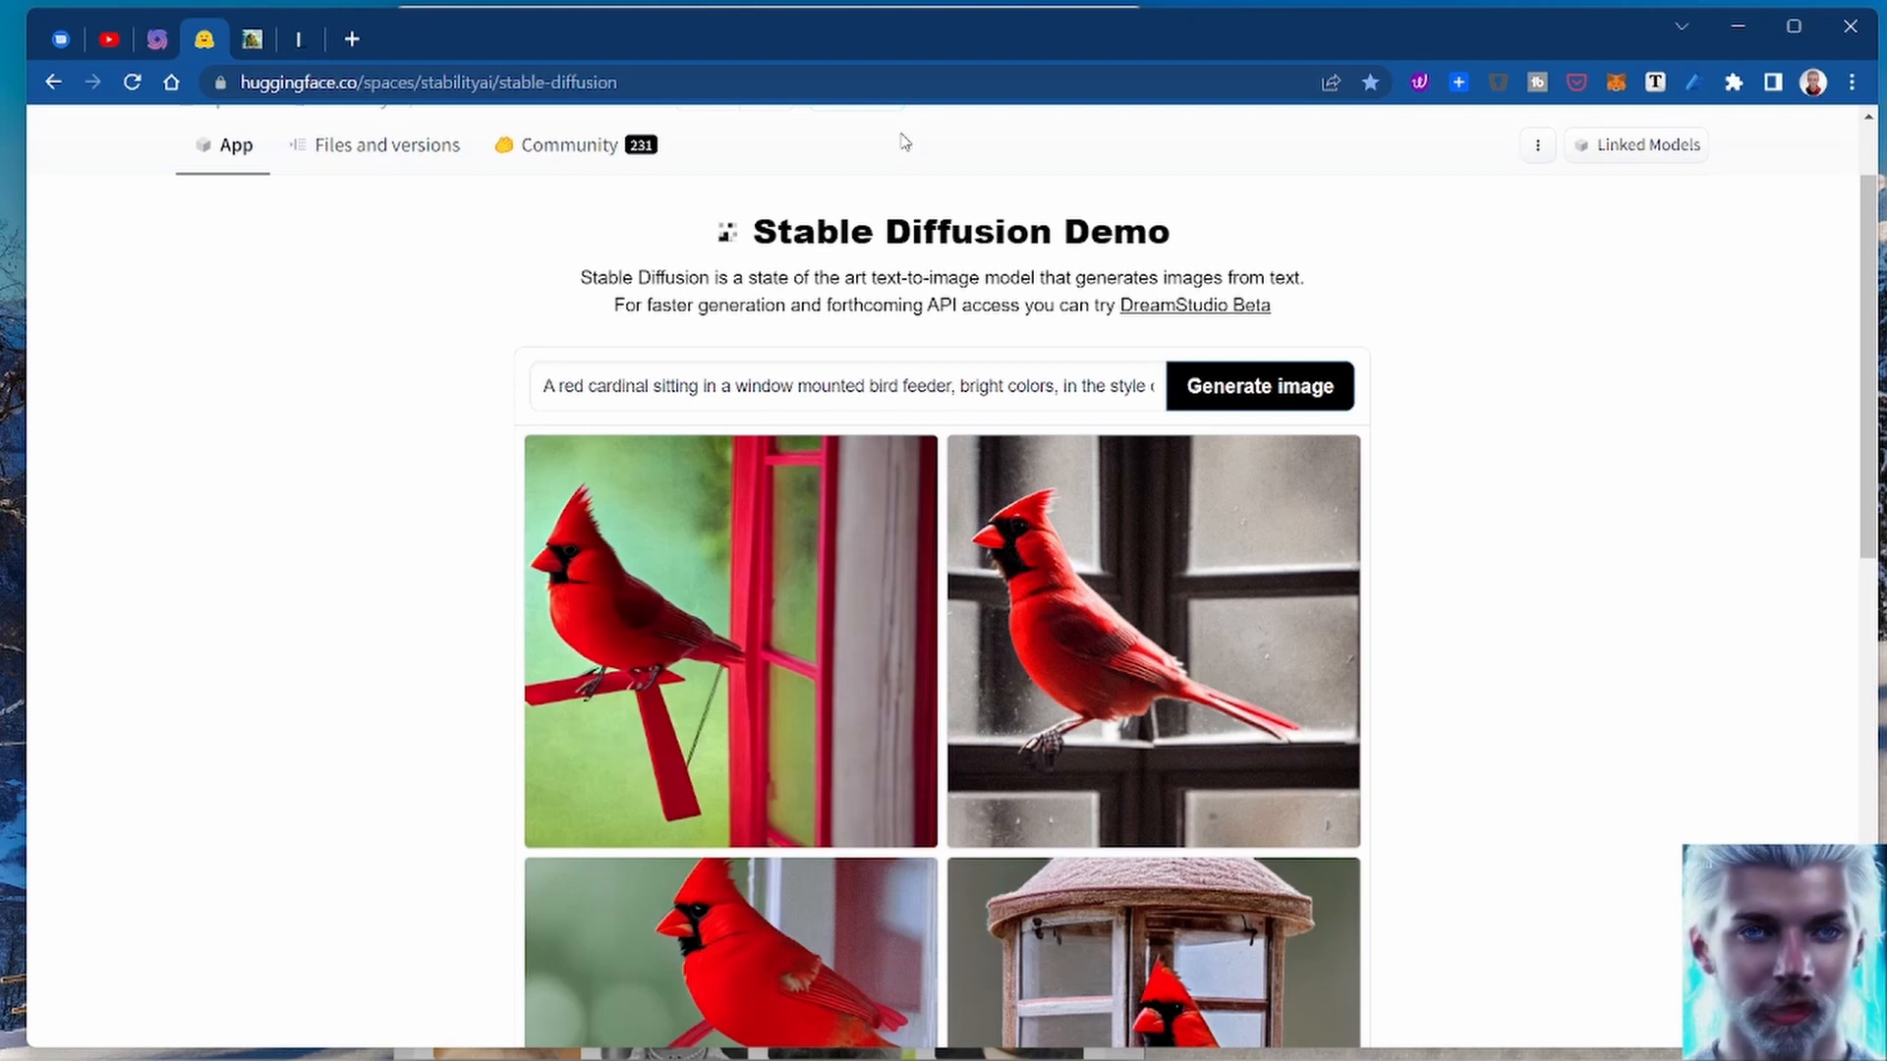
scroll(down, 3)
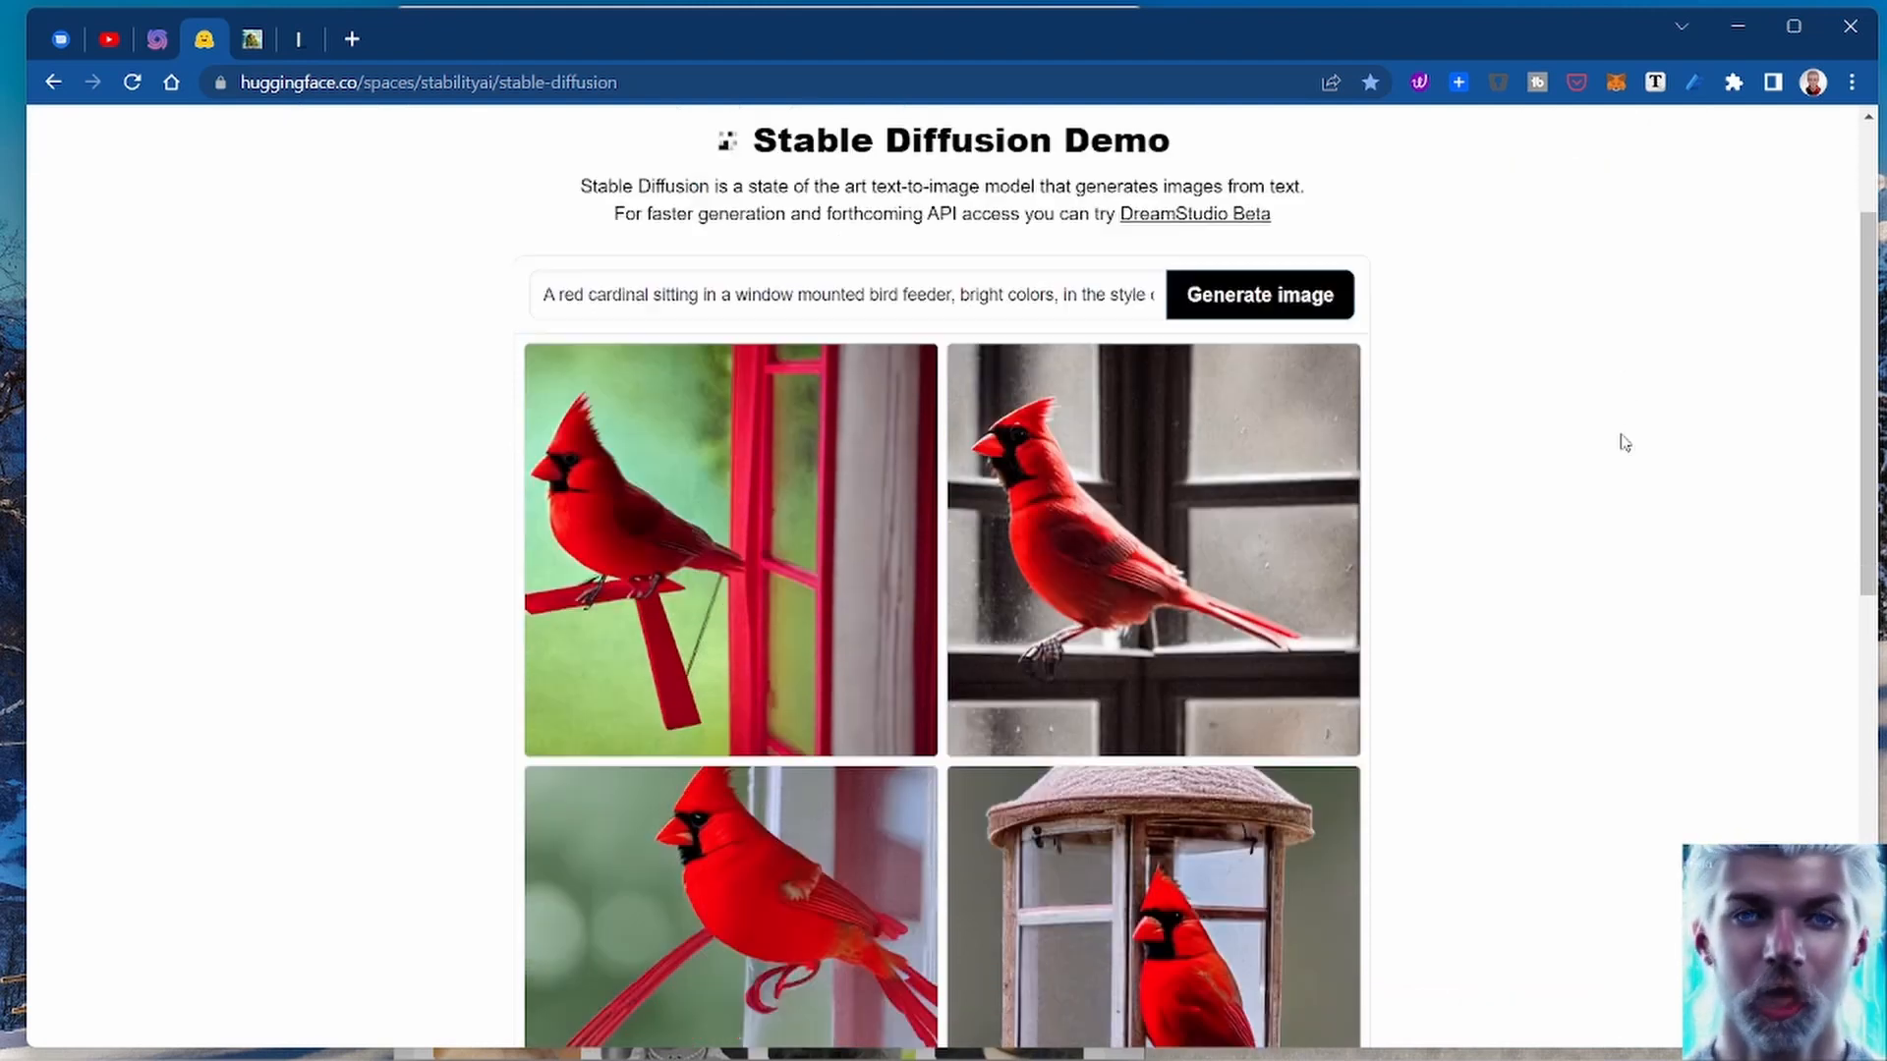
scroll(down, 3)
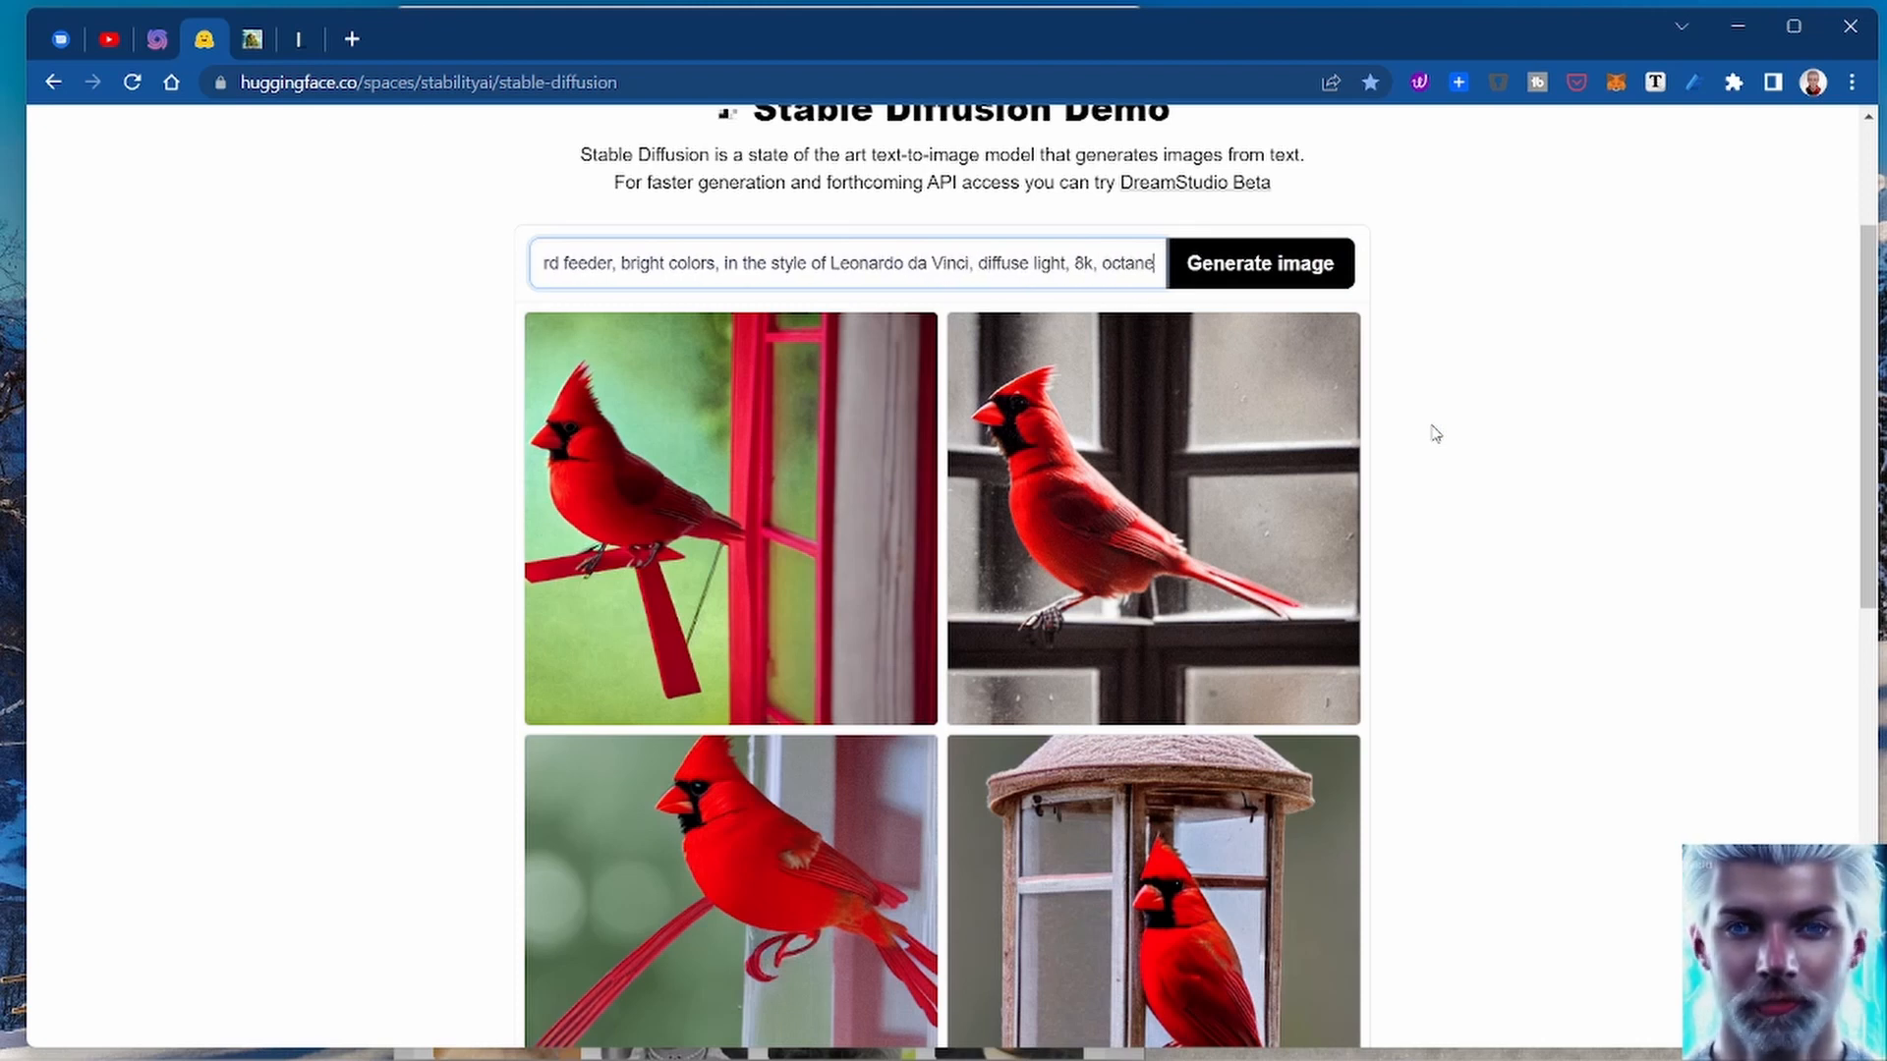
mouse_move(1787, 743)
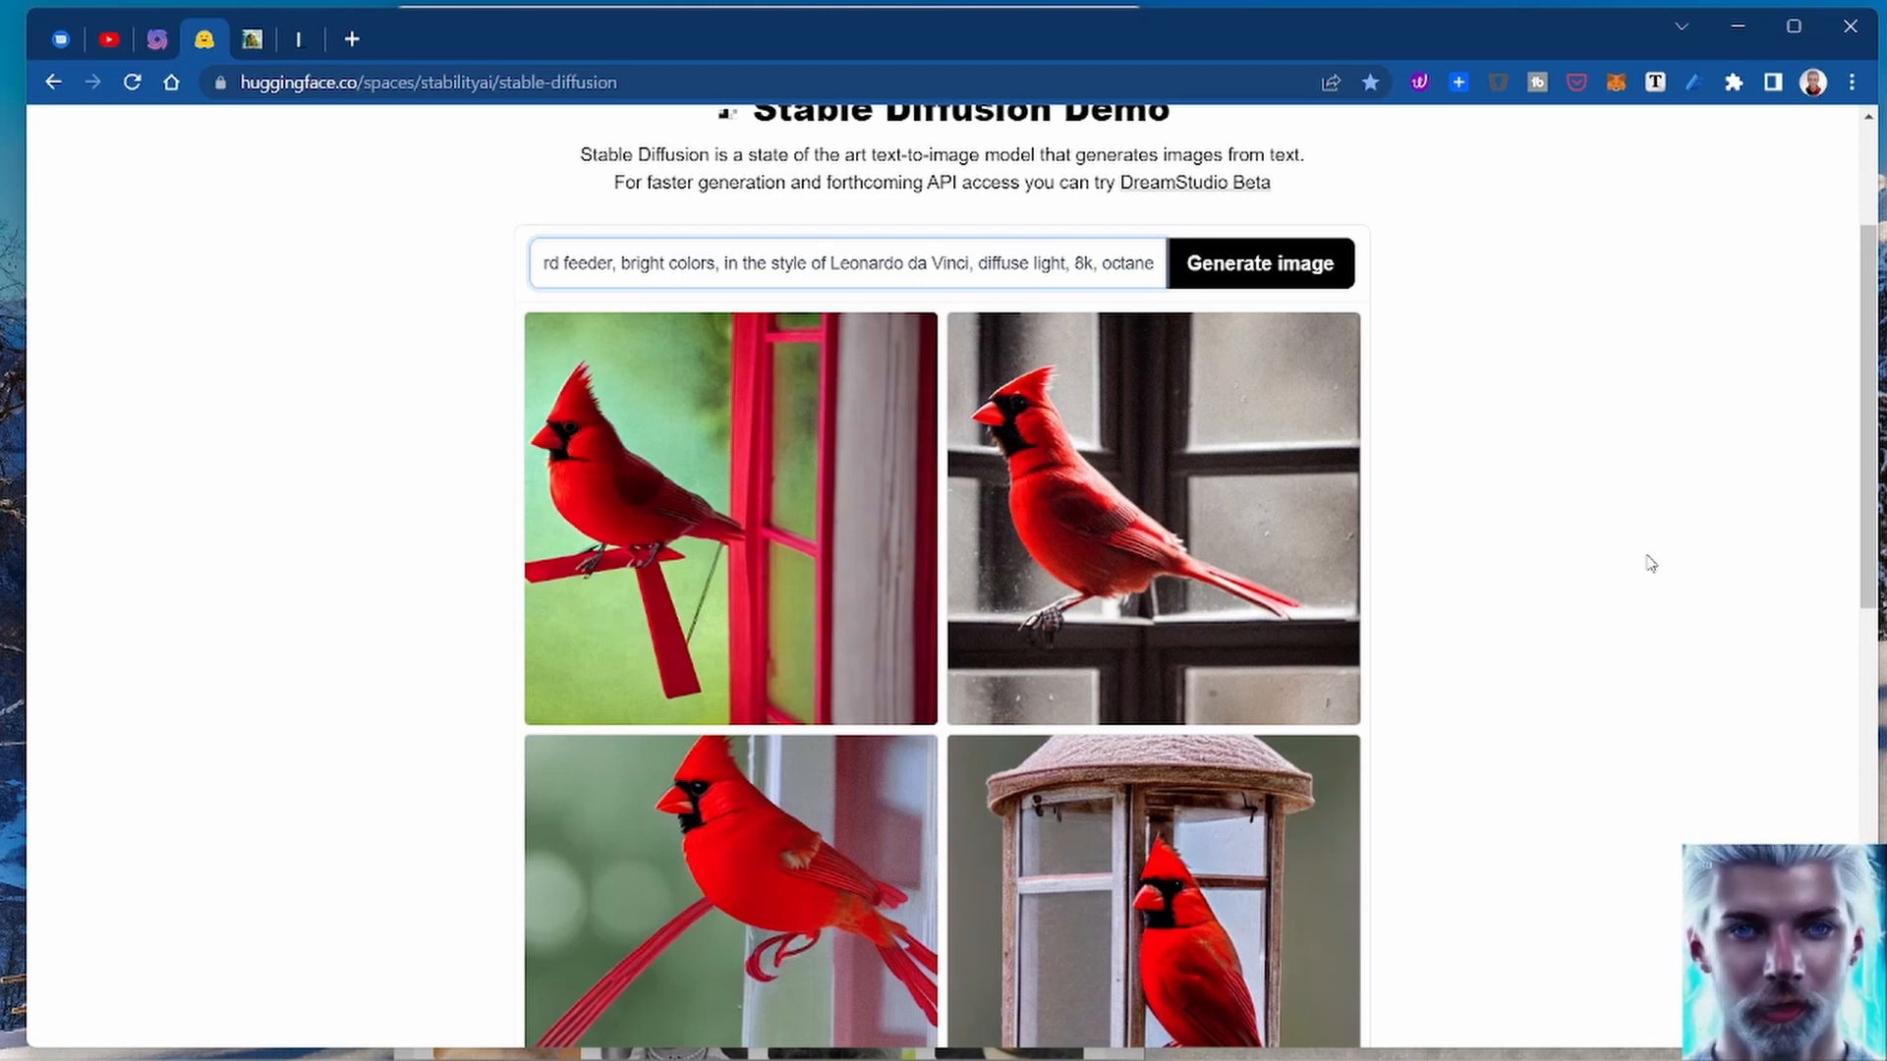
scroll(down, 3)
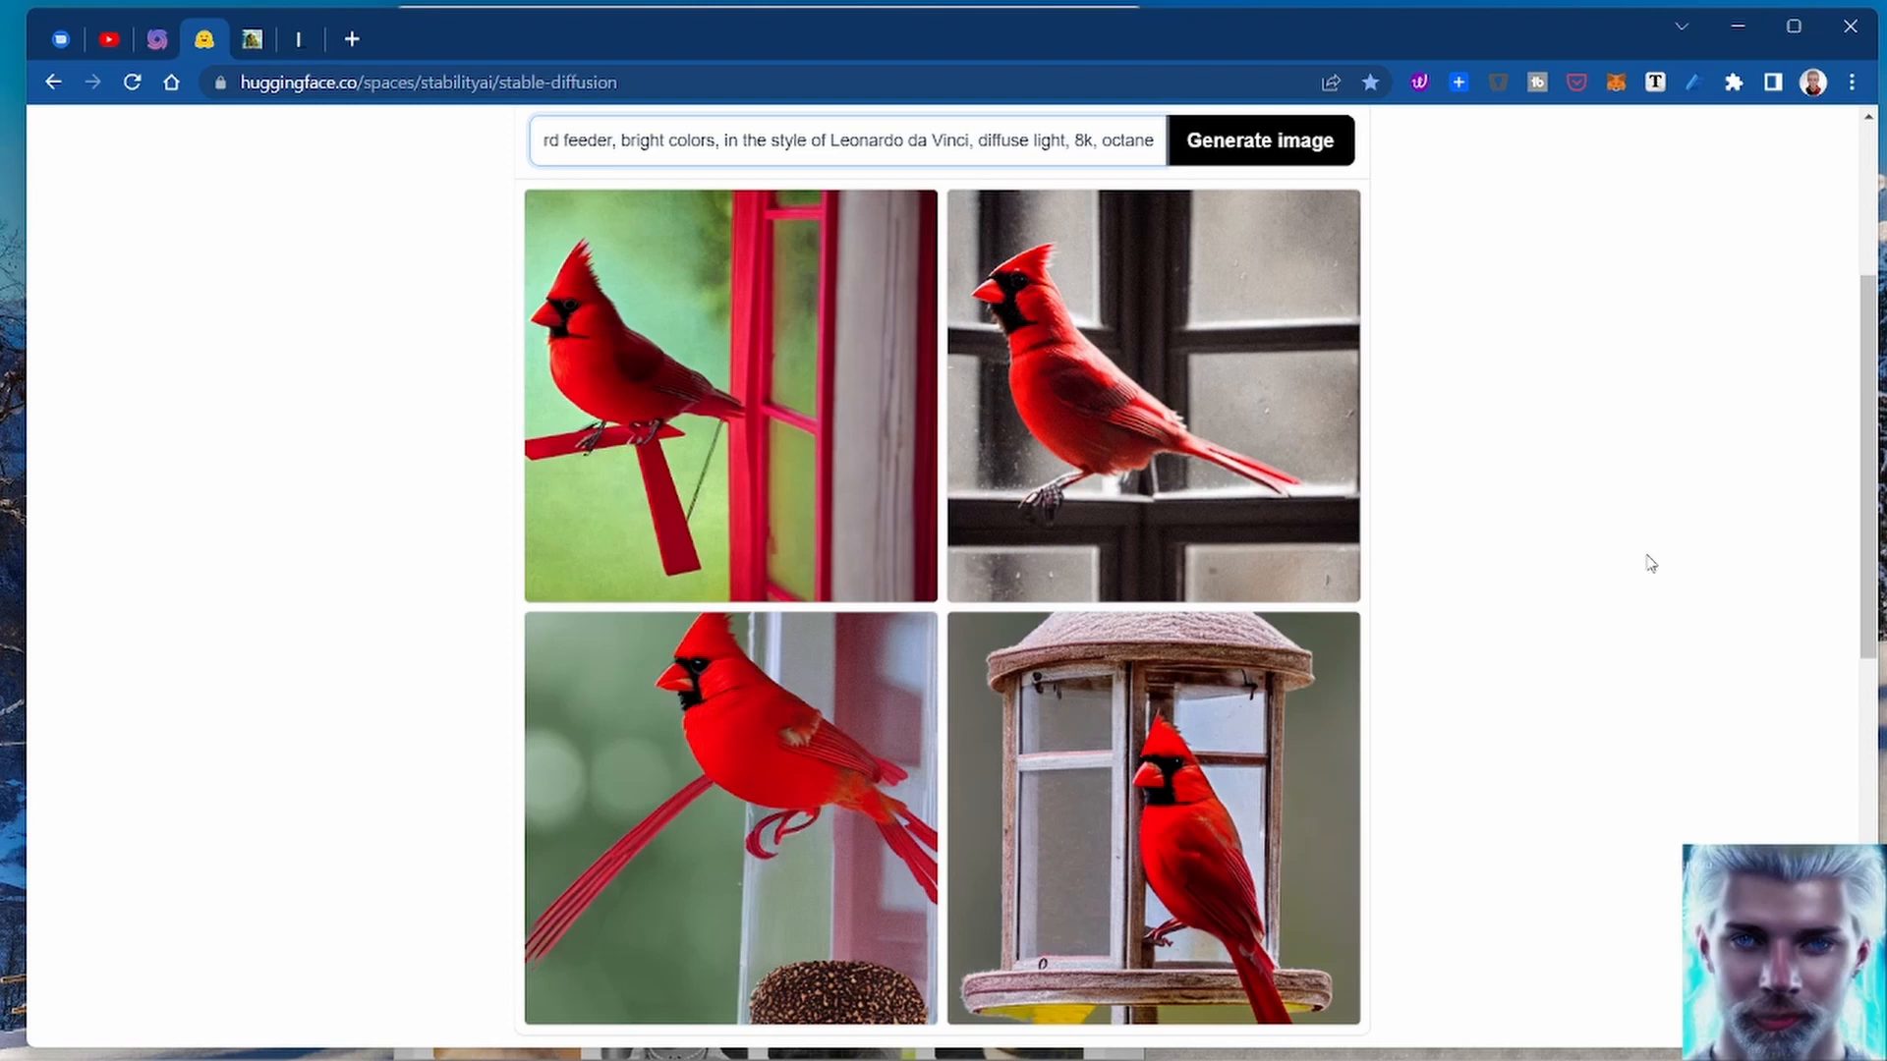
click(1152, 142)
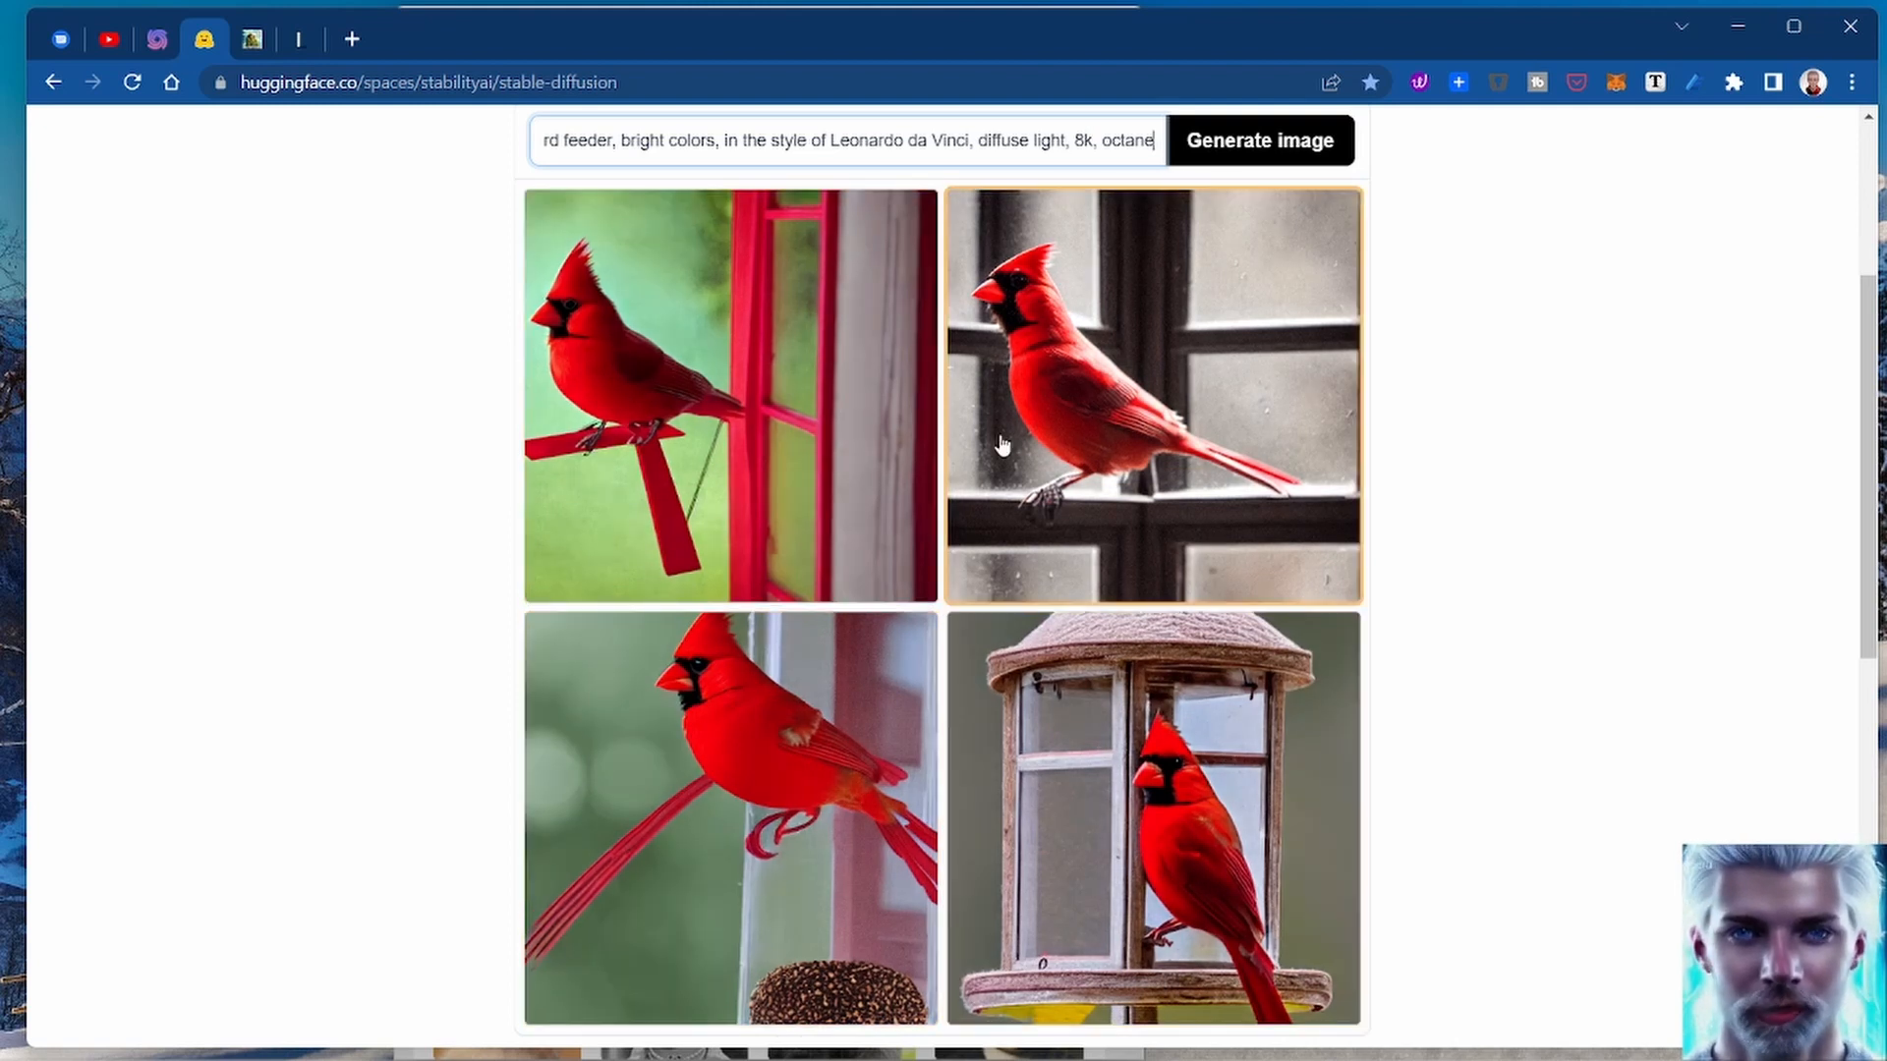
scroll(up, 3)
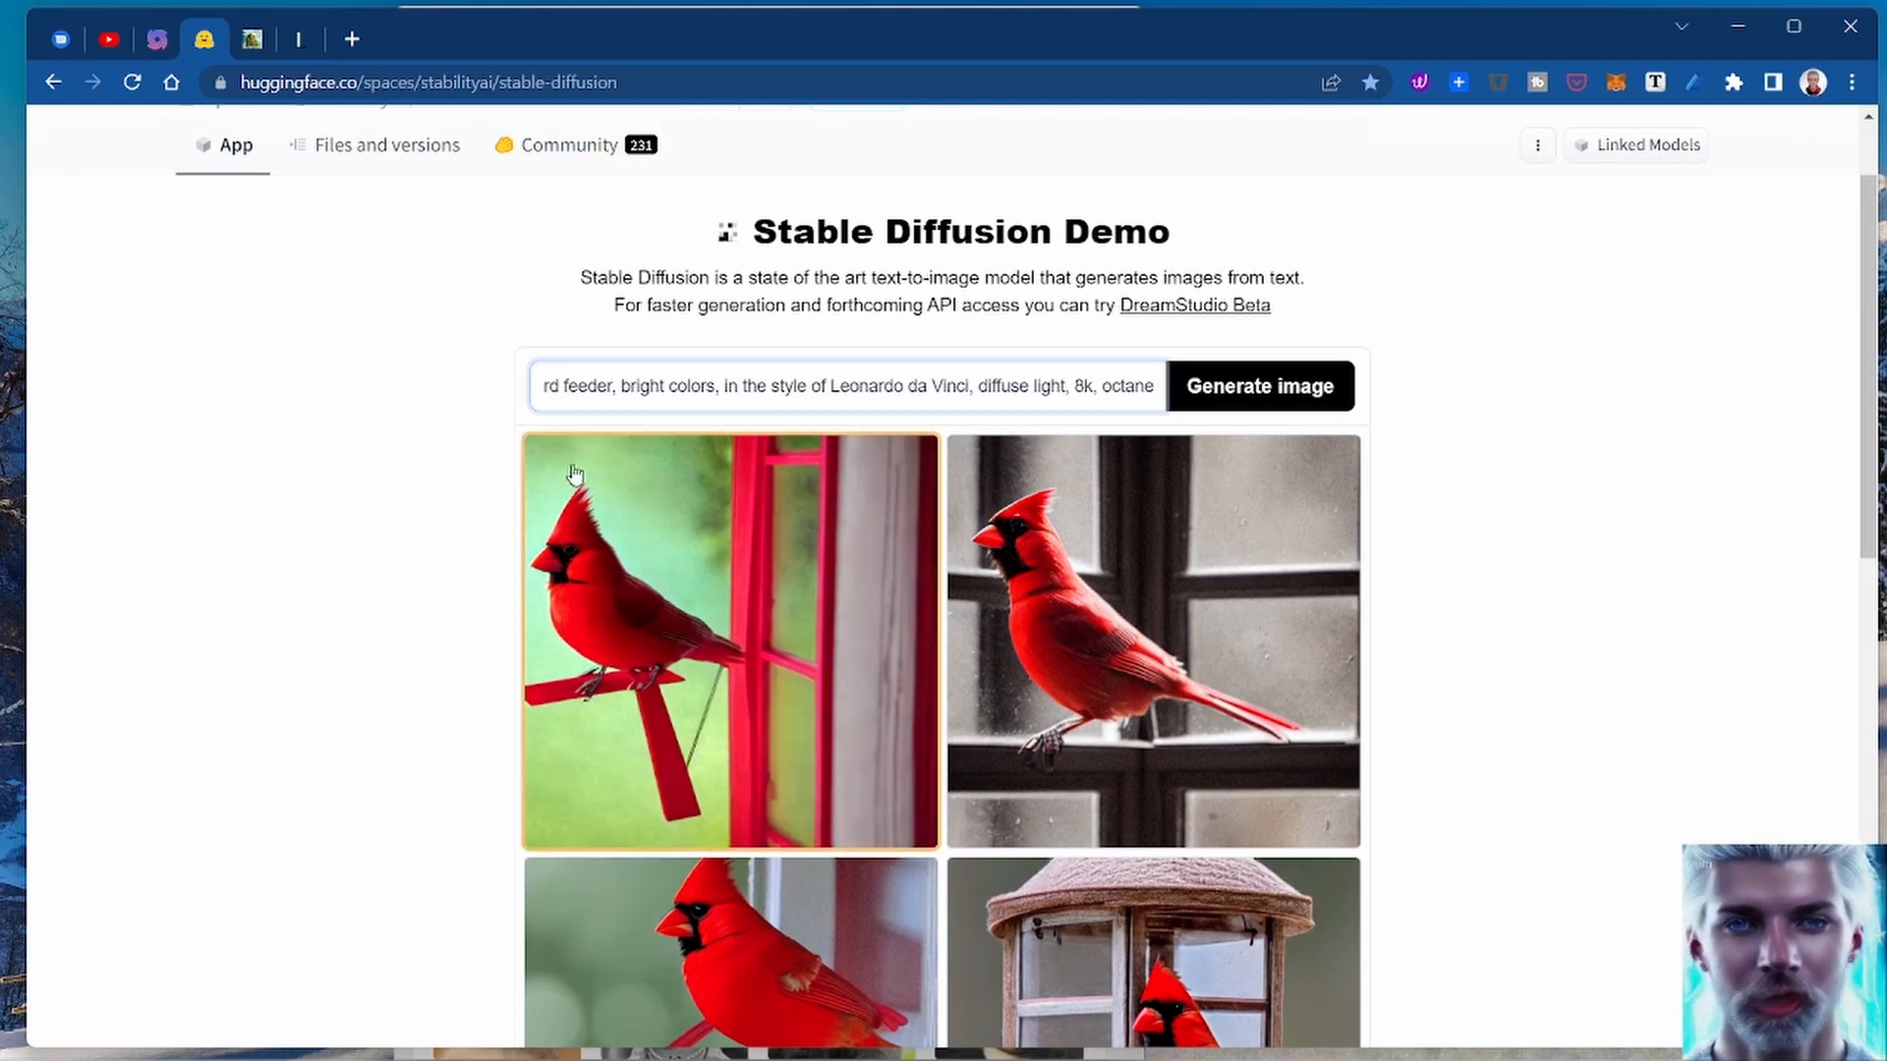
scroll(down, 3)
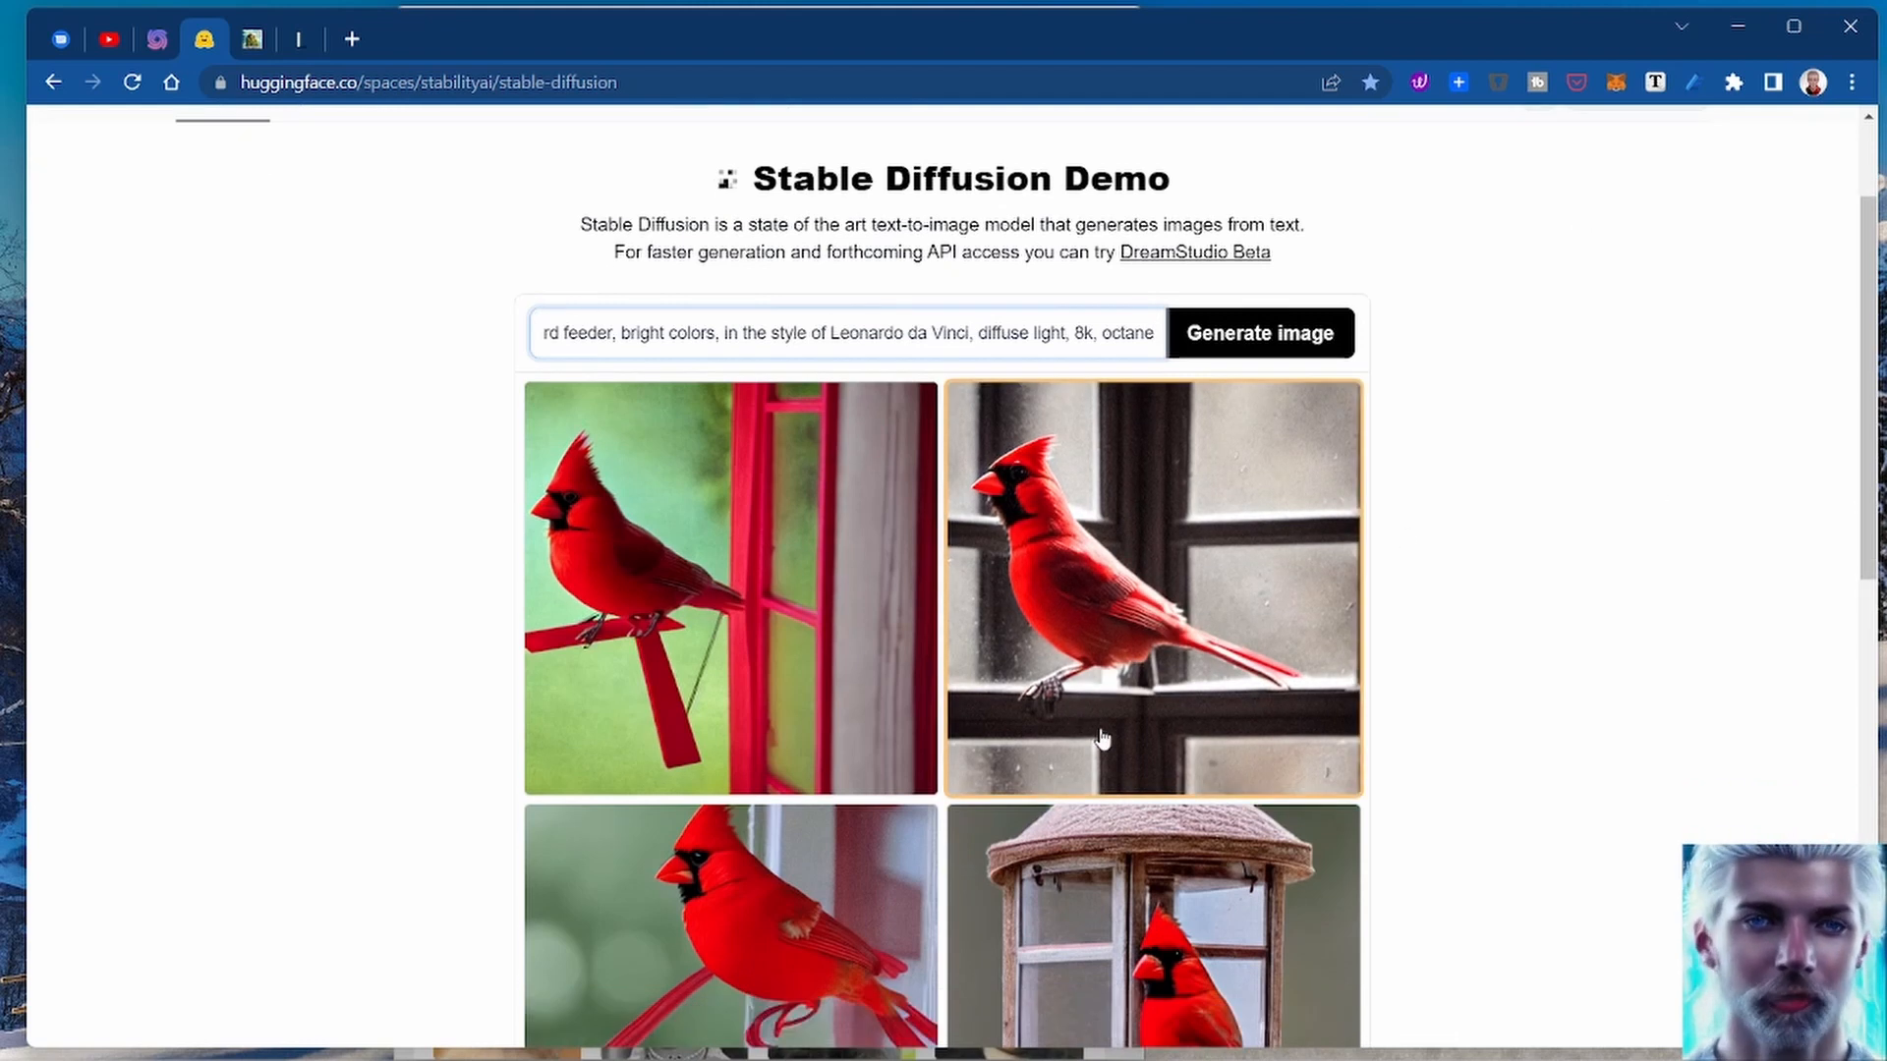
scroll(down, 3)
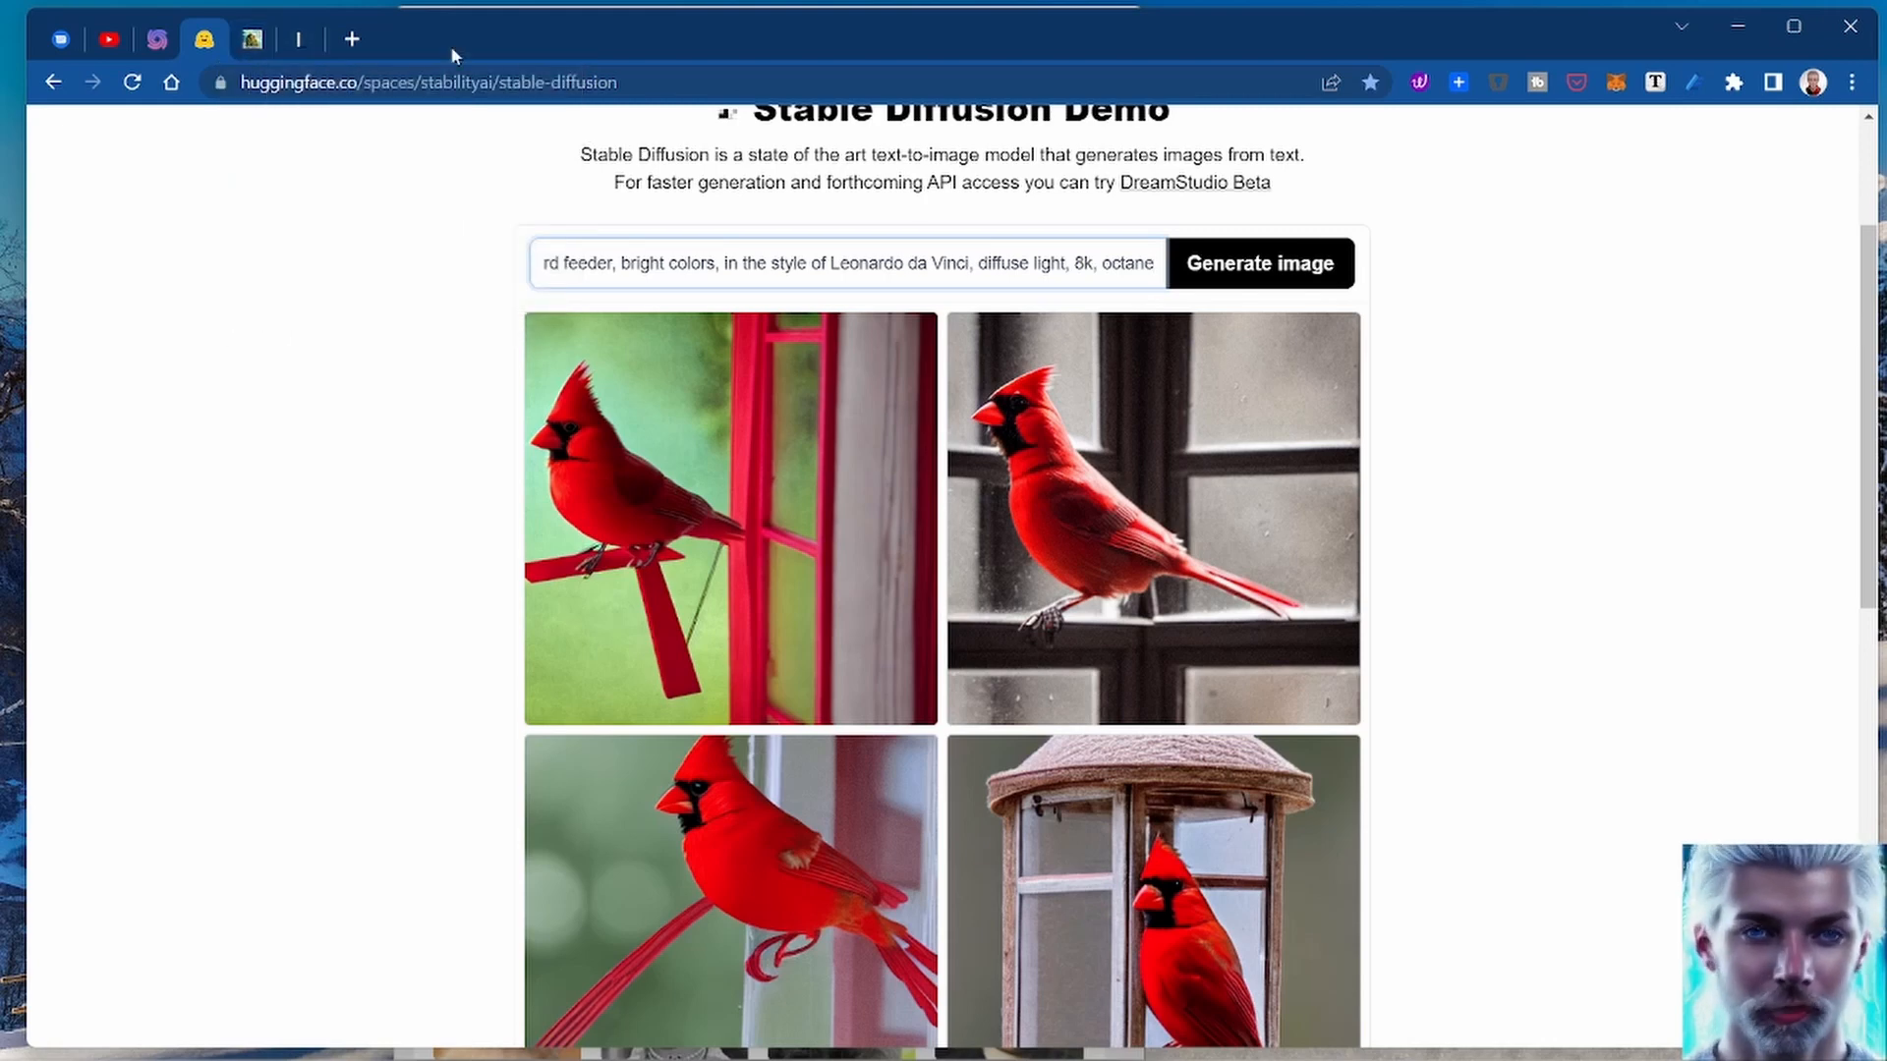
Step: Browse the Lexica gallery and select a phrase in the evil witch image's prompt details
click(299, 39)
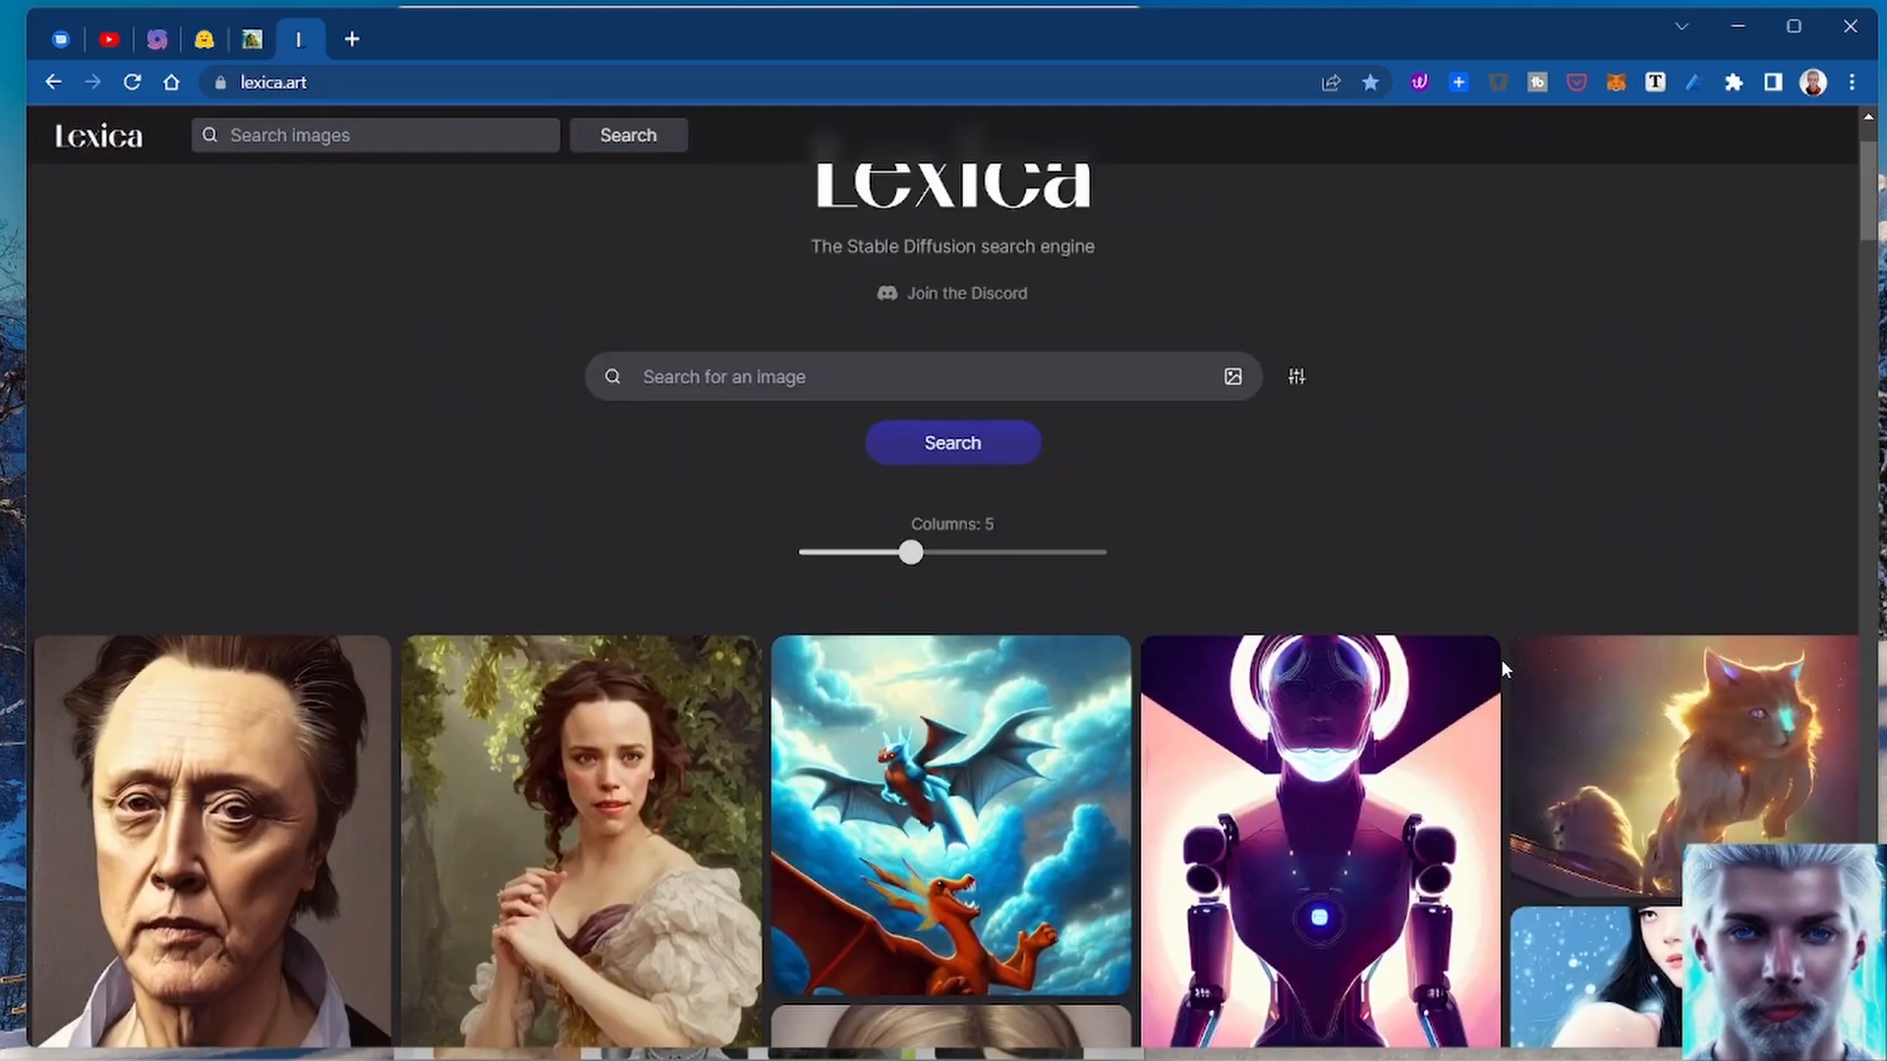
scroll(up, 3)
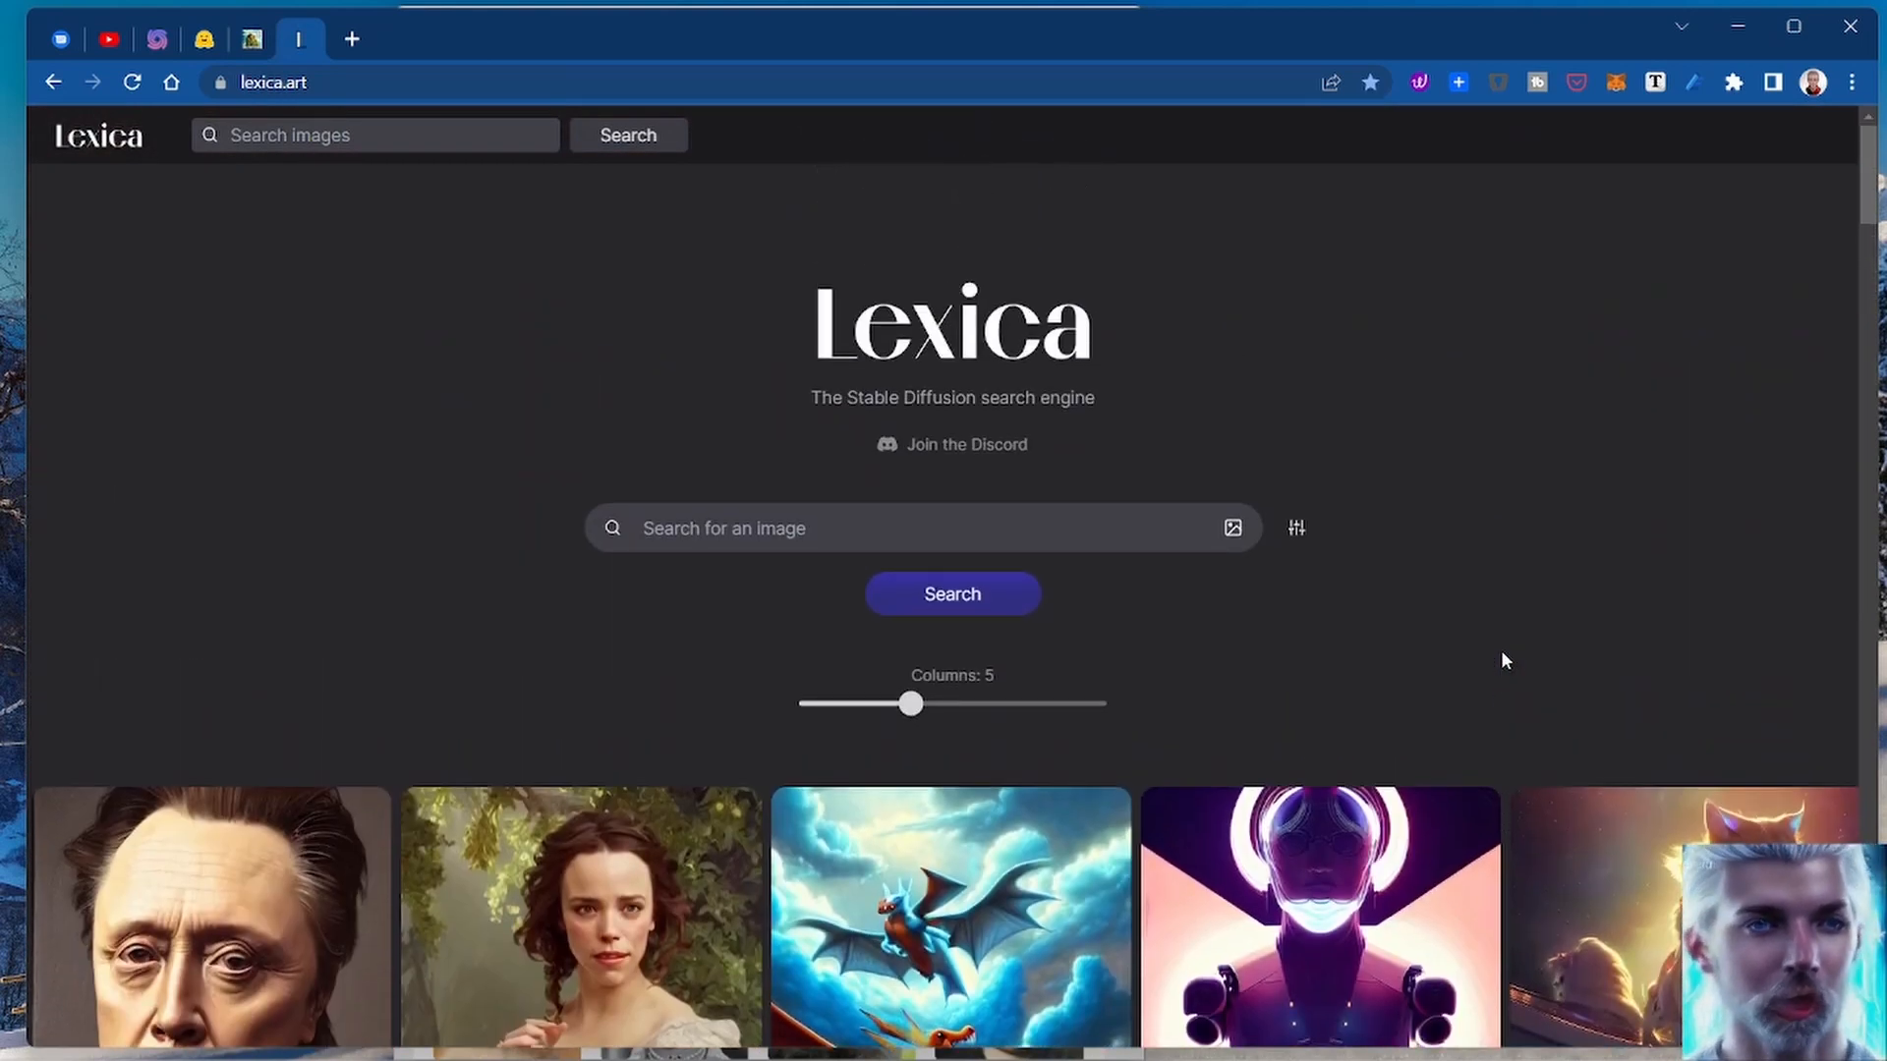
scroll(down, 3)
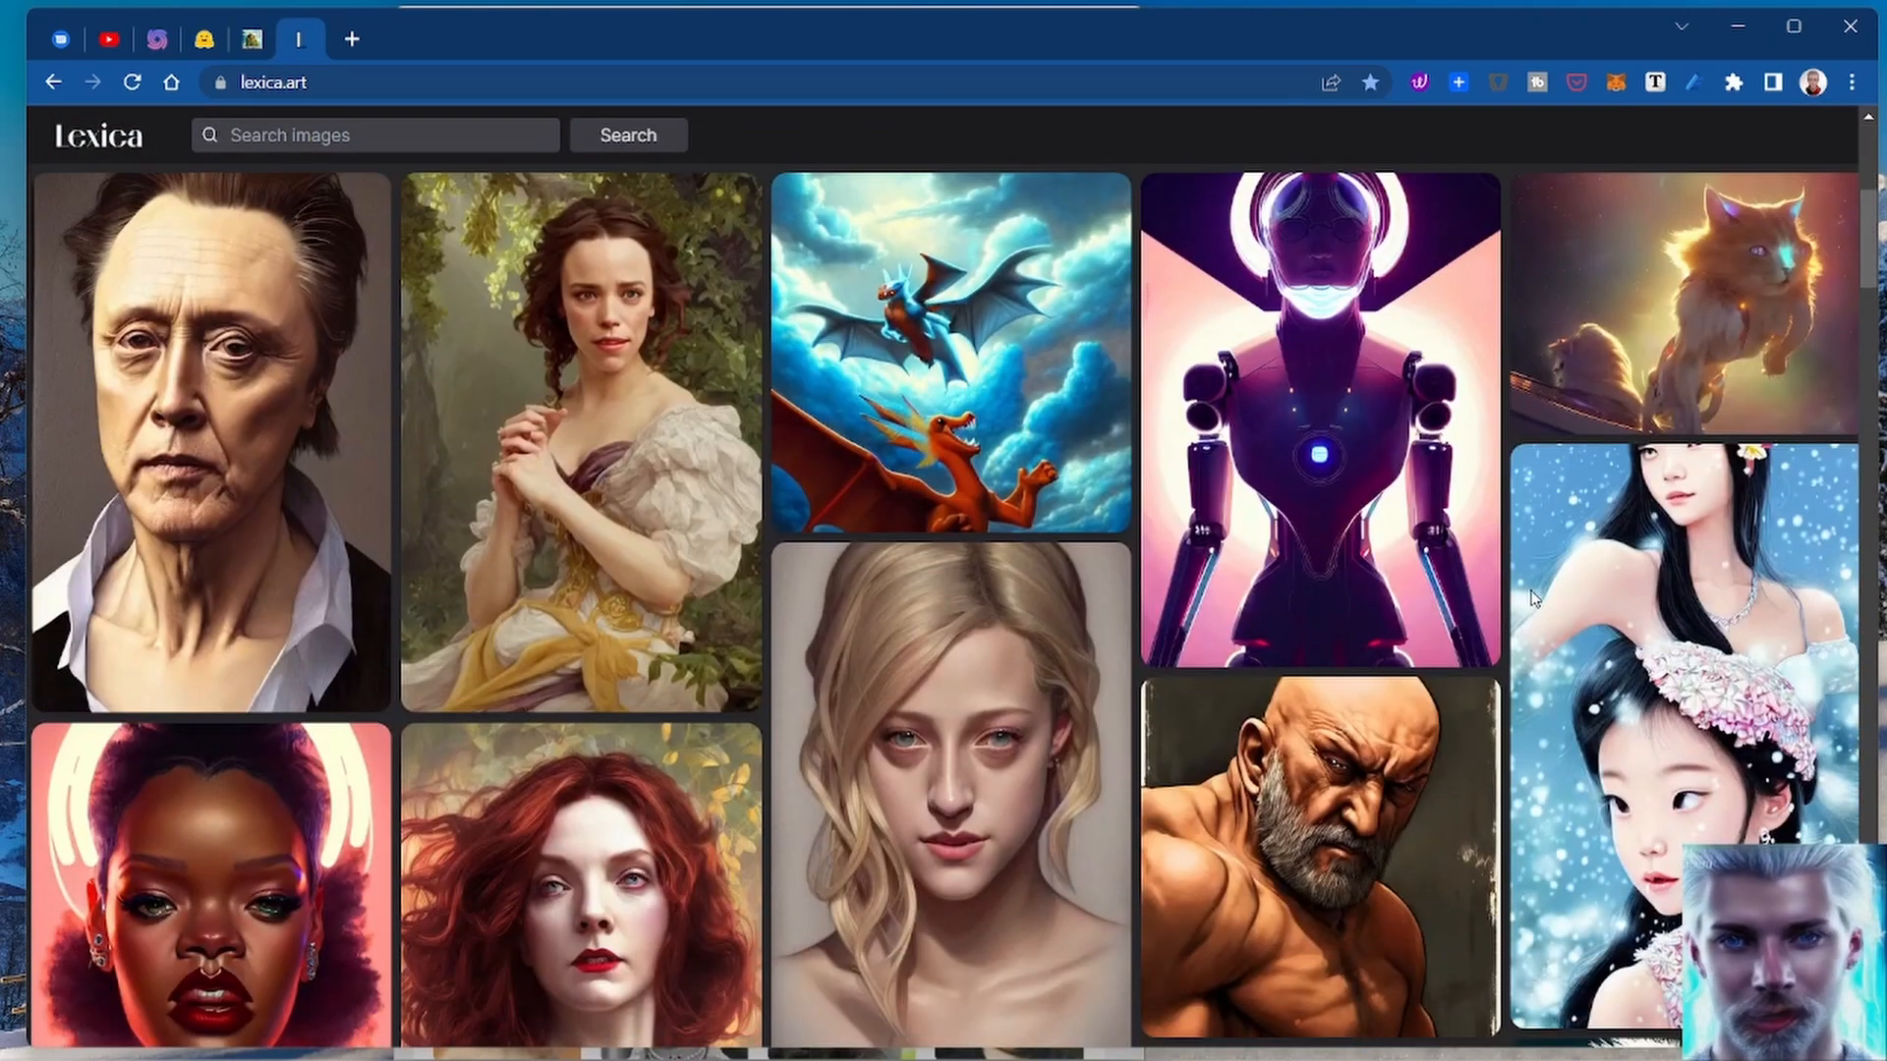
scroll(down, 3)
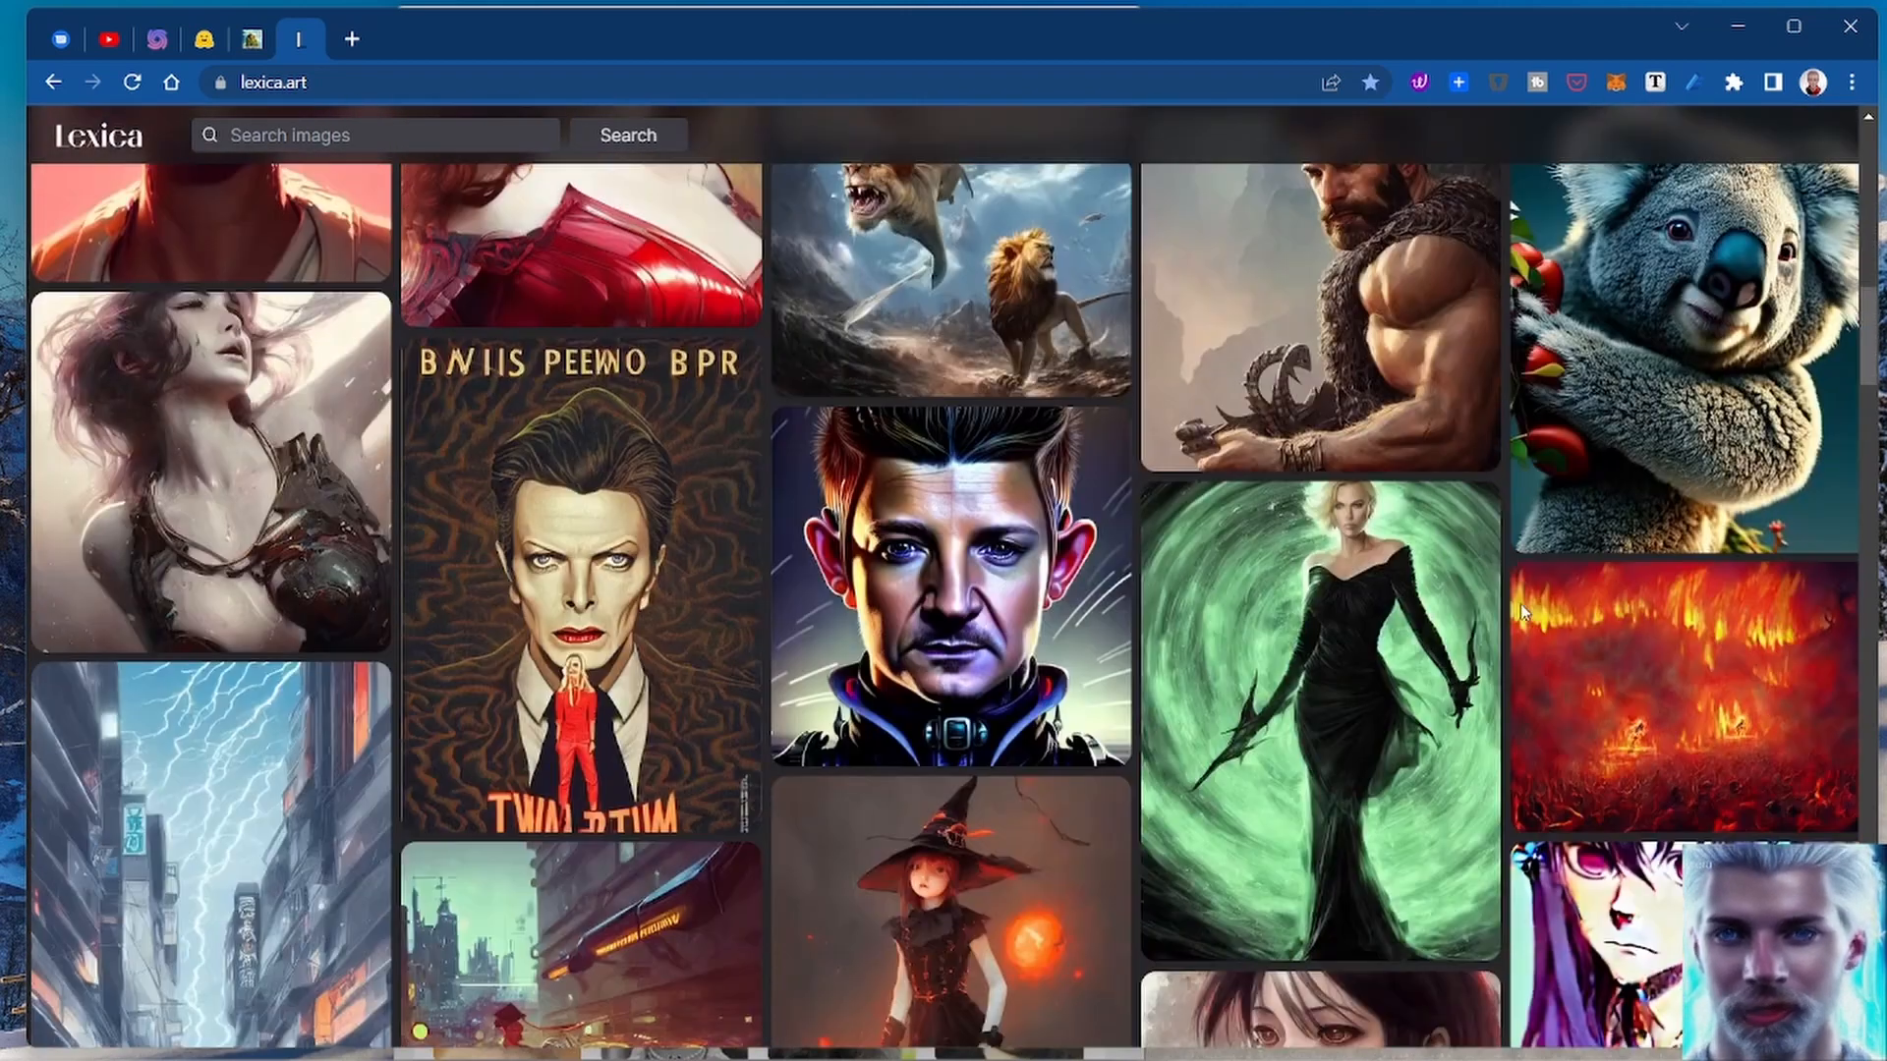
scroll(down, 3)
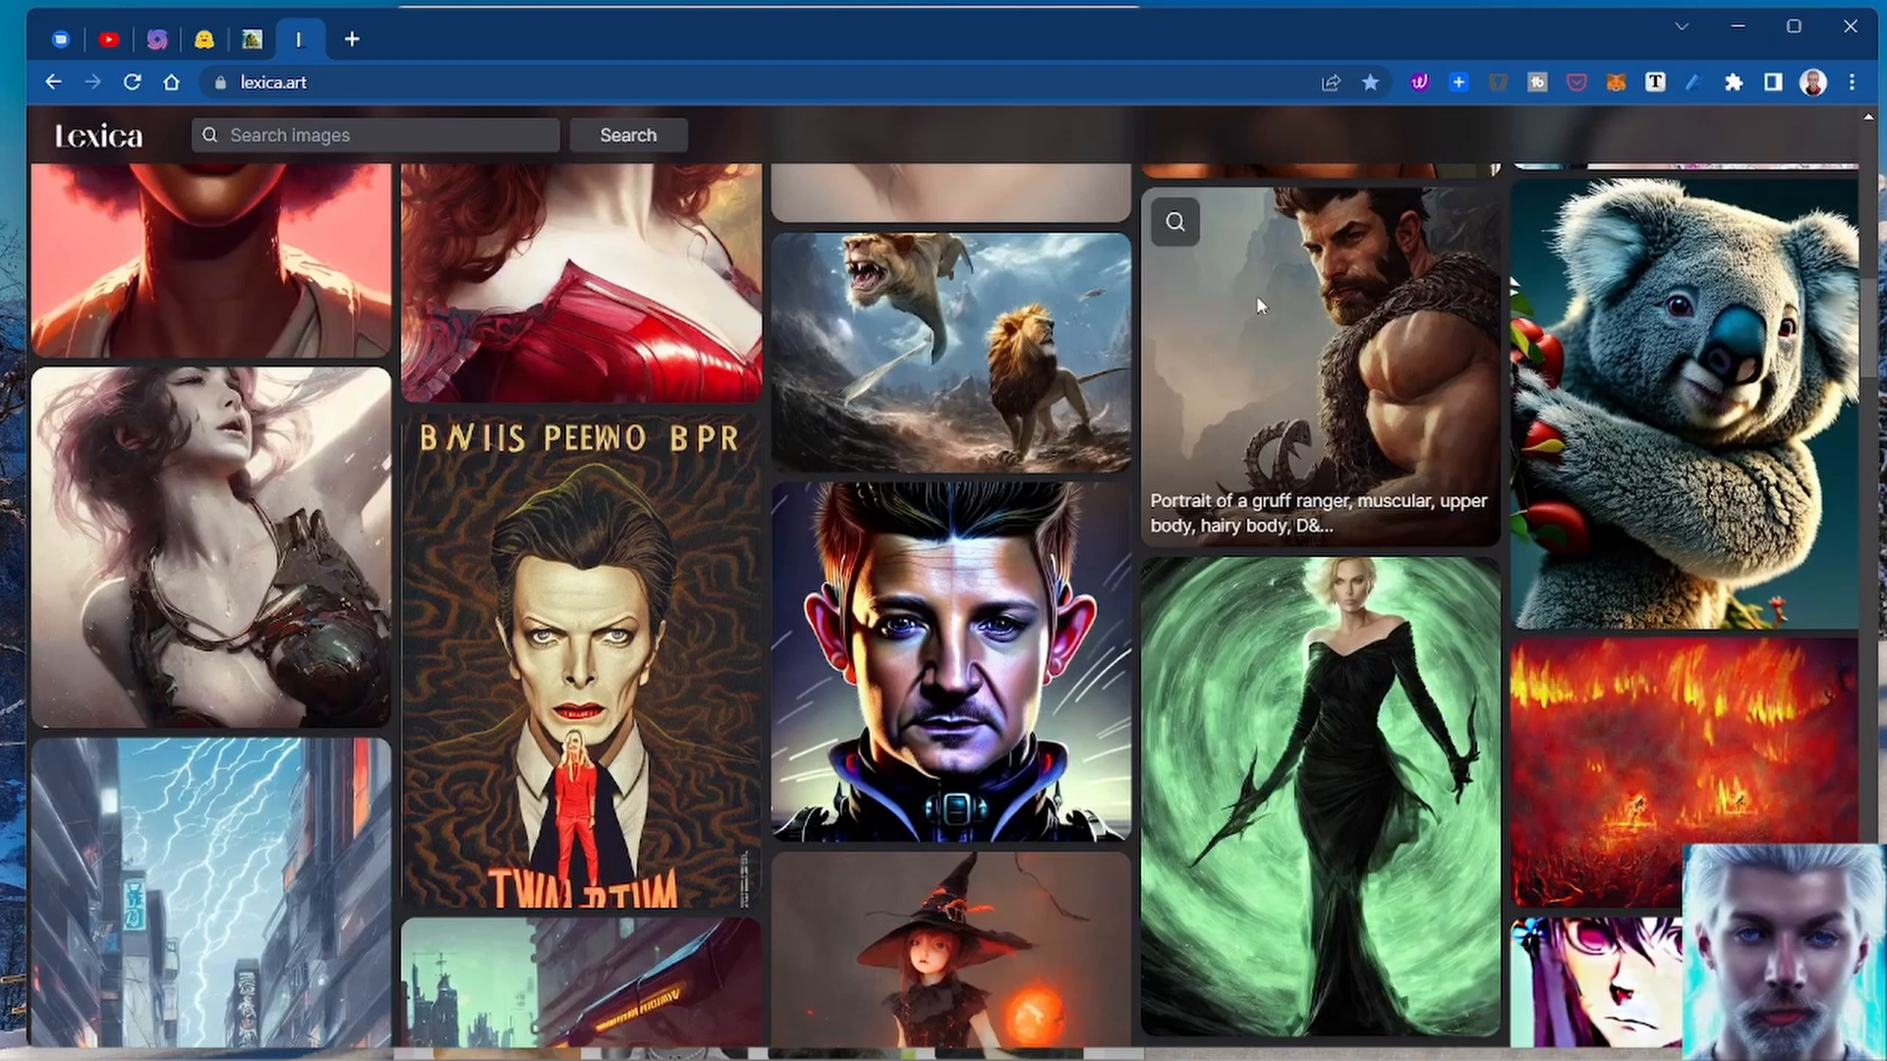
mouse_move(1311, 872)
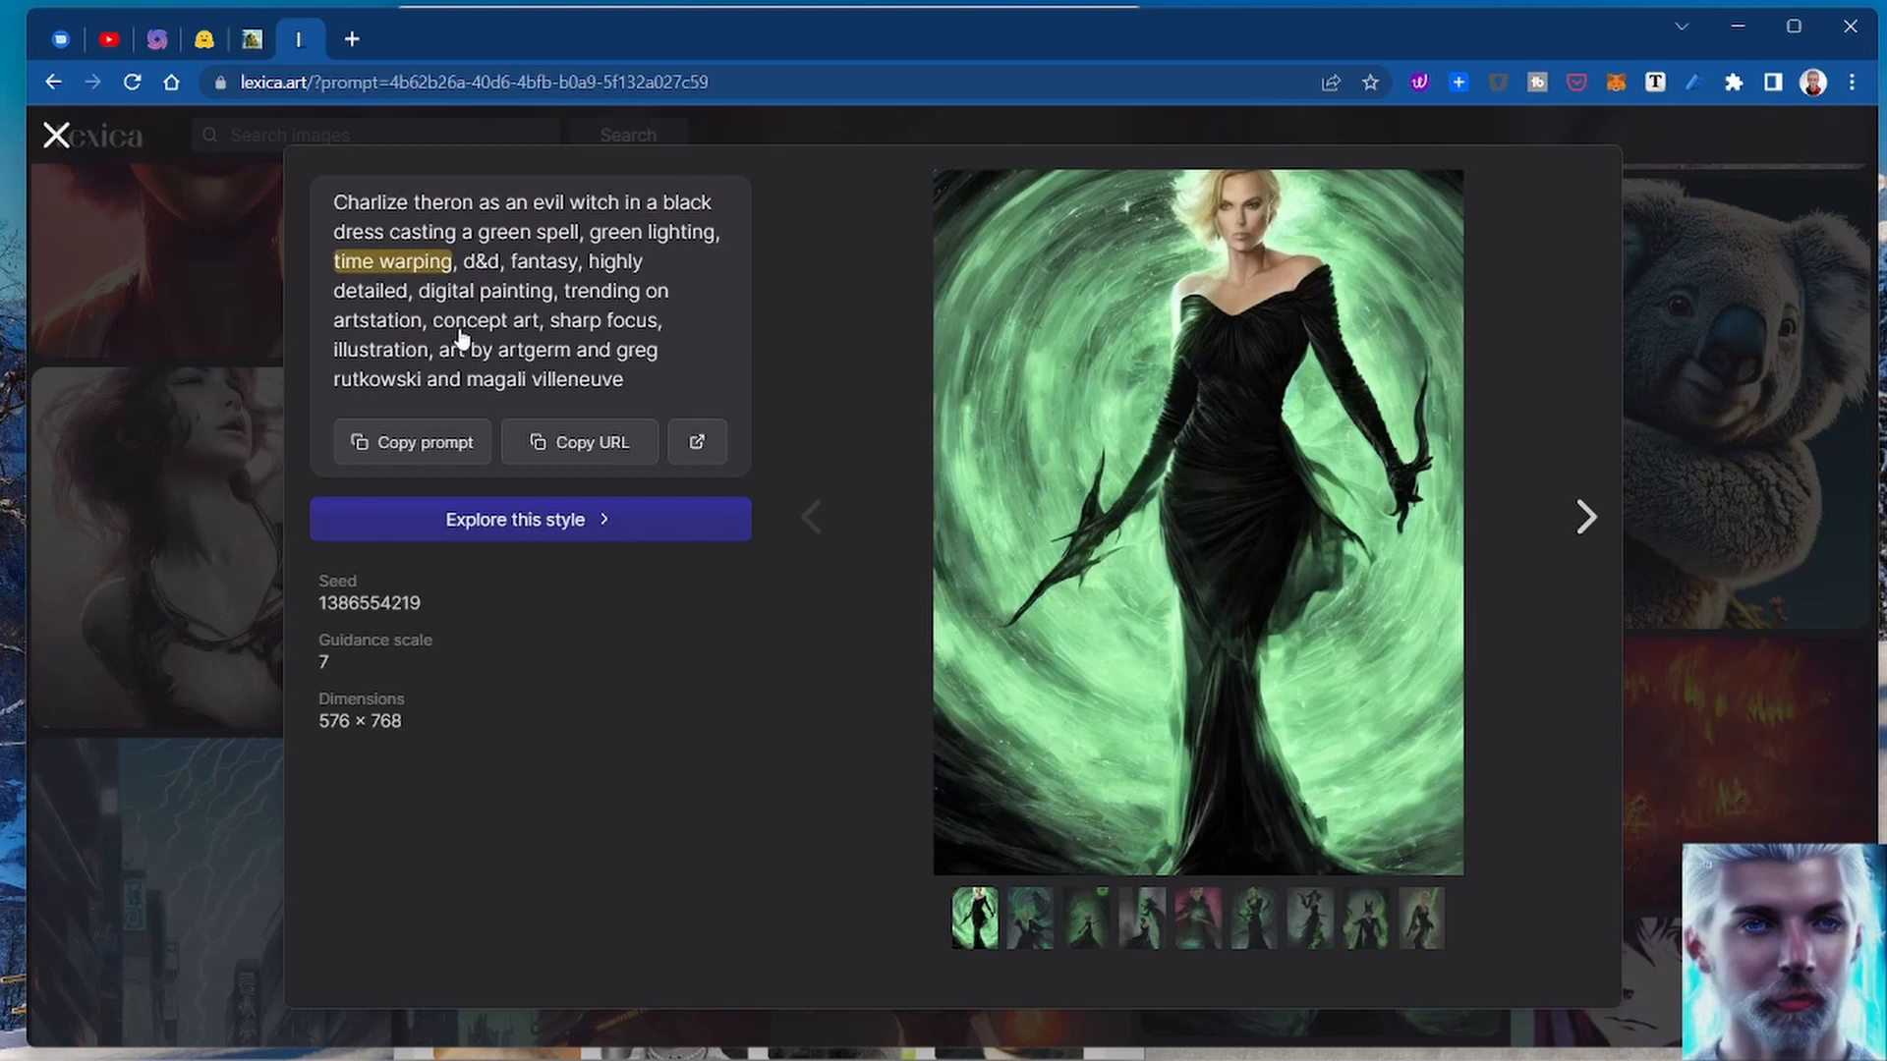
drag(439, 350, 625, 379)
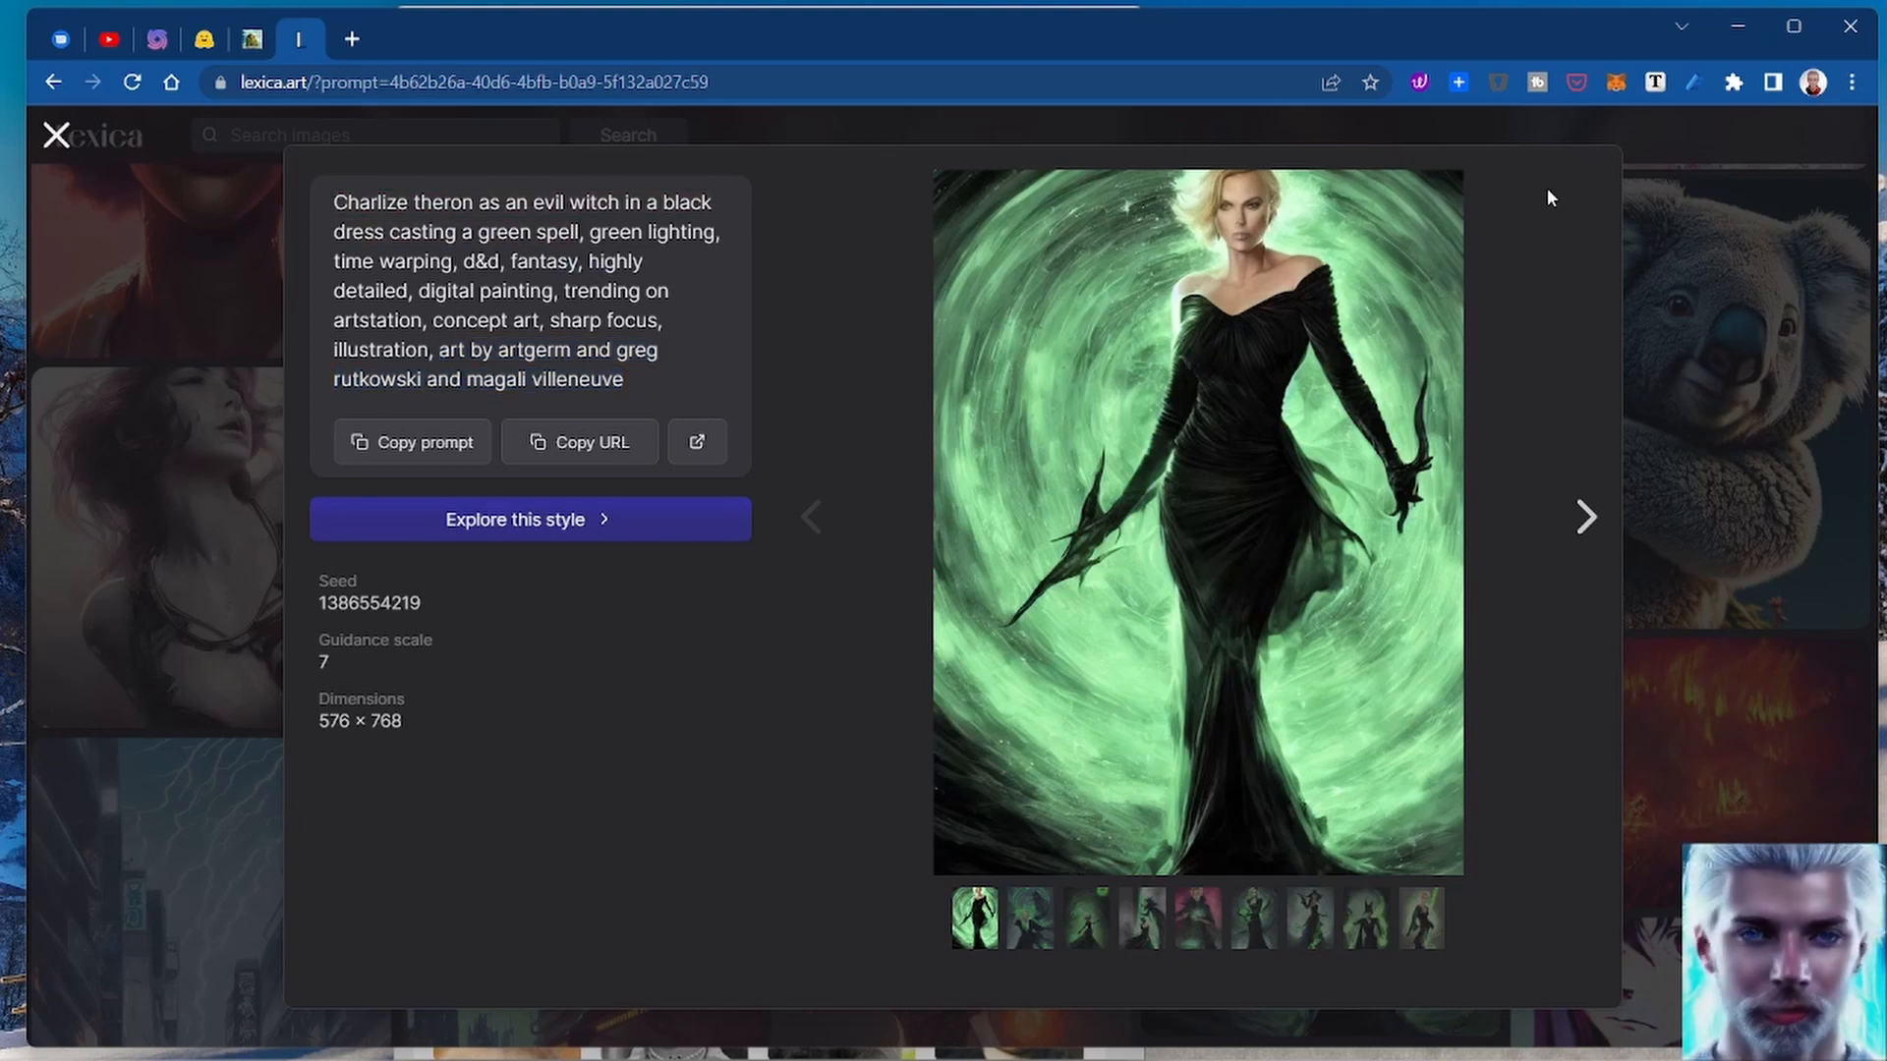
Step: Return to the Lexica gallery and search it for 'wizard'
click(57, 134)
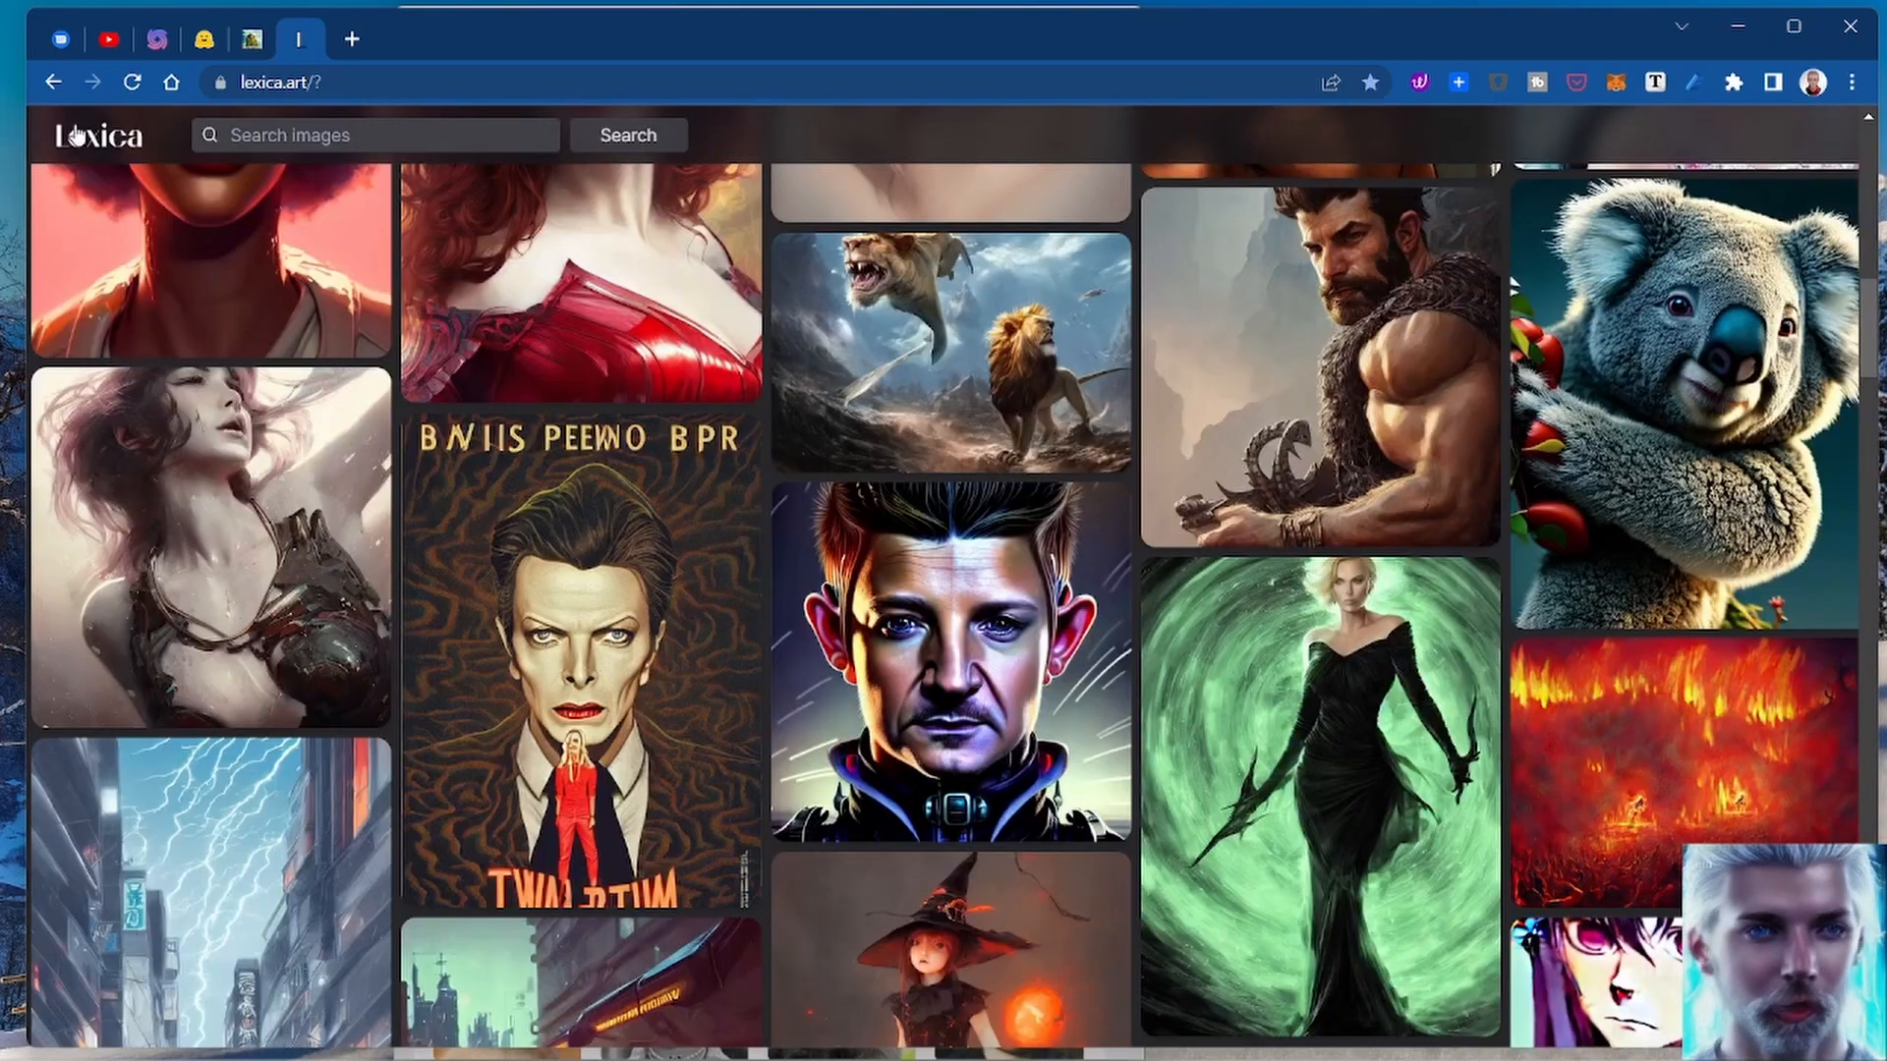
scroll(down, 3)
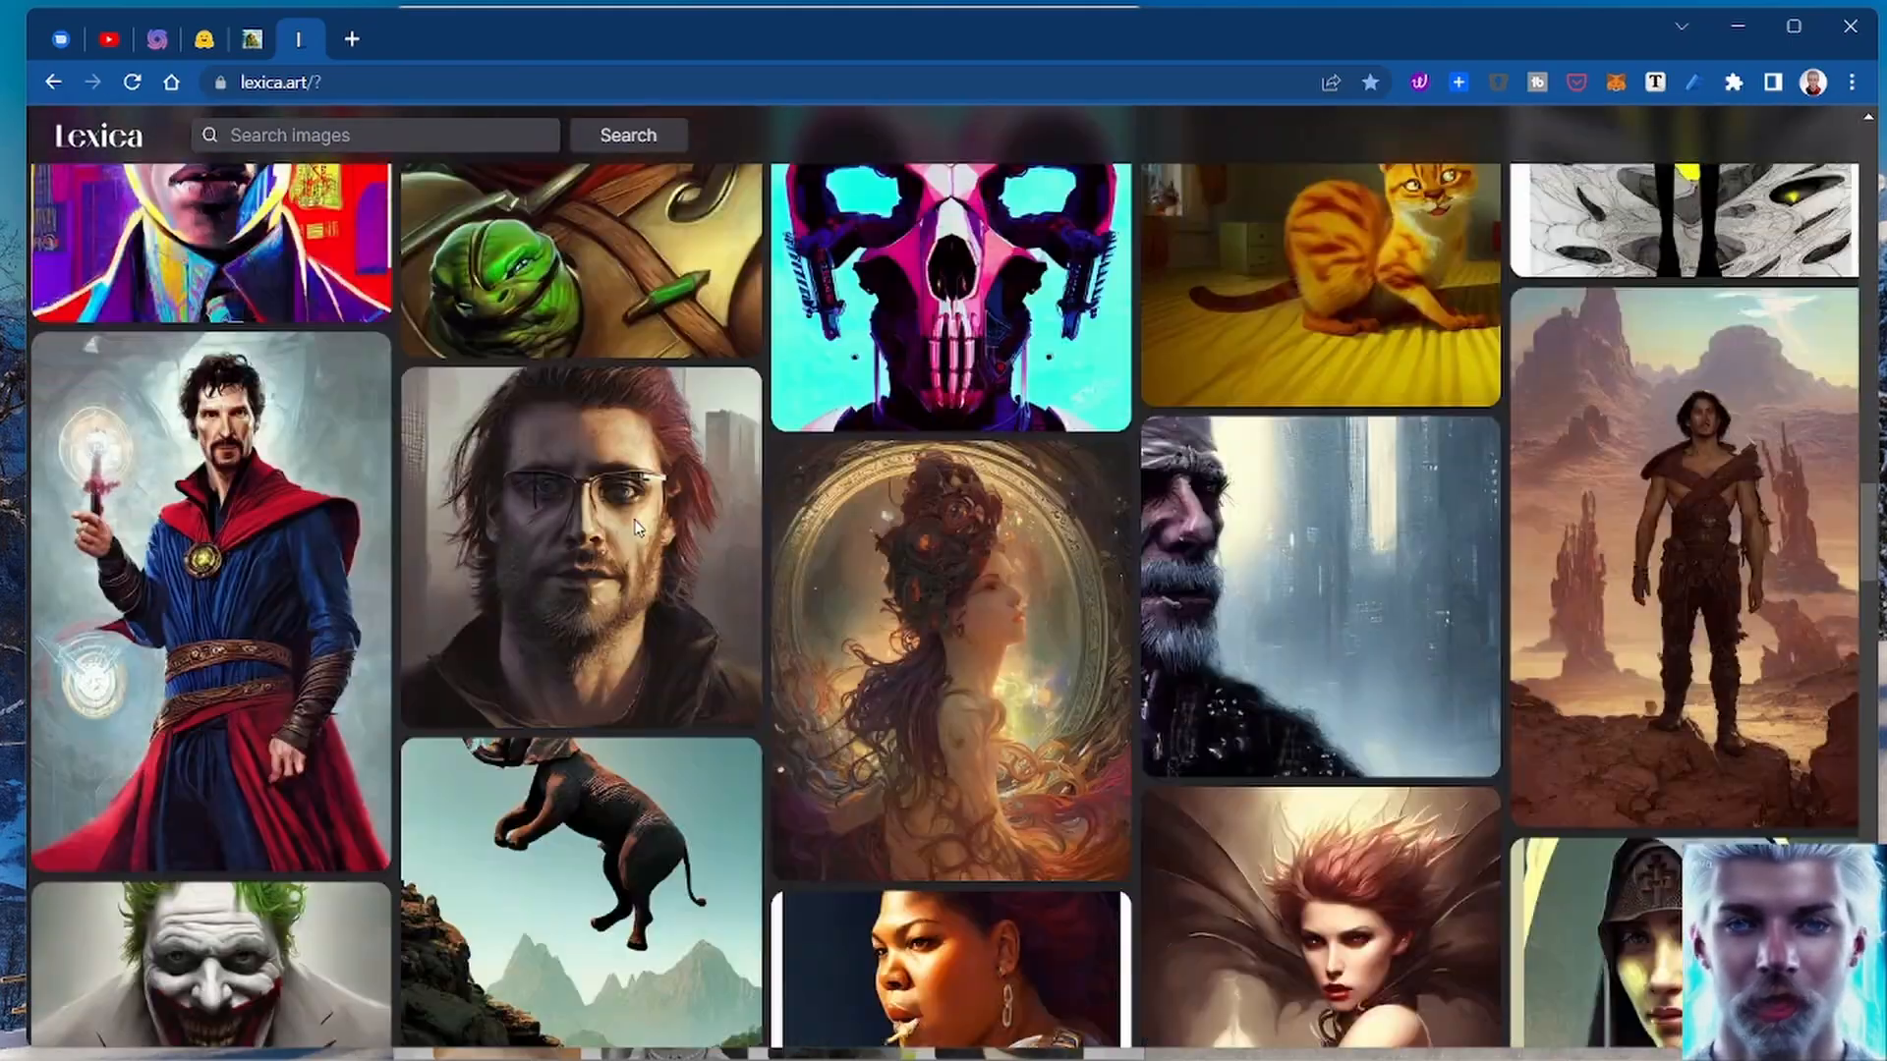
scroll(down, 3)
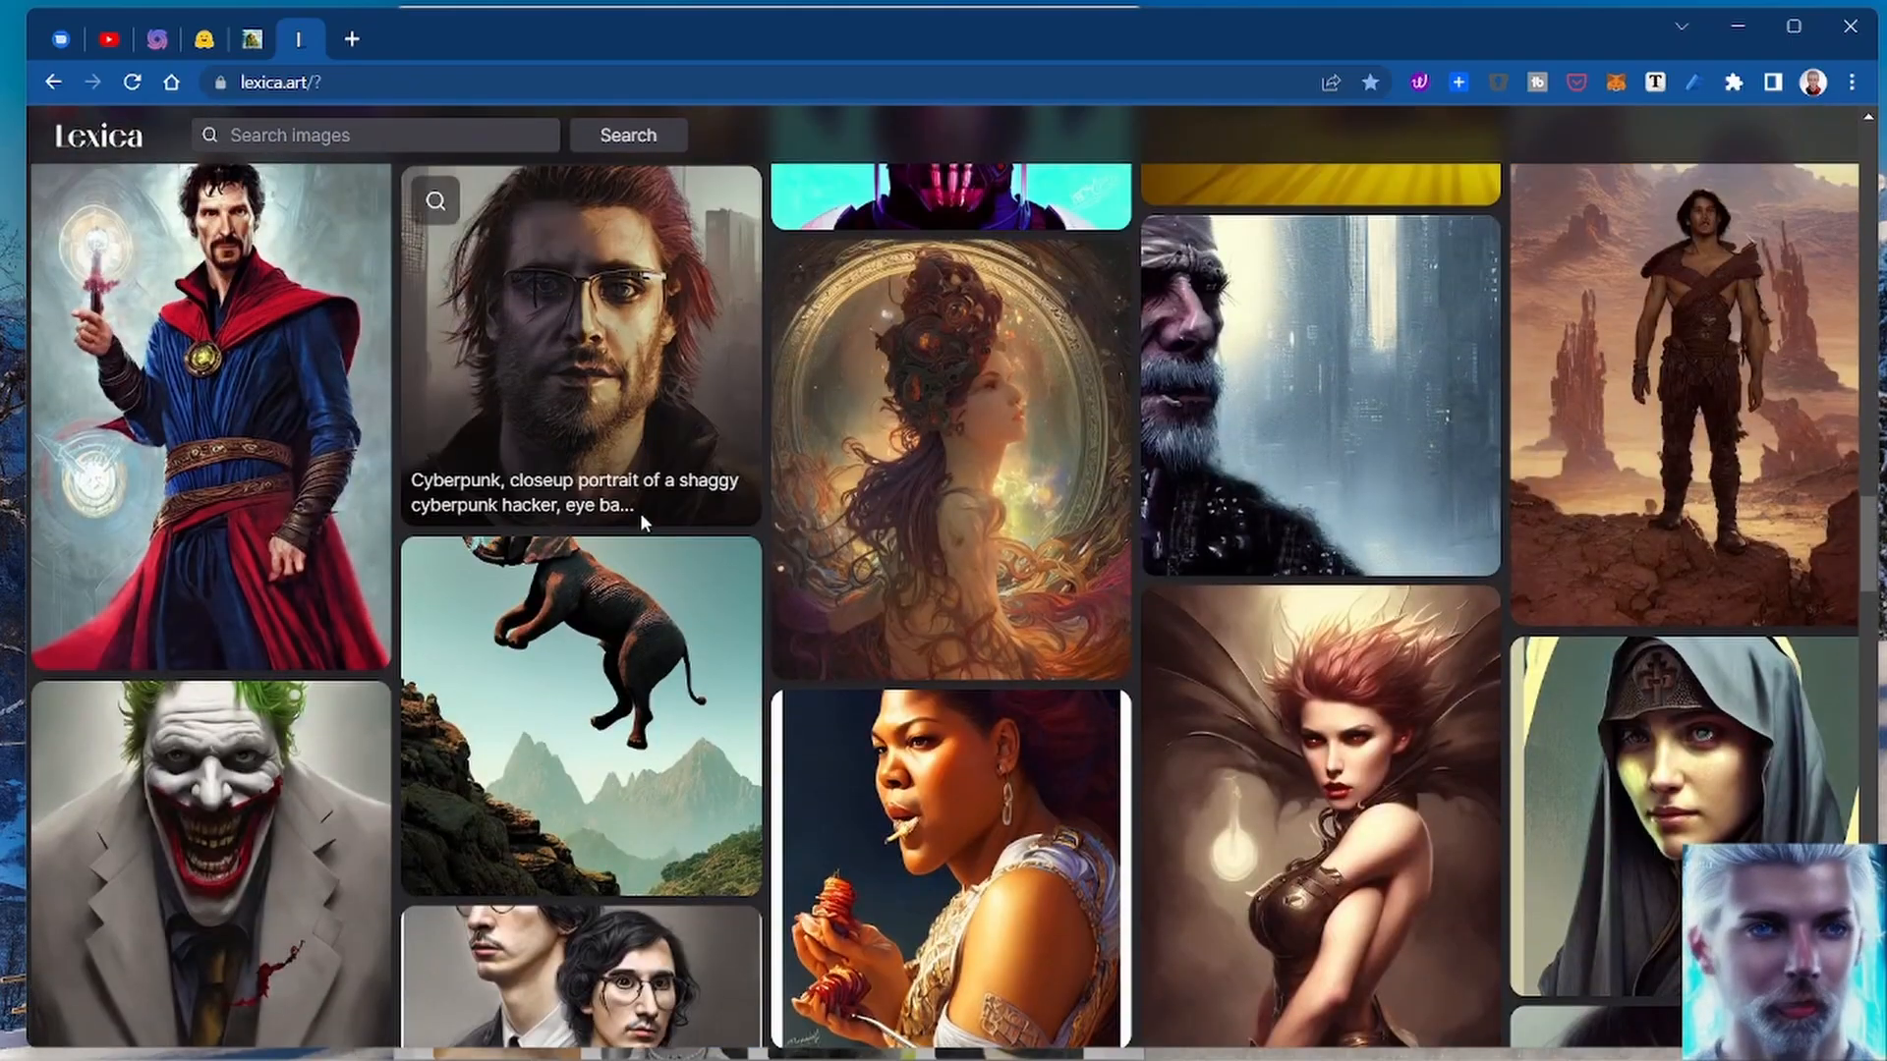
scroll(down, 3)
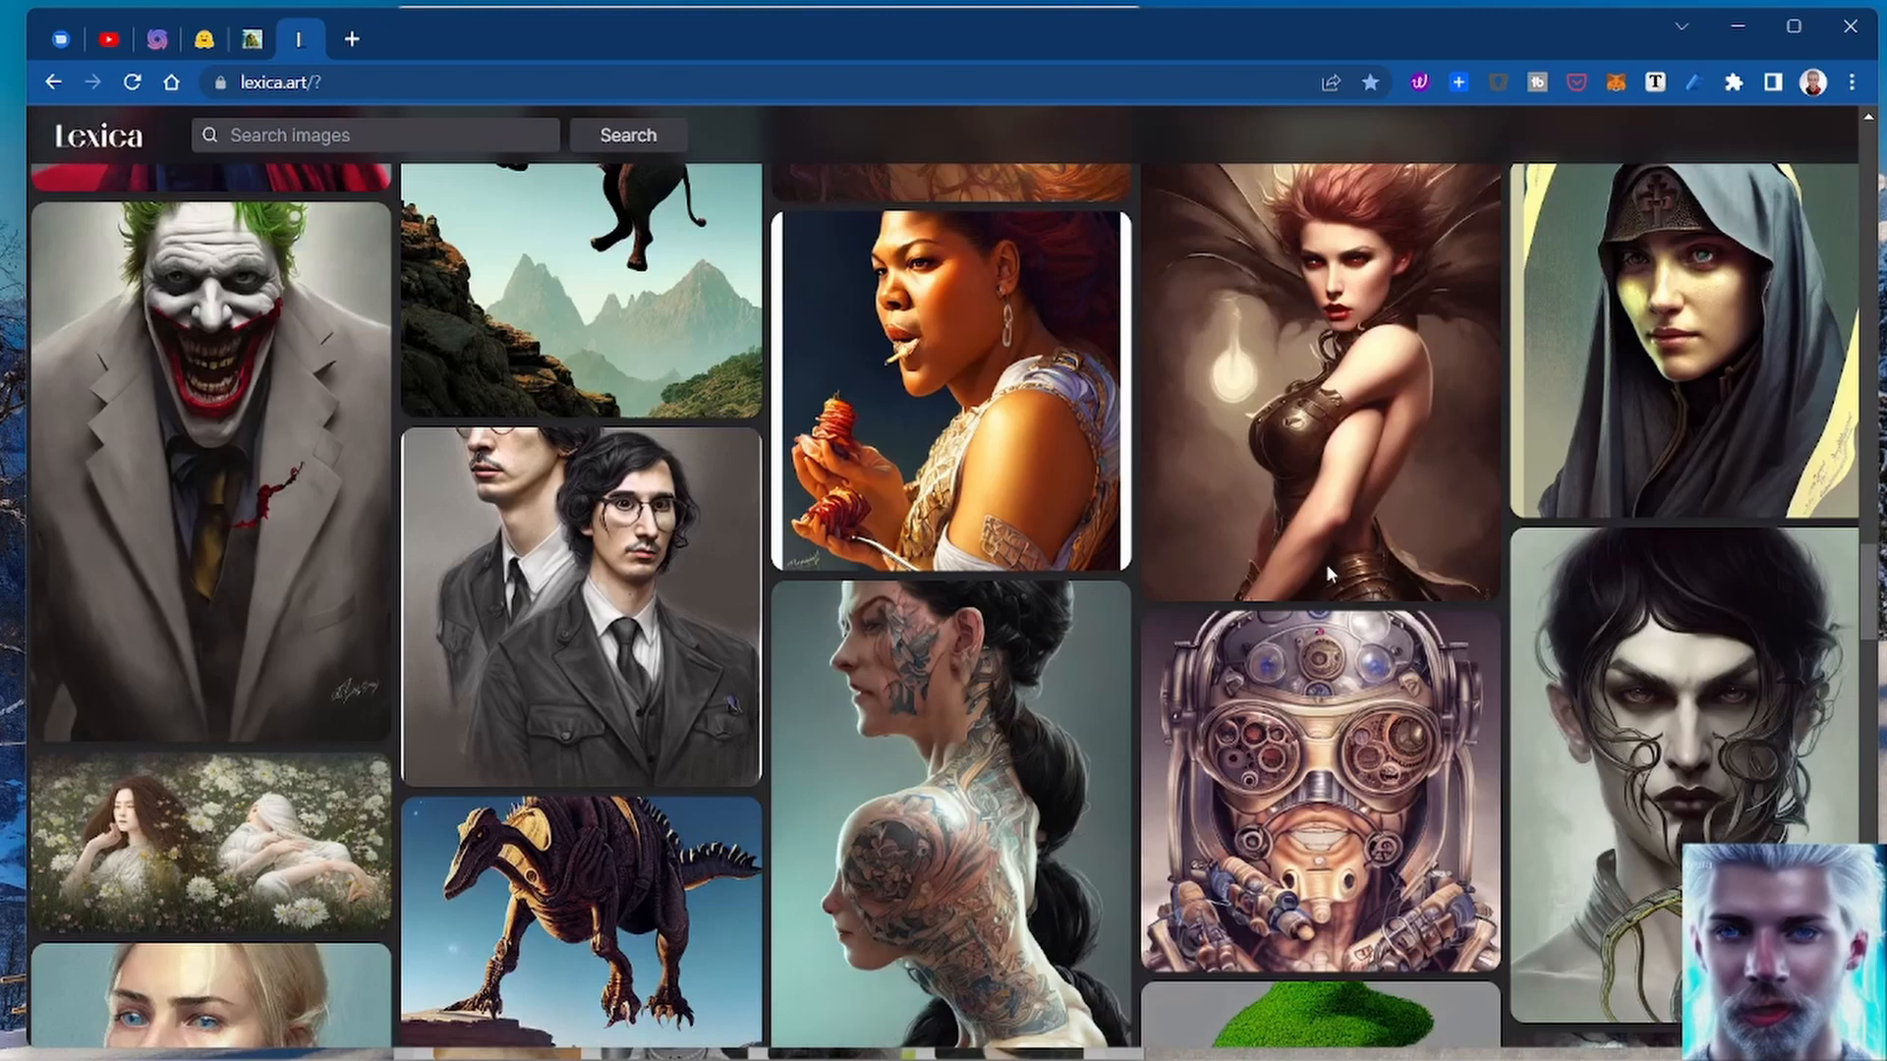
scroll(down, 3)
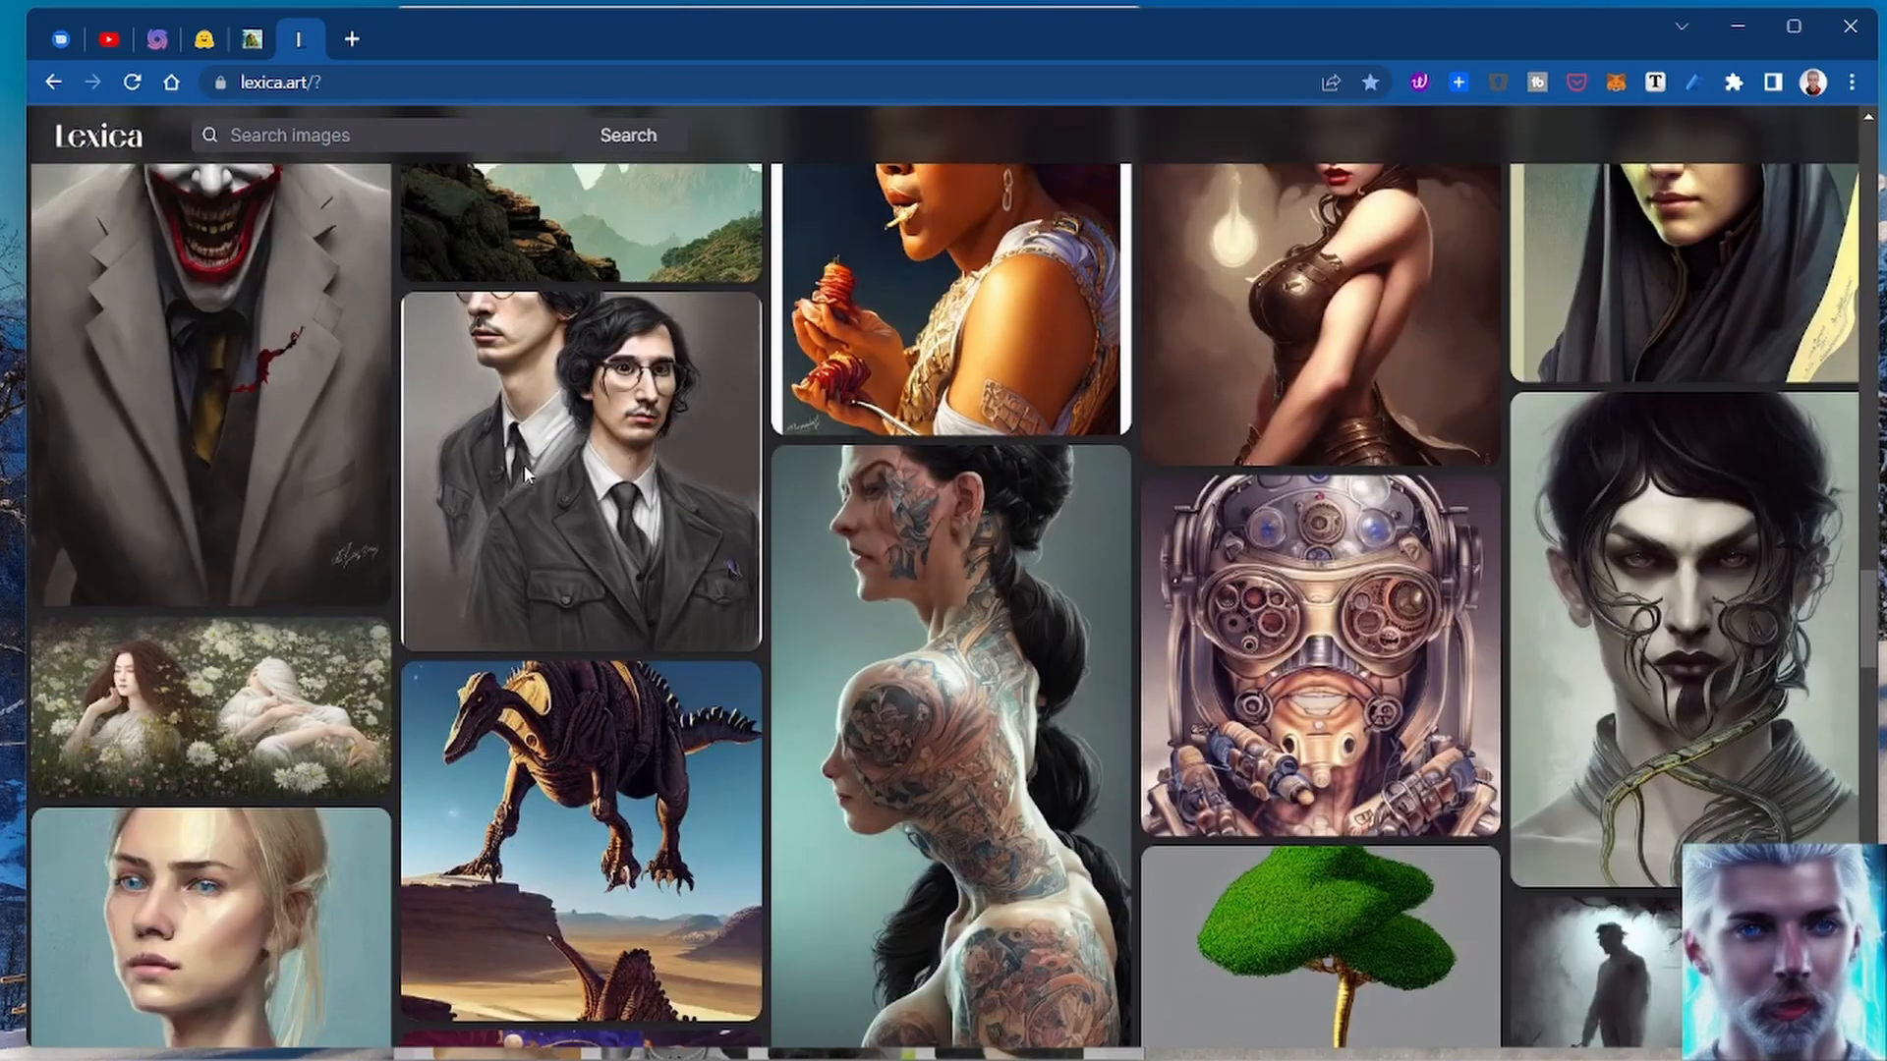
mouse_move(362, 83)
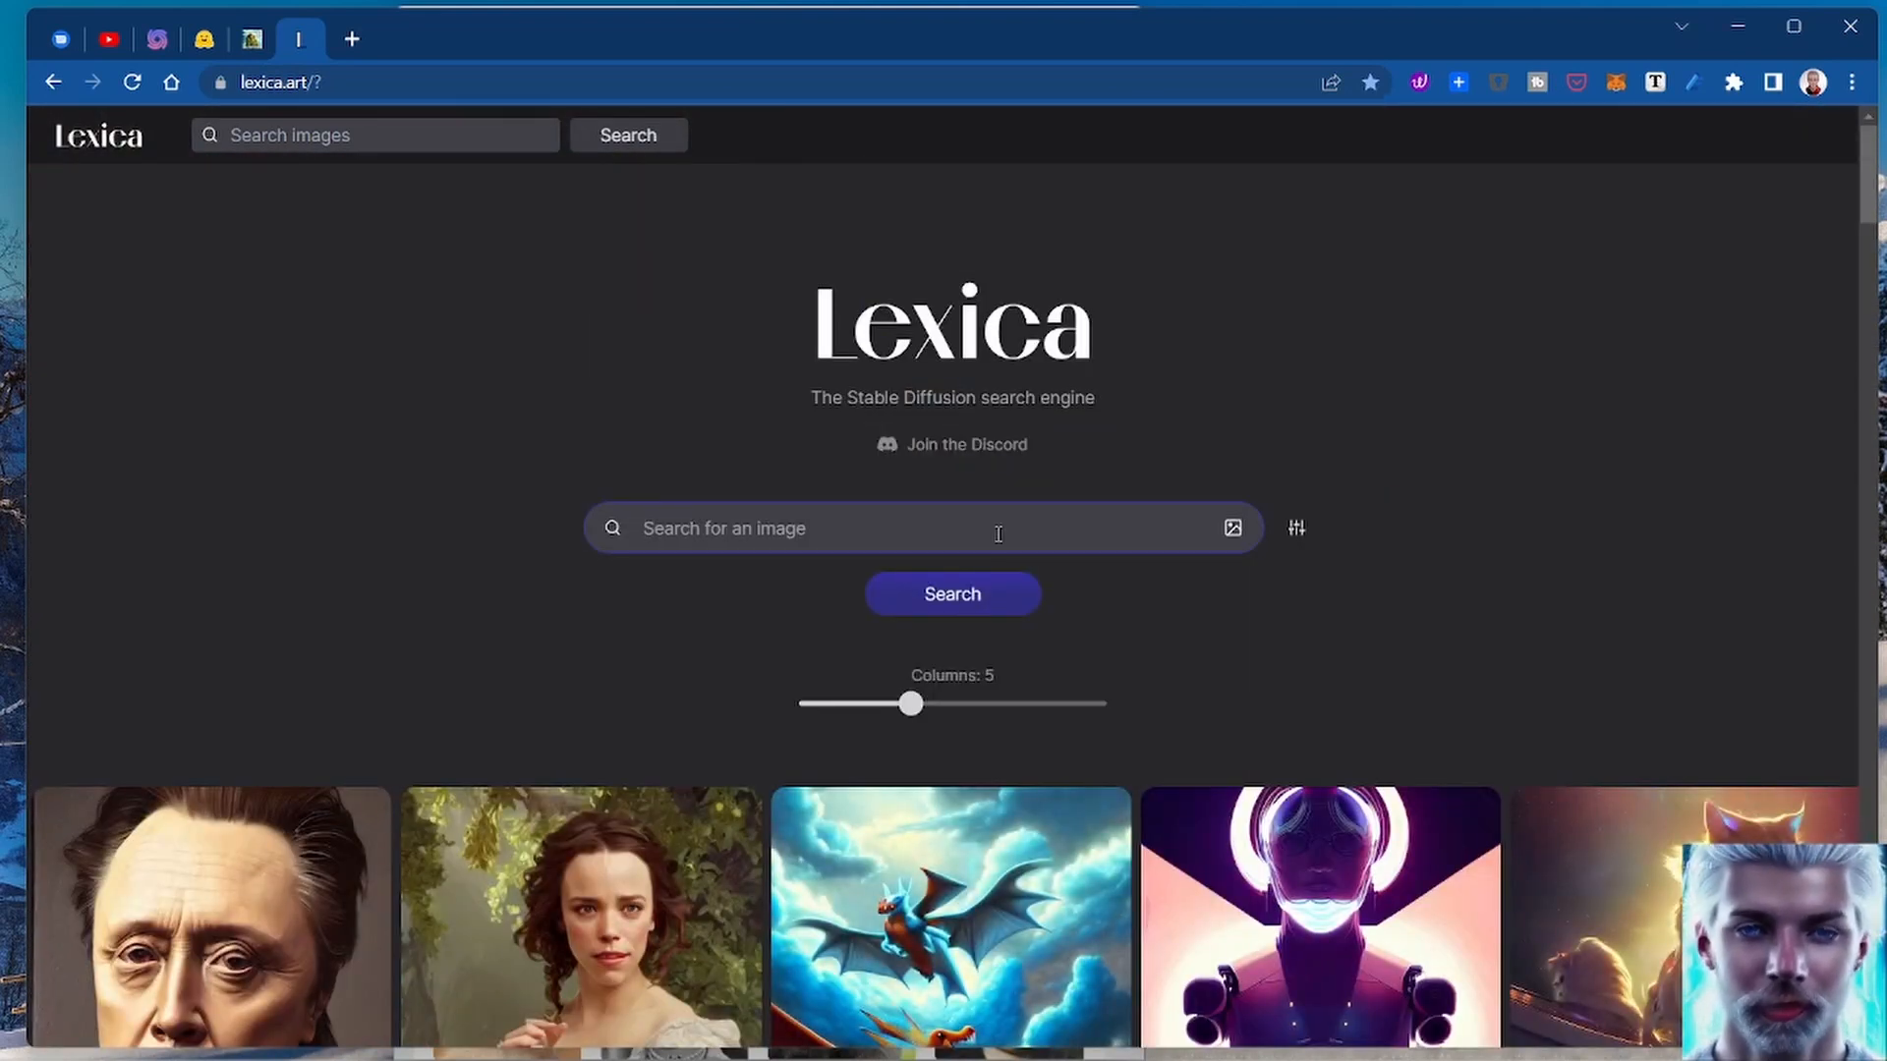
text(wizard)
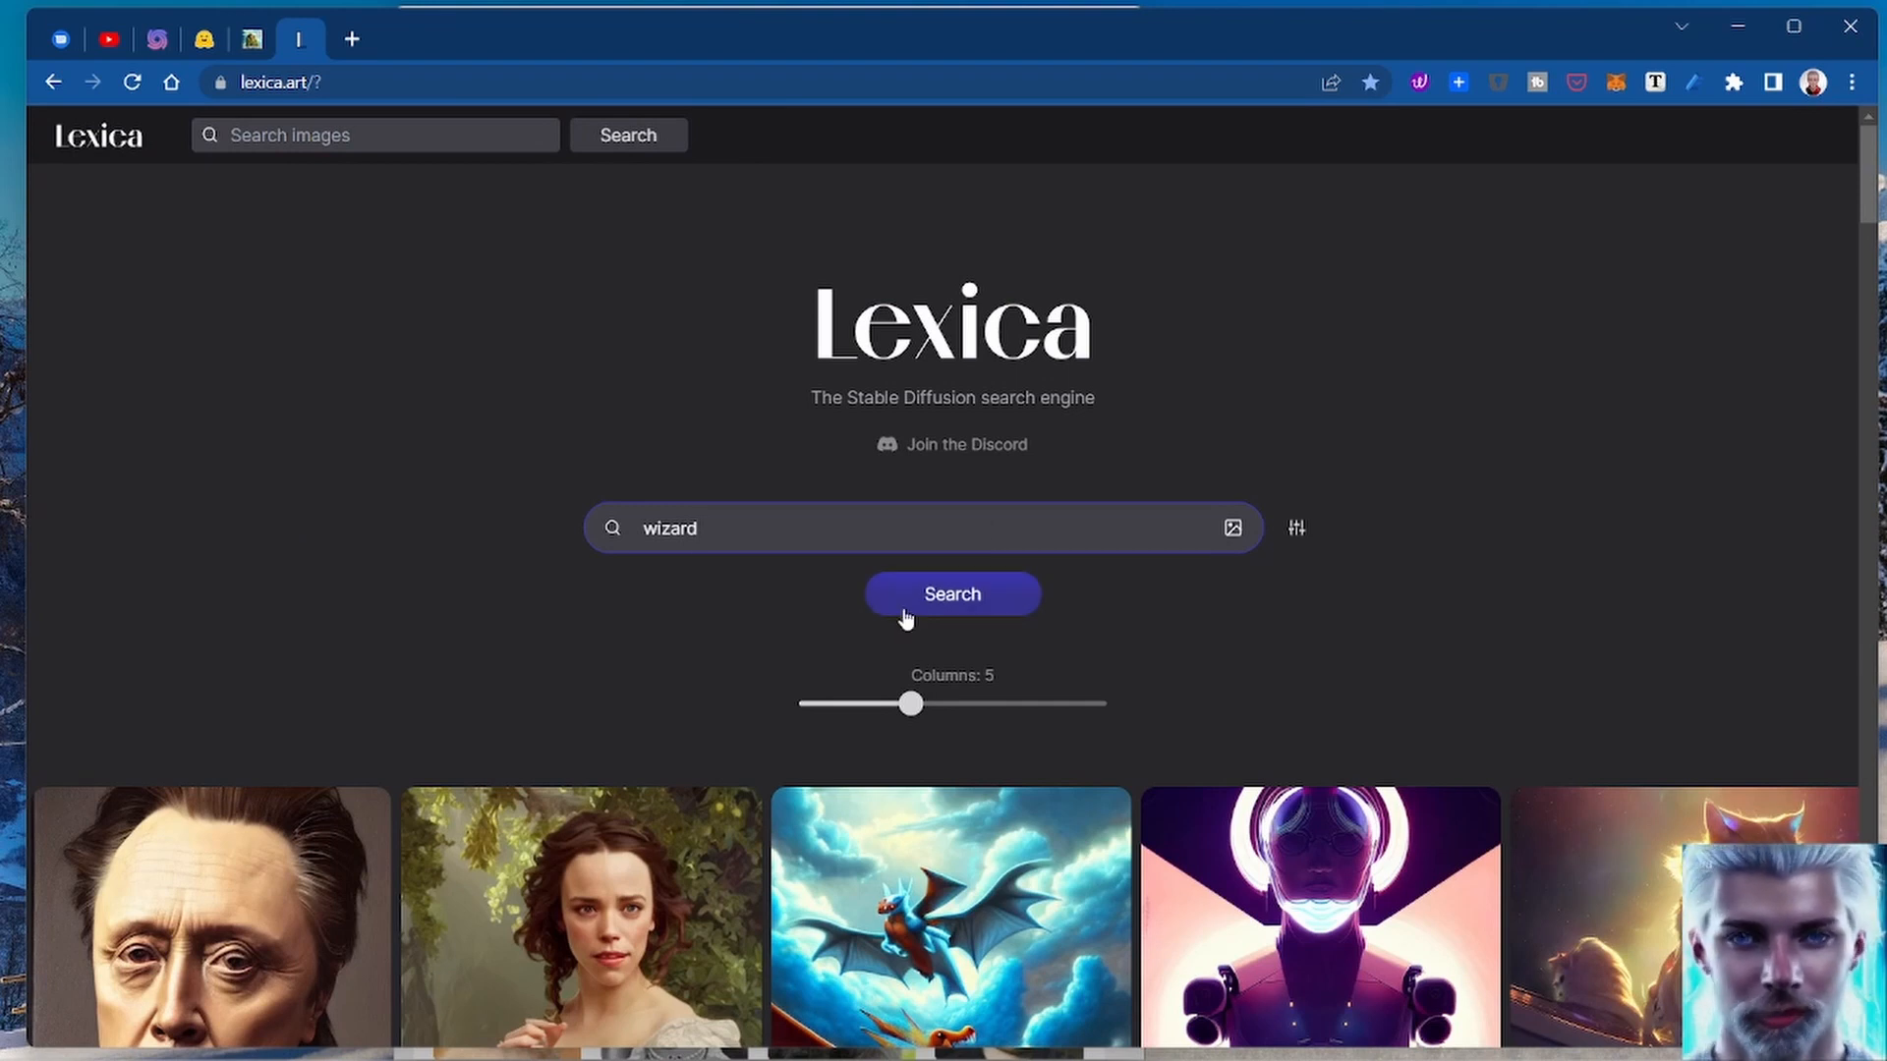
click(951, 594)
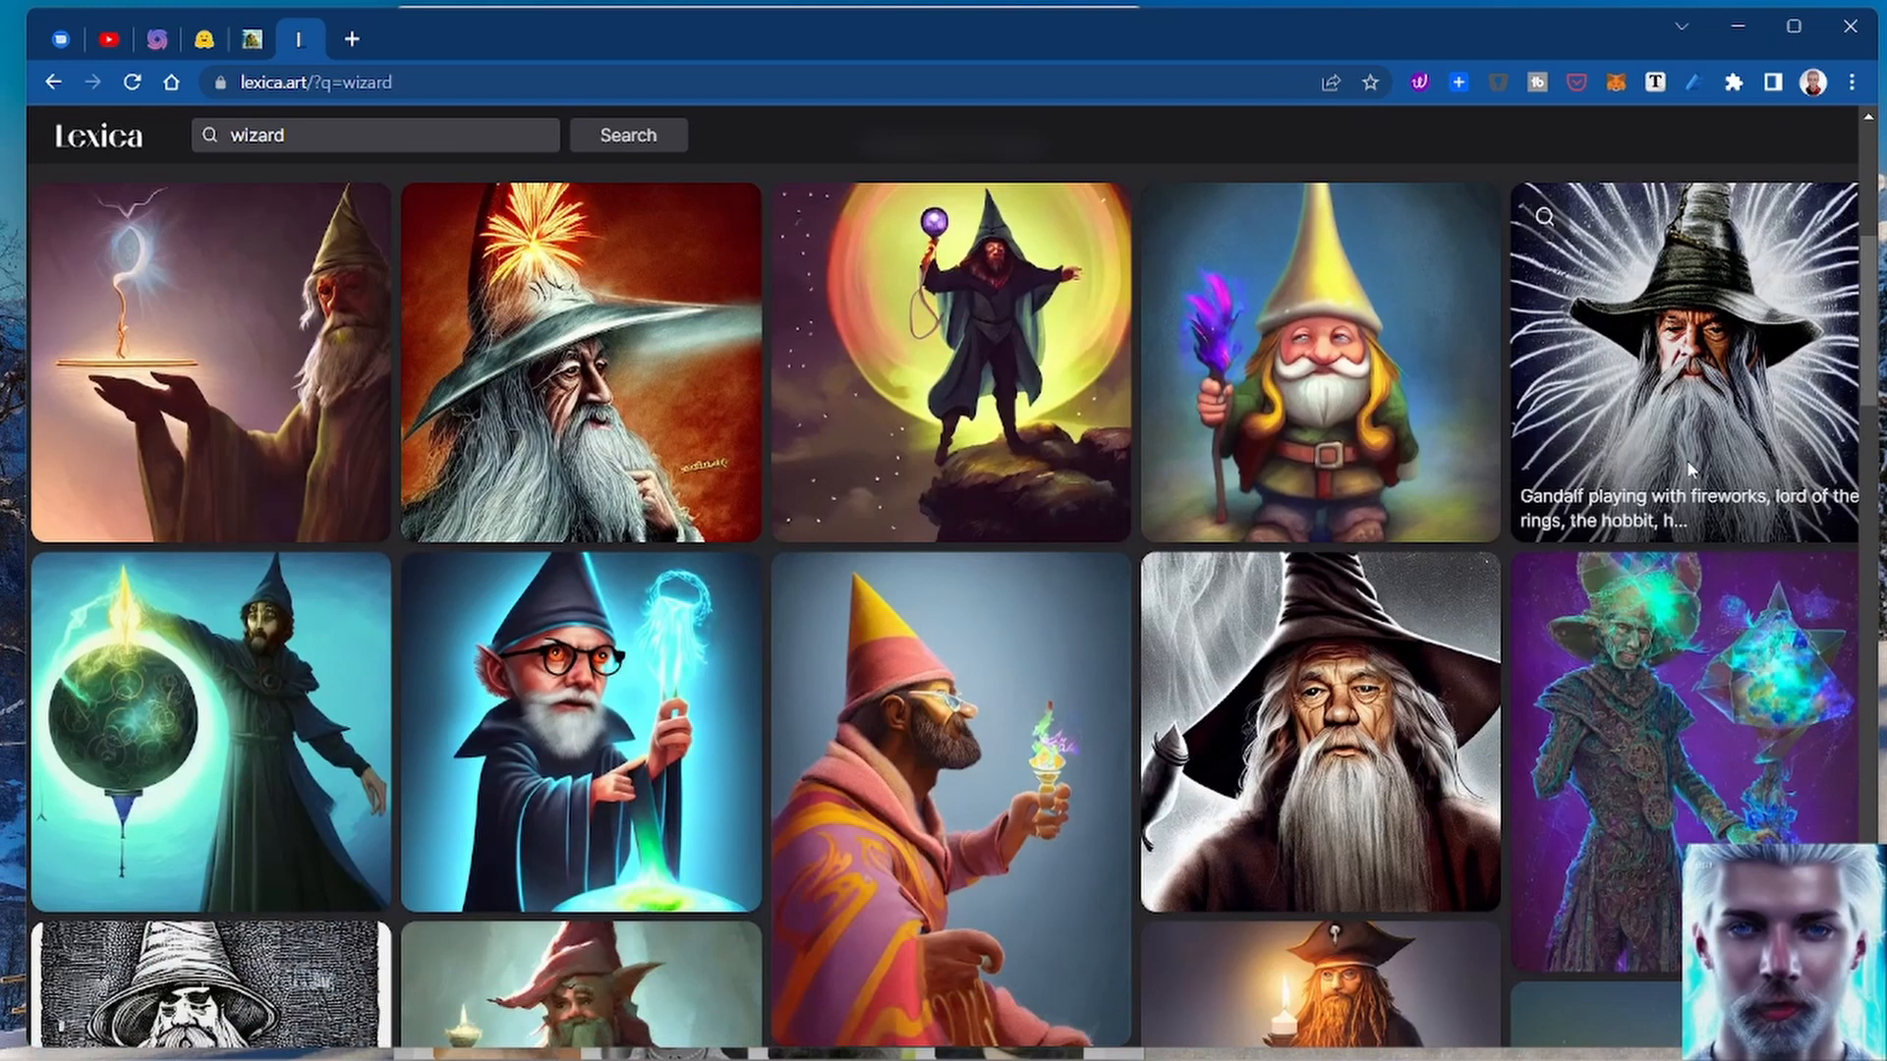
mouse_move(535, 764)
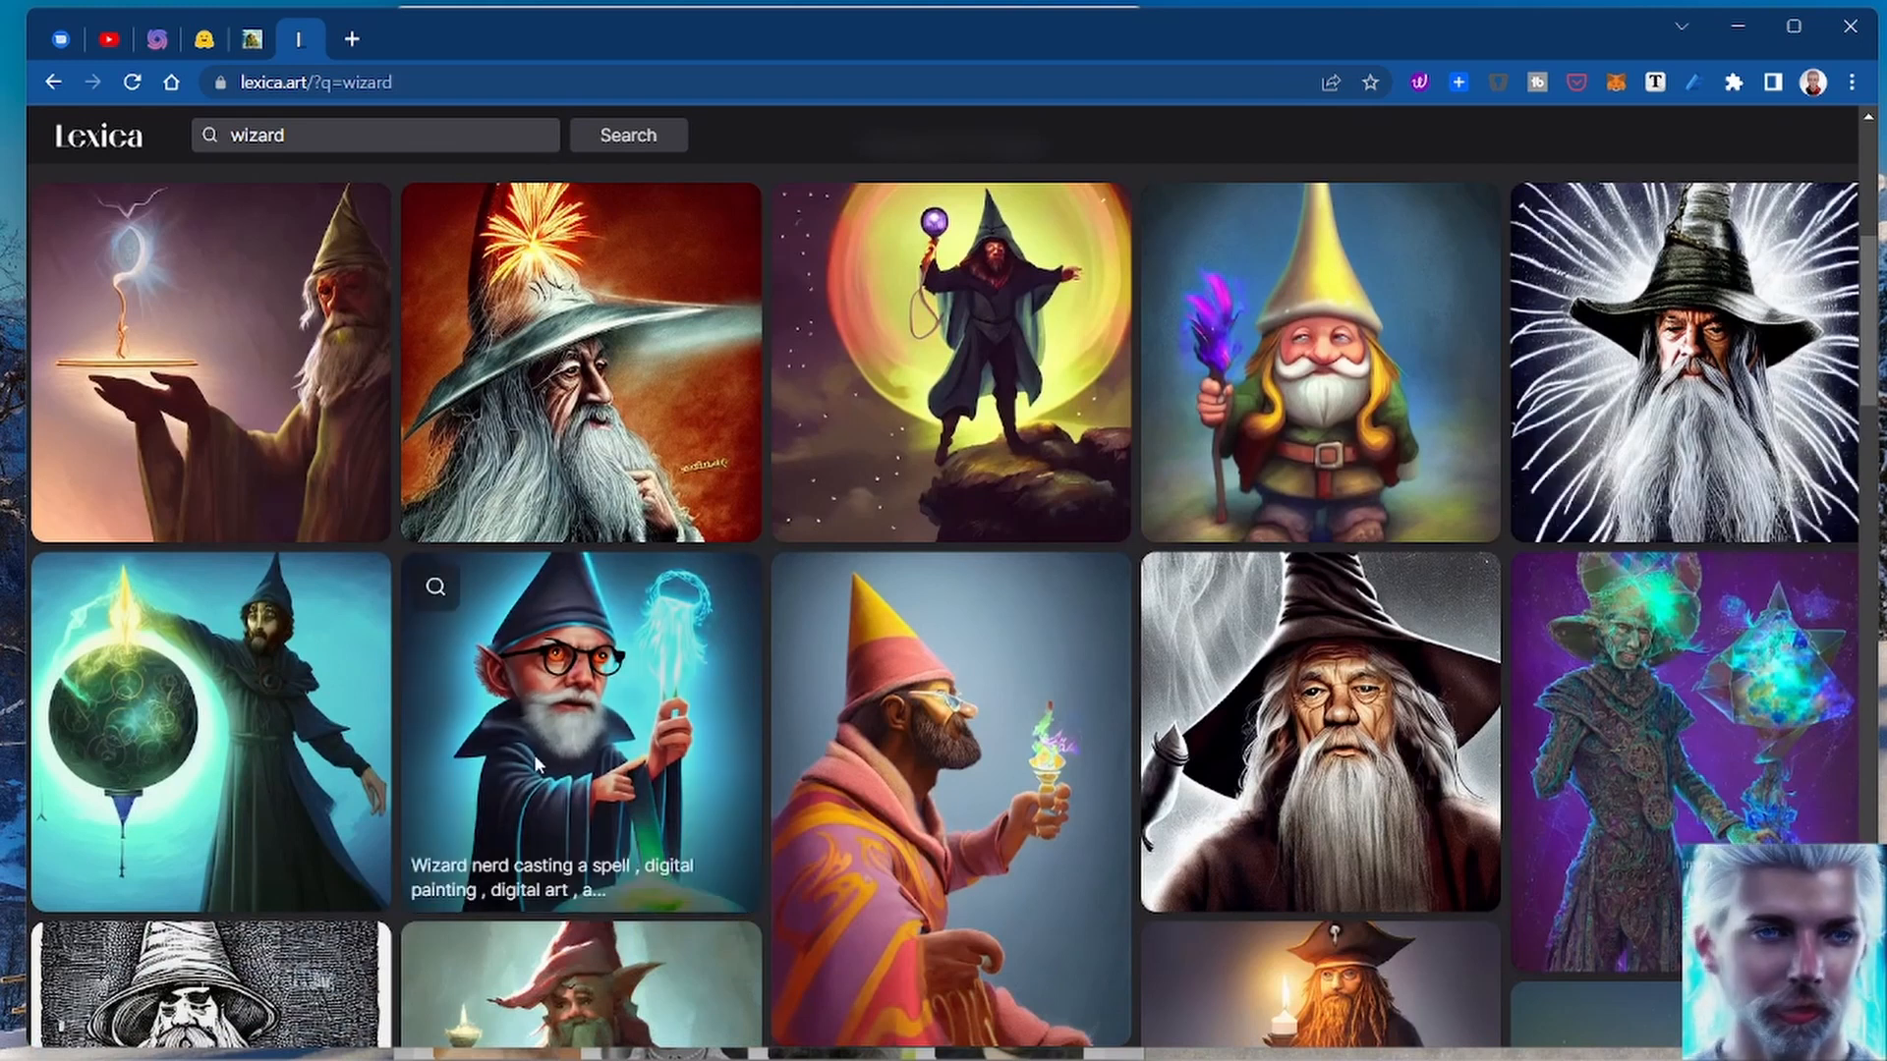
Step: View the wizard nerd image's prompt and settings, then return to the Stable Diffusion demo
click(579, 733)
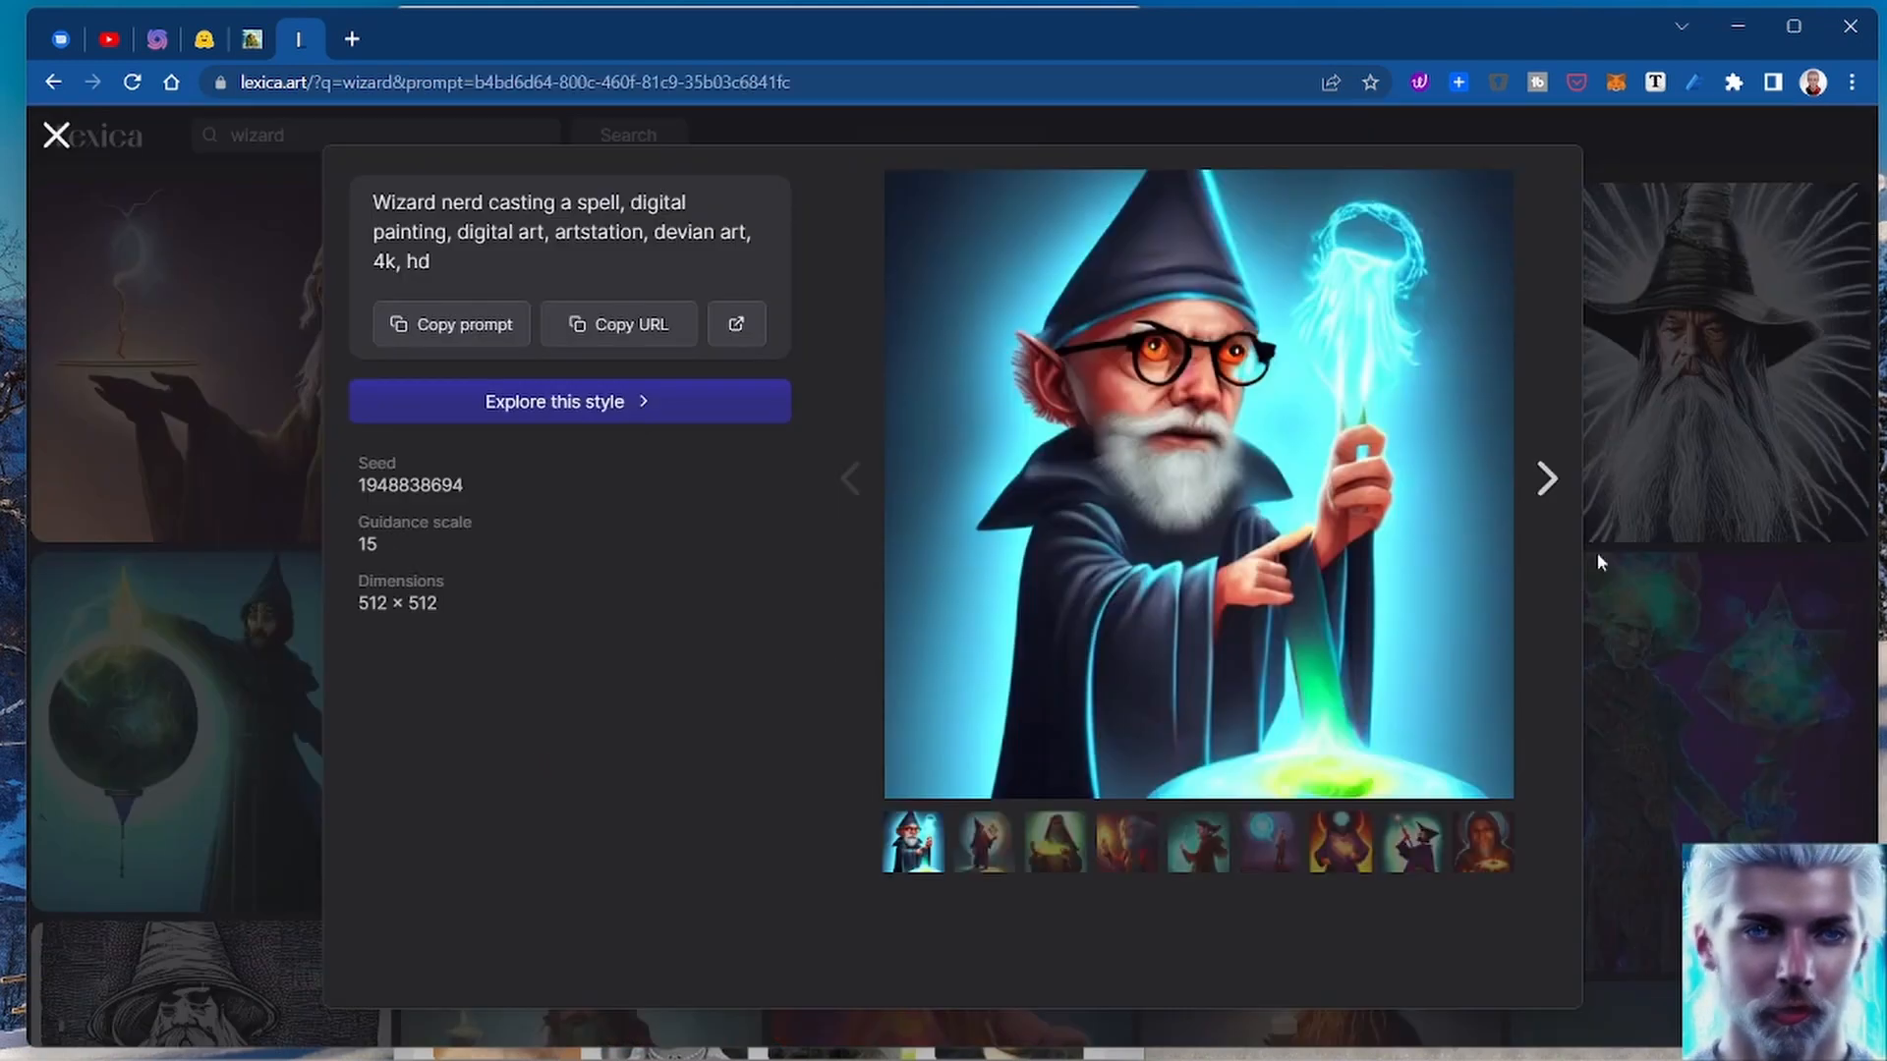
mouse_move(861, 222)
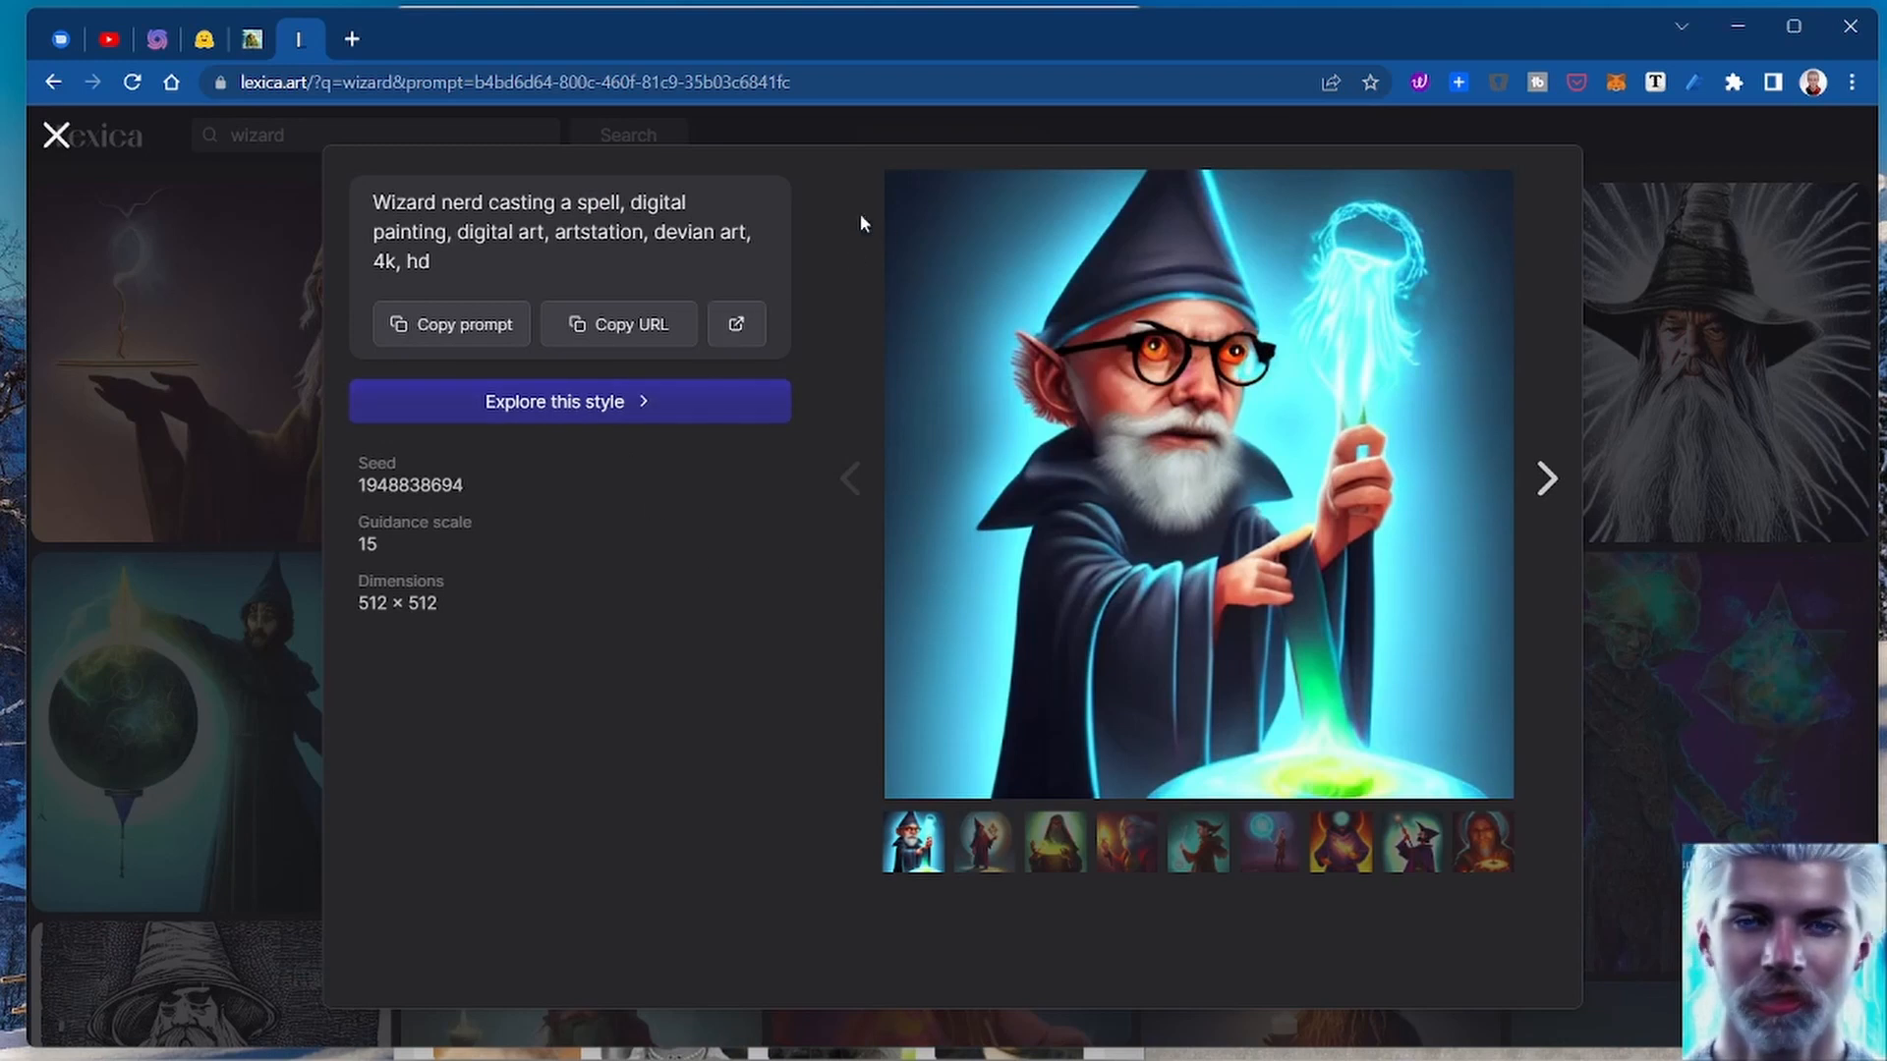
click(204, 39)
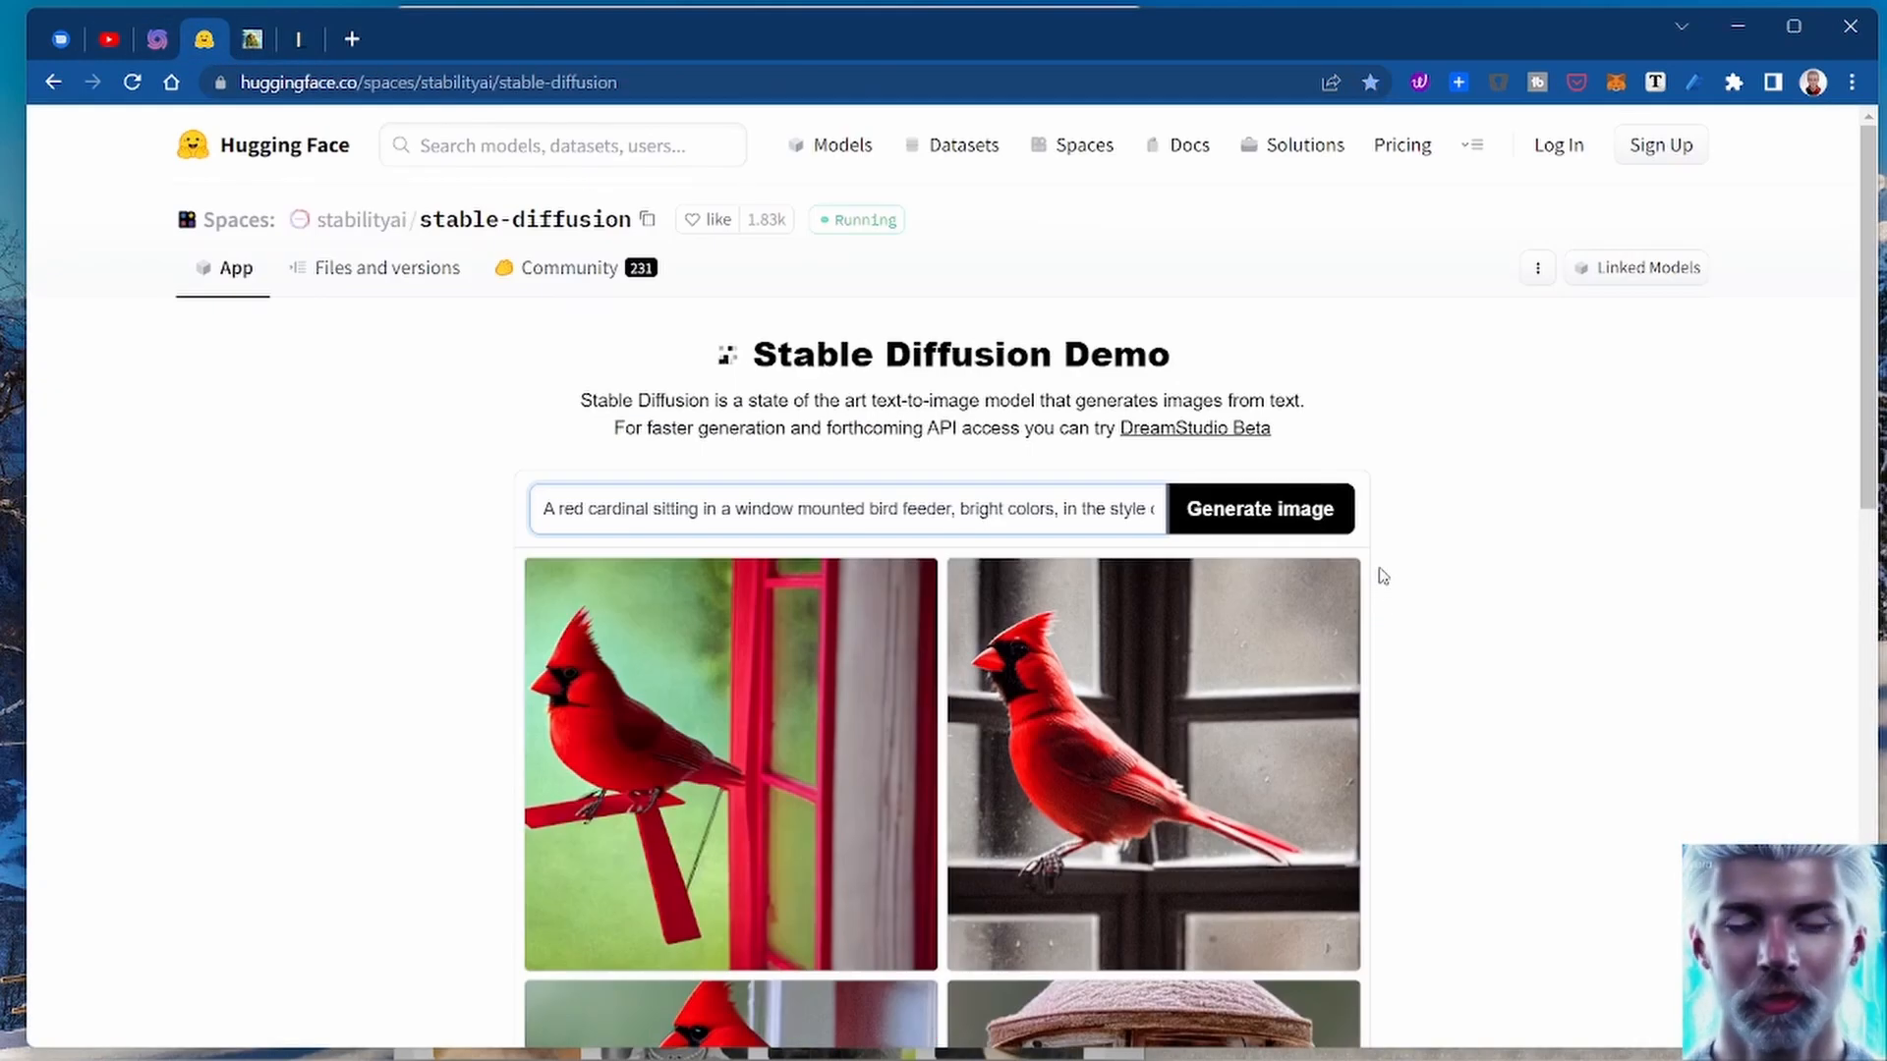
mouse_move(1376, 550)
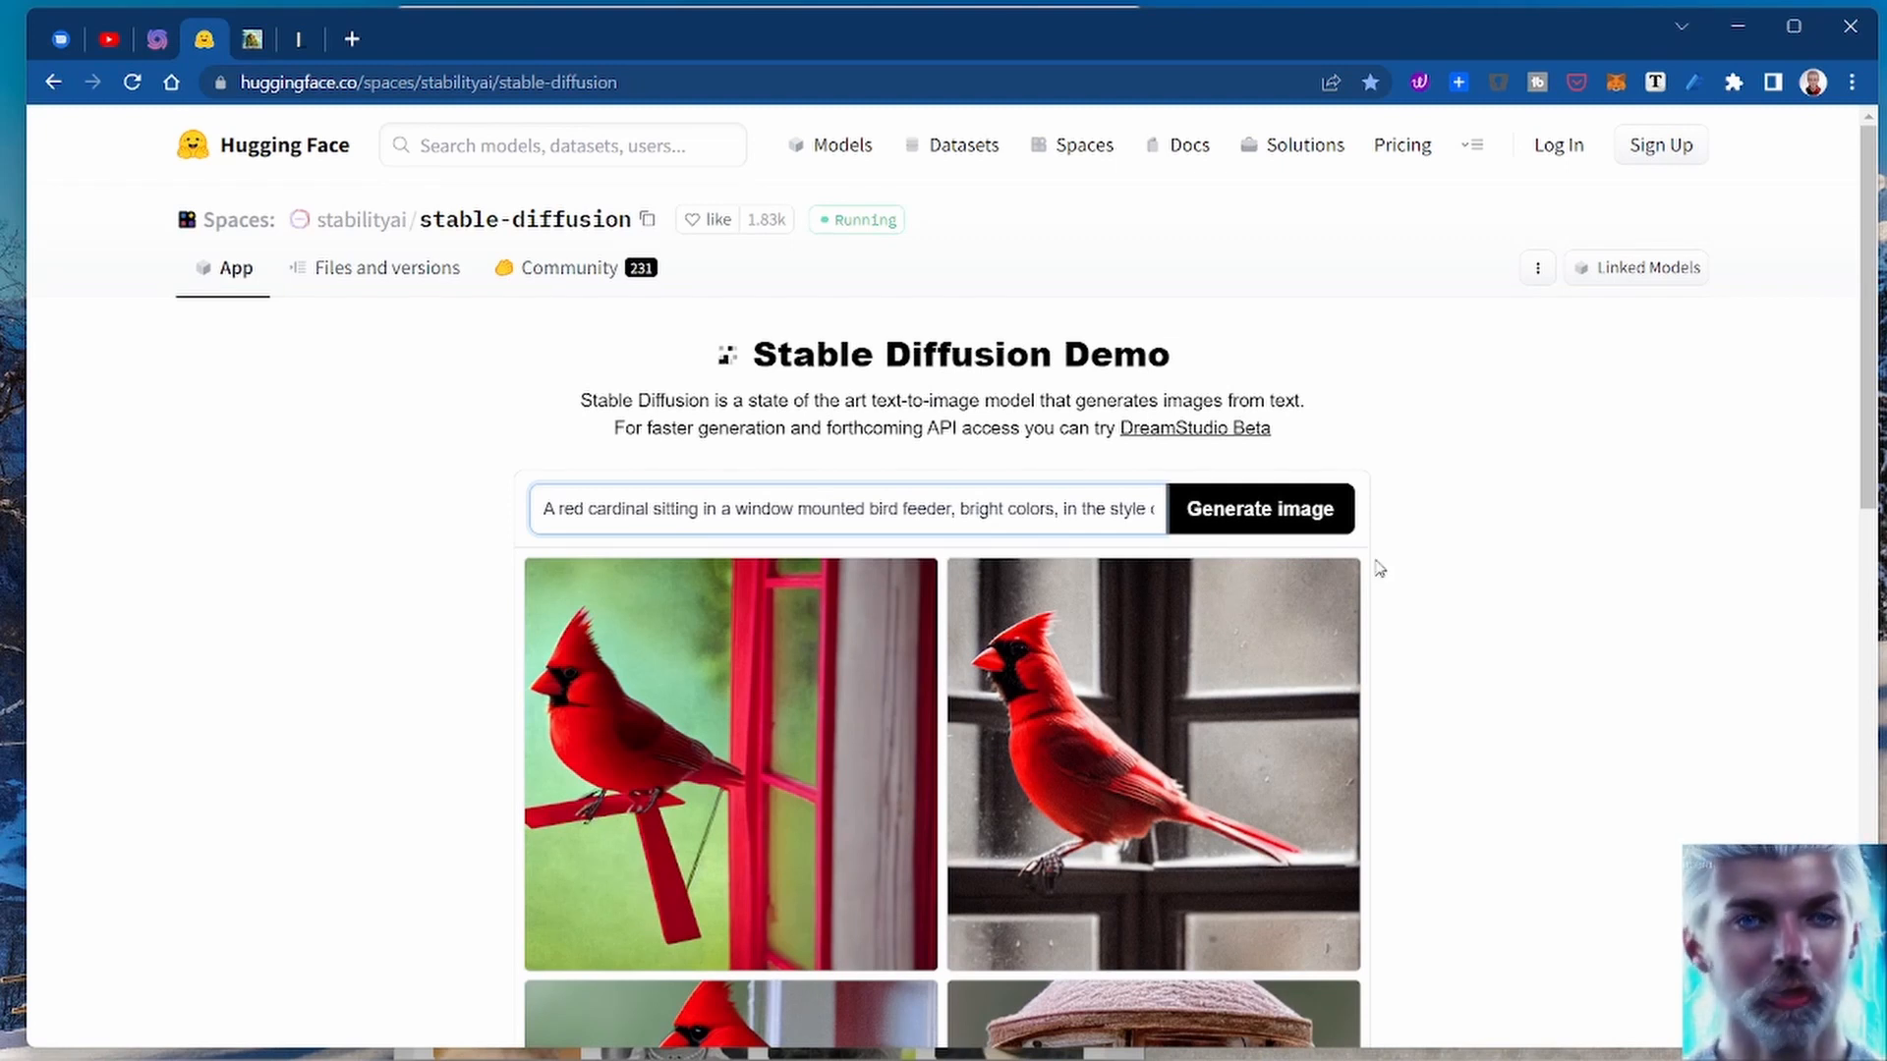
mouse_move(249, 40)
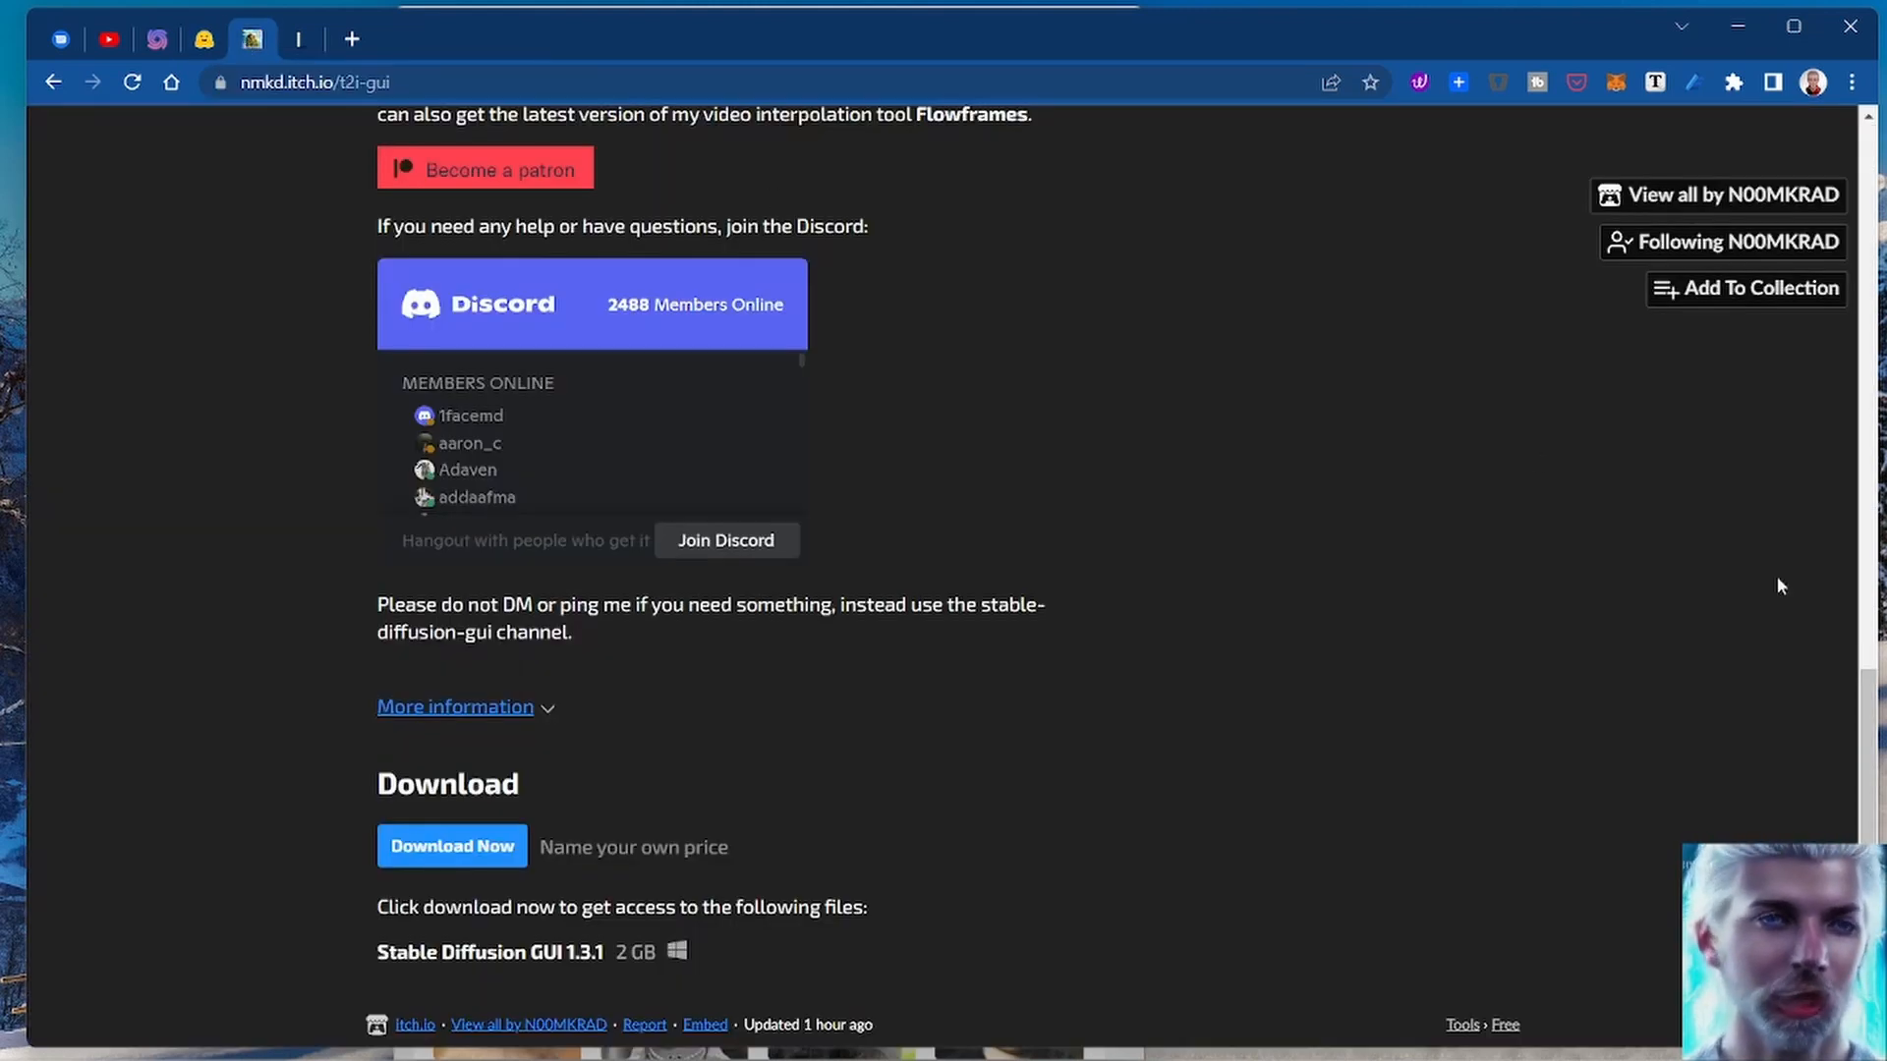
Step: Scroll the NMKD itch.io page to its Features and Nvidia system requirements lists
scroll(up, 3)
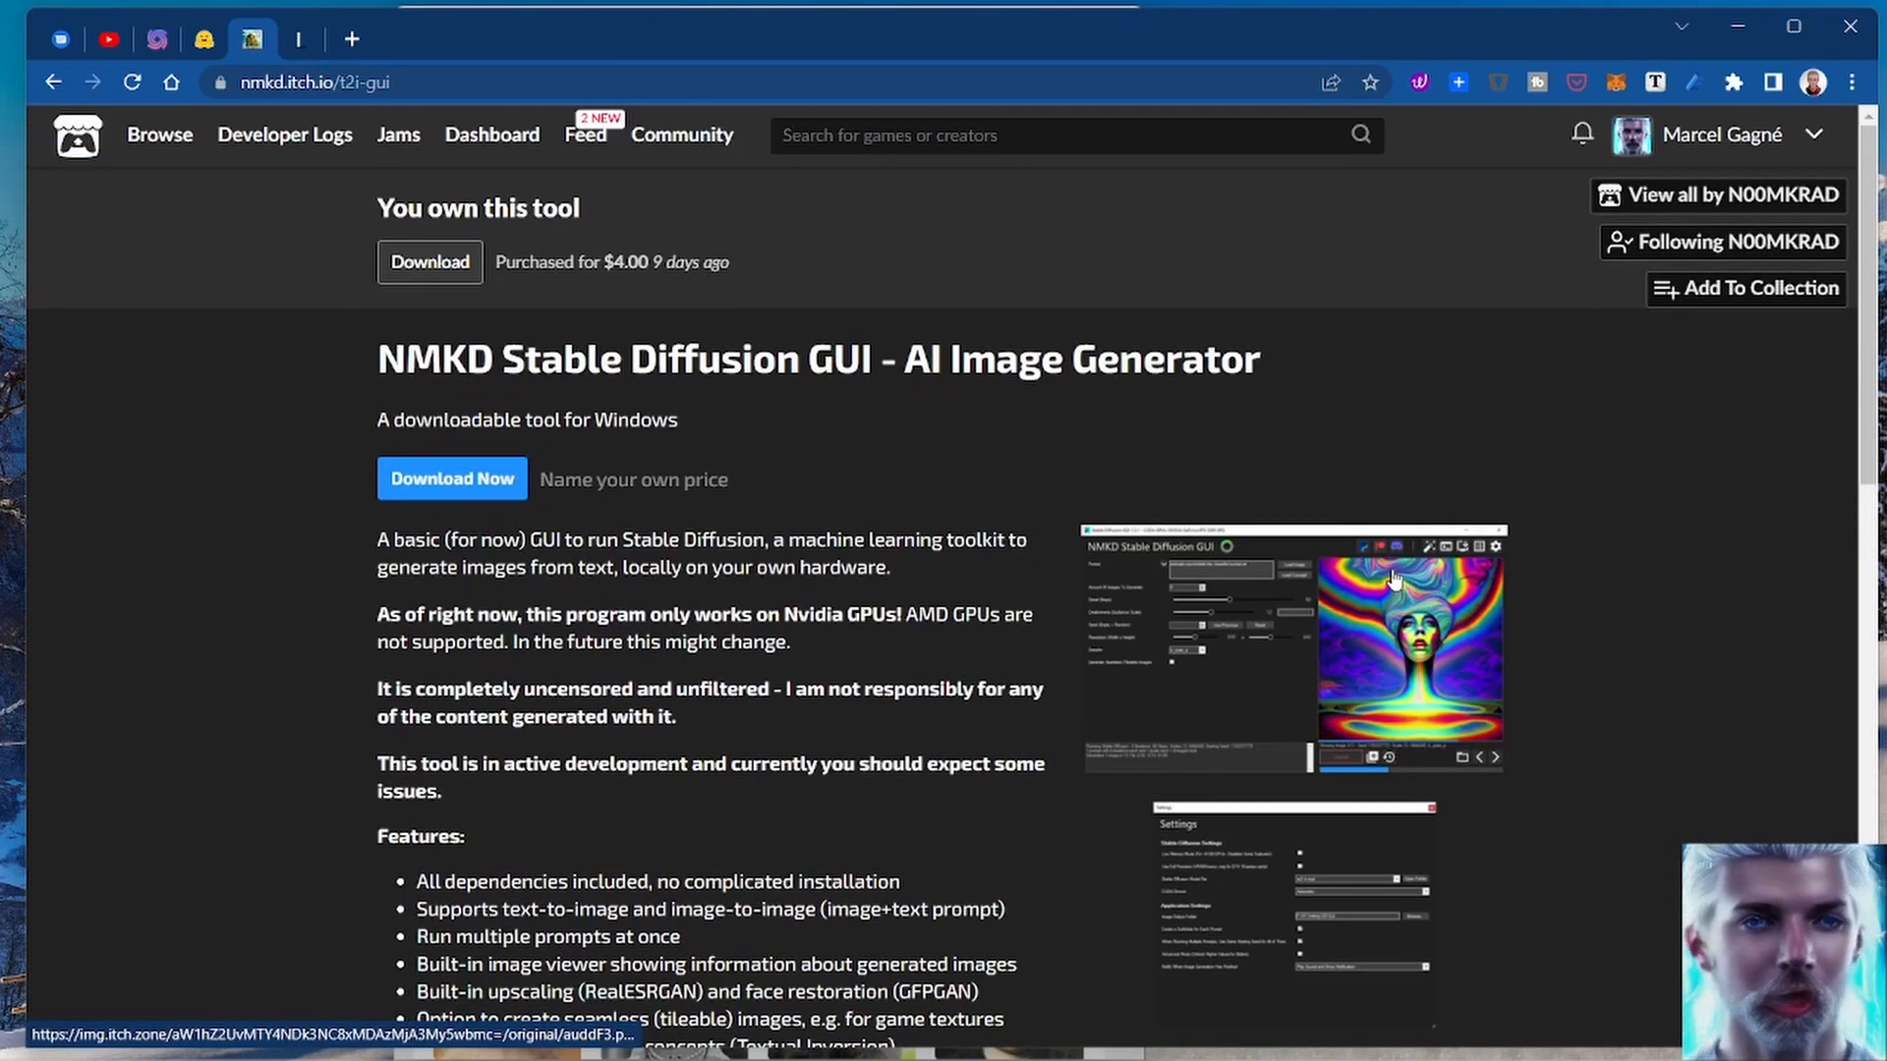
mouse_move(1352, 468)
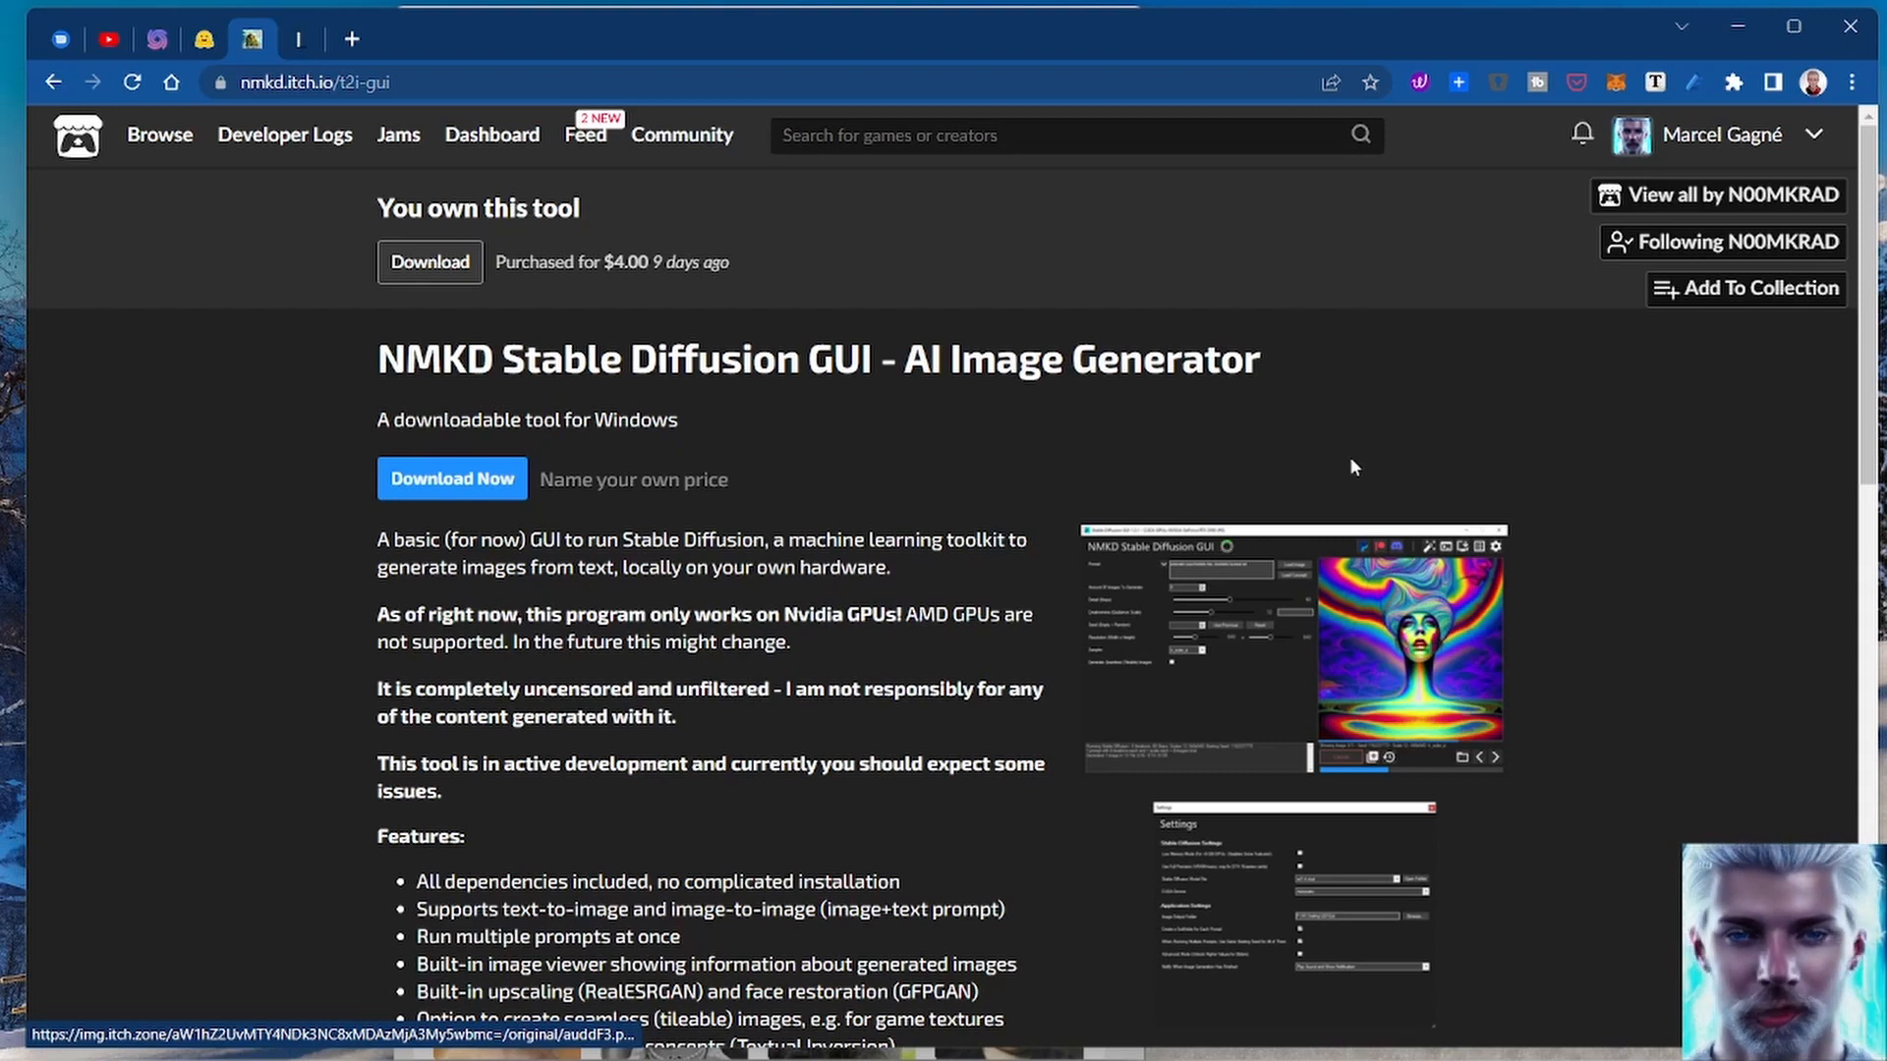
mouse_move(1714, 543)
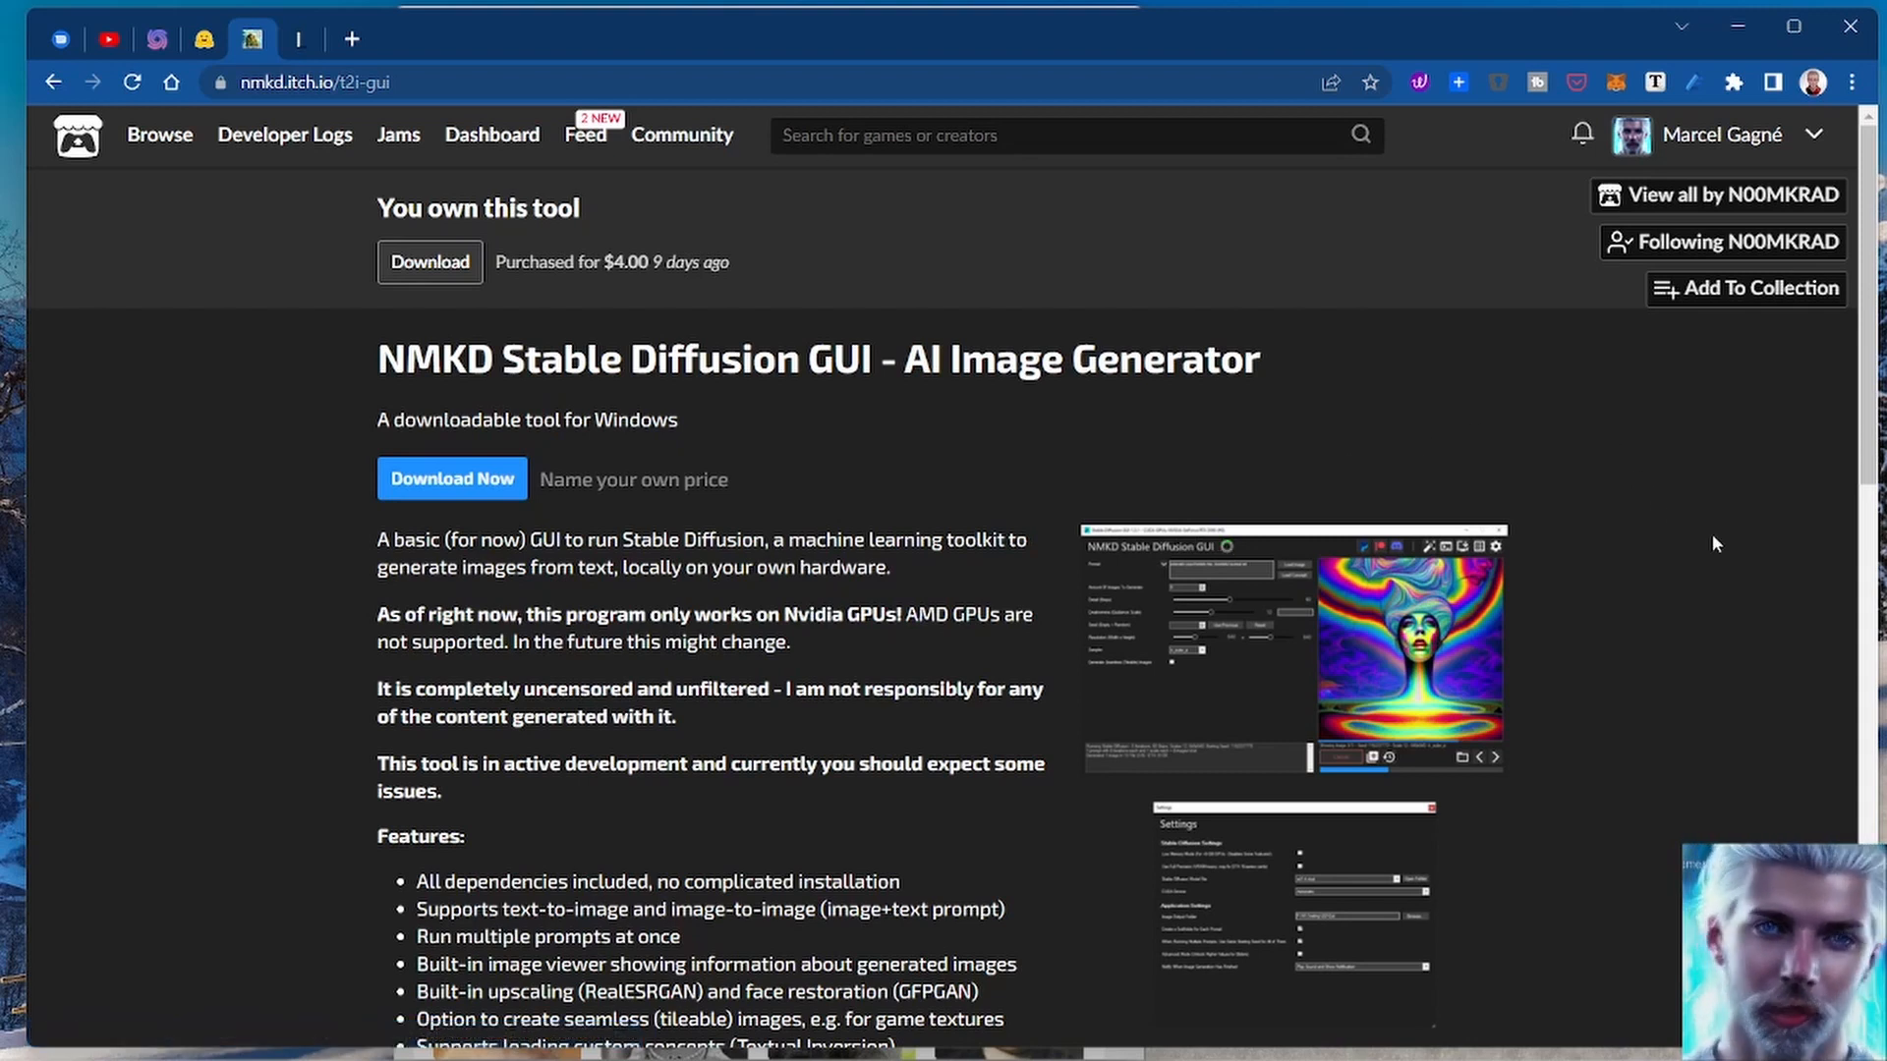
mouse_move(550, 349)
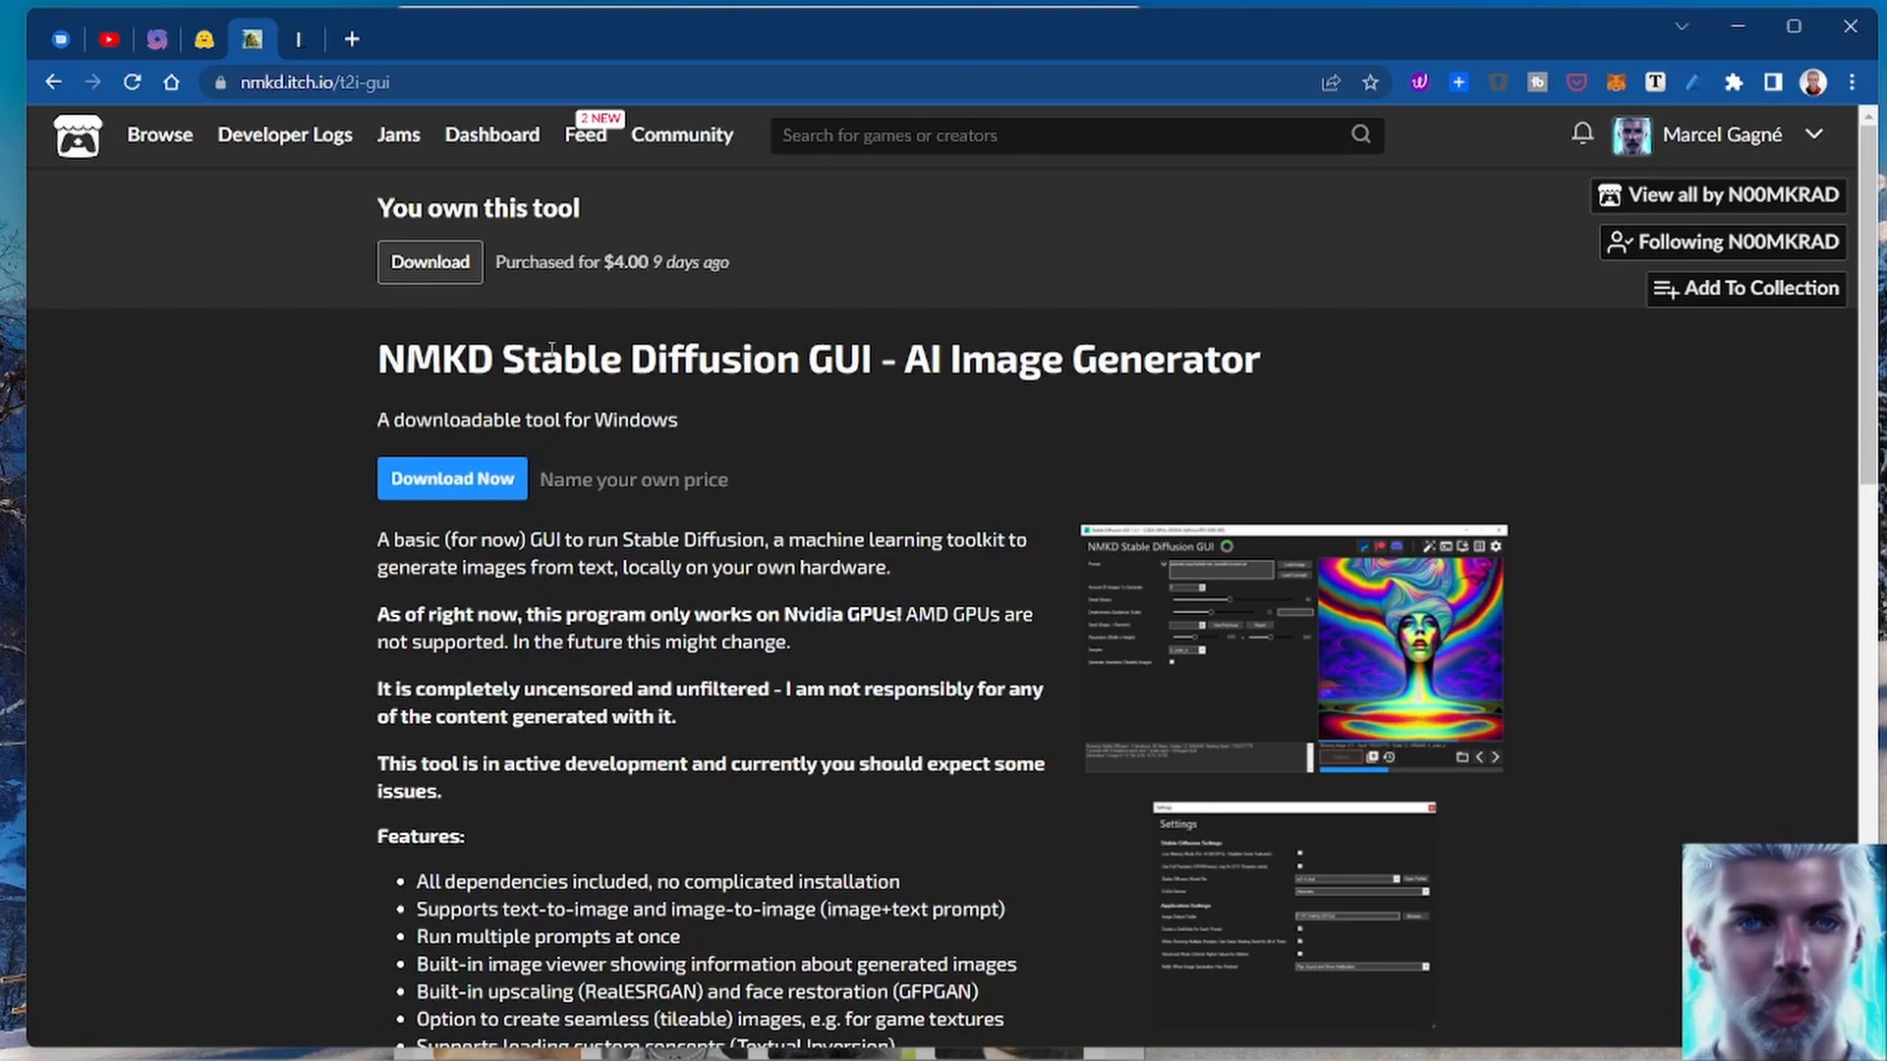
mouse_move(1571, 686)
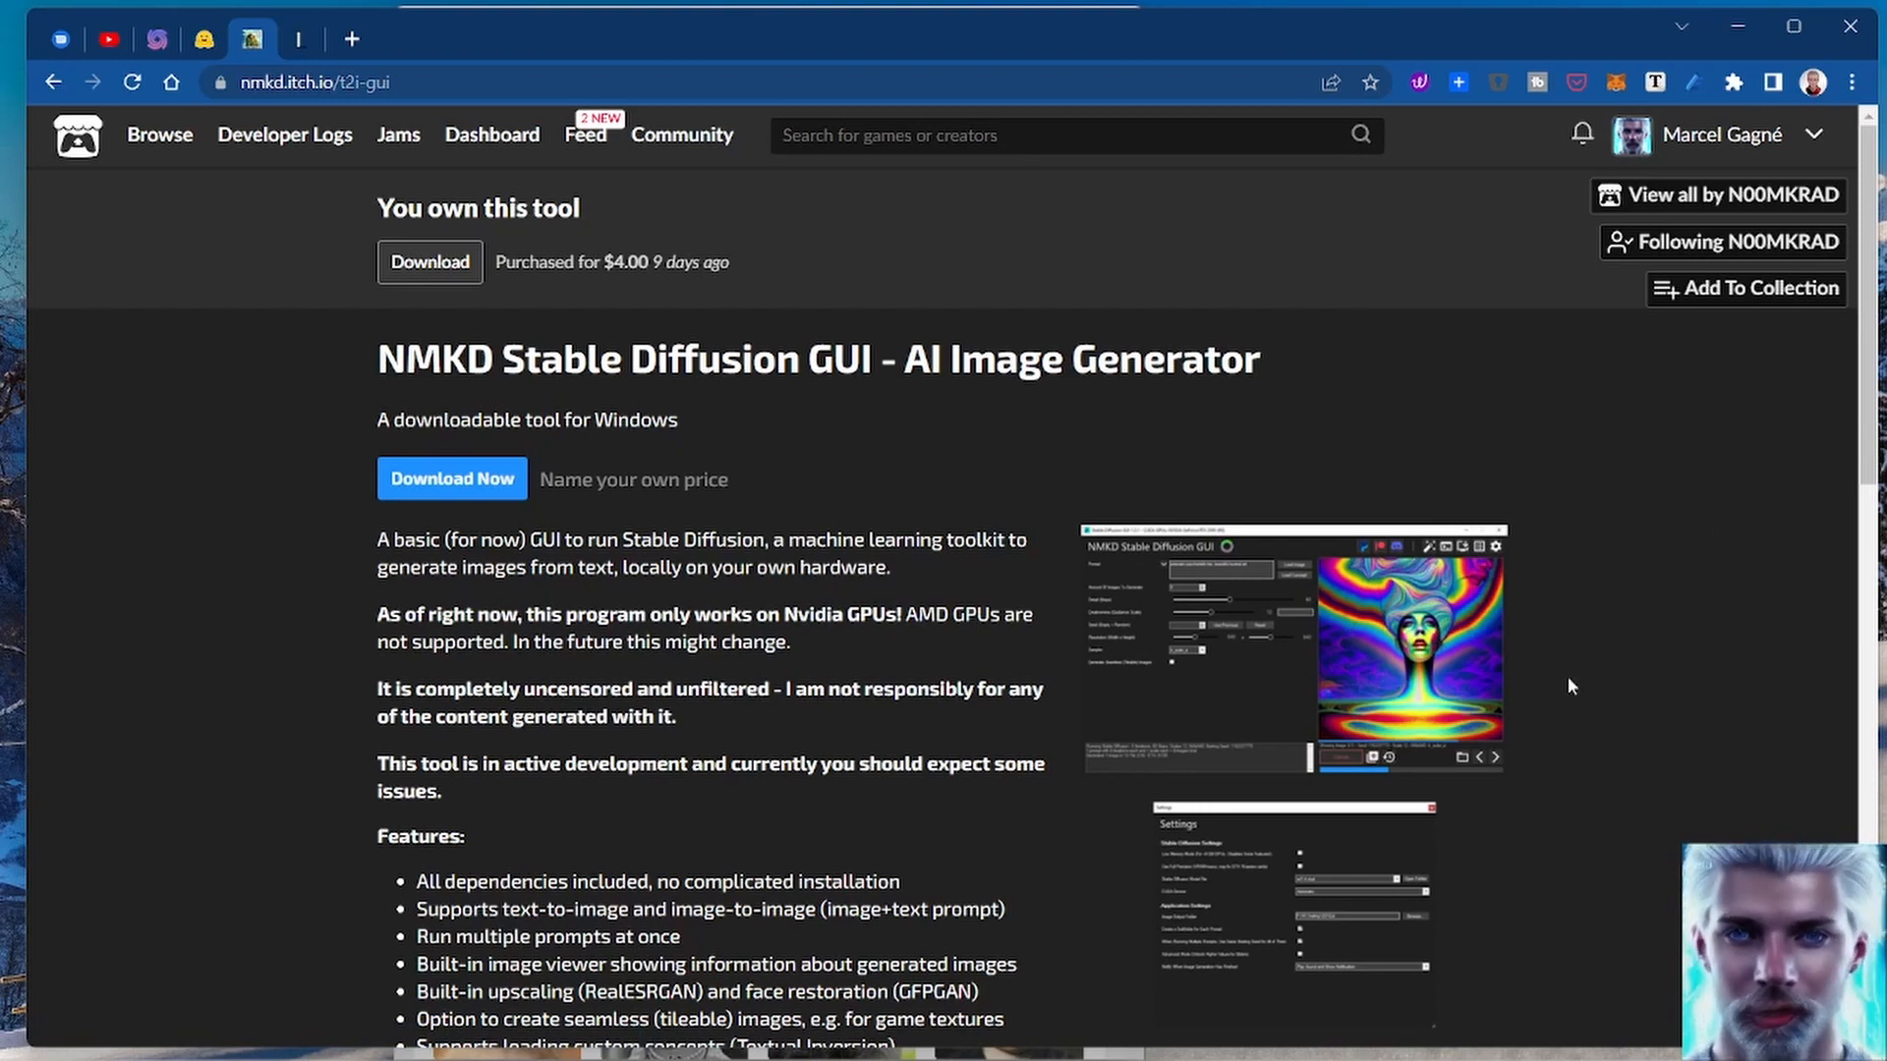
mouse_move(1588, 683)
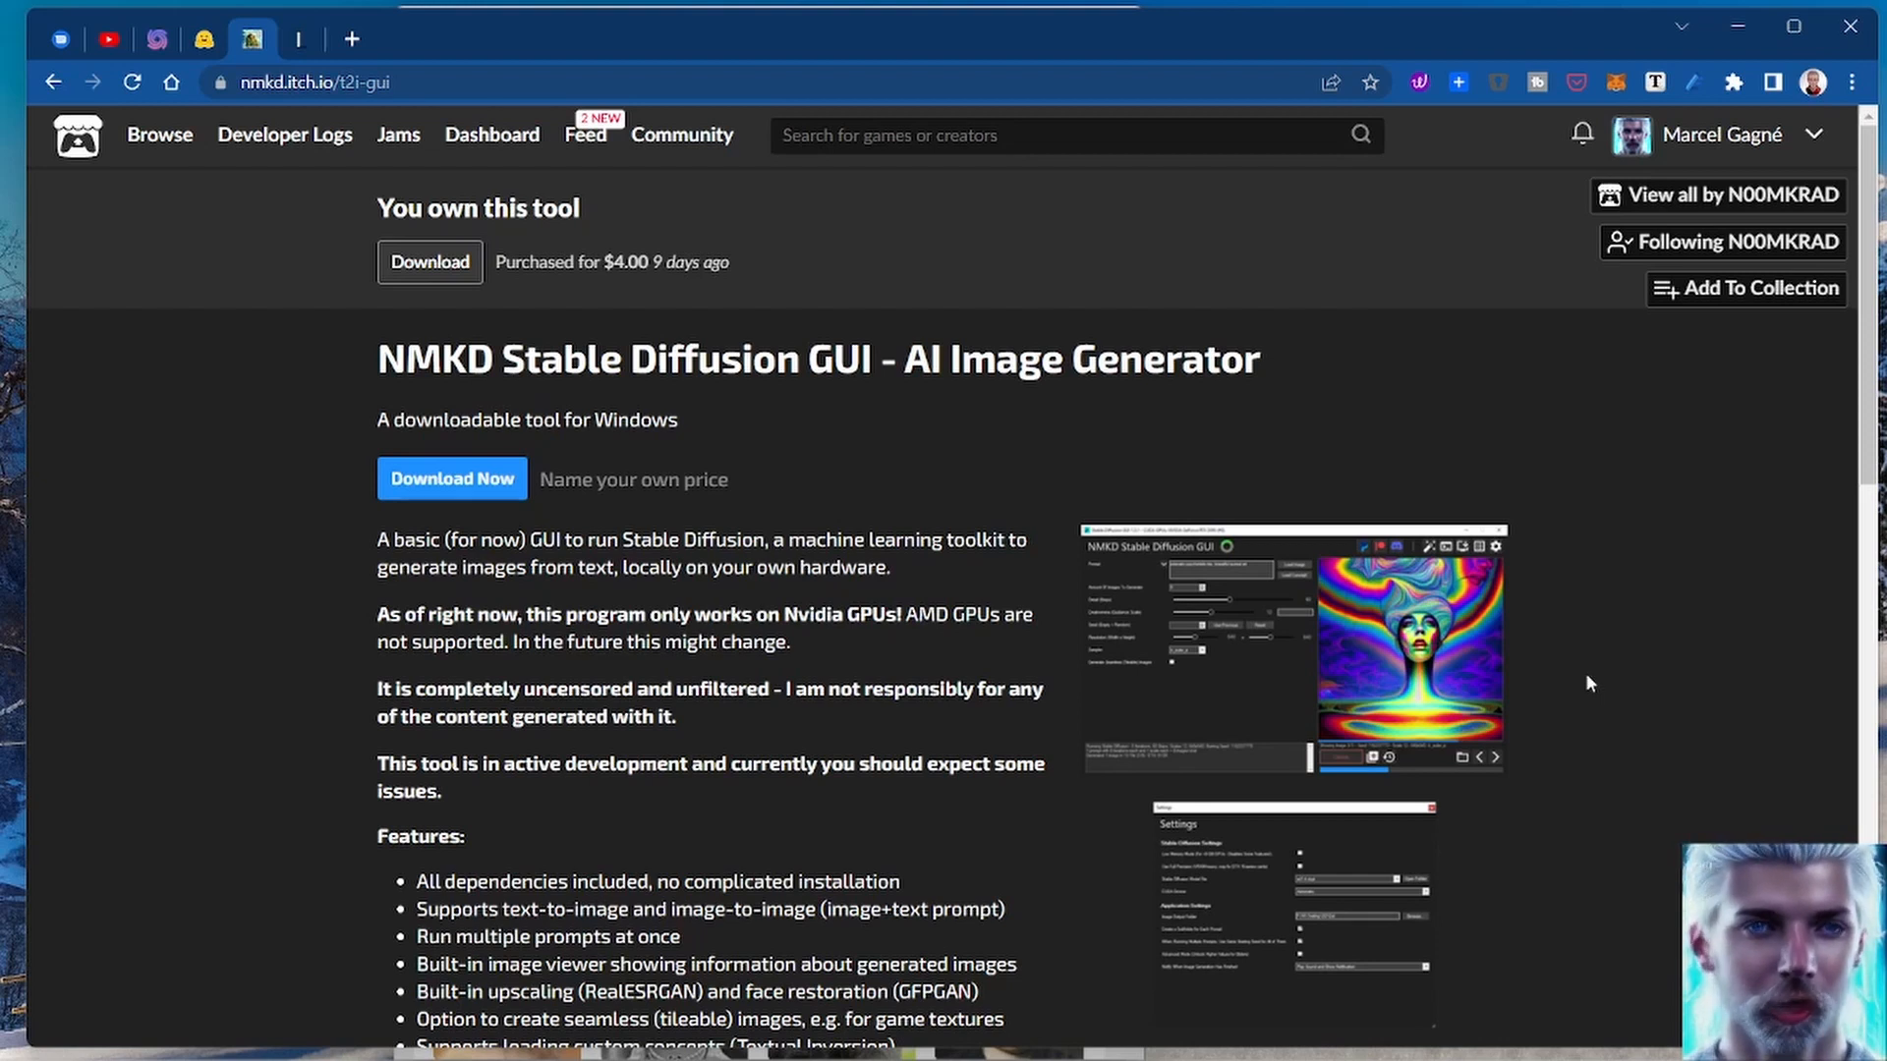
mouse_move(941, 706)
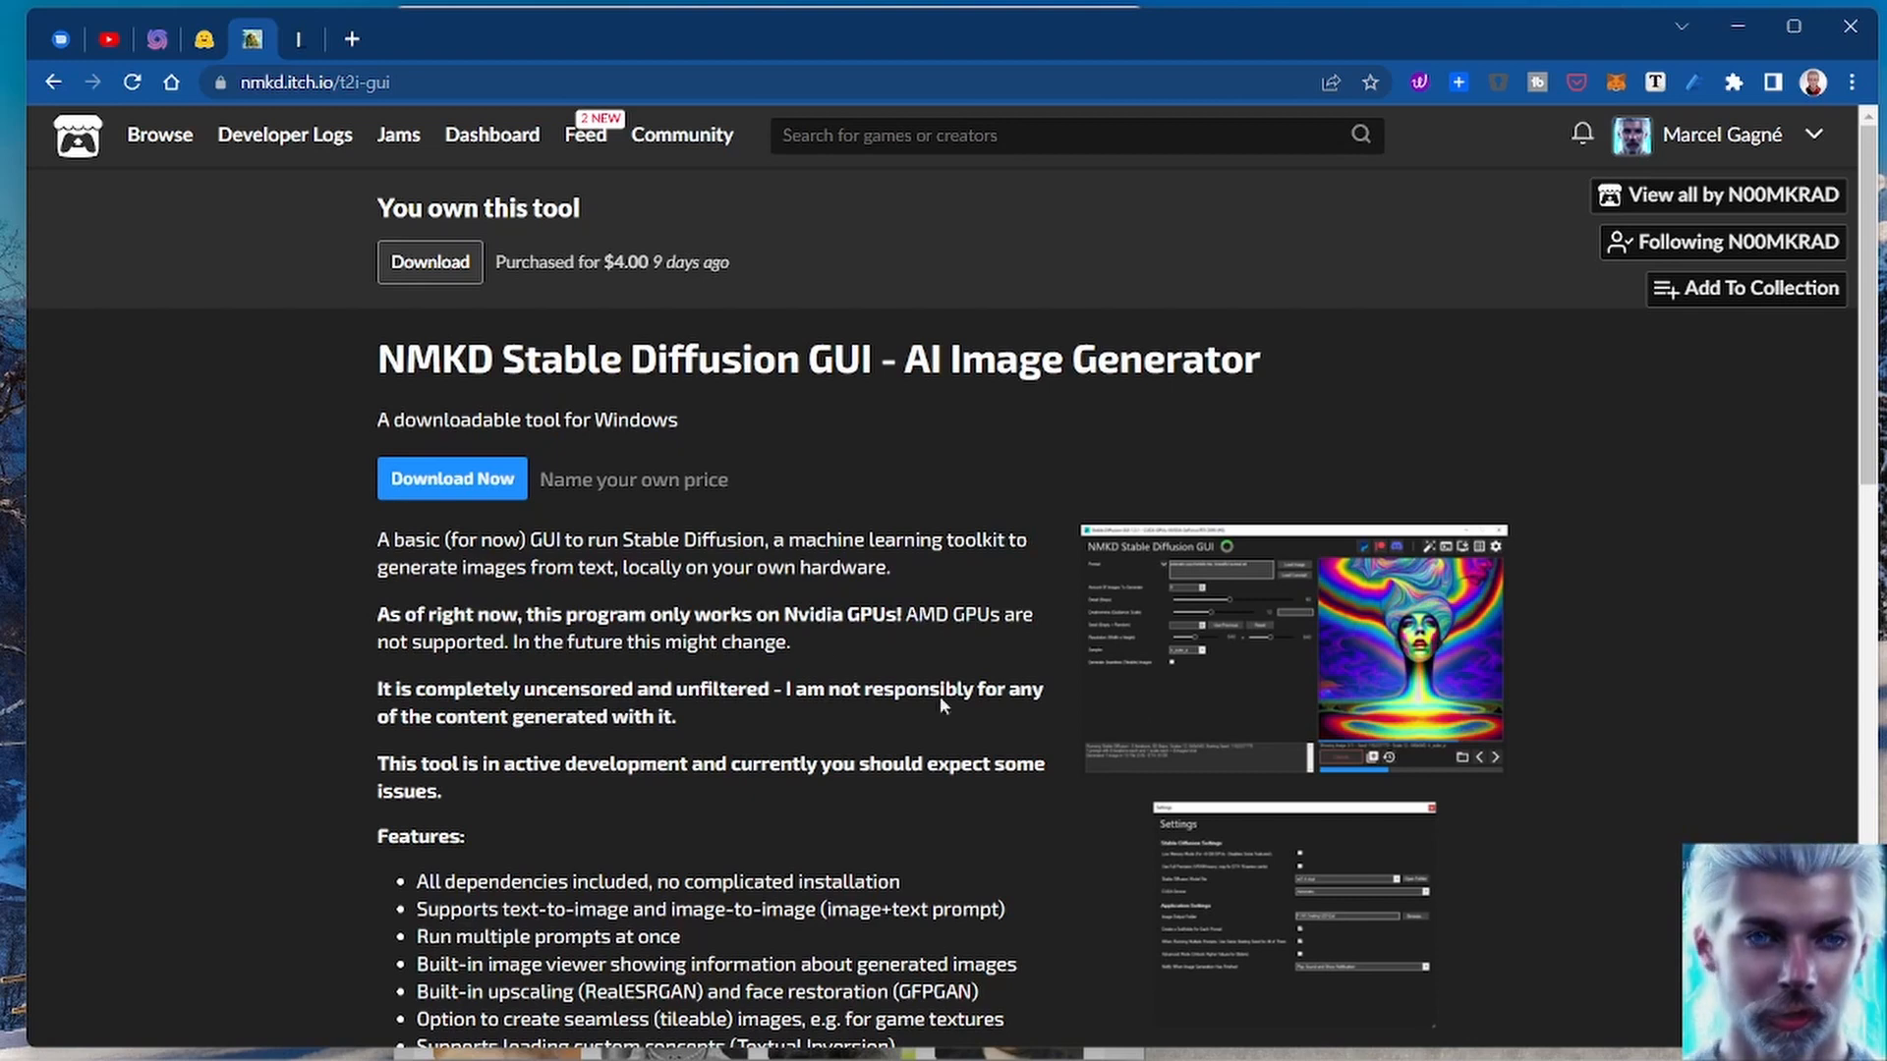
scroll(down, 3)
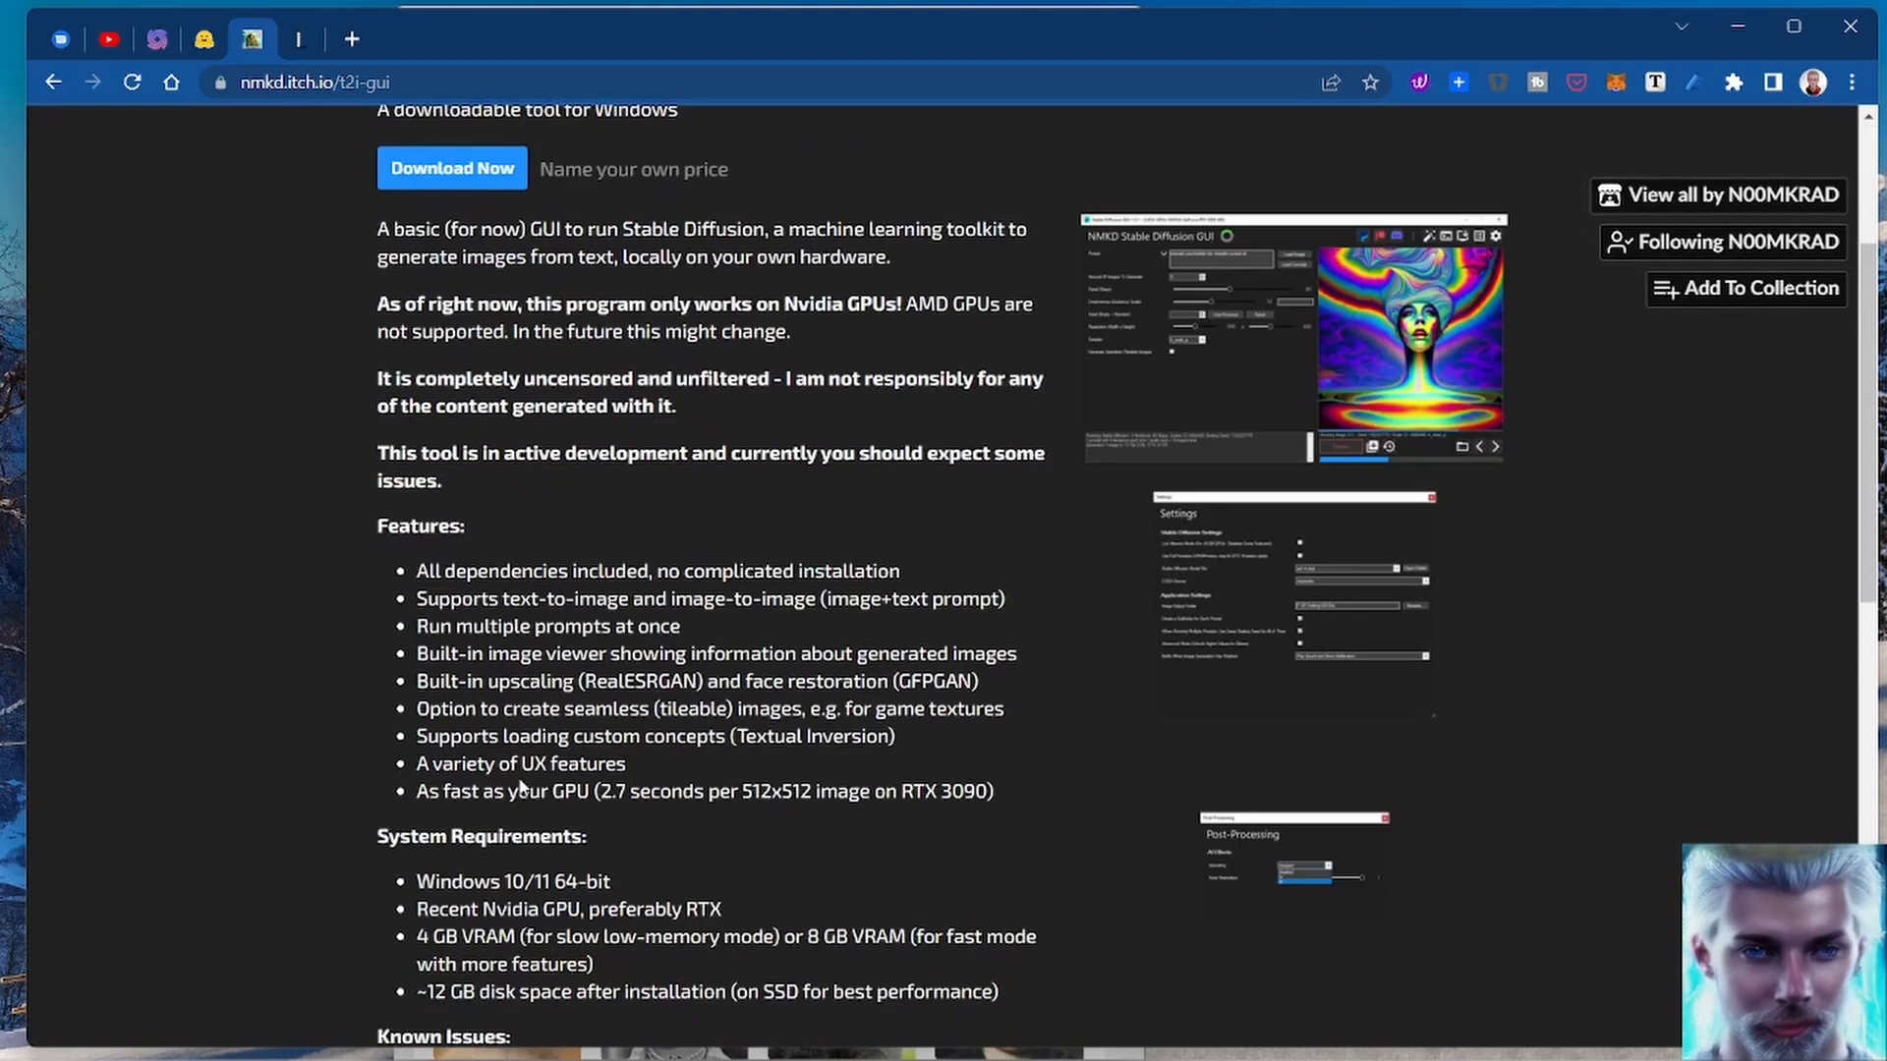
scroll(down, 3)
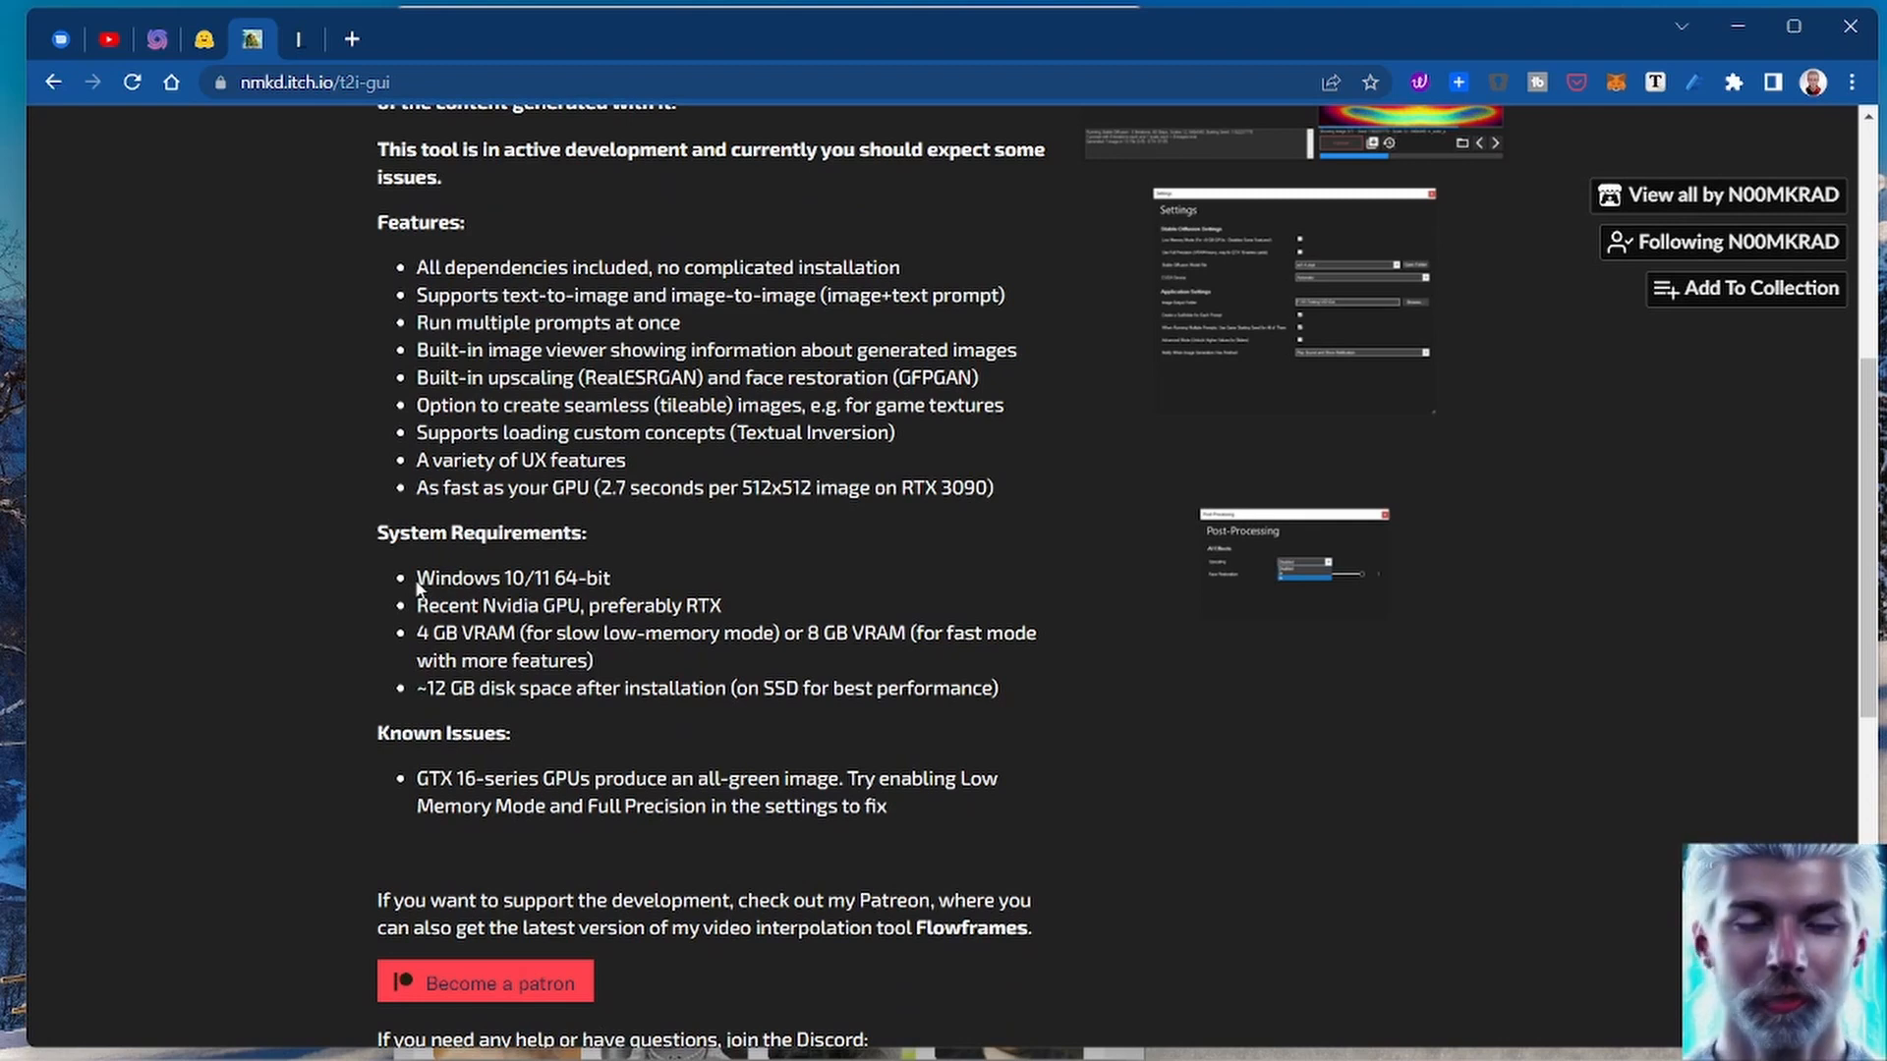
mouse_move(1207, 723)
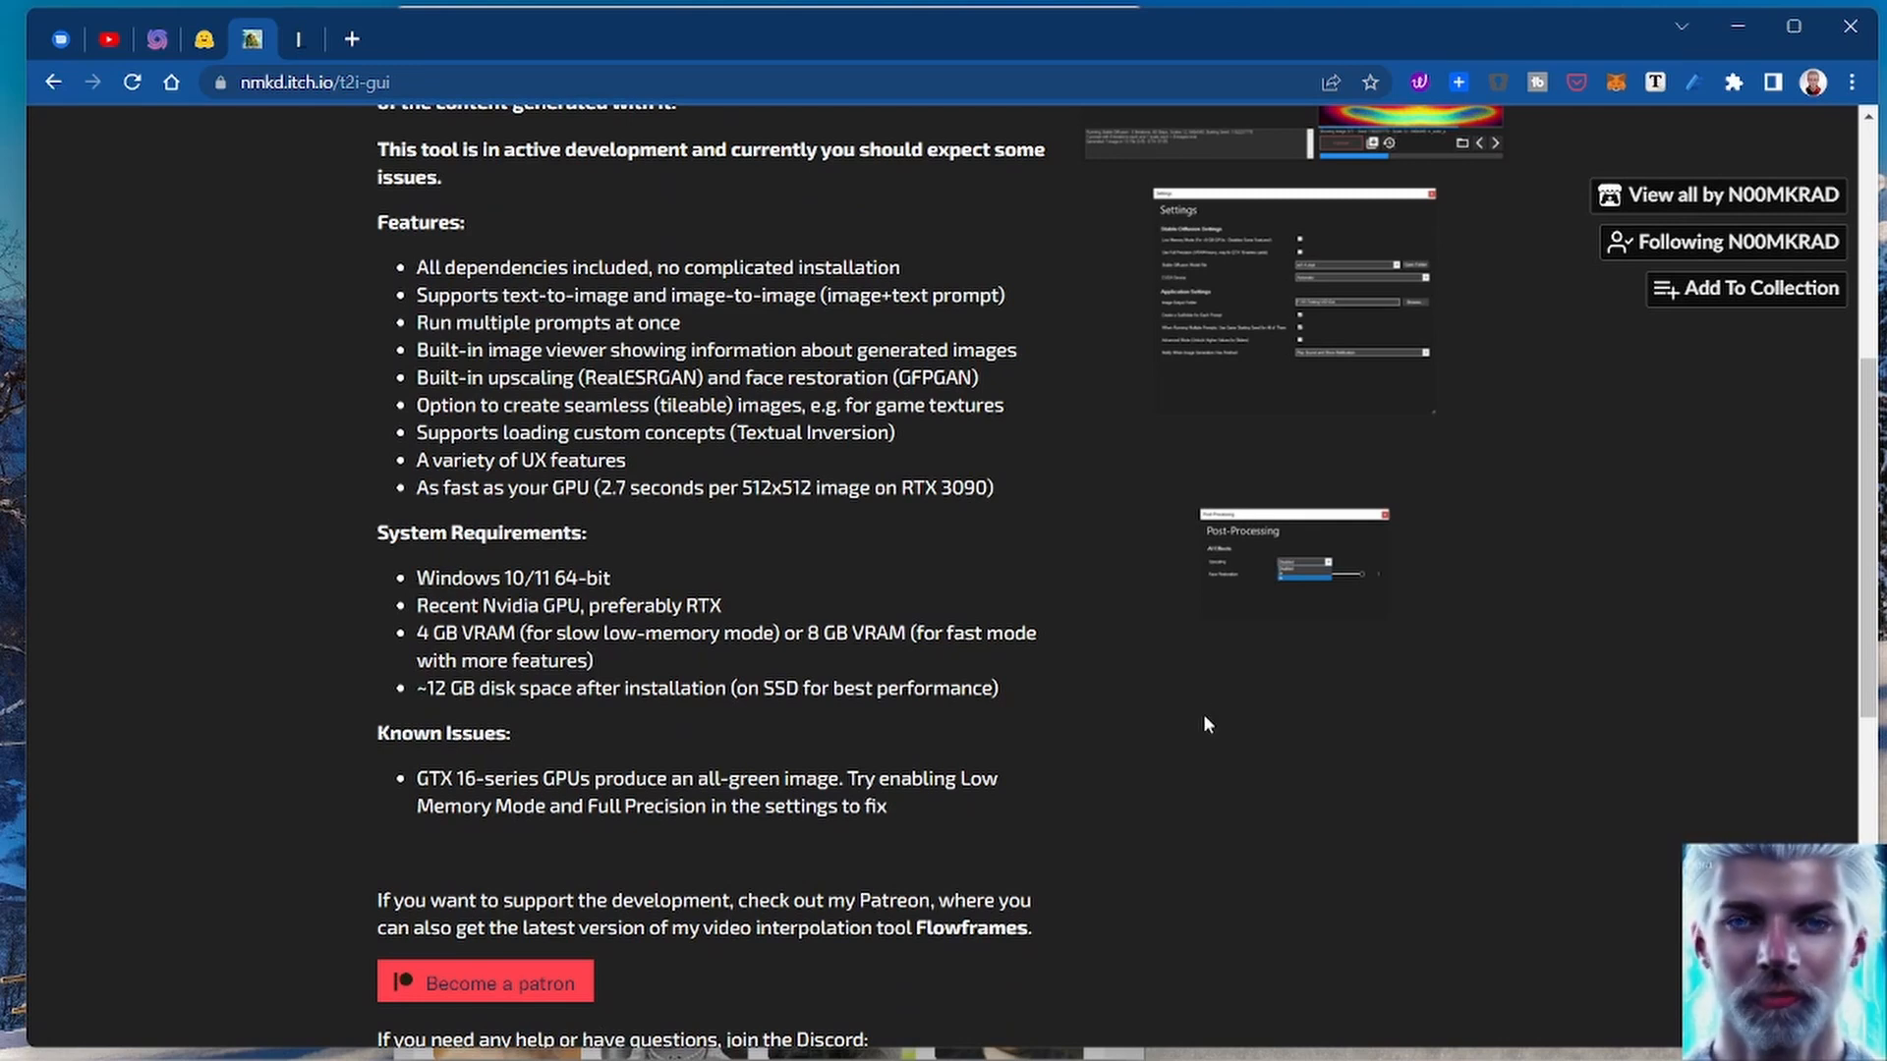
mouse_move(1258, 755)
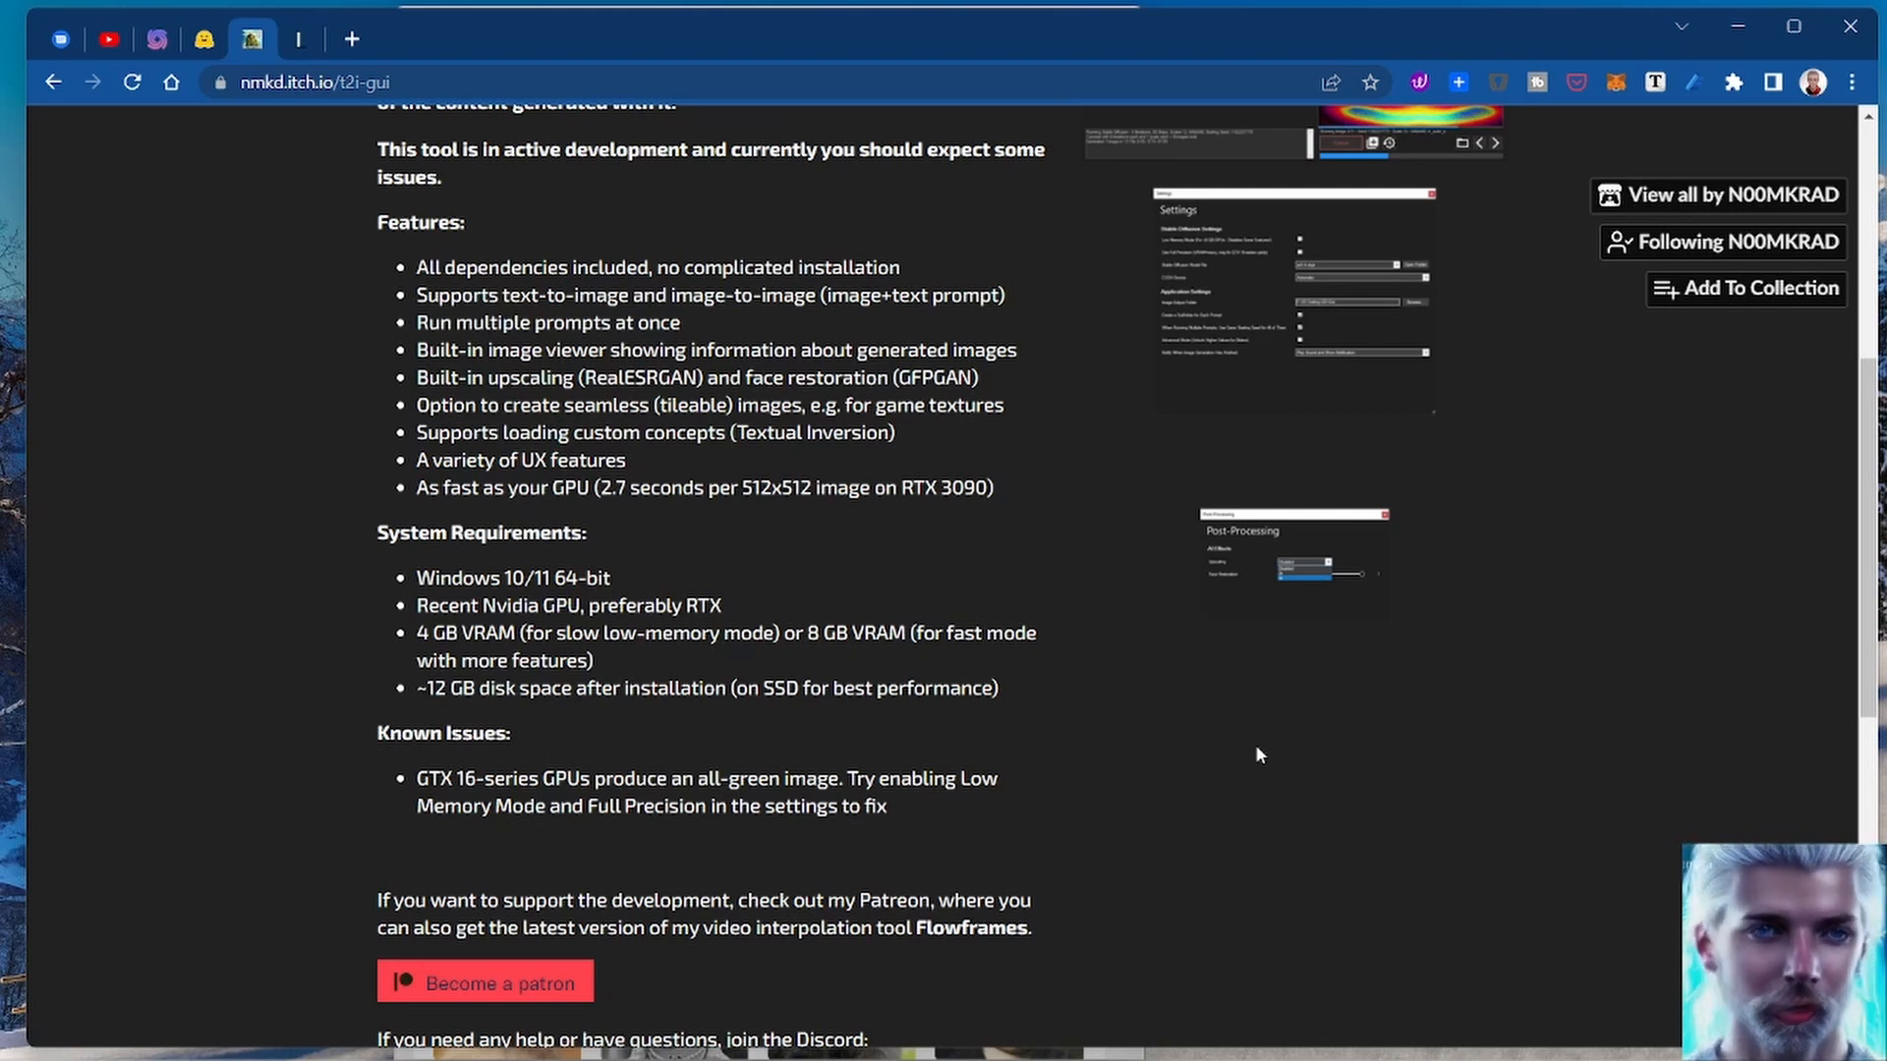
mouse_move(399, 576)
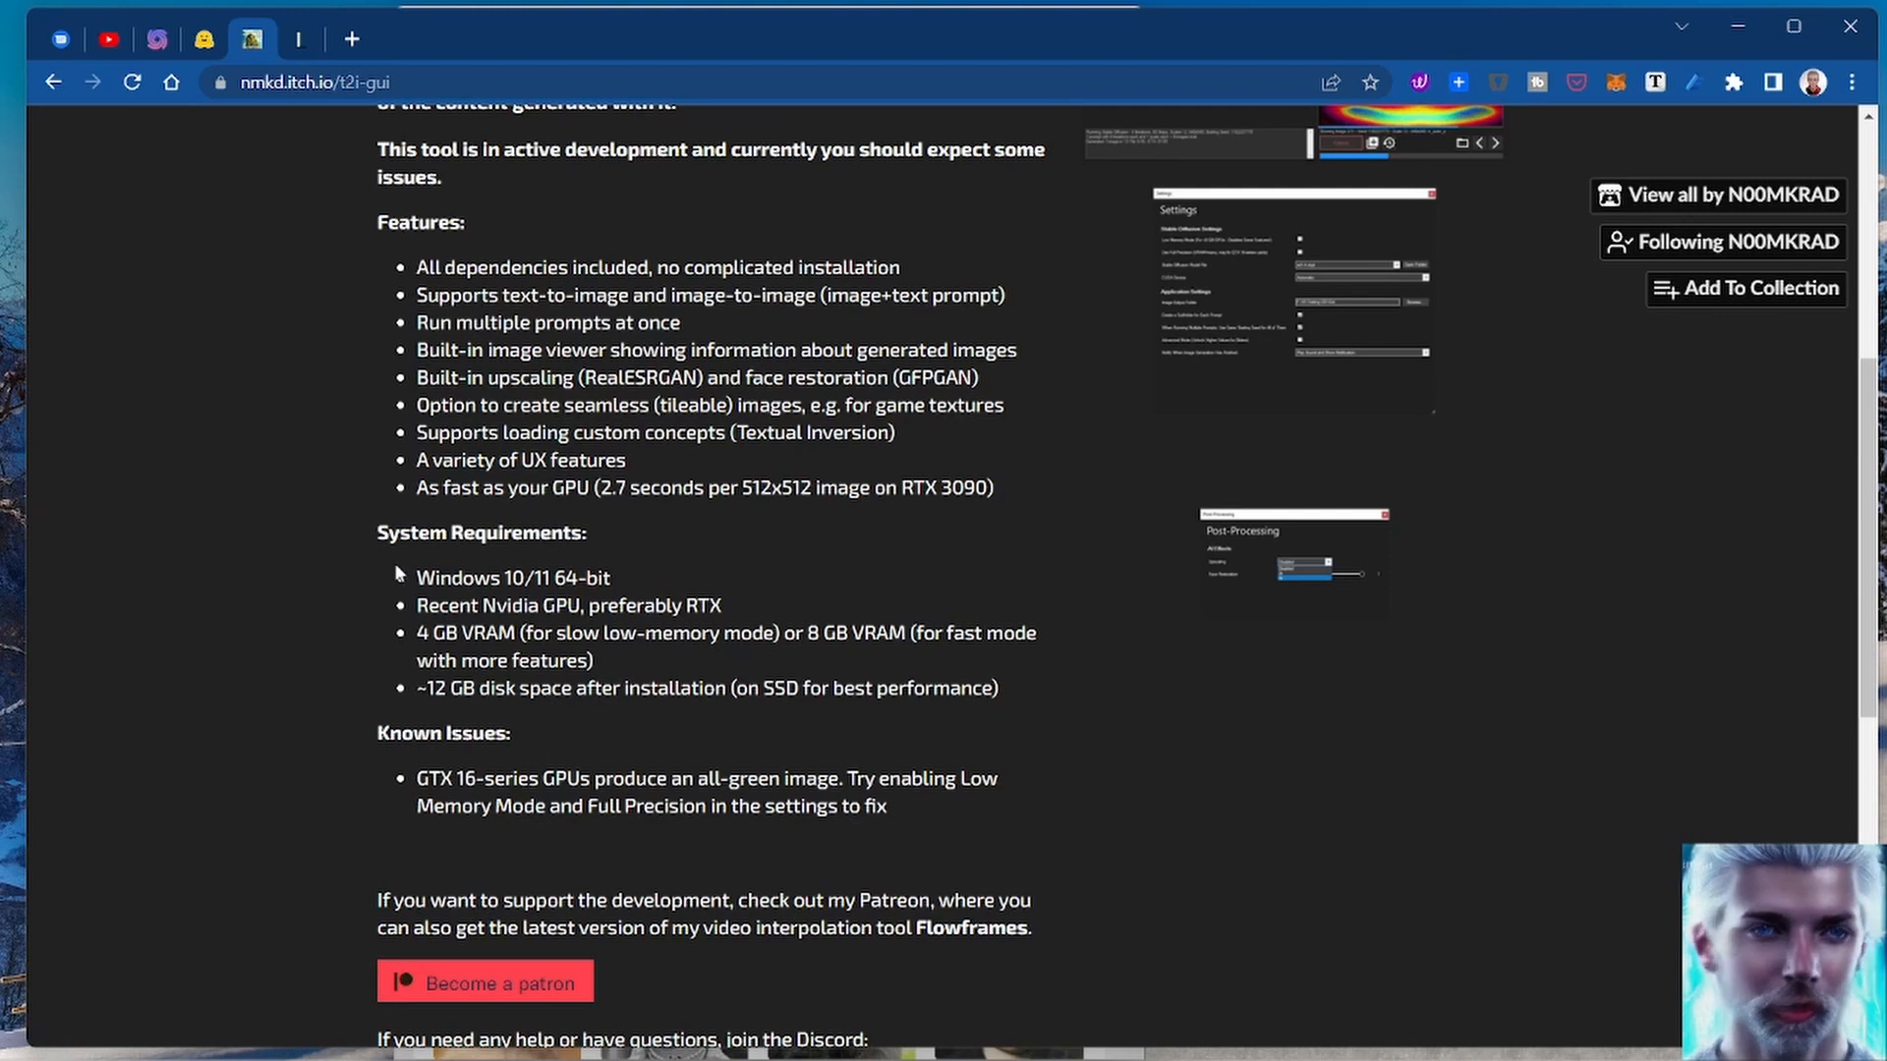
mouse_move(409, 617)
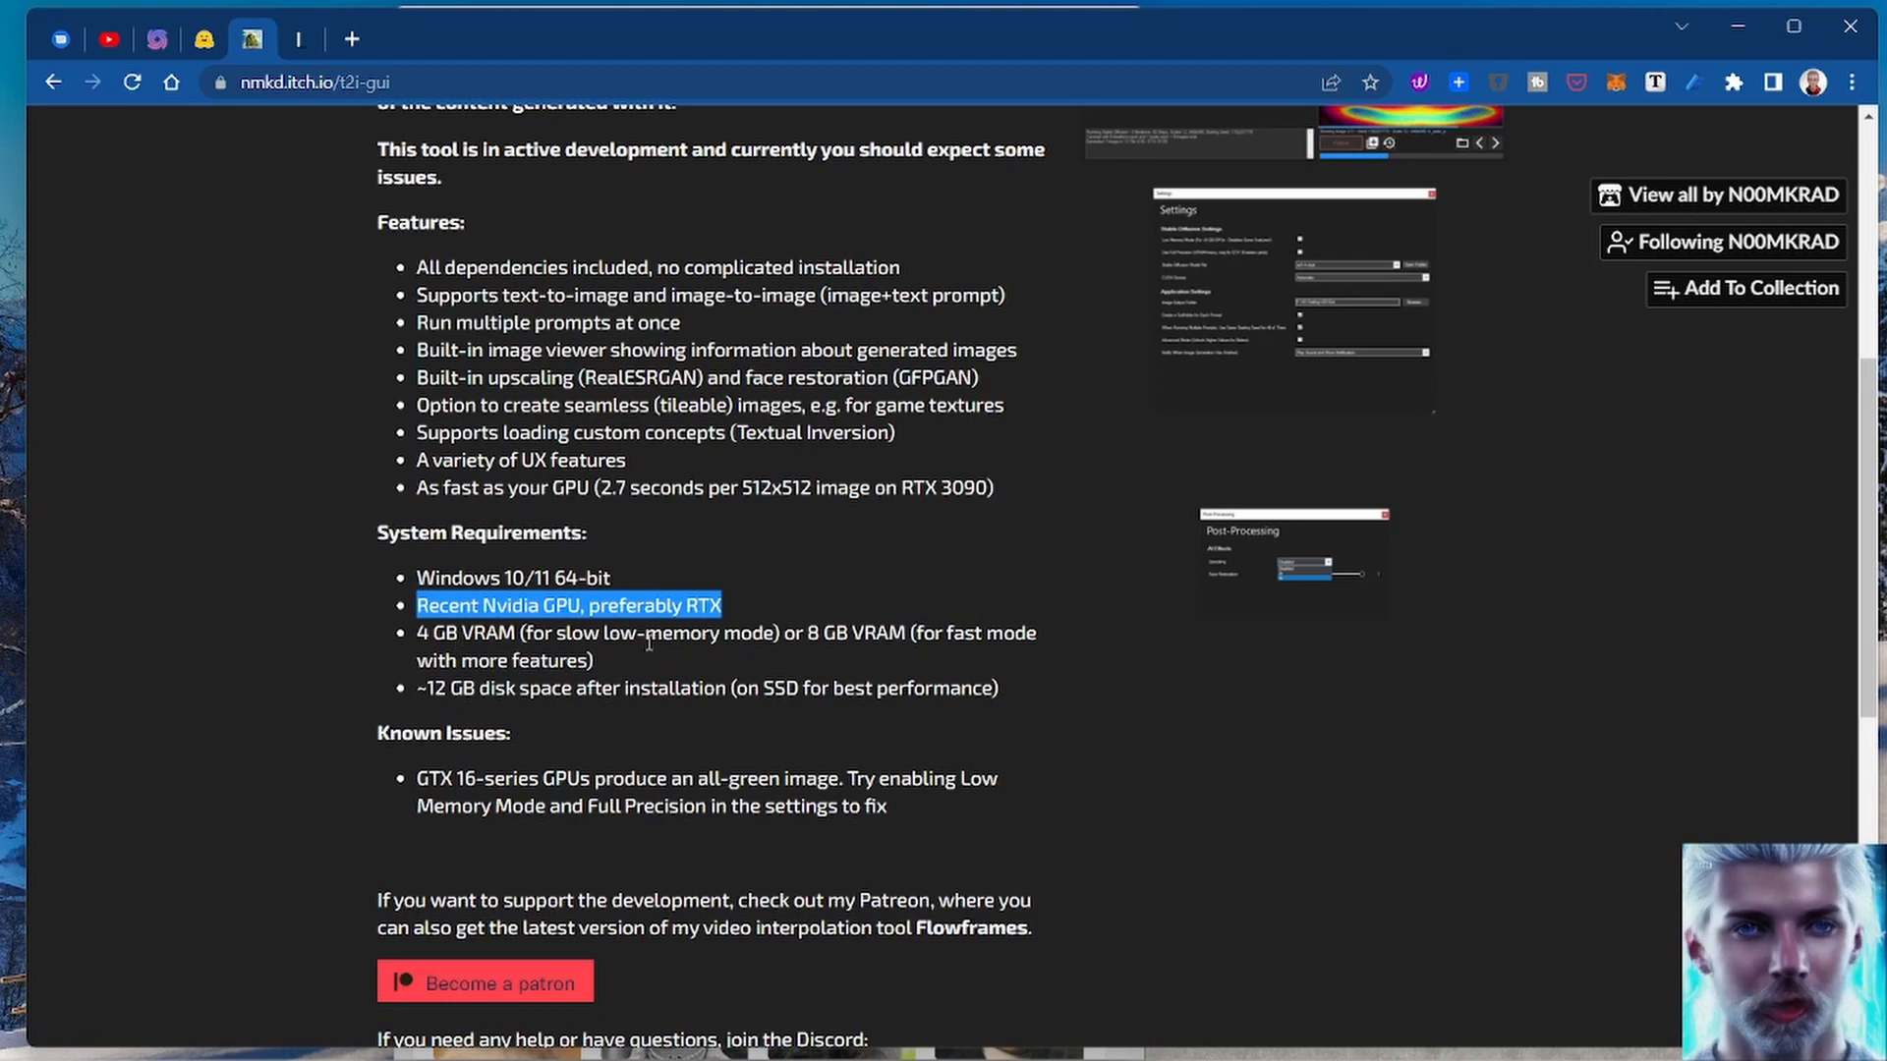
mouse_move(1204, 737)
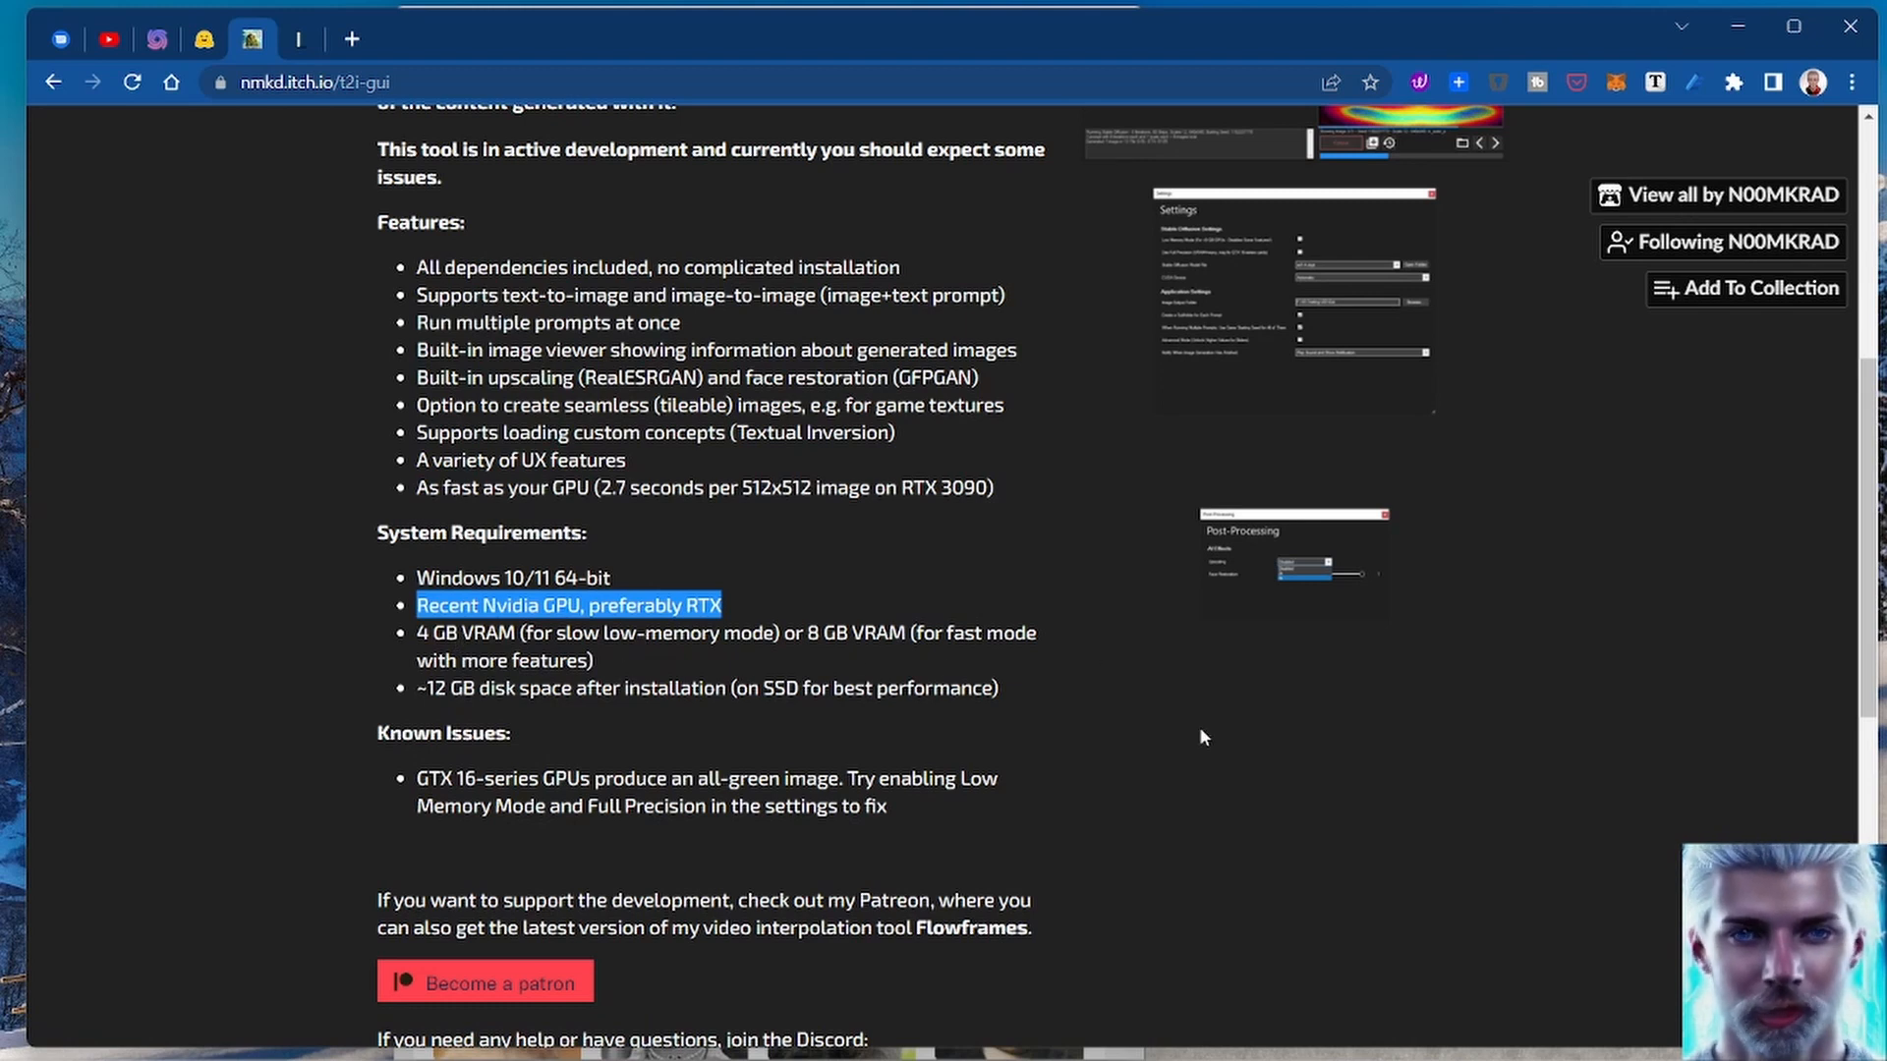
mouse_move(1128, 594)
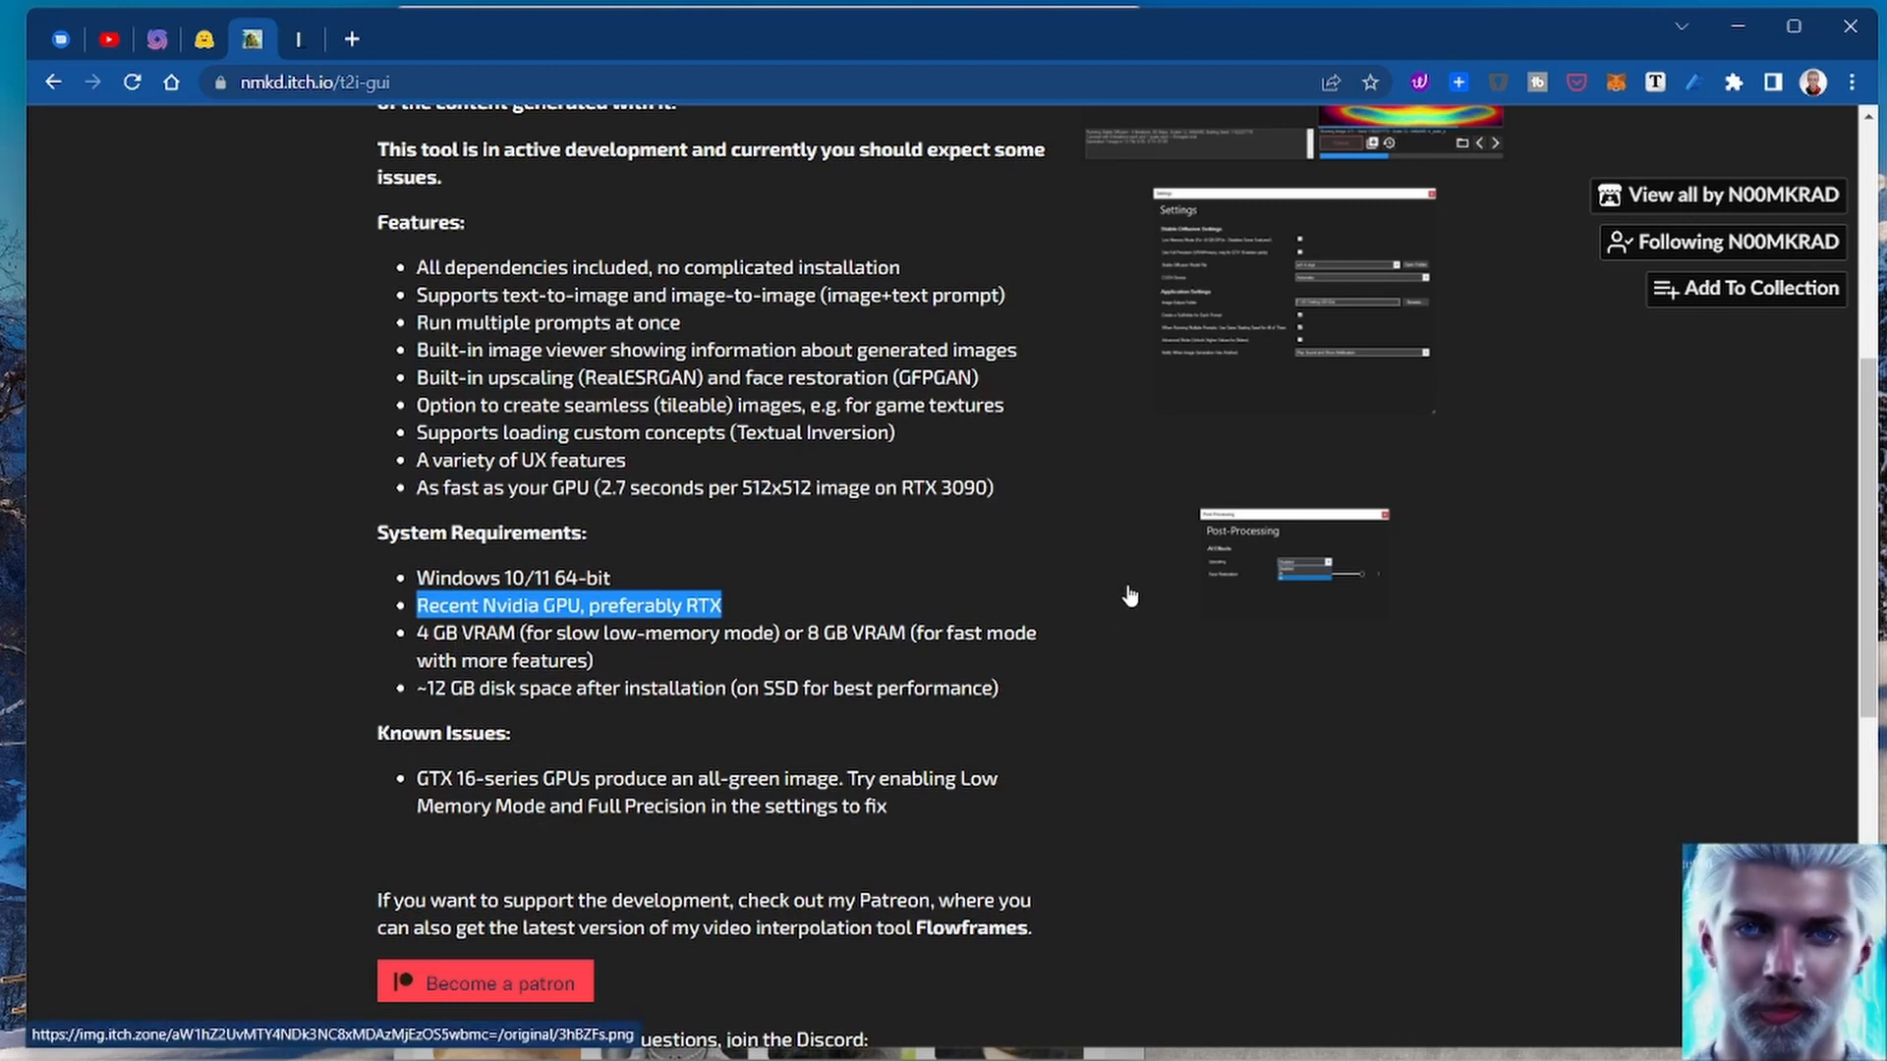
mouse_move(1079, 527)
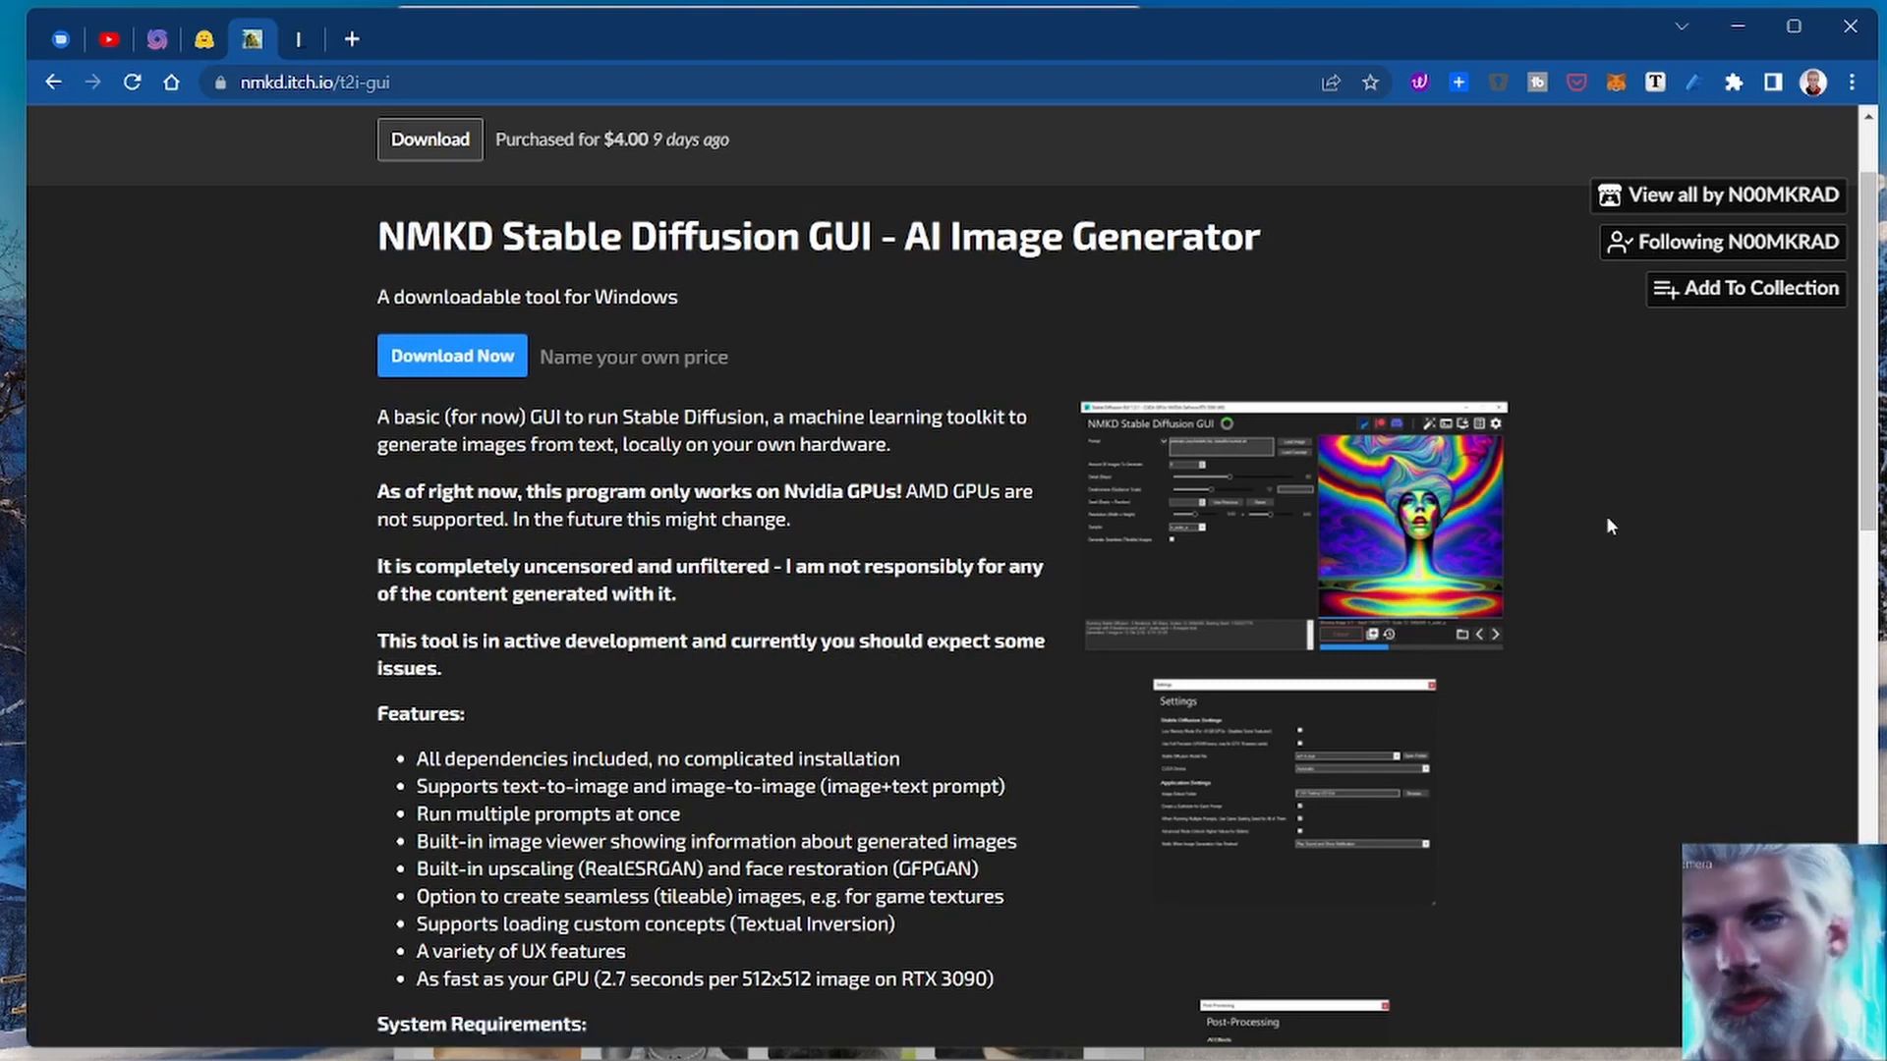
Step: Scroll the itch.io page to the Download section listing Stable Diffusion GUI 1.3.1 (2 GB)
scroll(down, 3)
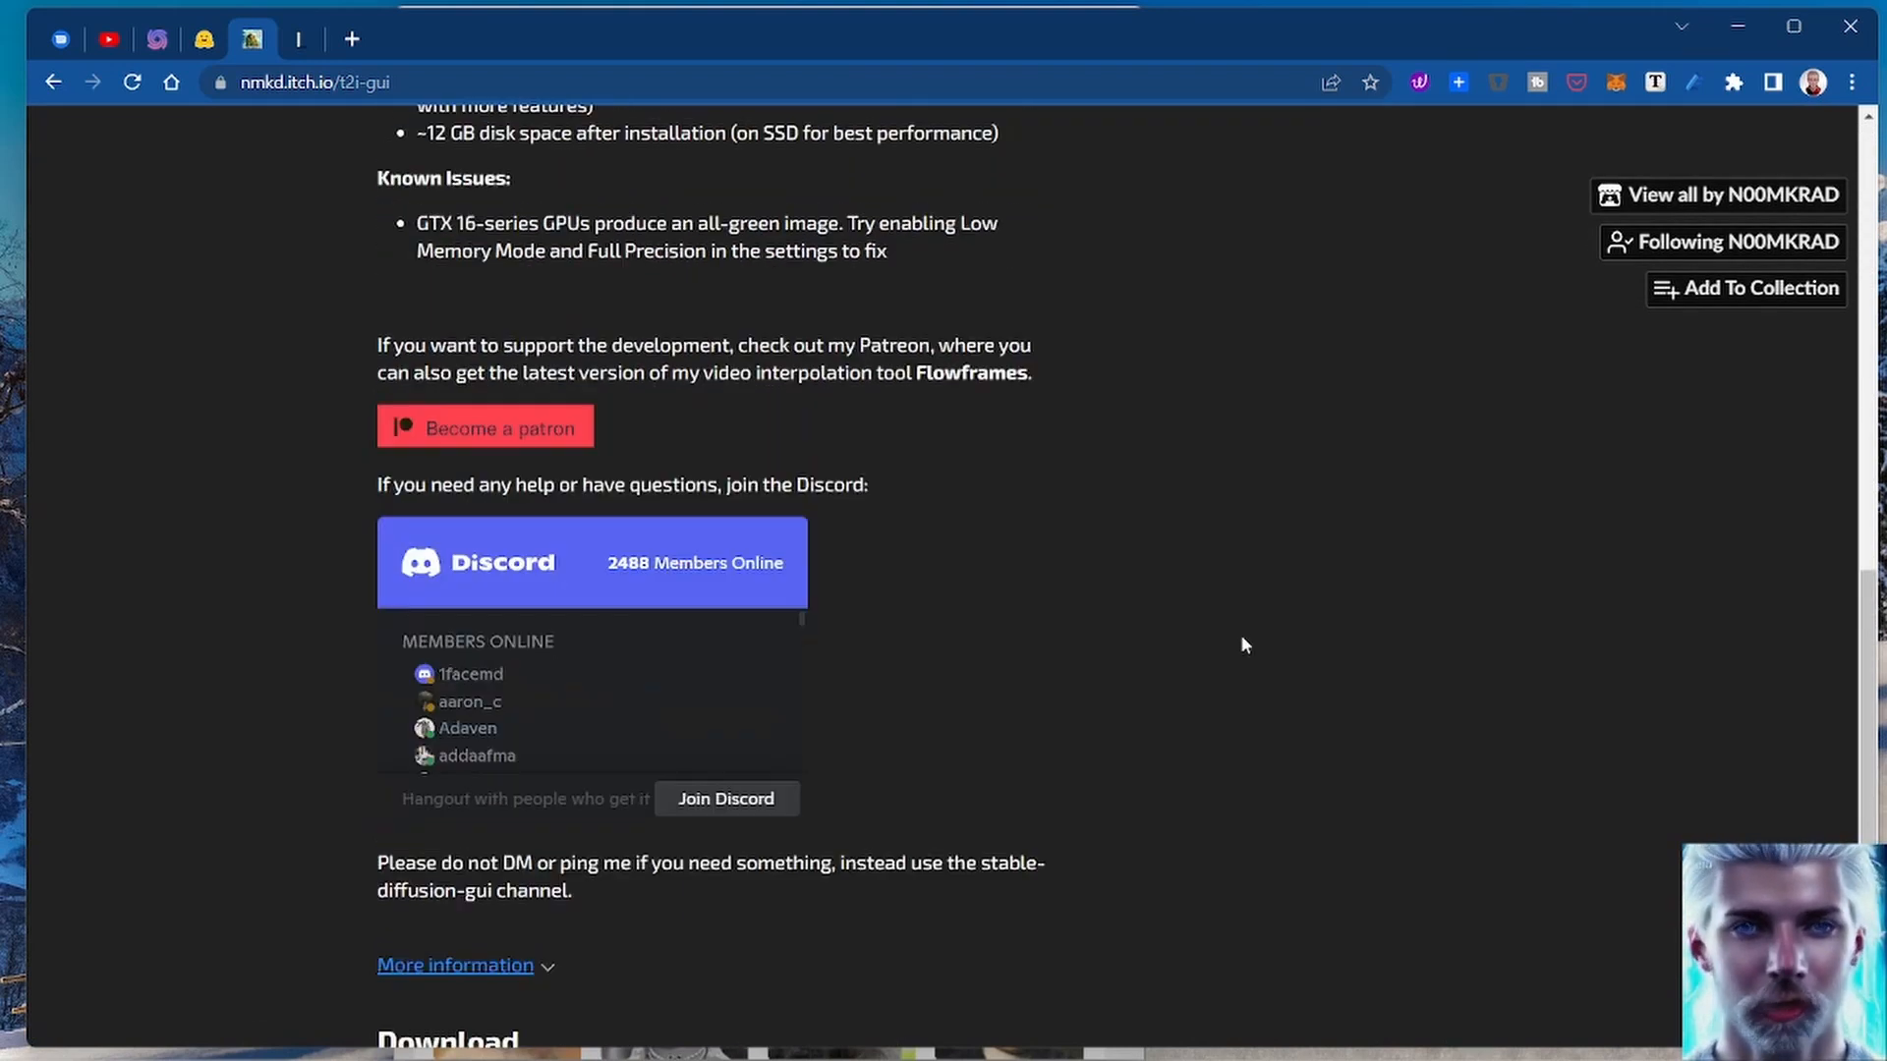
scroll(up, 3)
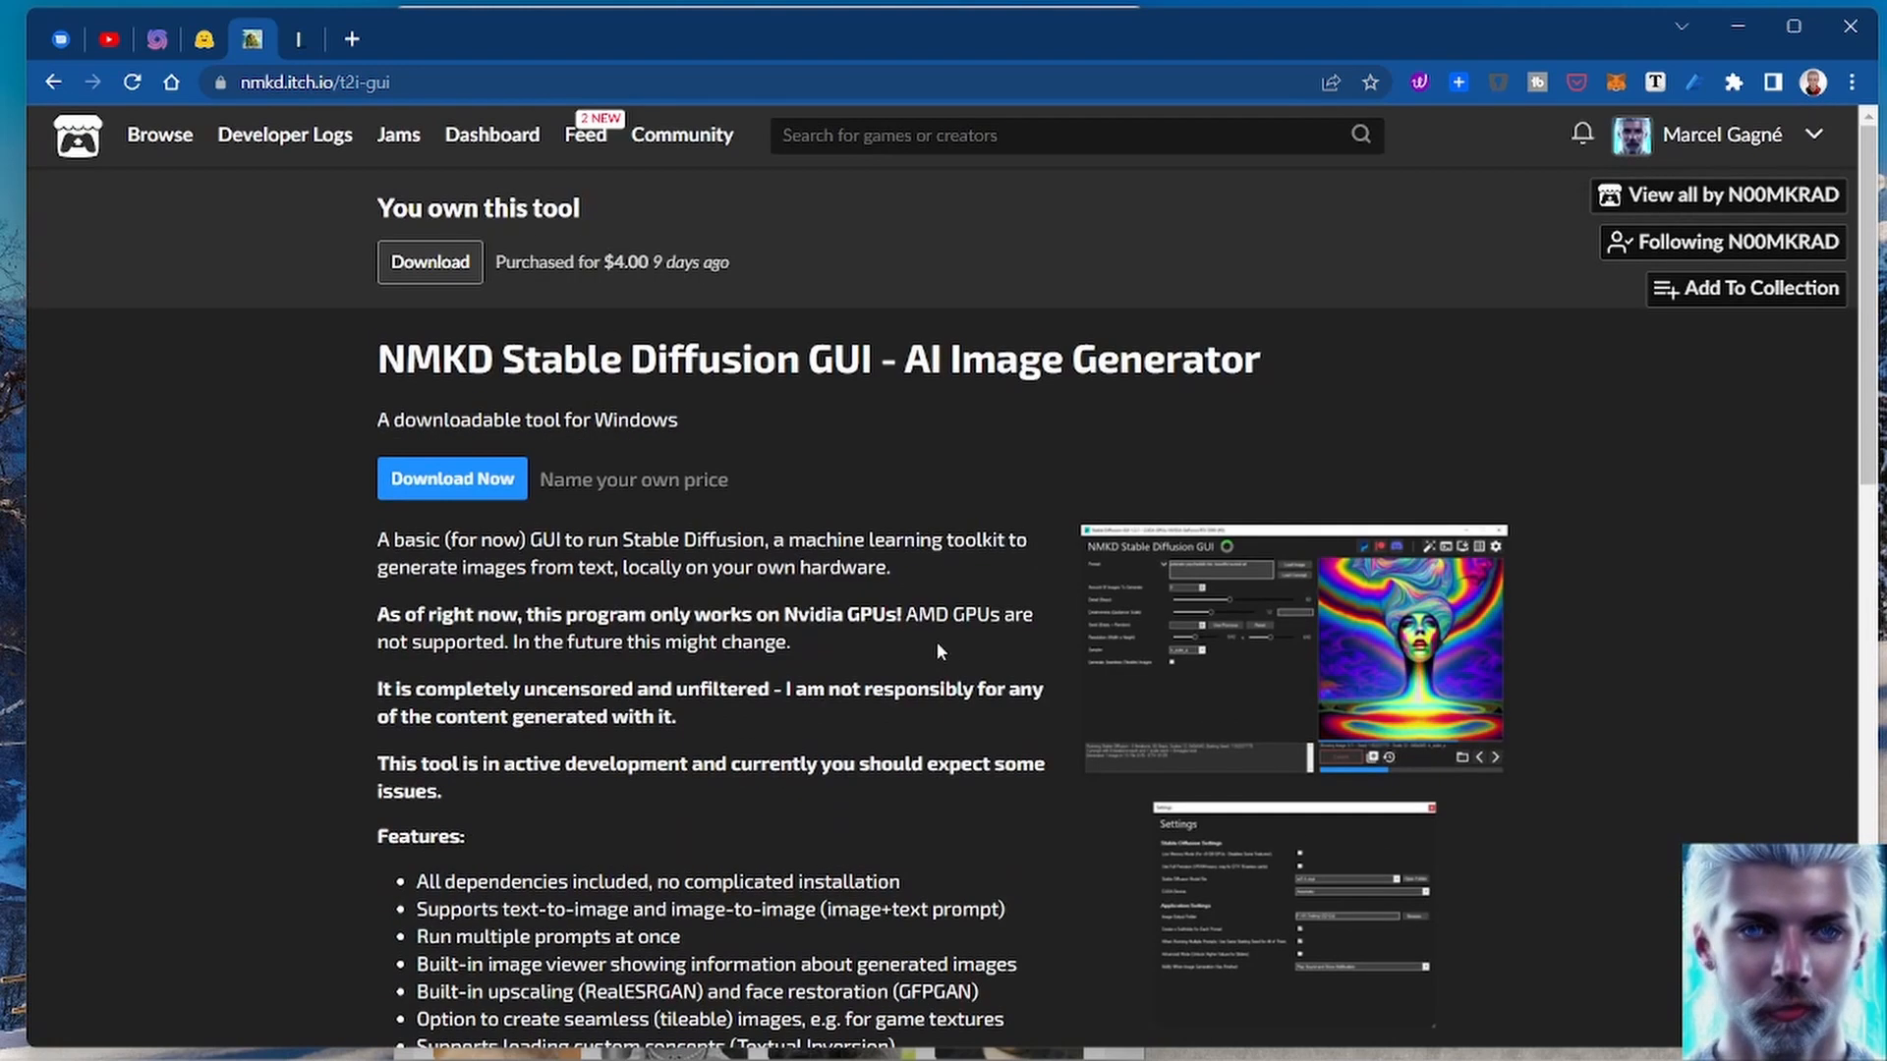
mouse_move(1714, 672)
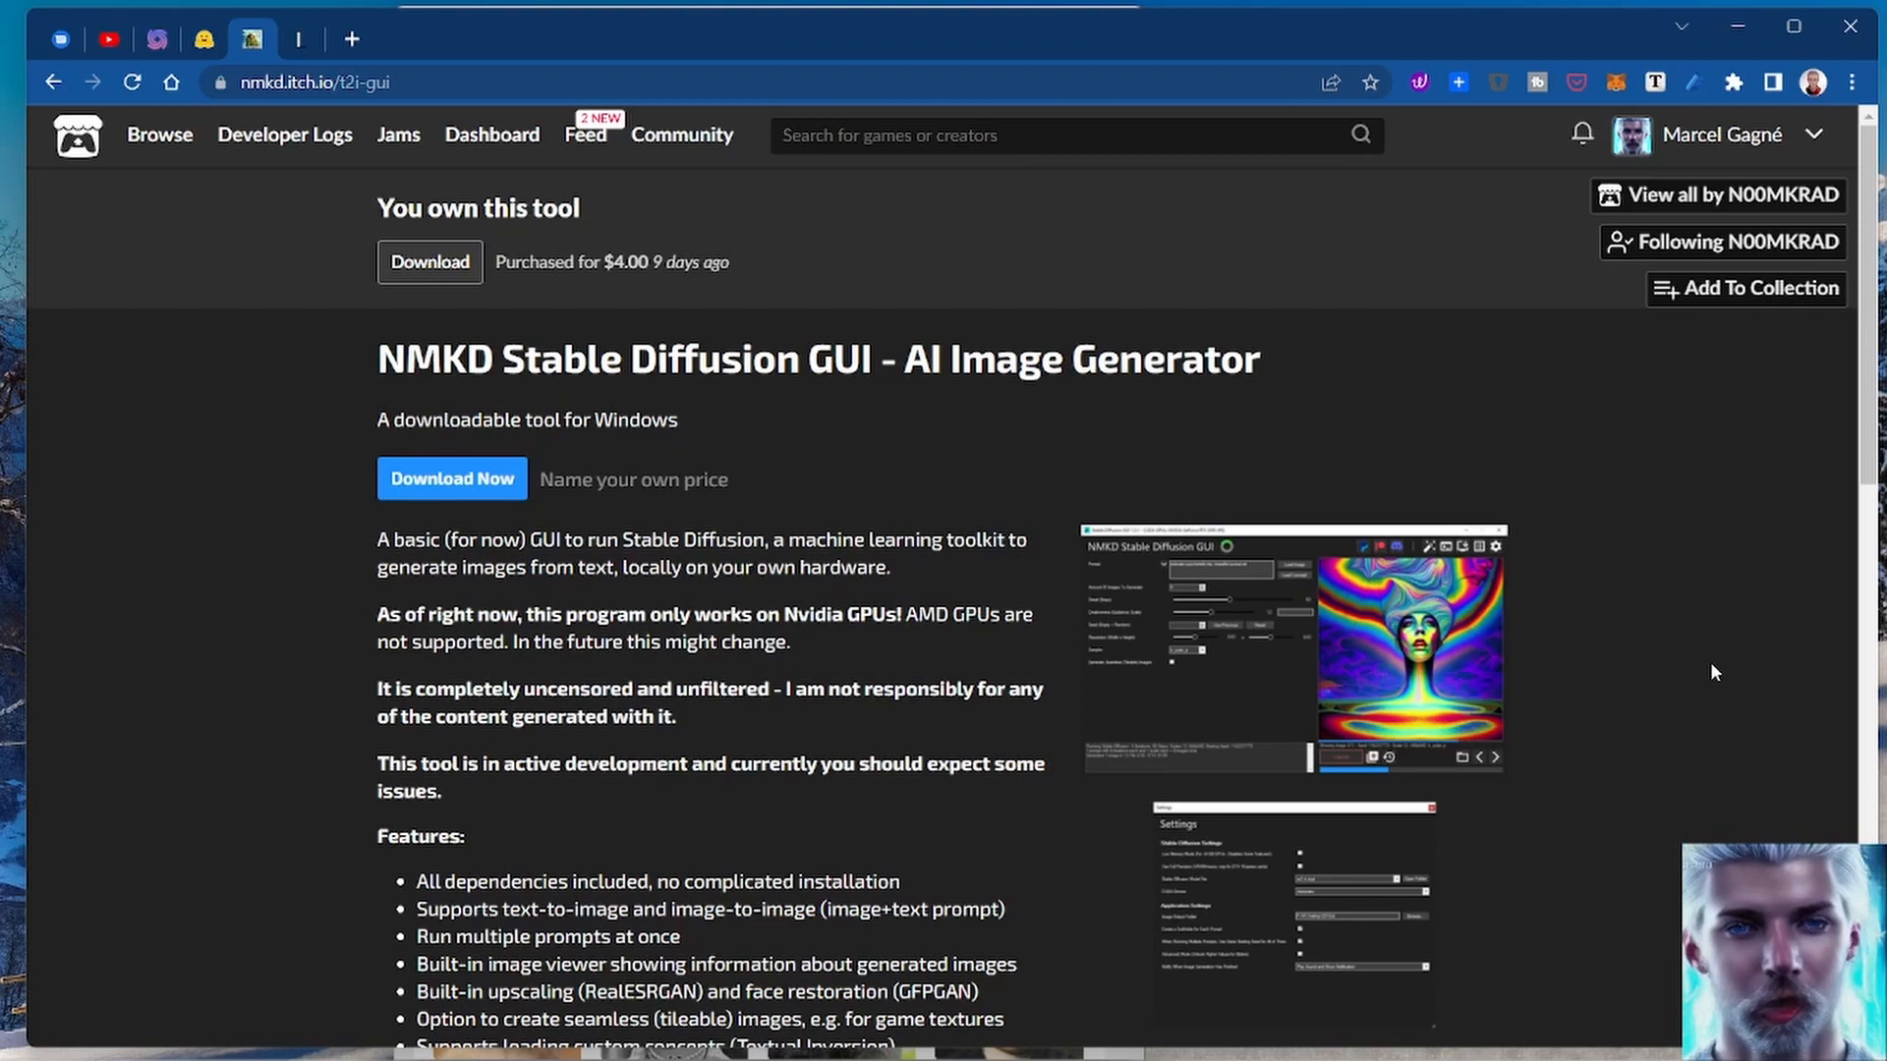
mouse_move(827, 474)
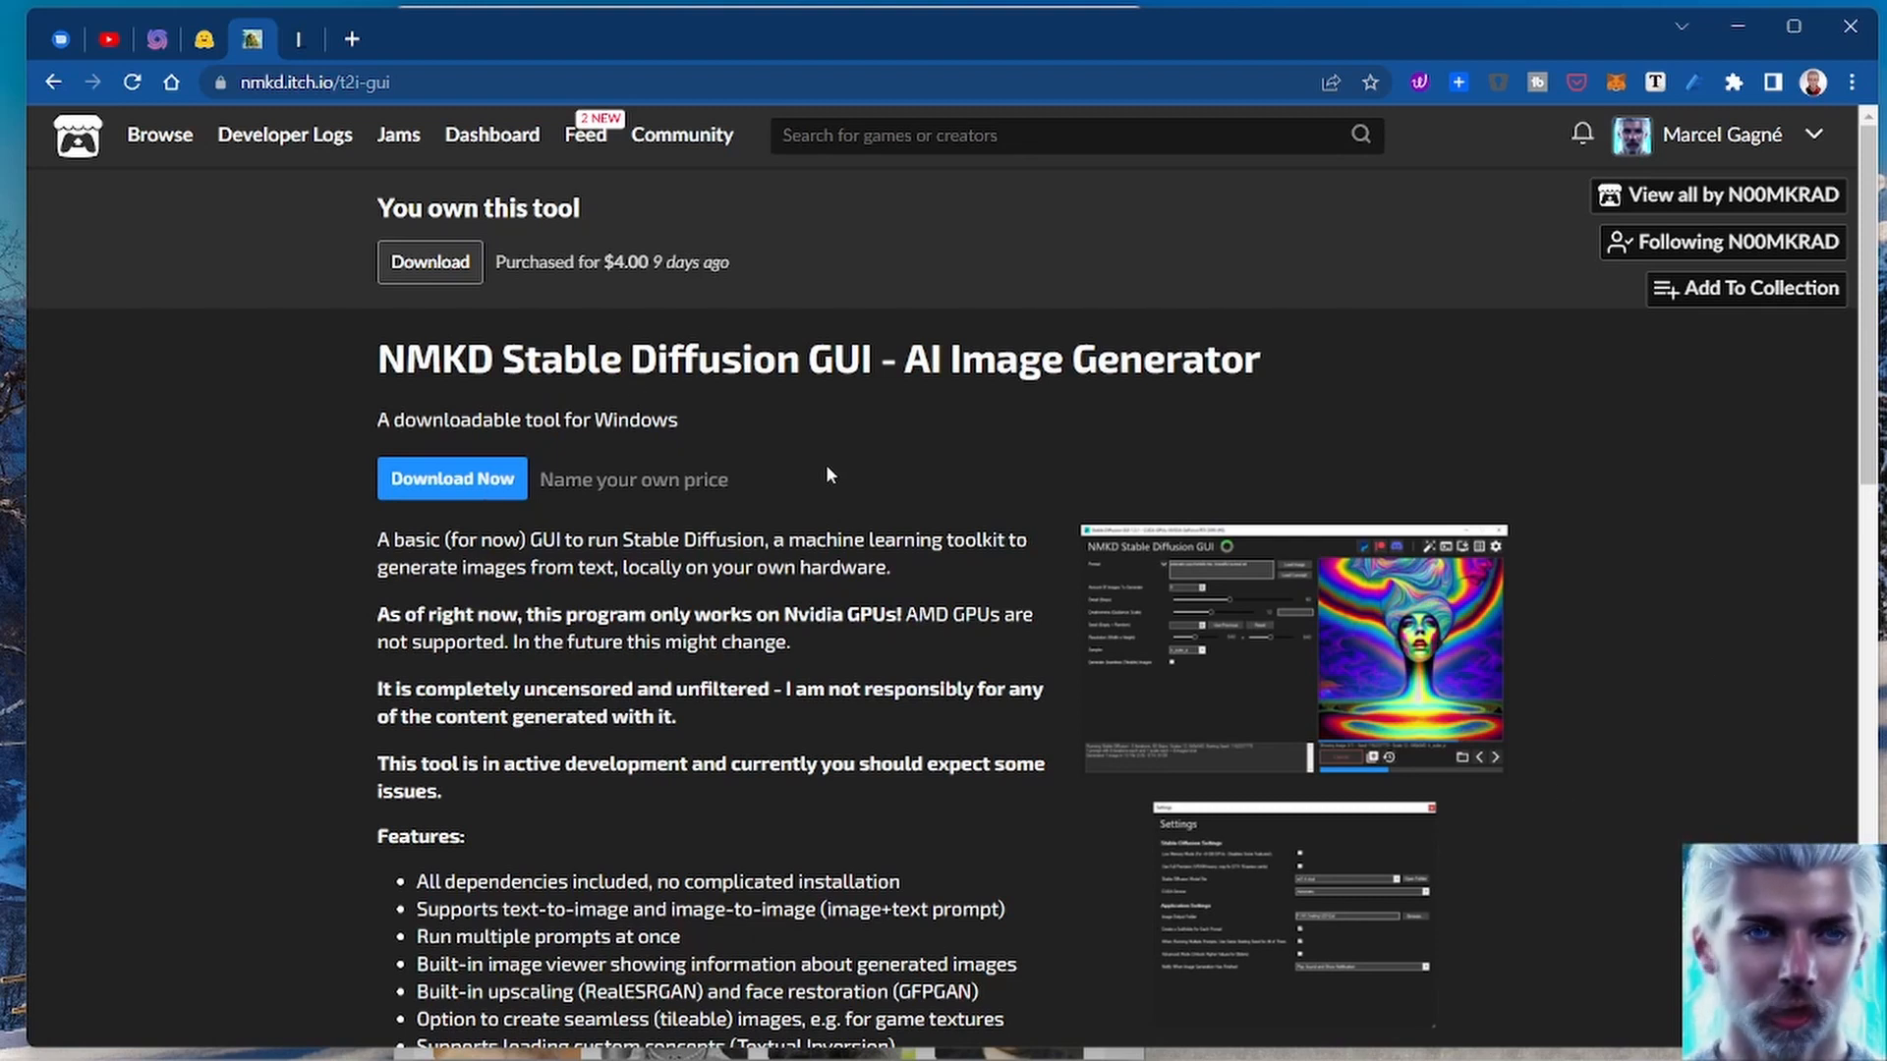
mouse_move(812, 623)
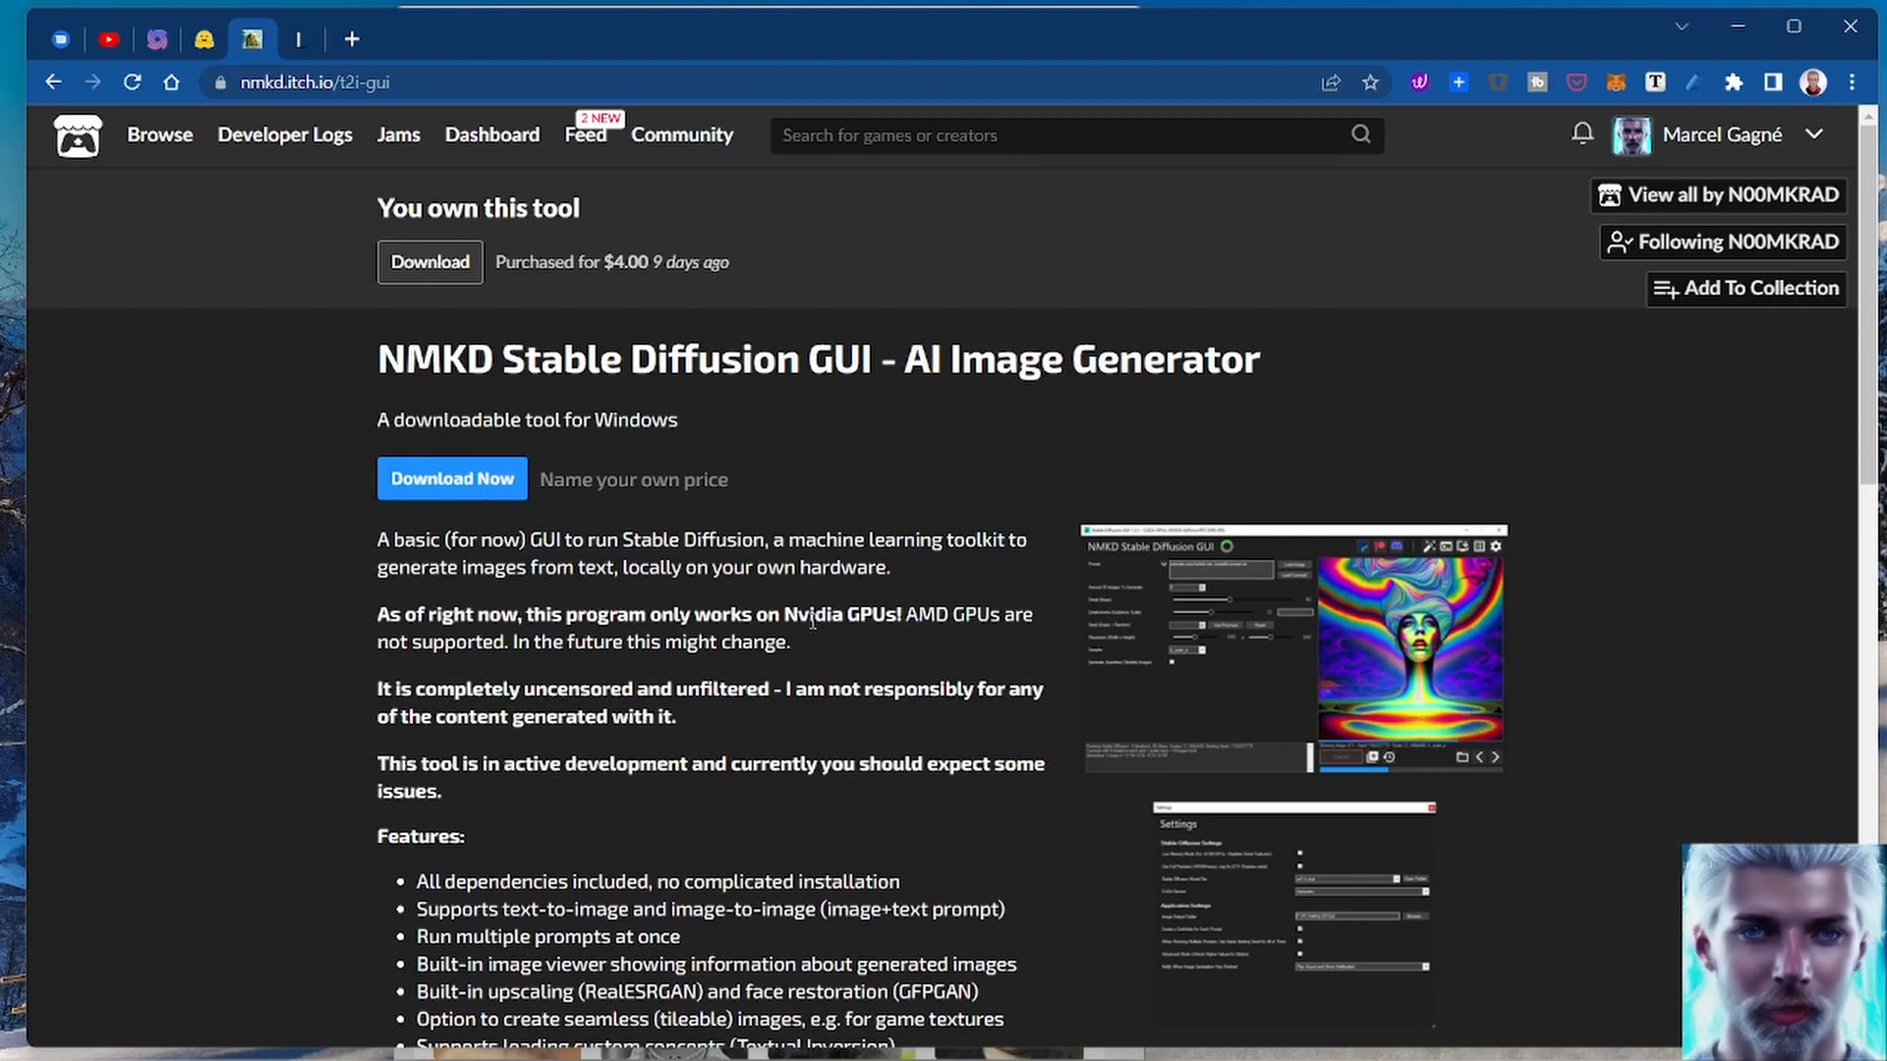
scroll(down, 3)
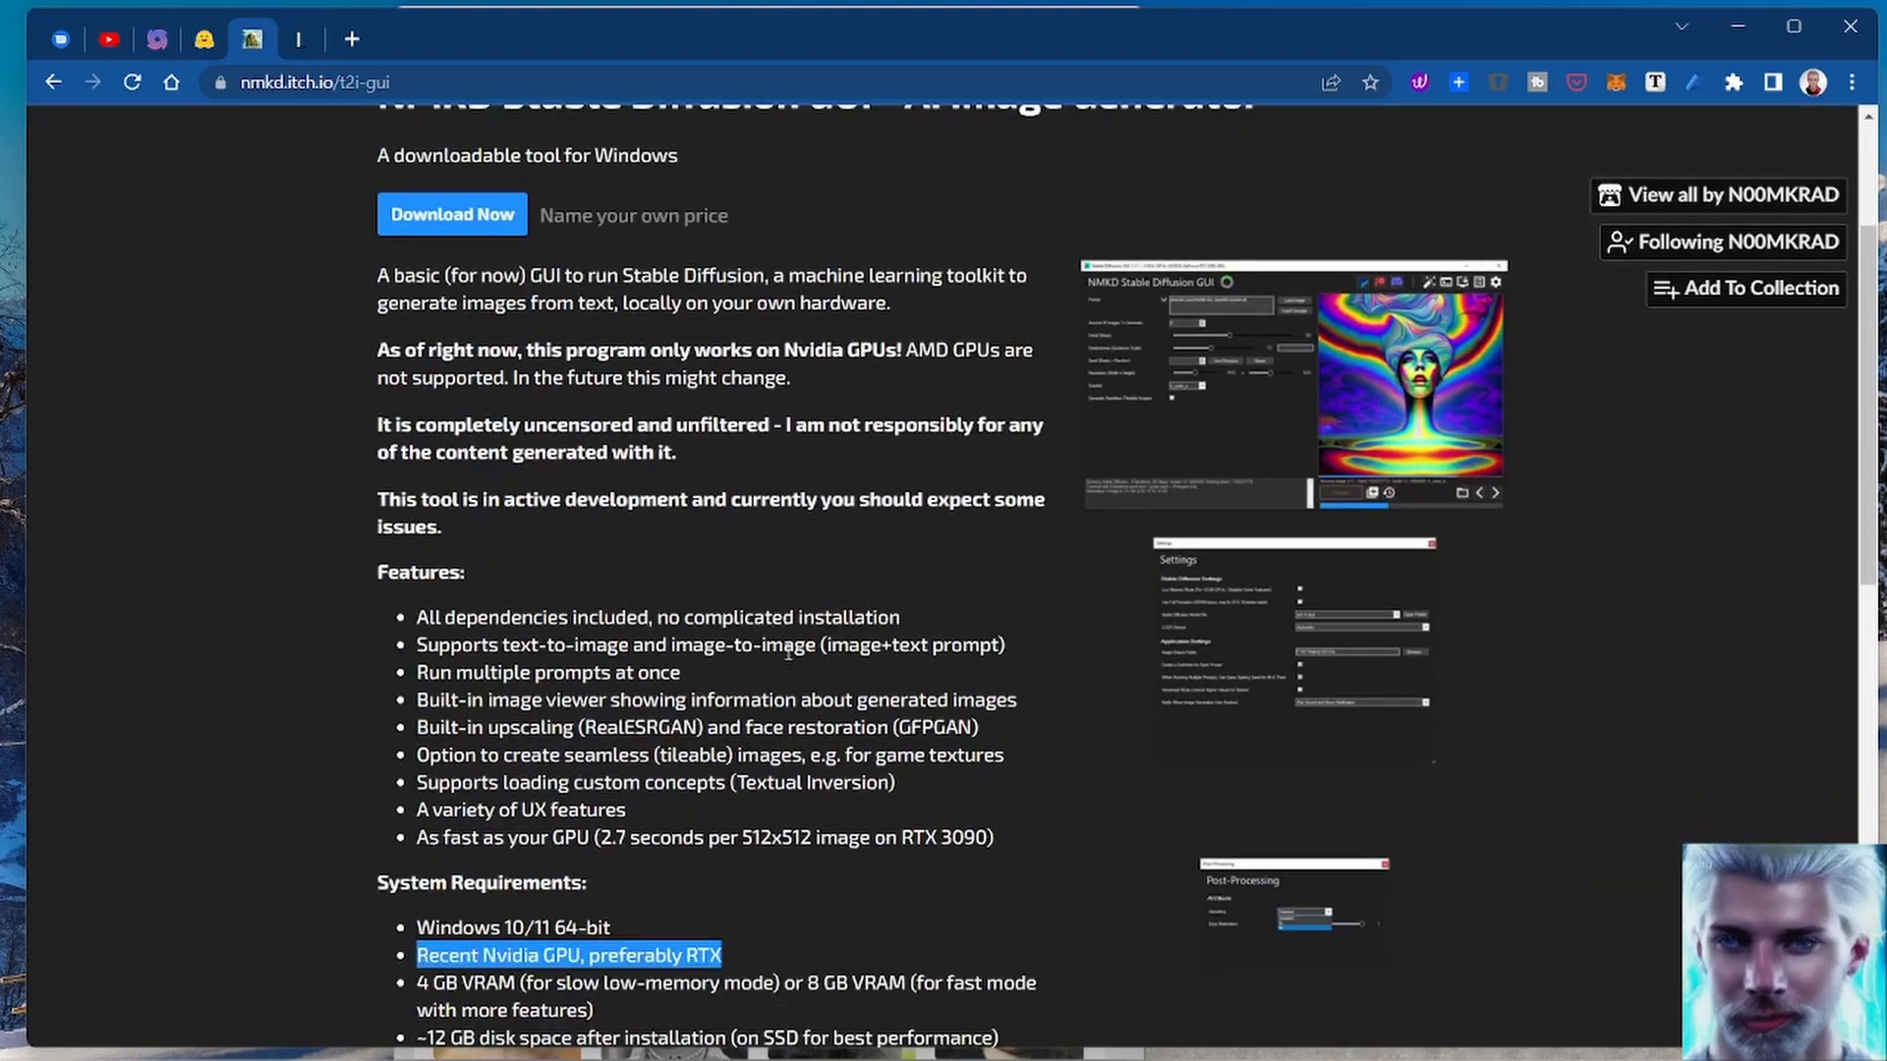
scroll(down, 3)
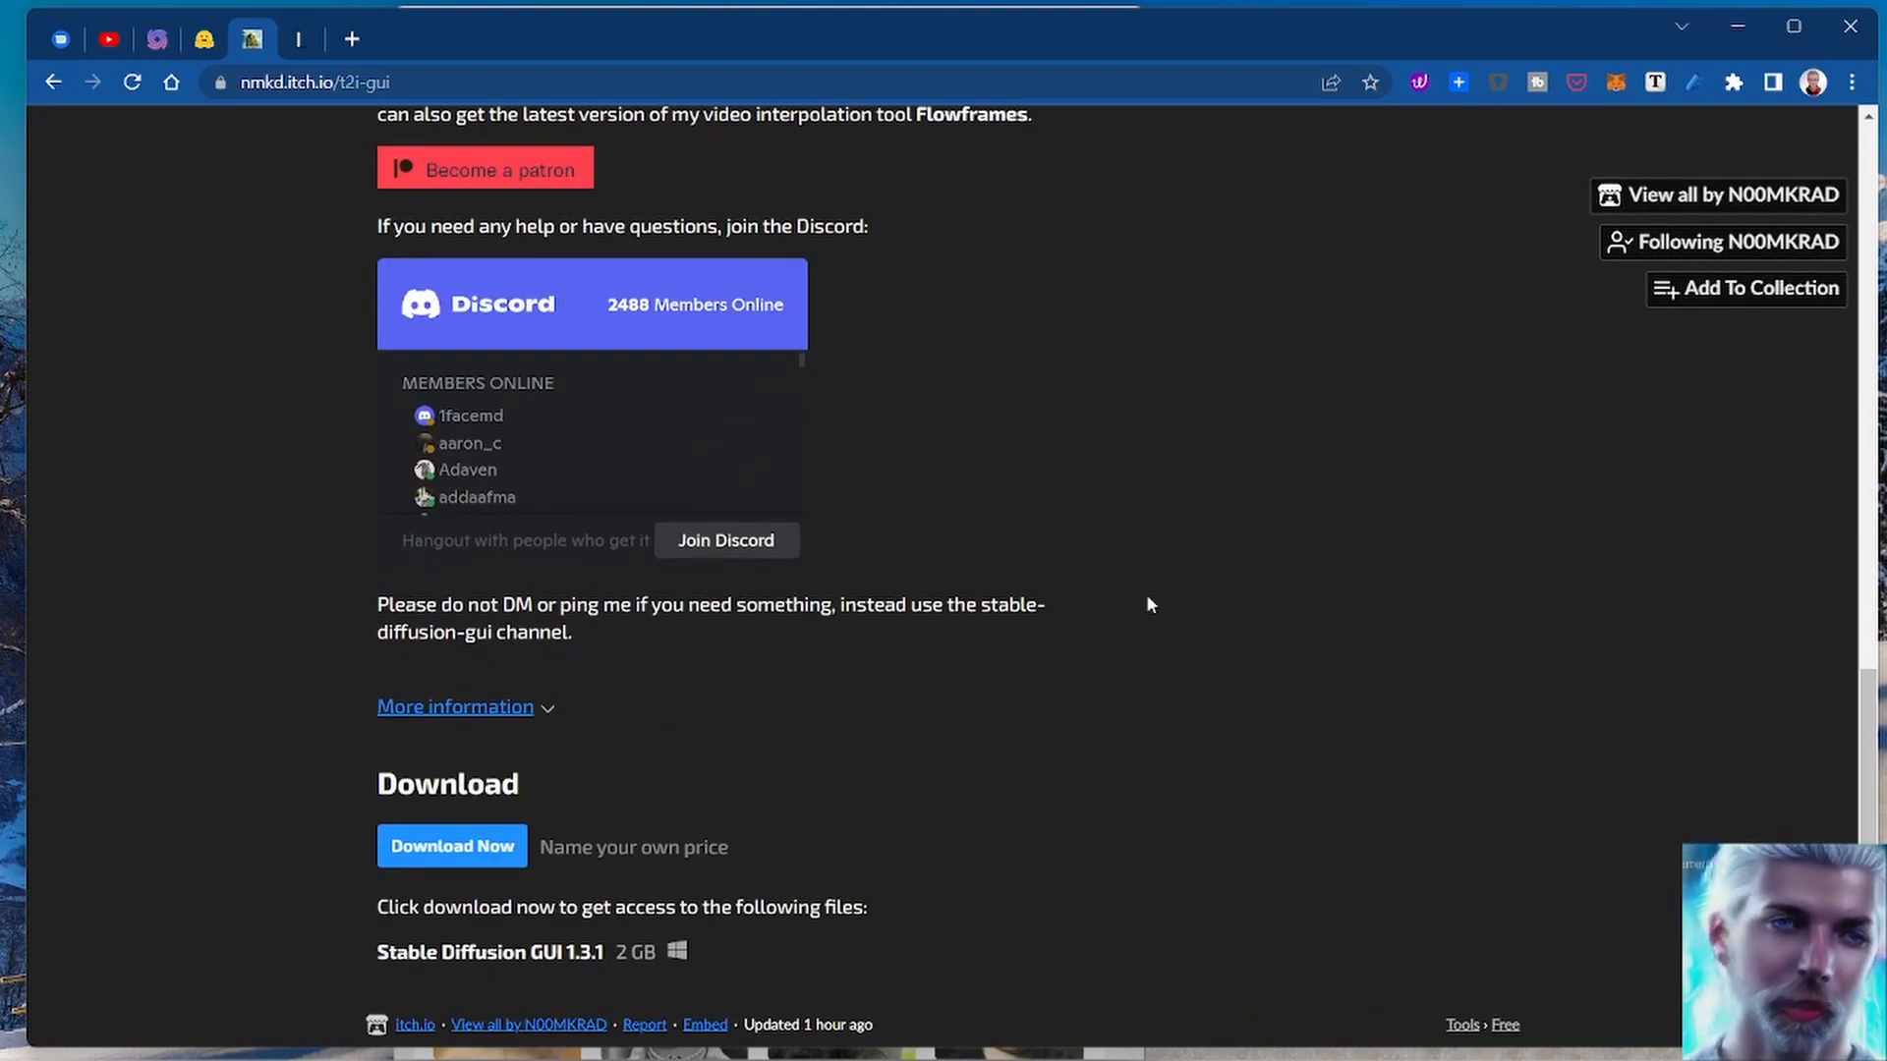
mouse_move(1305, 692)
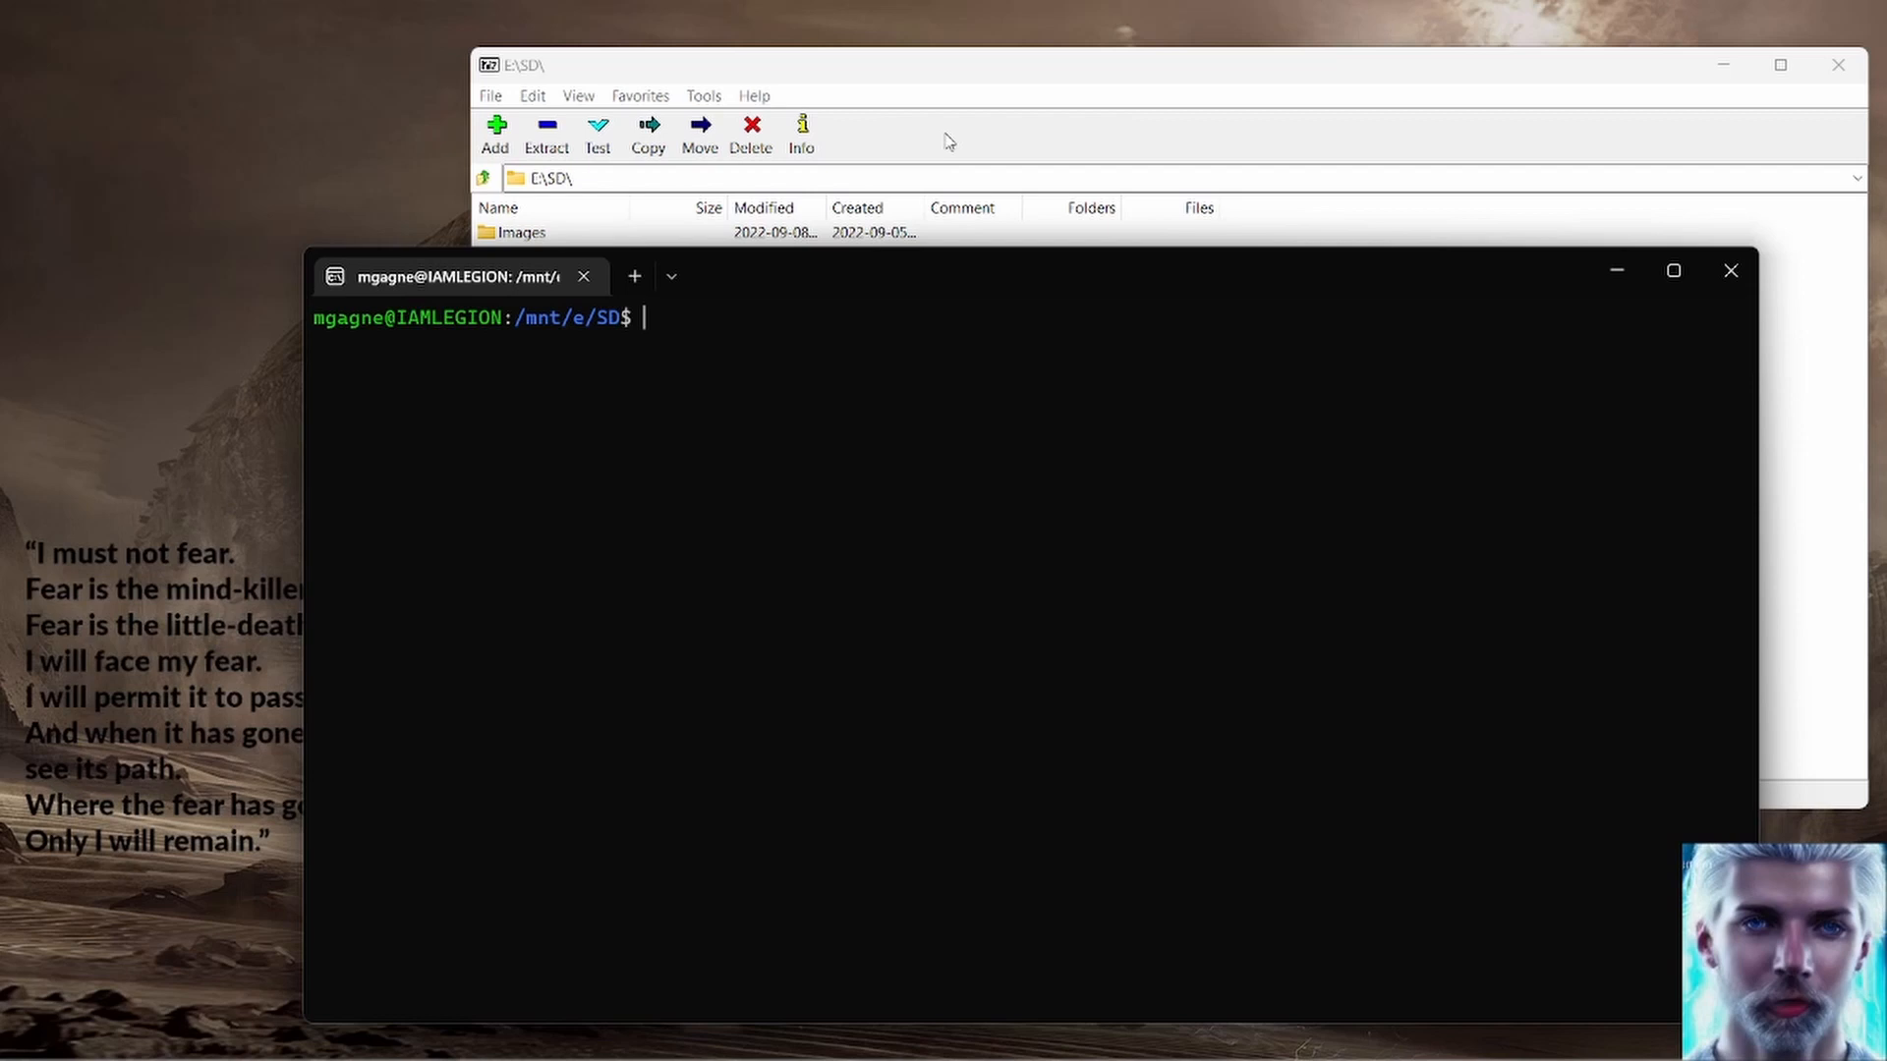
mouse_move(1043, 77)
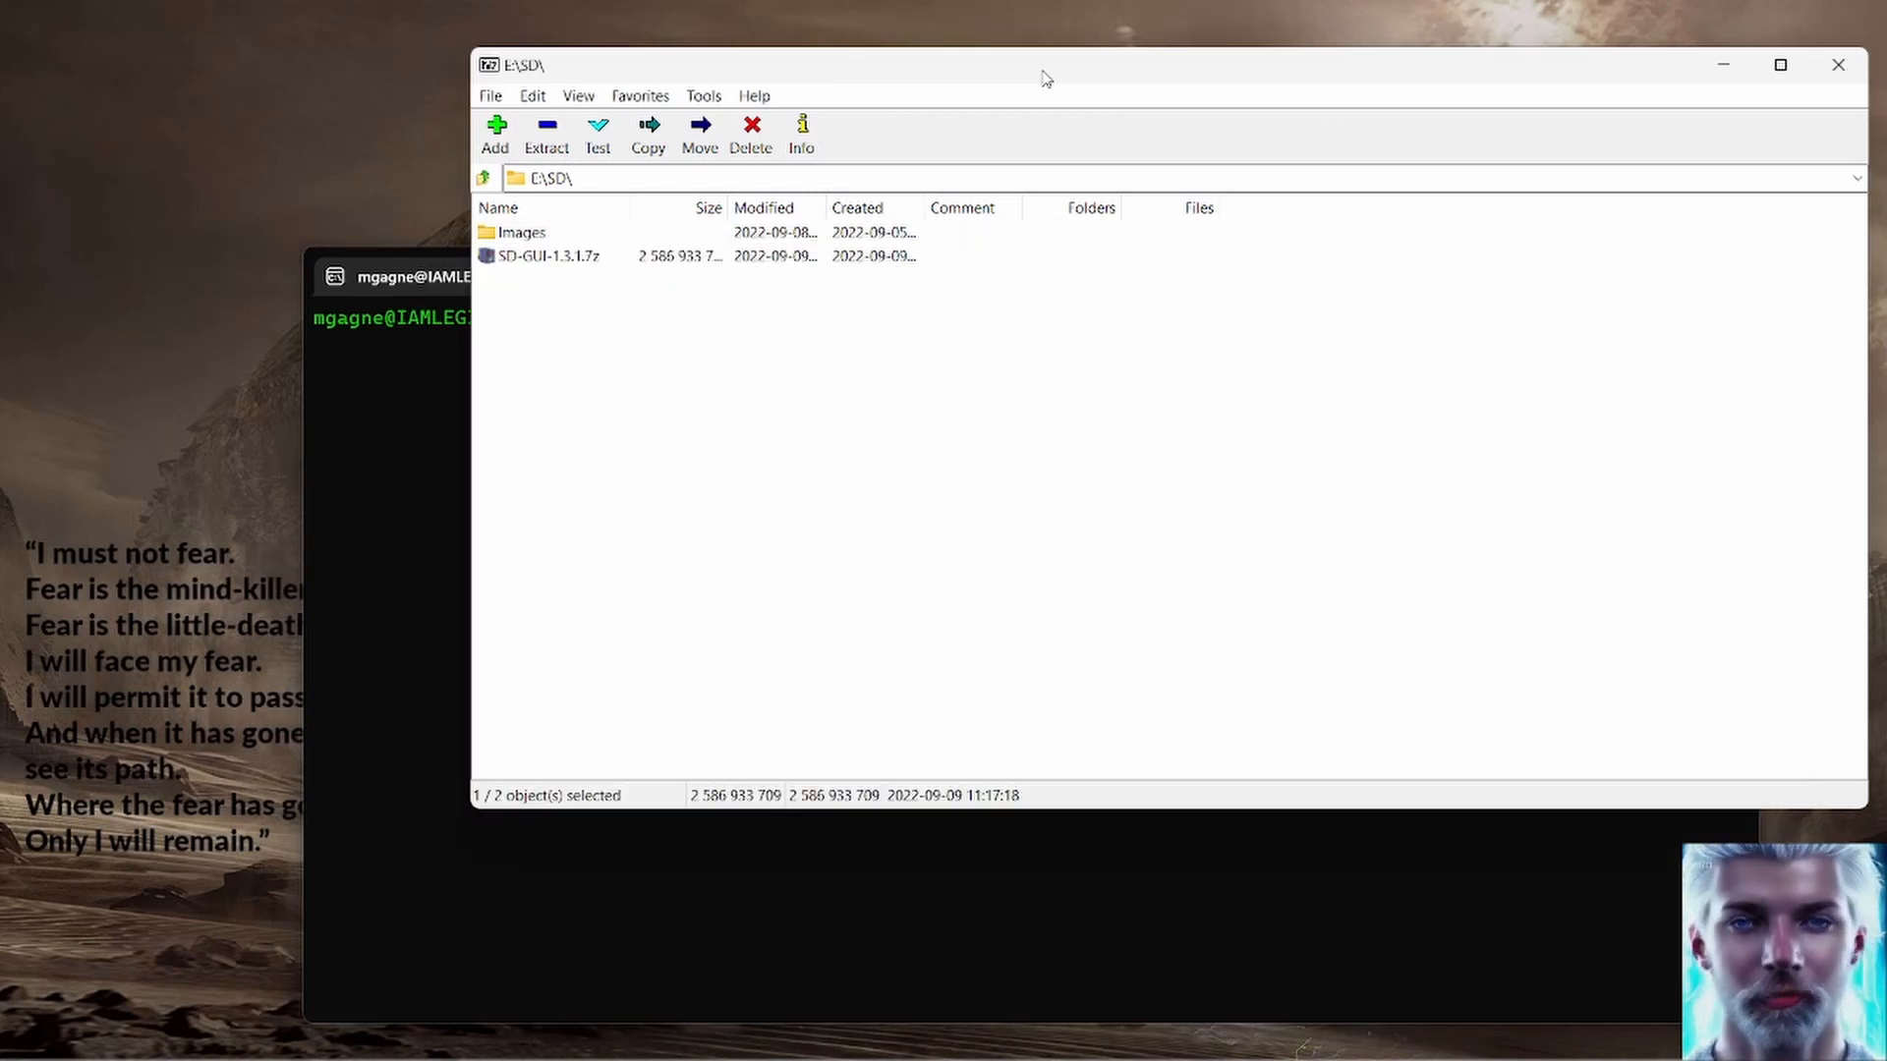
Step: Select the SD-GUI-1.3.1.7z archive in the E:\SD folder
click(548, 256)
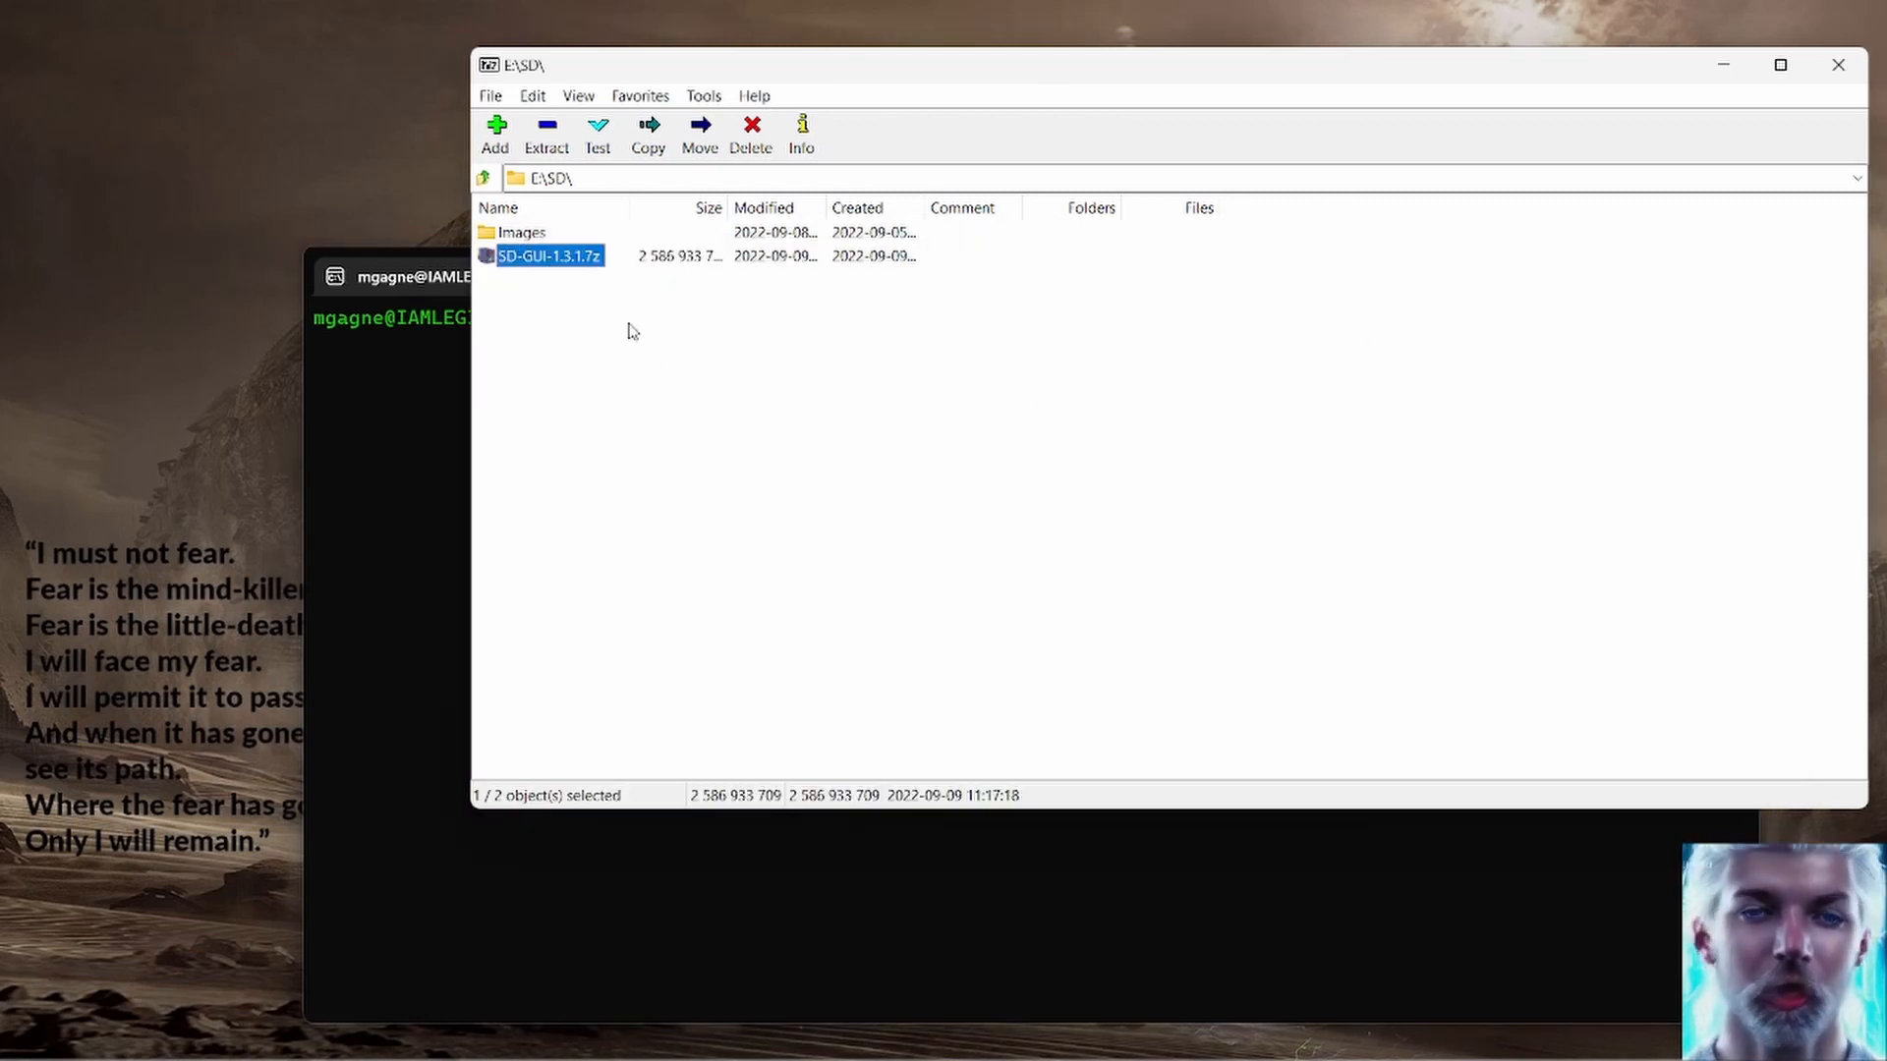
mouse_move(501, 279)
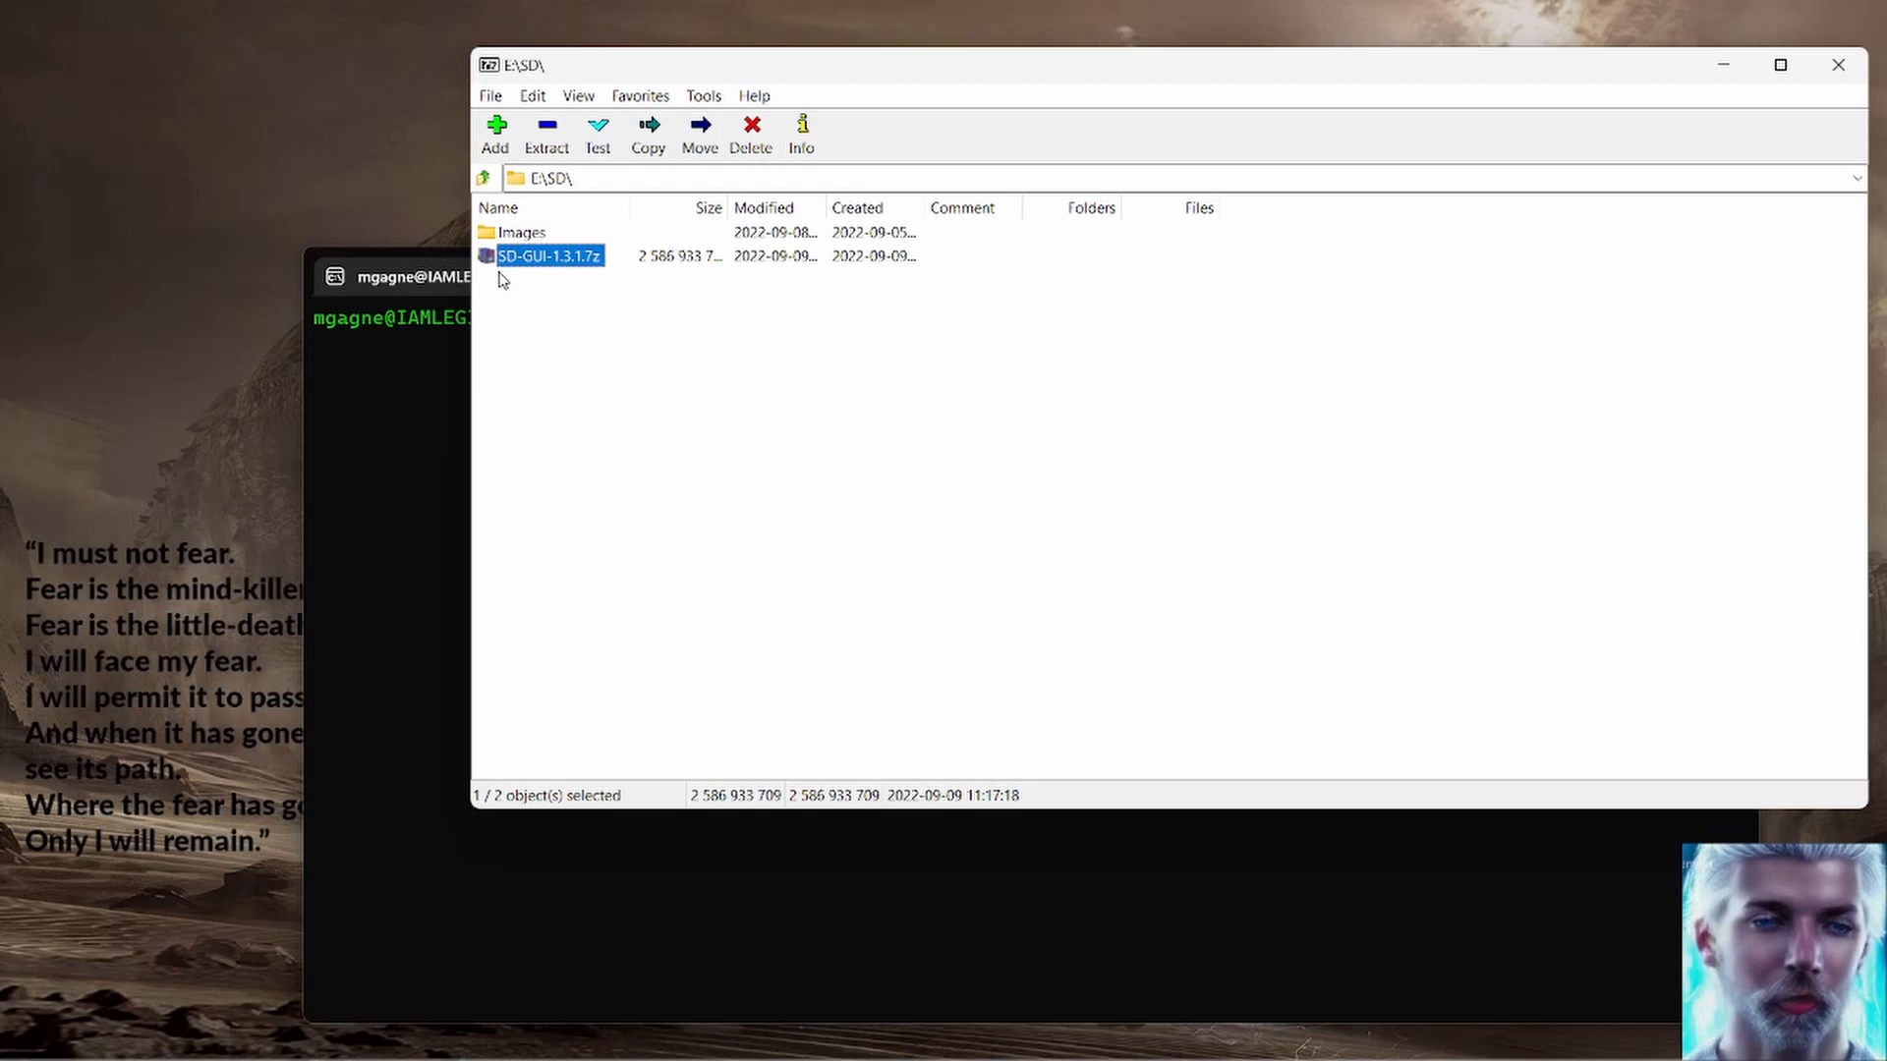
mouse_move(548, 287)
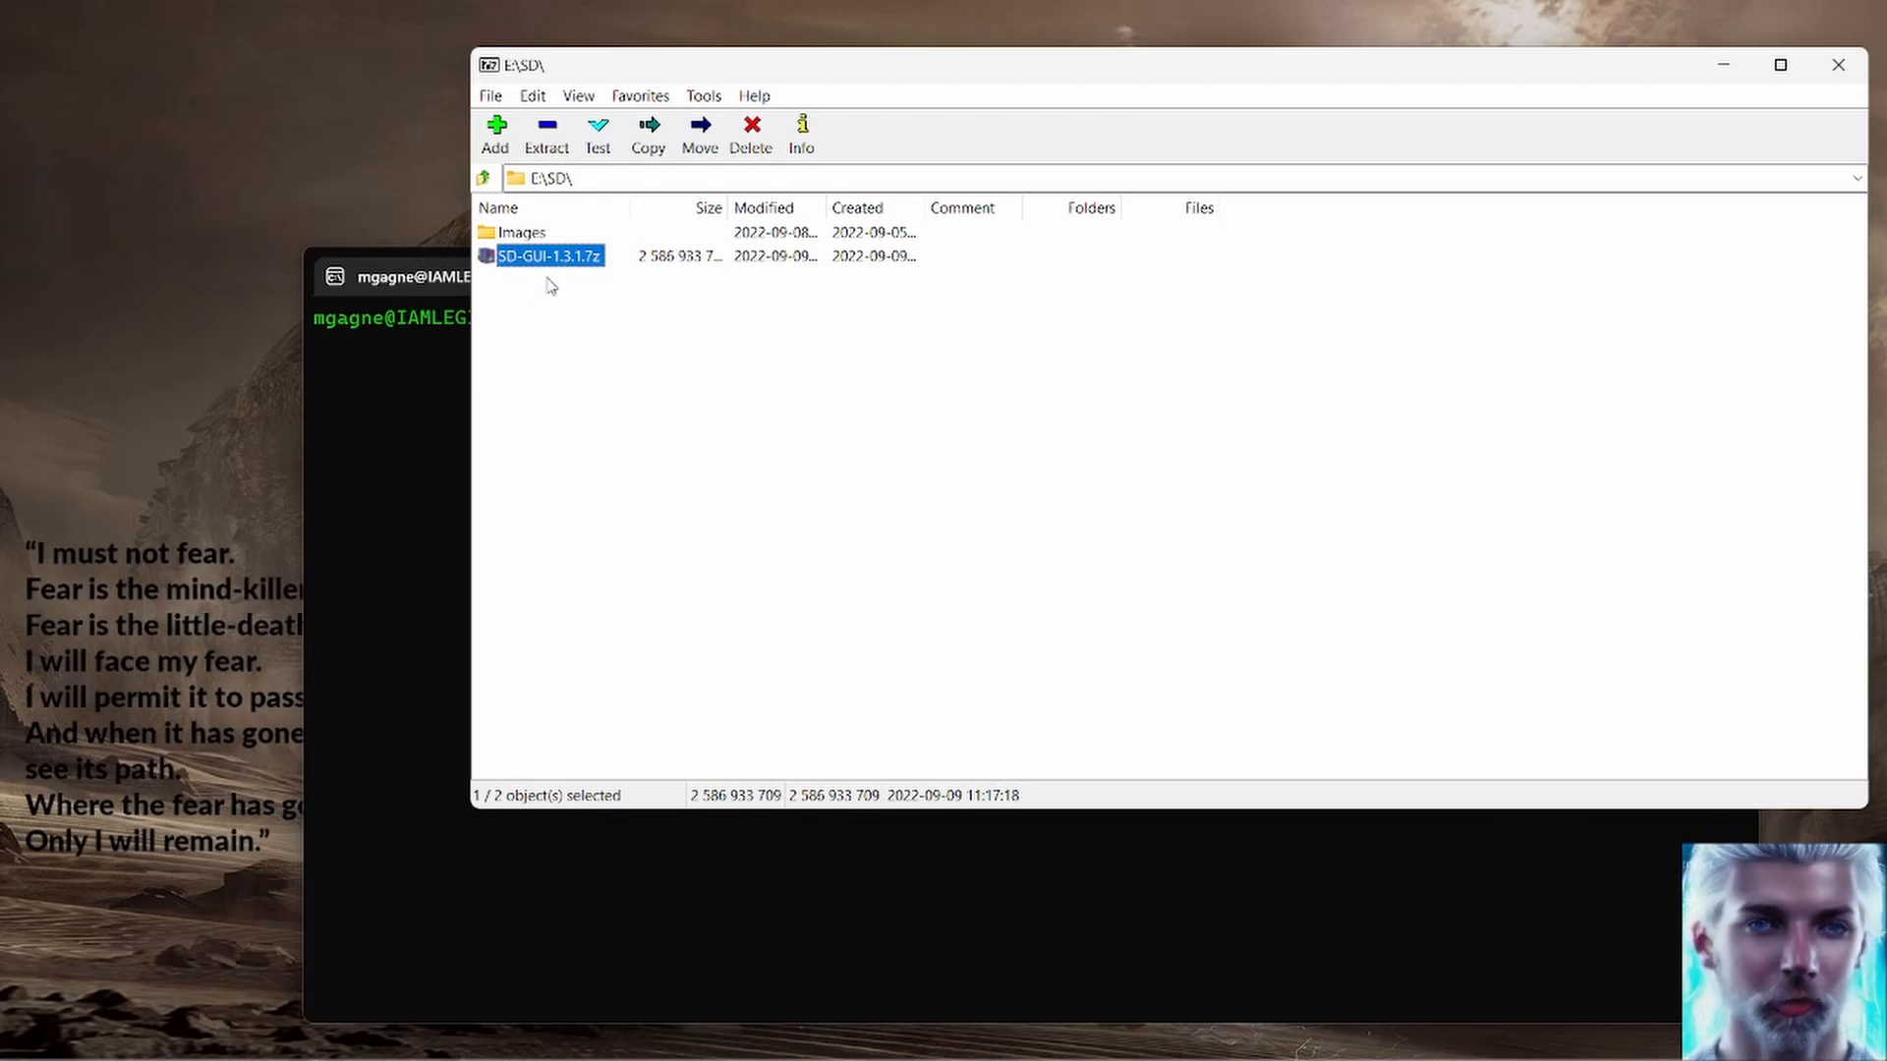
mouse_move(547, 466)
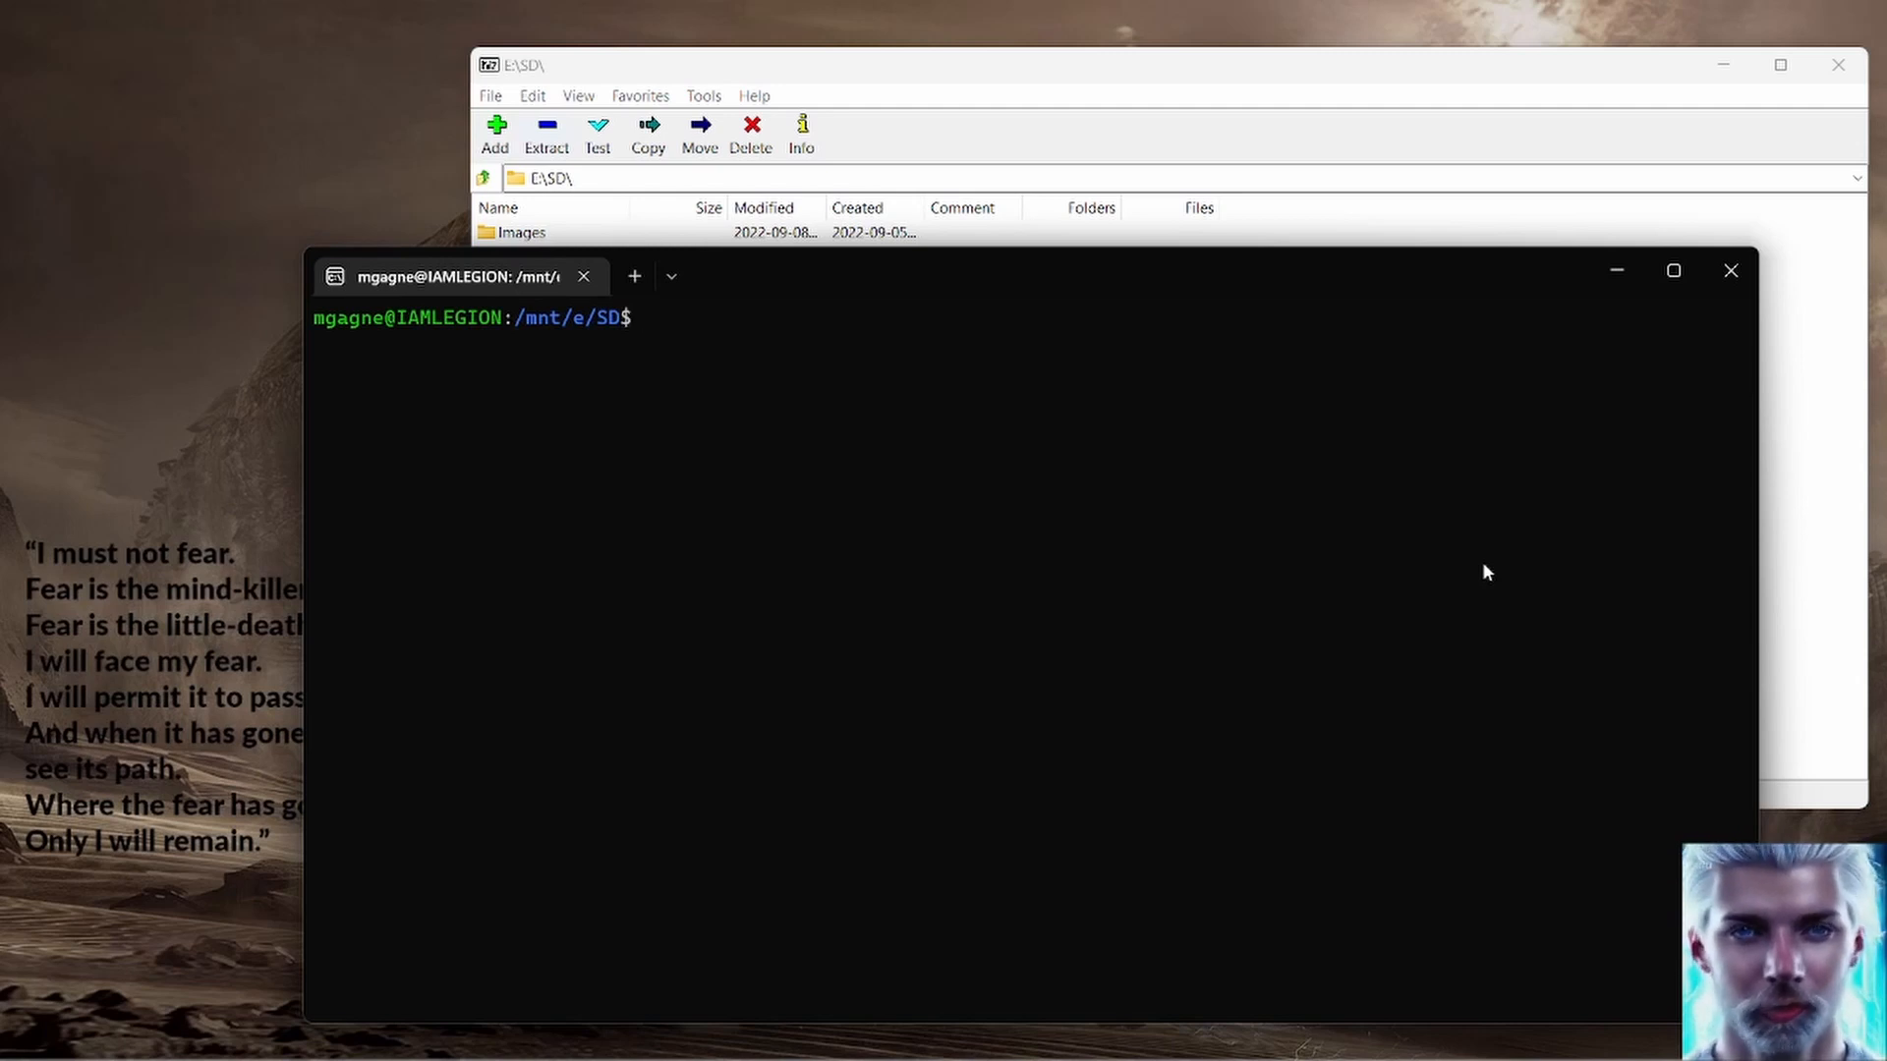
Step: Show /etc/lsb-release confirming Ubuntu 20.04.4 LTS, list the SD folder, and clear the screen
text(7z)
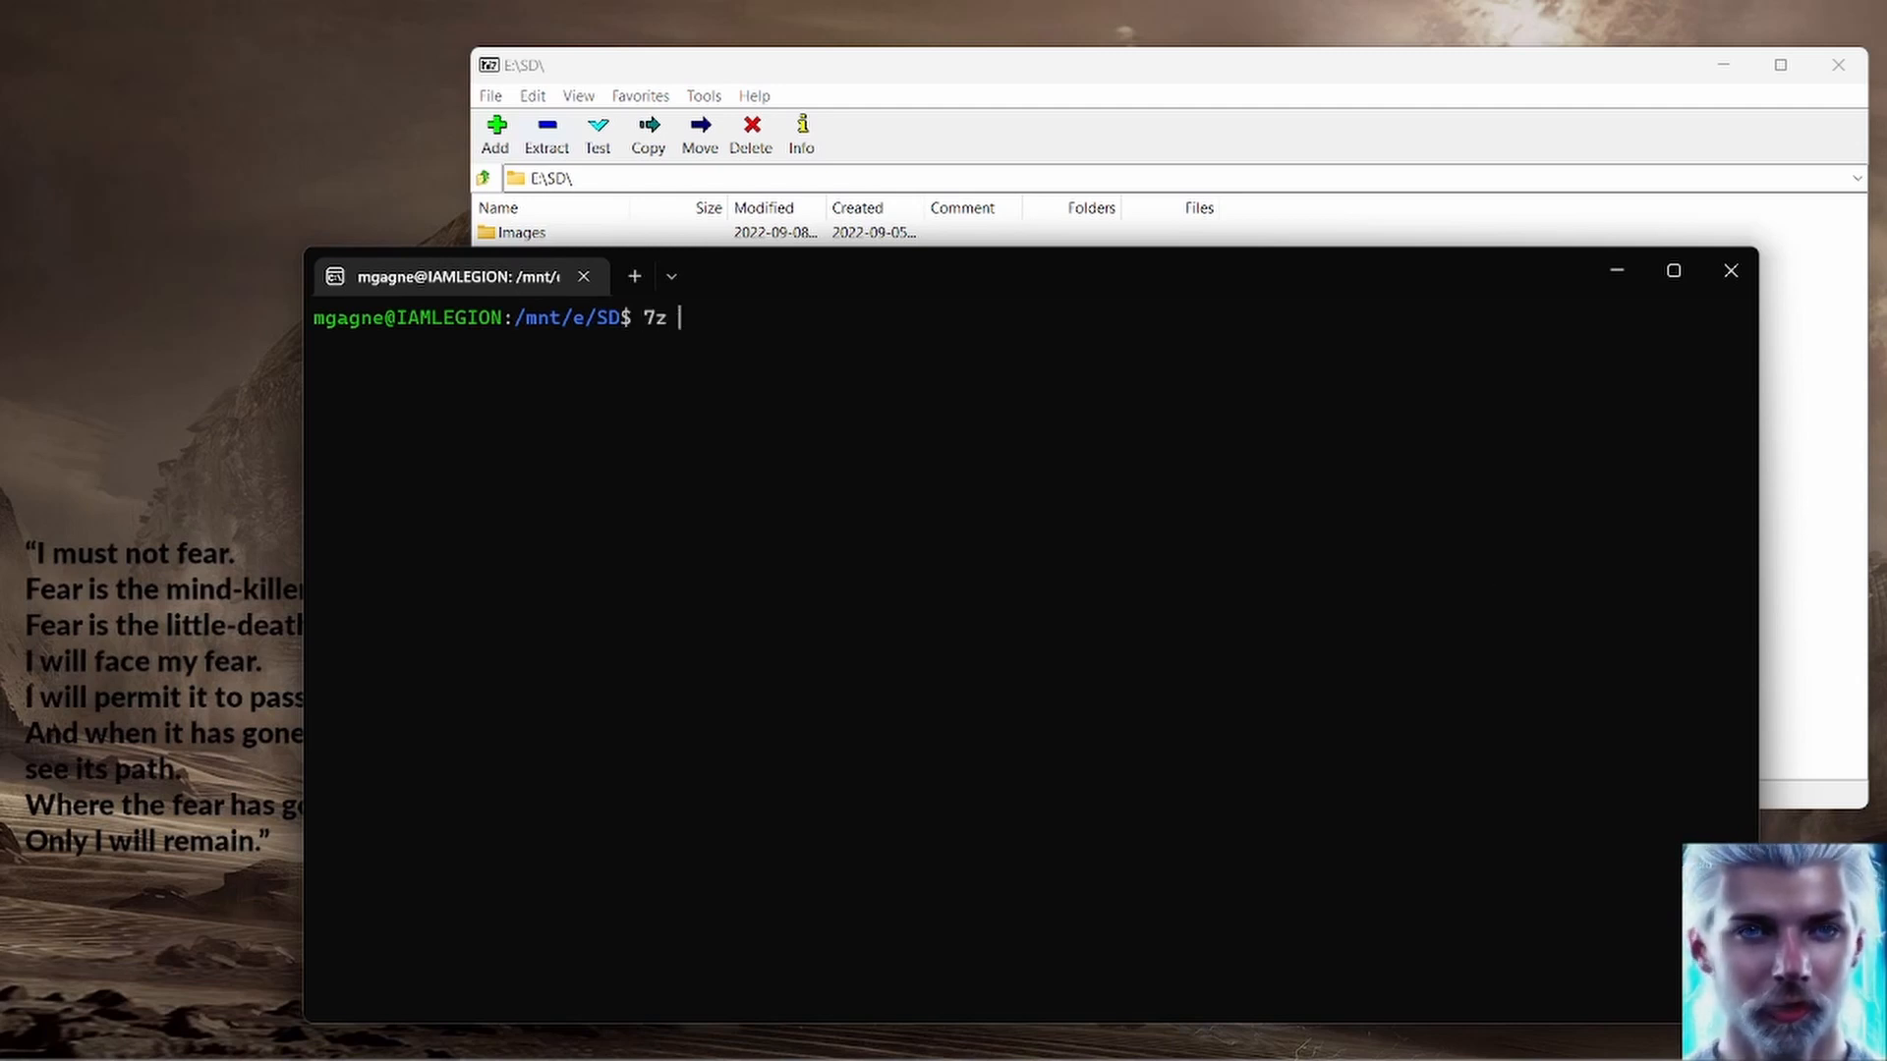
text(cat)
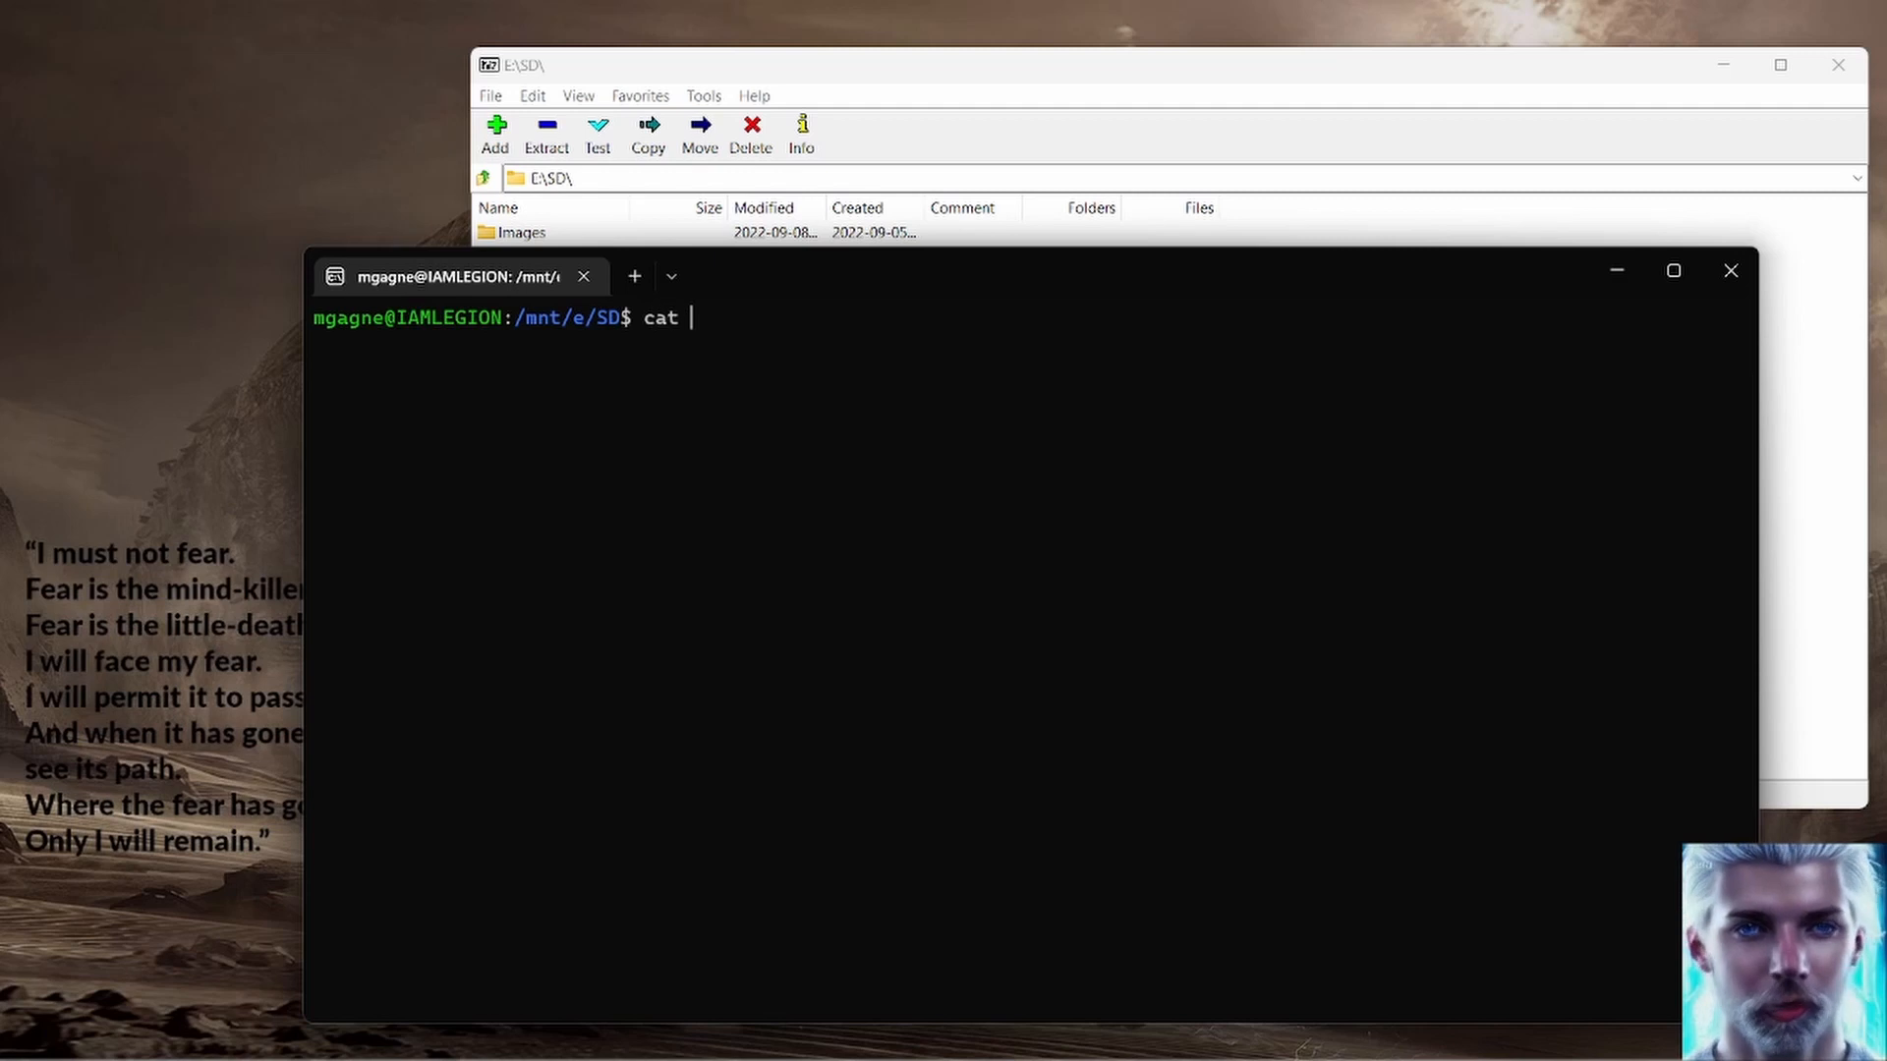
text(/etc/lsd)
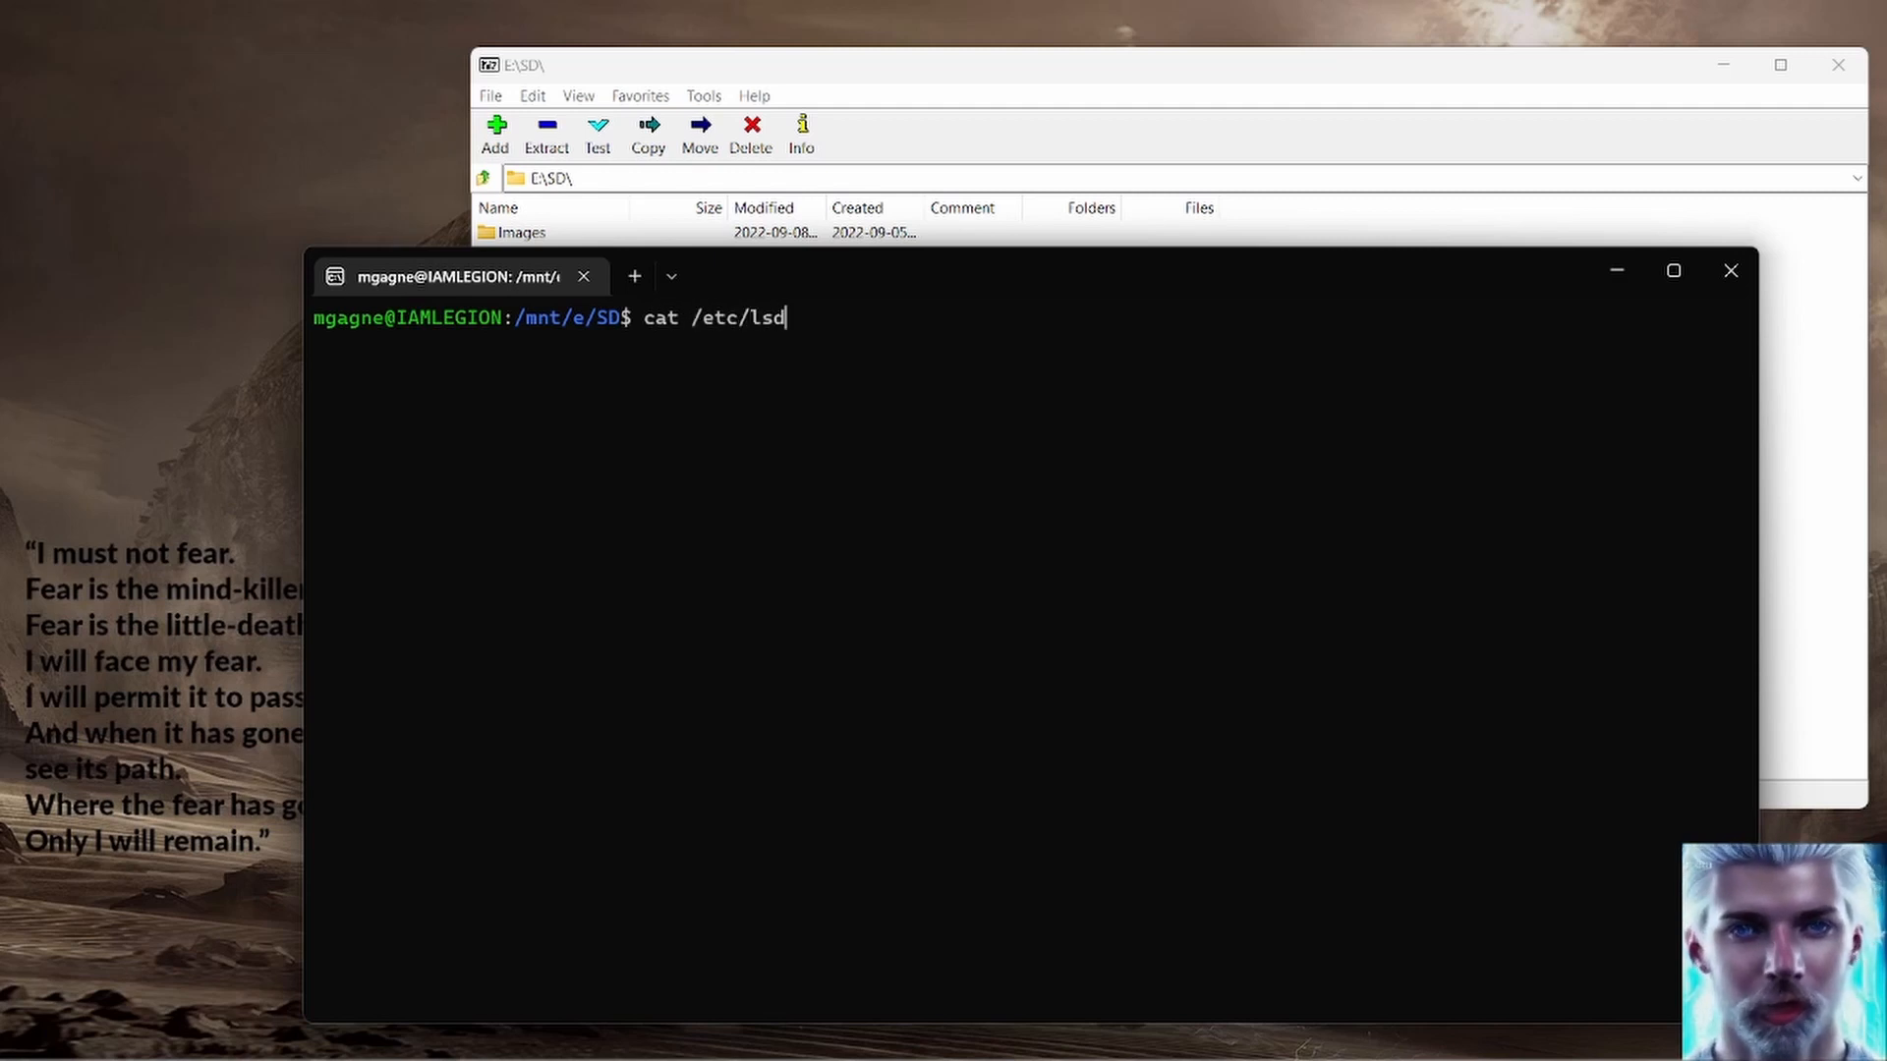
text(b=re)
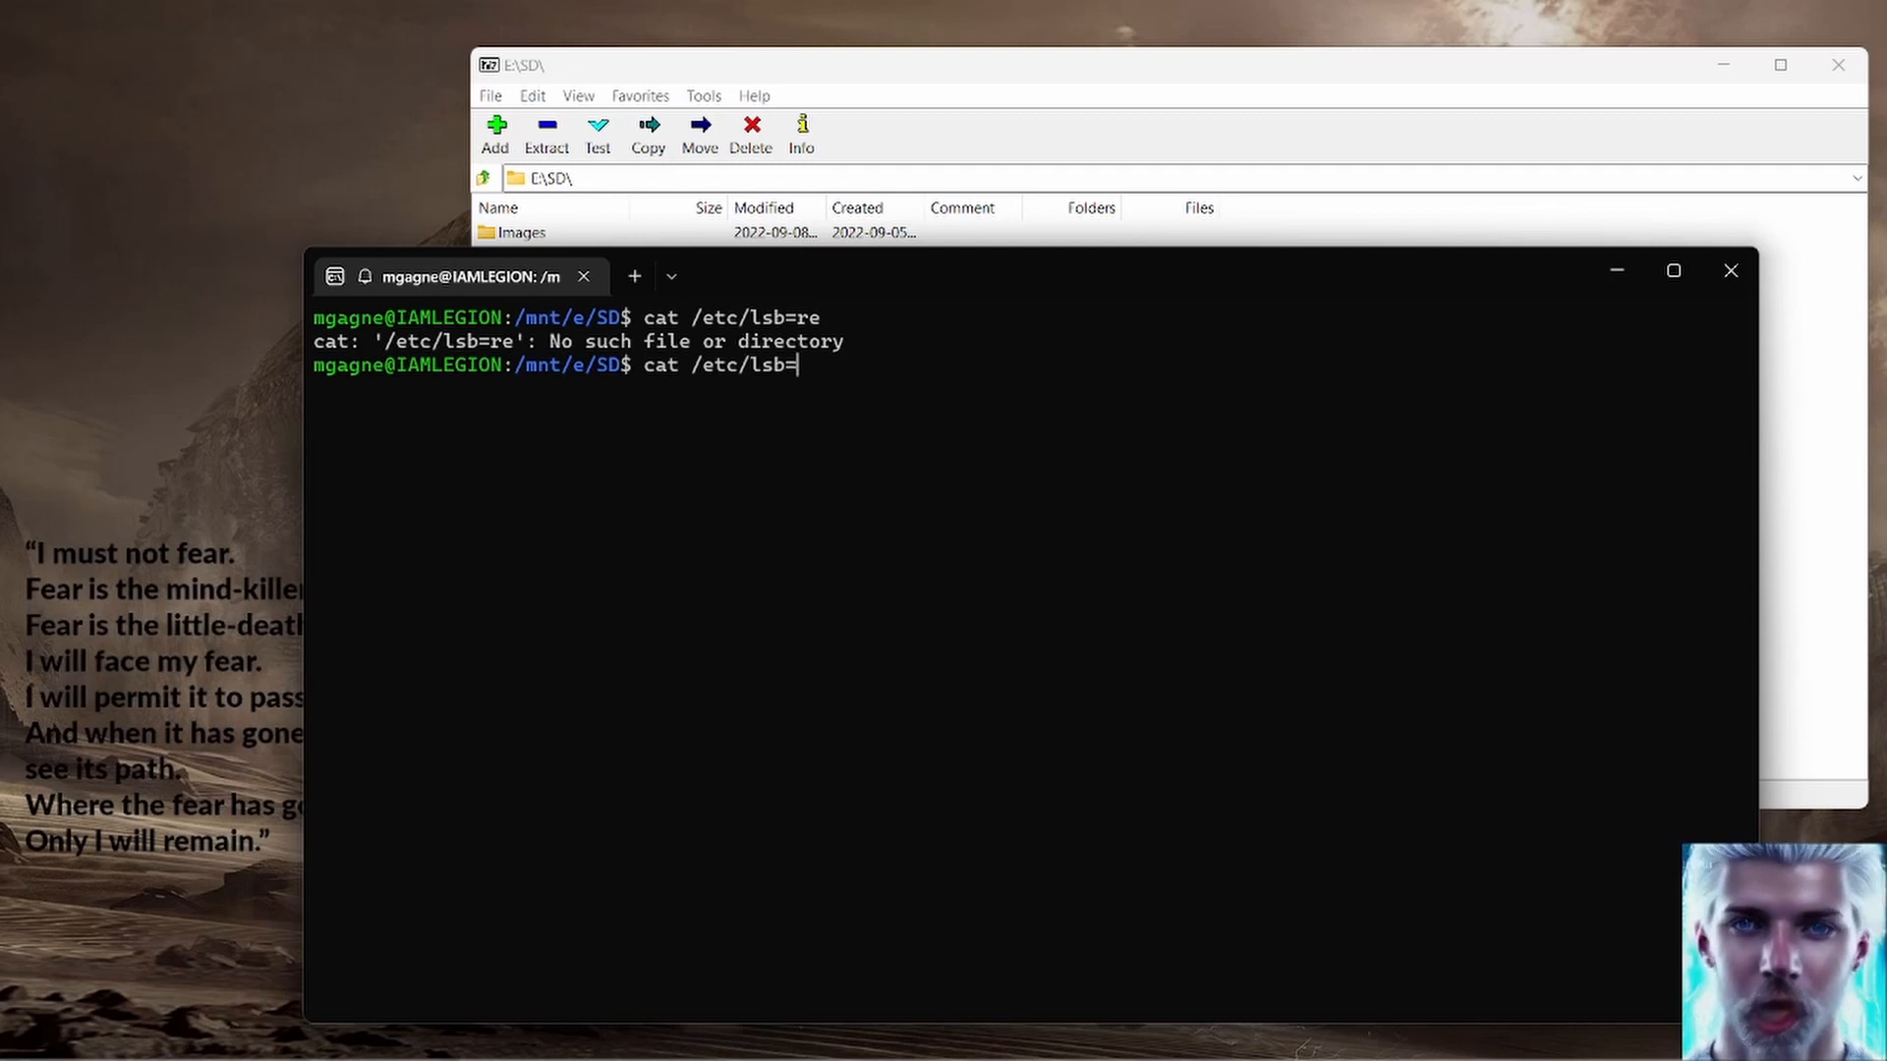
text(release)
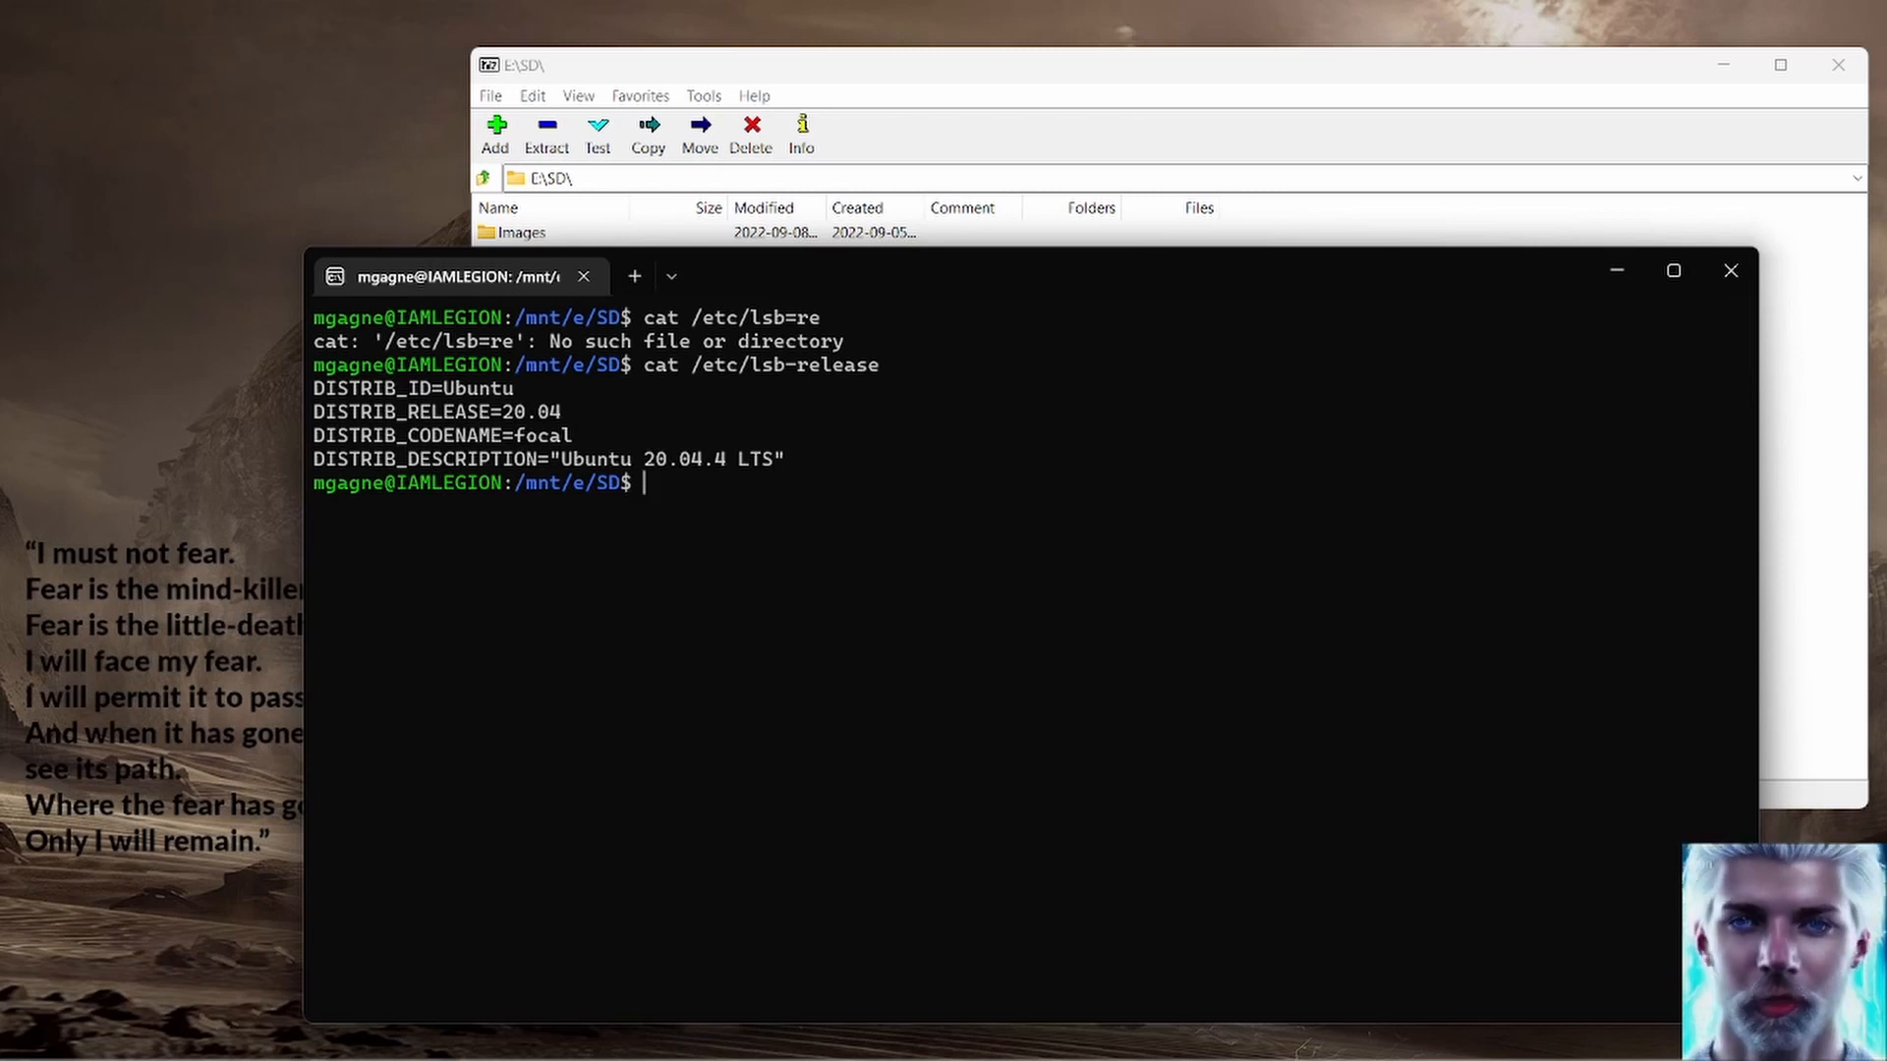
text(ls)
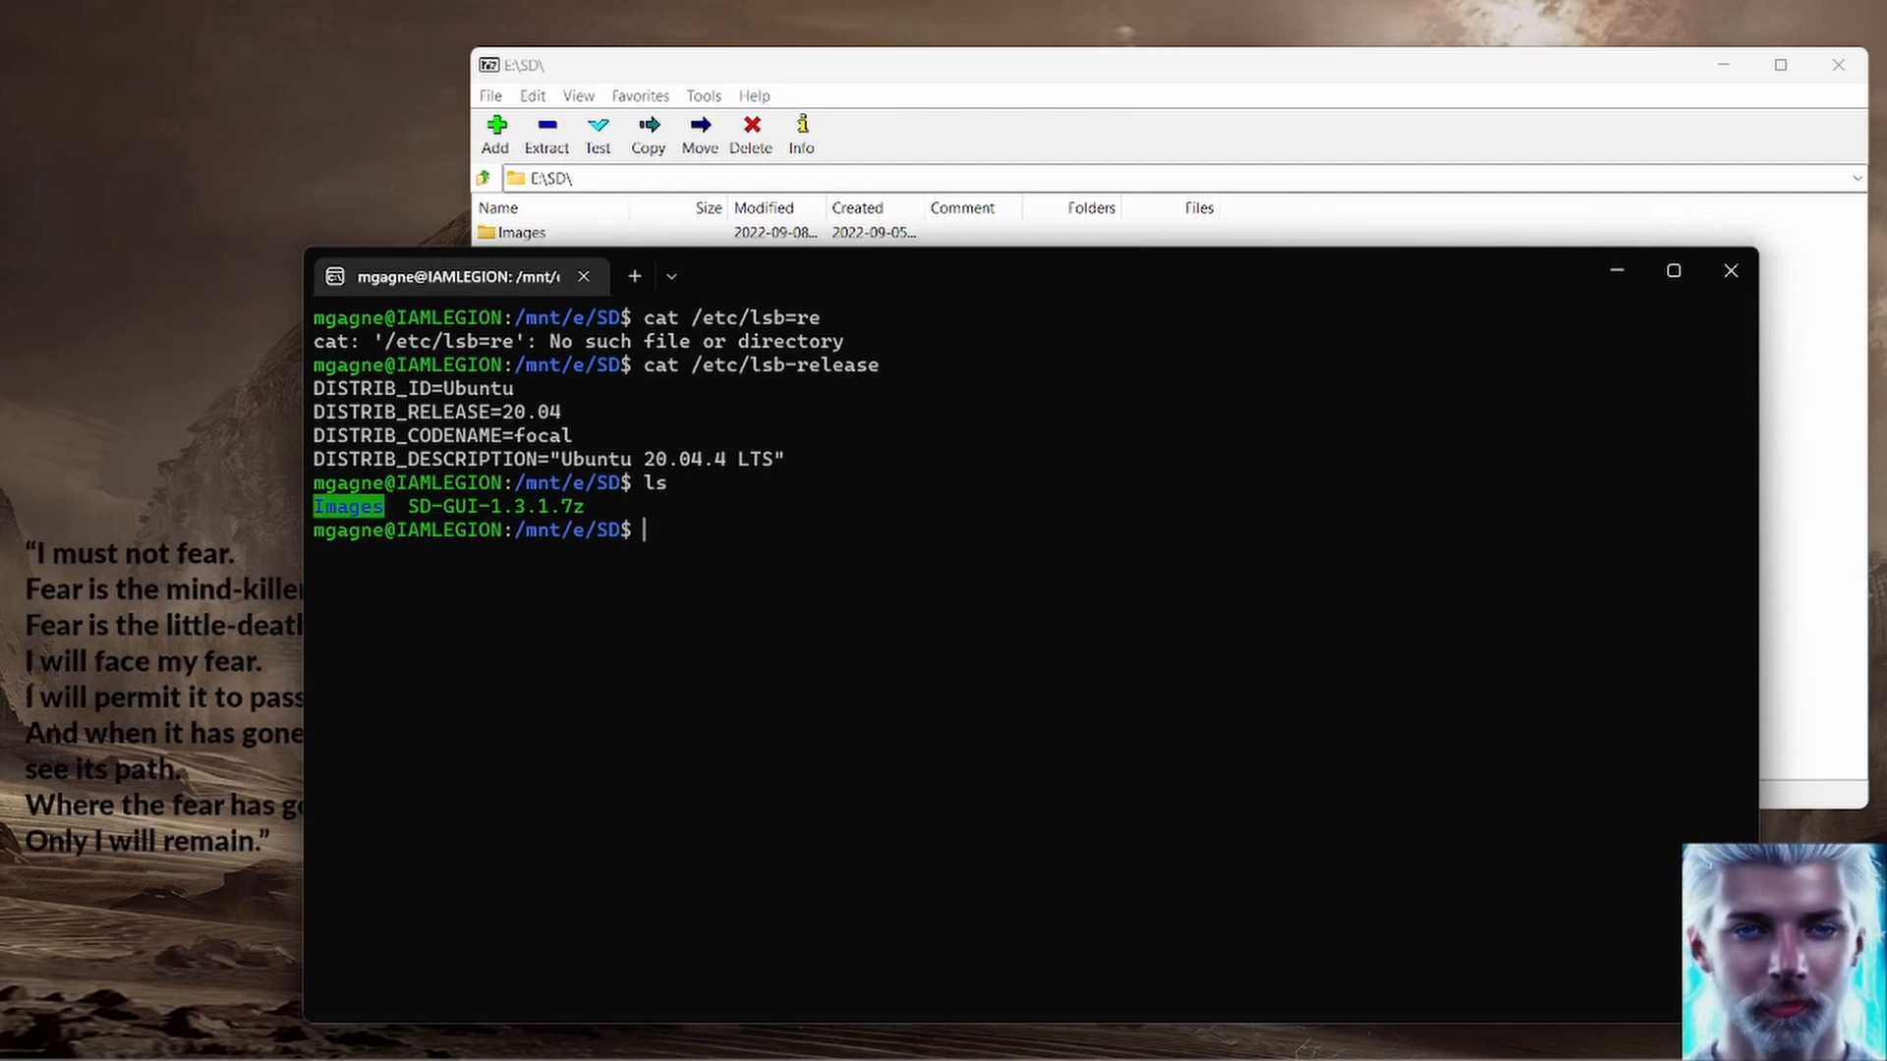
text(7z l)
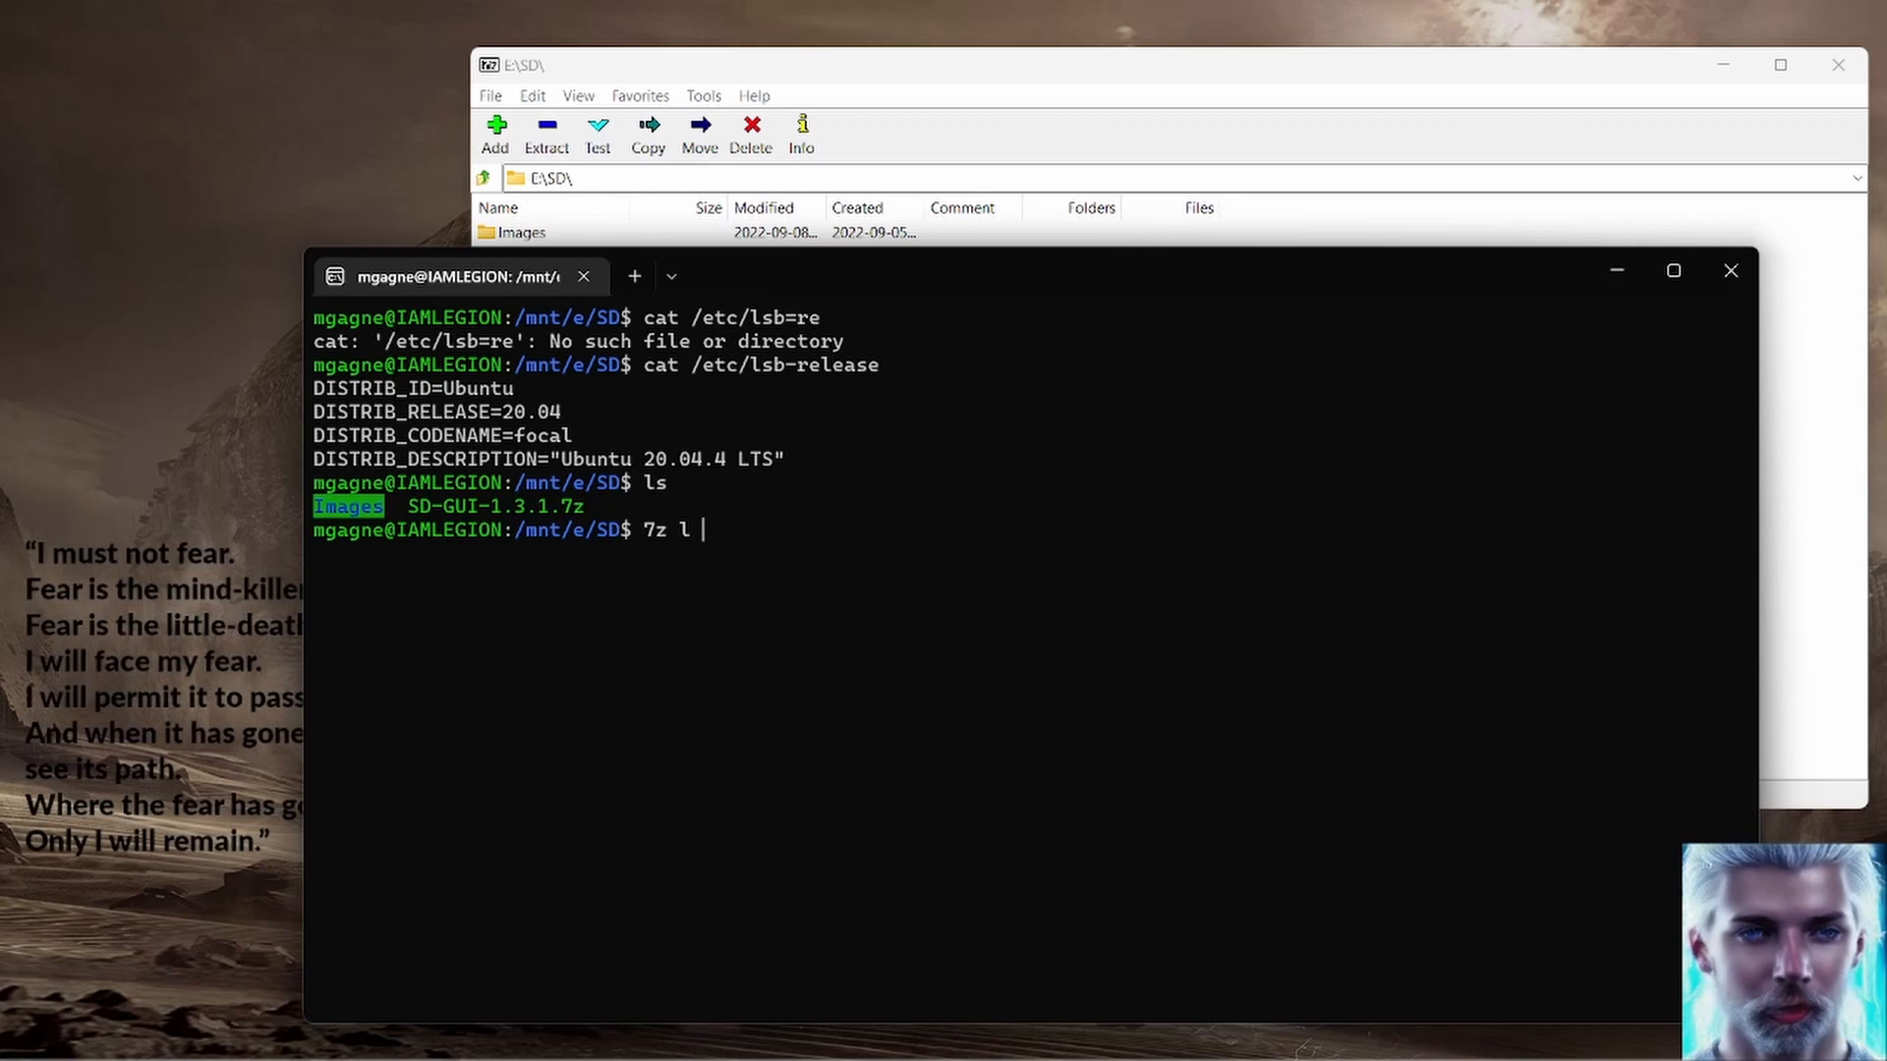
key(Enter)
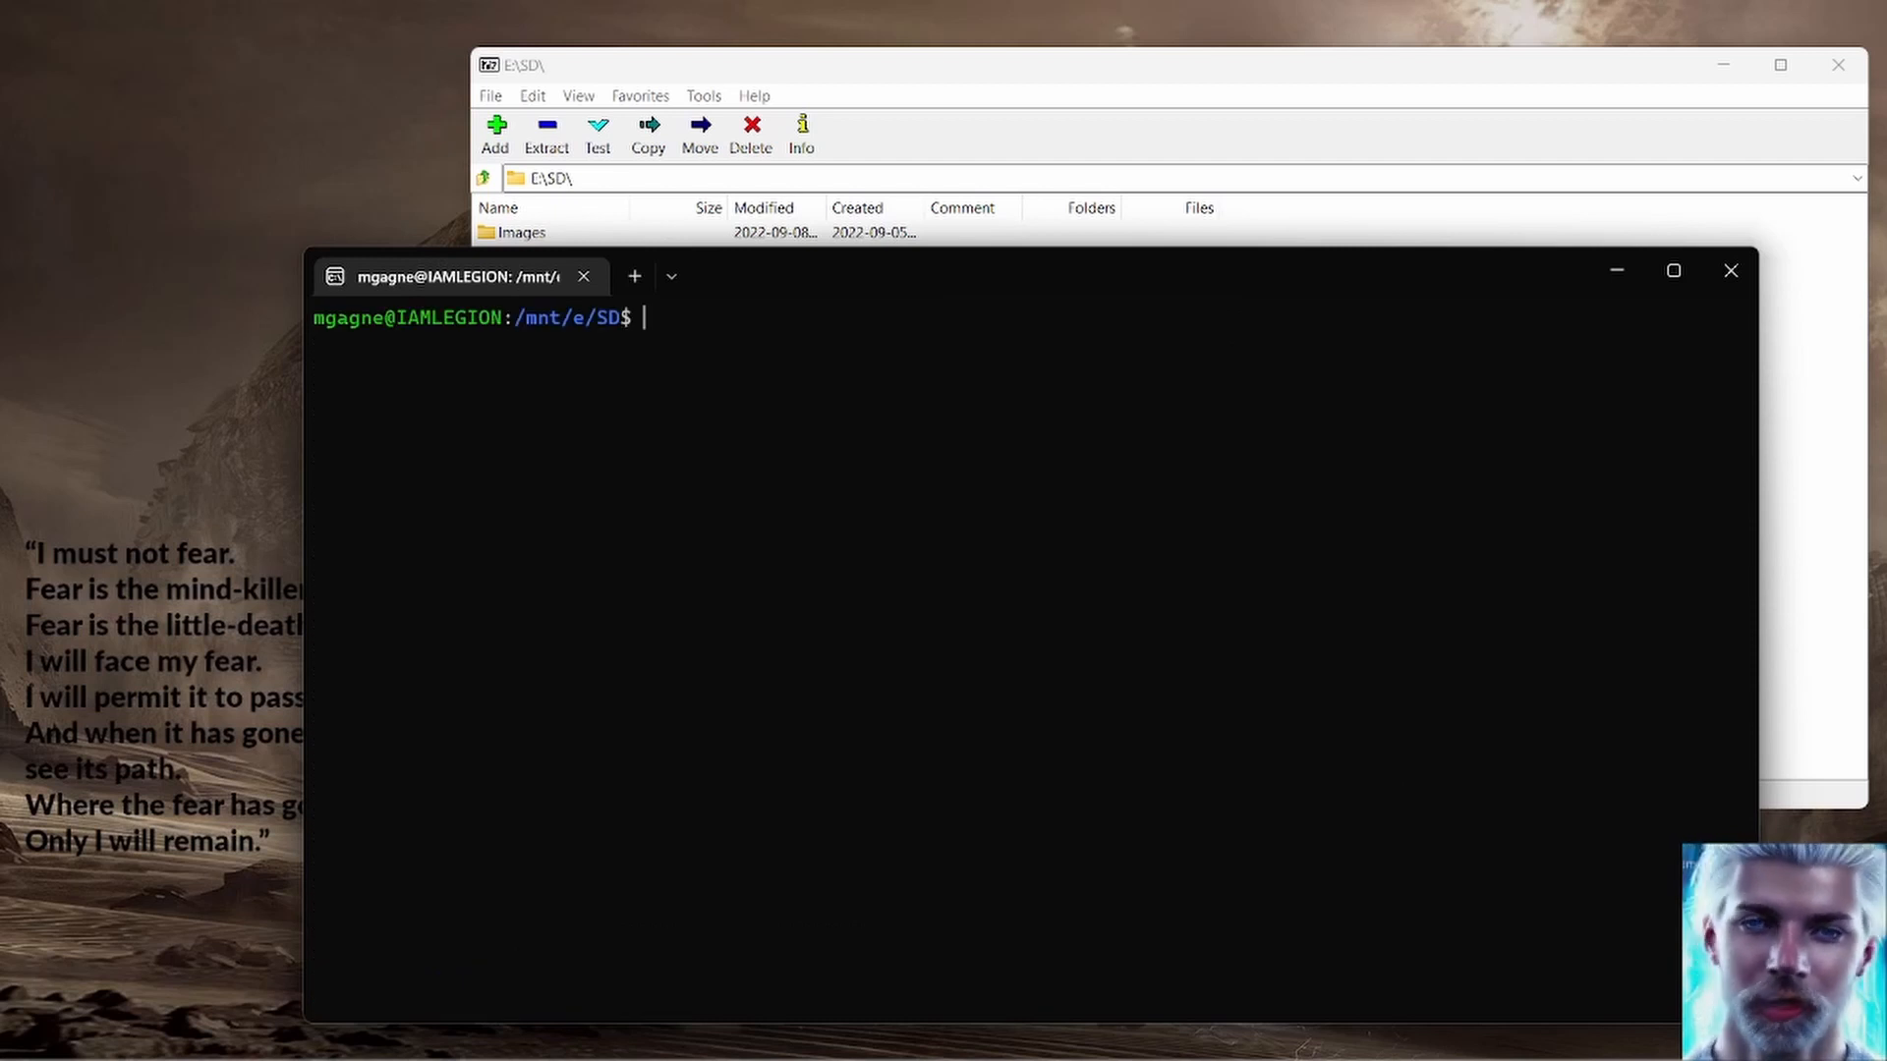
Step: List and extract SD-GUI-1.3.1.7z with 7z, unpacking 5840 folders and 61787 files
text(7z l SD-GUI-1.3.1.7z)
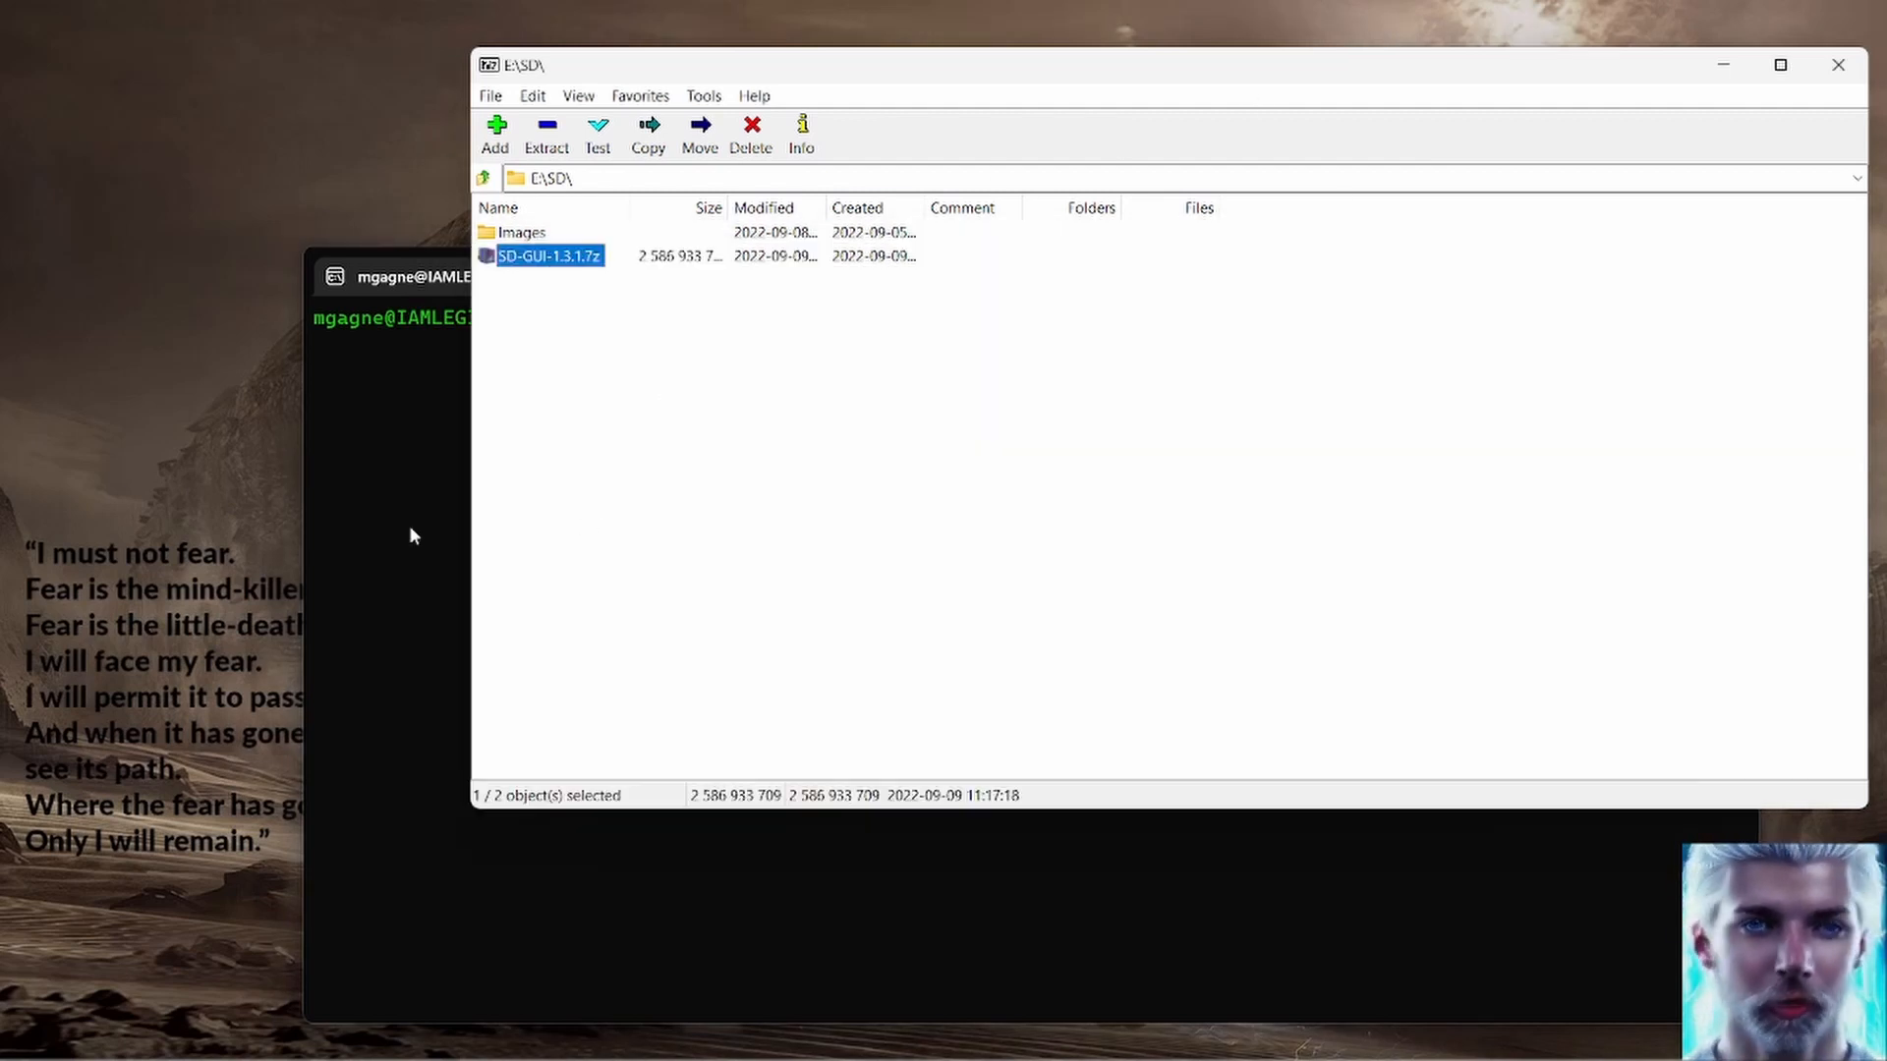
text(7z x SD-GUI-1.3.1.7z)
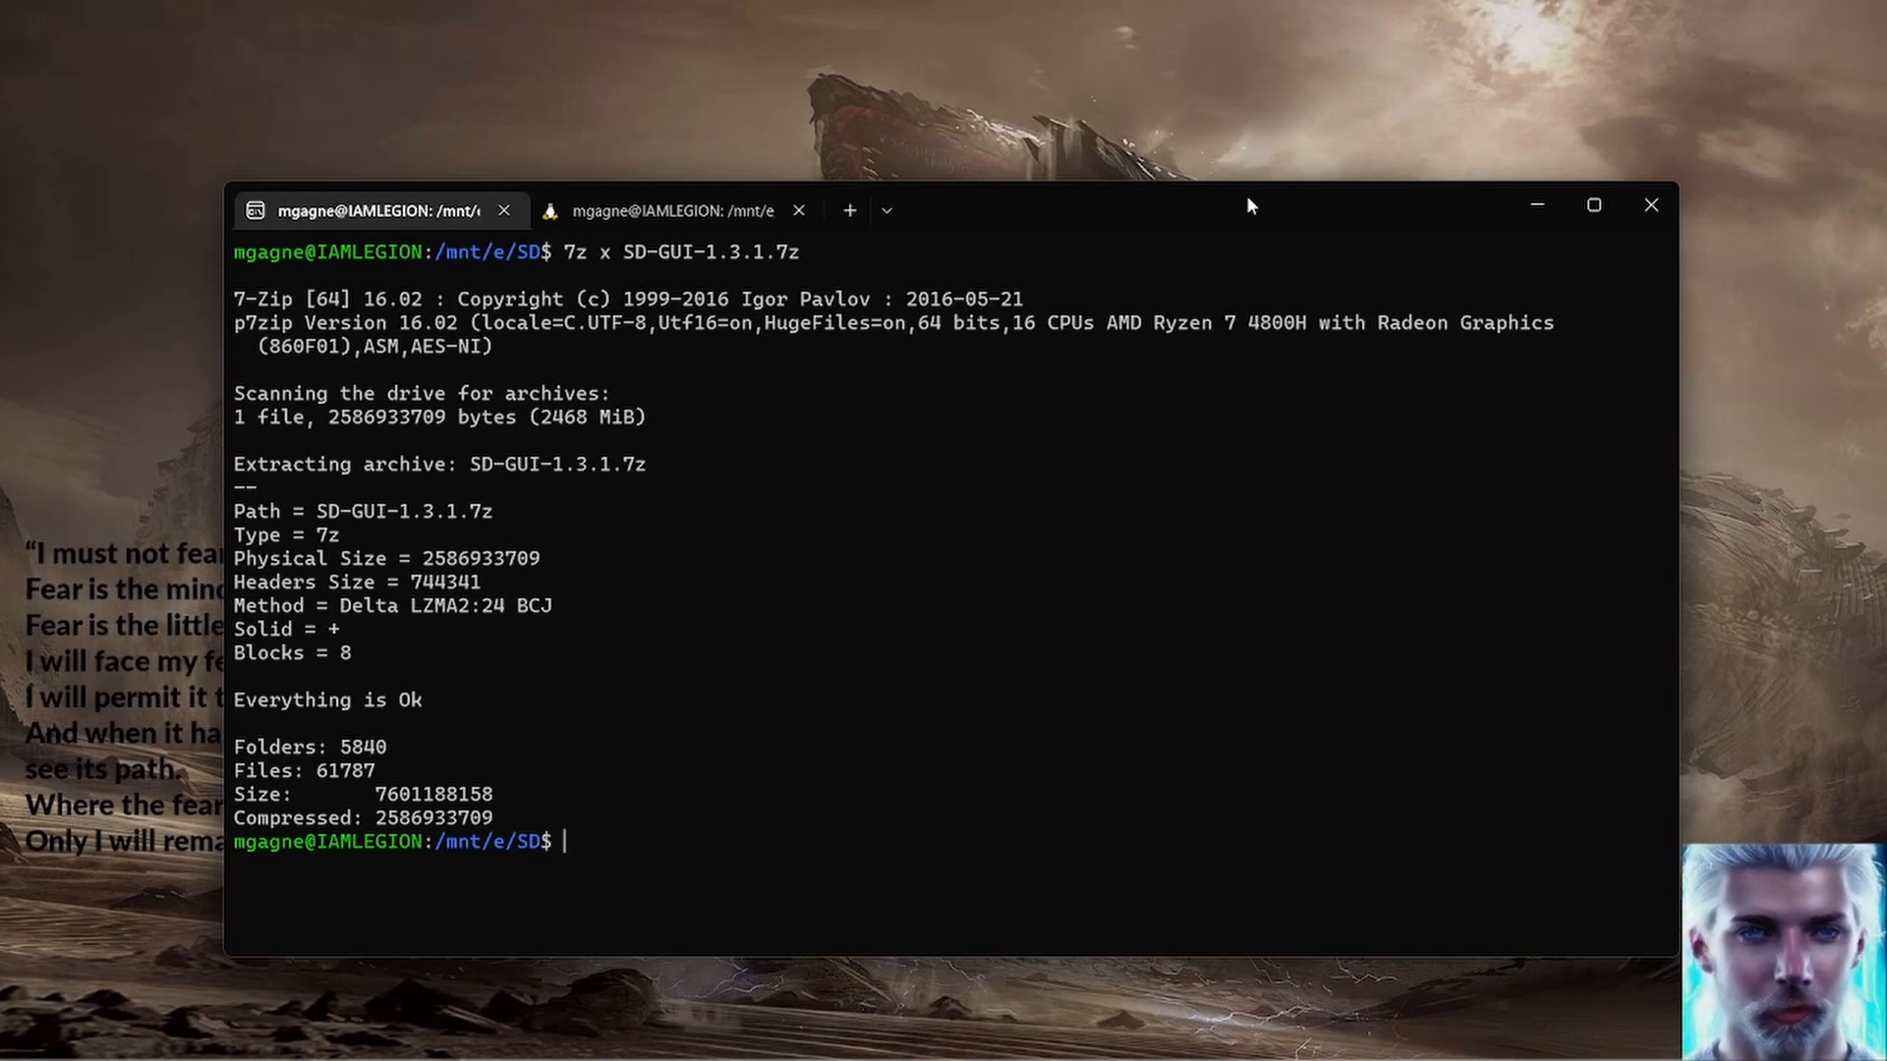
Step: Enter the SD-GUI-1.3.1 folder and launch ./StableDiffusionGui.exe
text(ls)
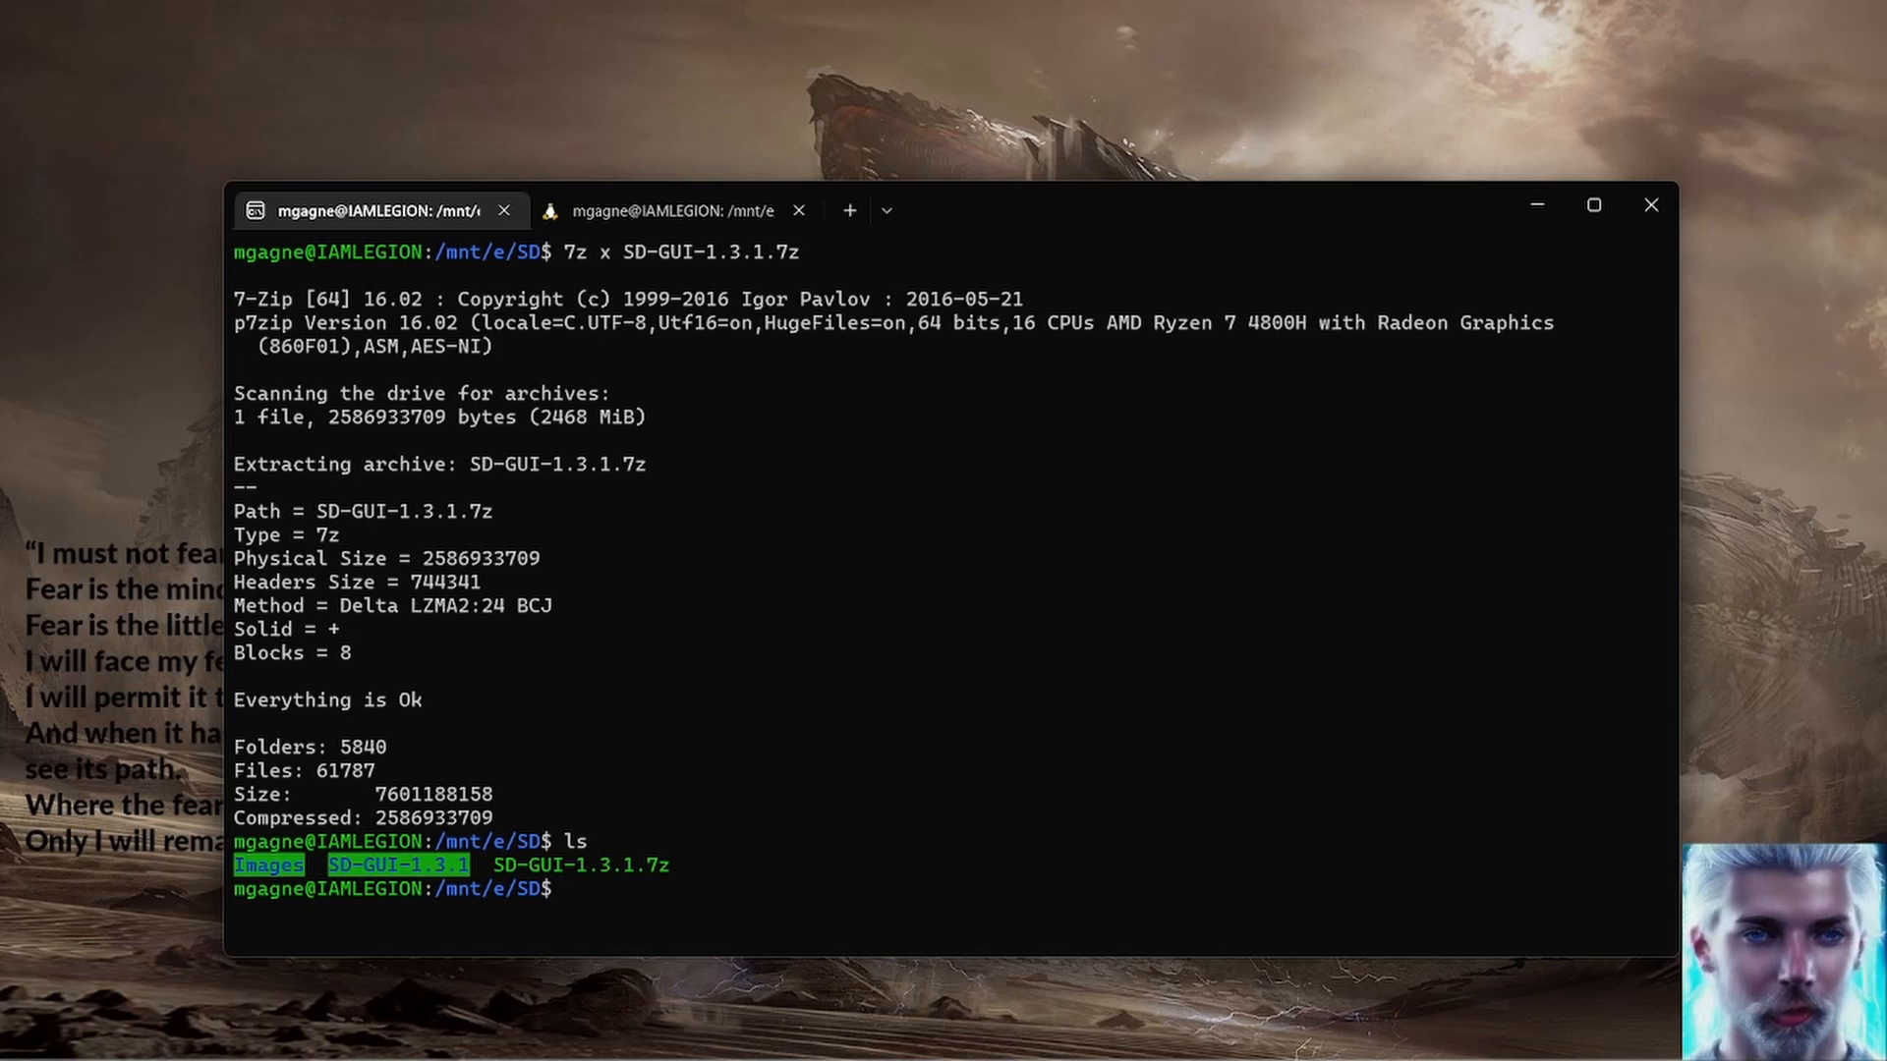
text(cd)
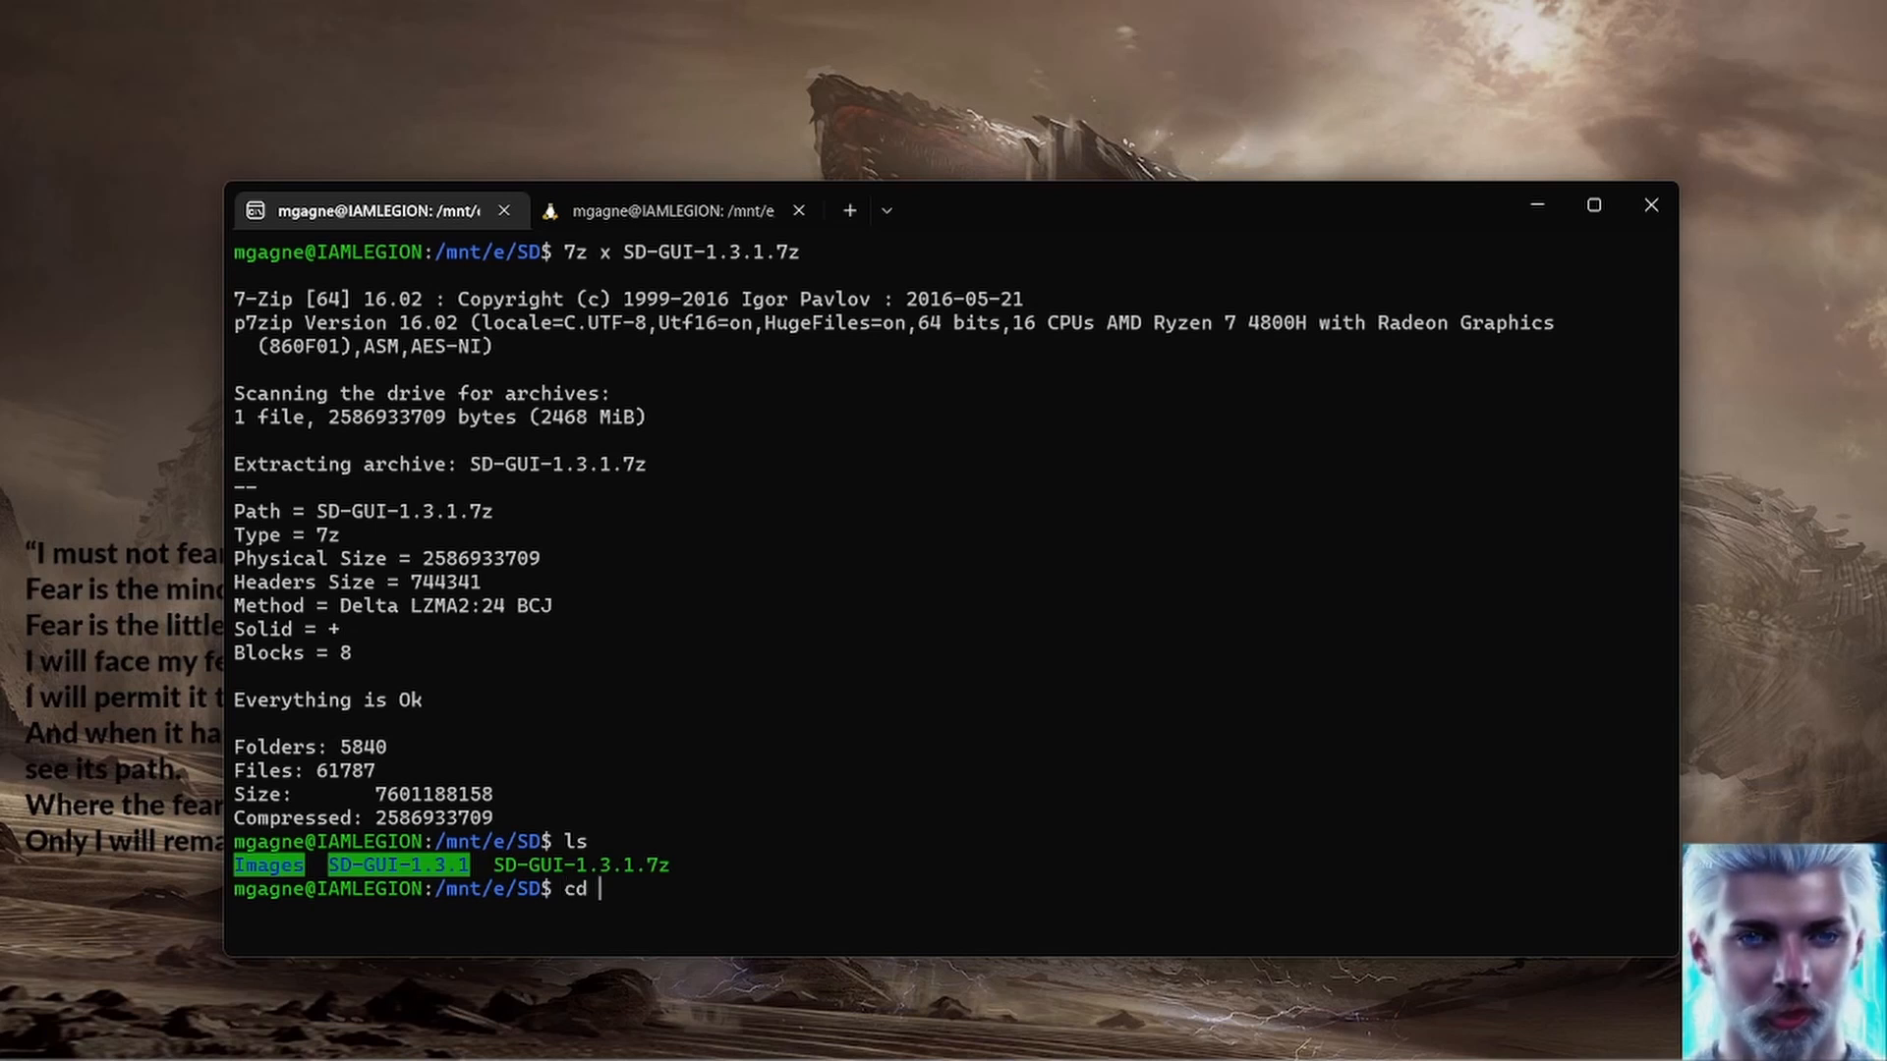
text(SD-GUI-1.3.1/)
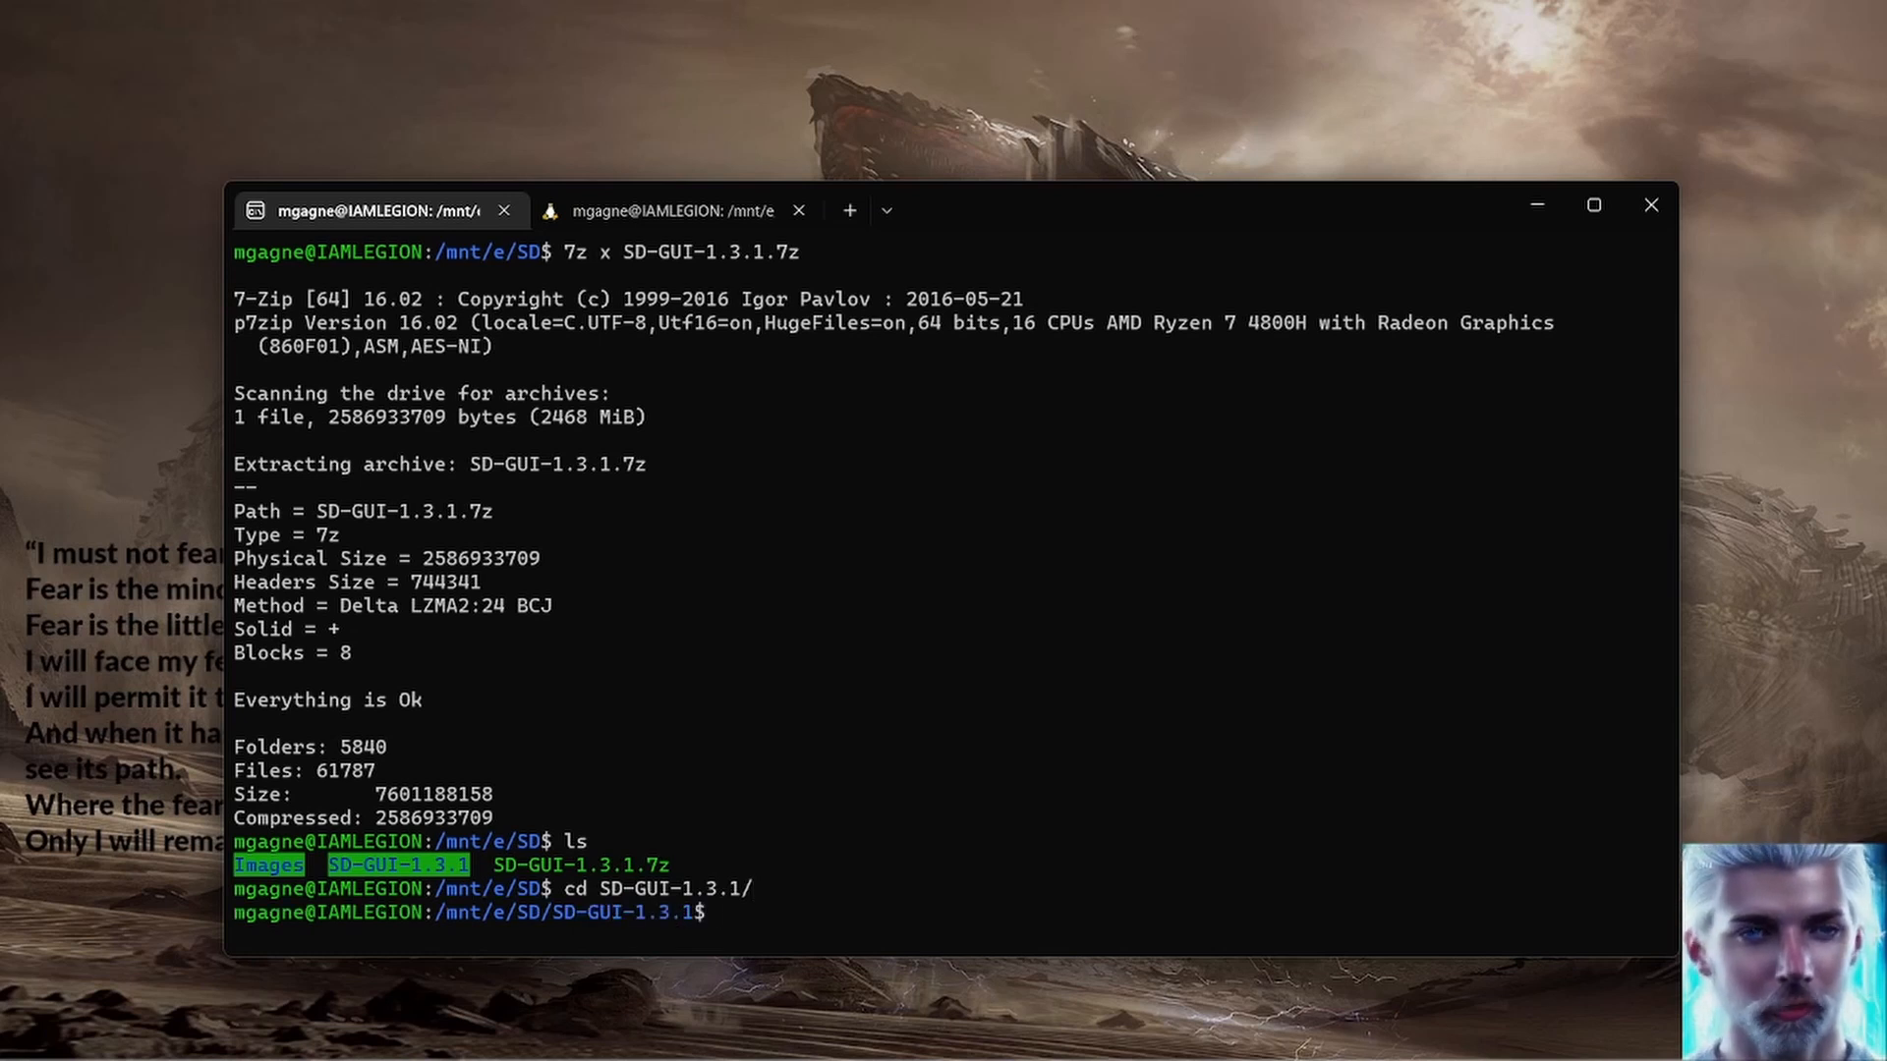
text(ls)
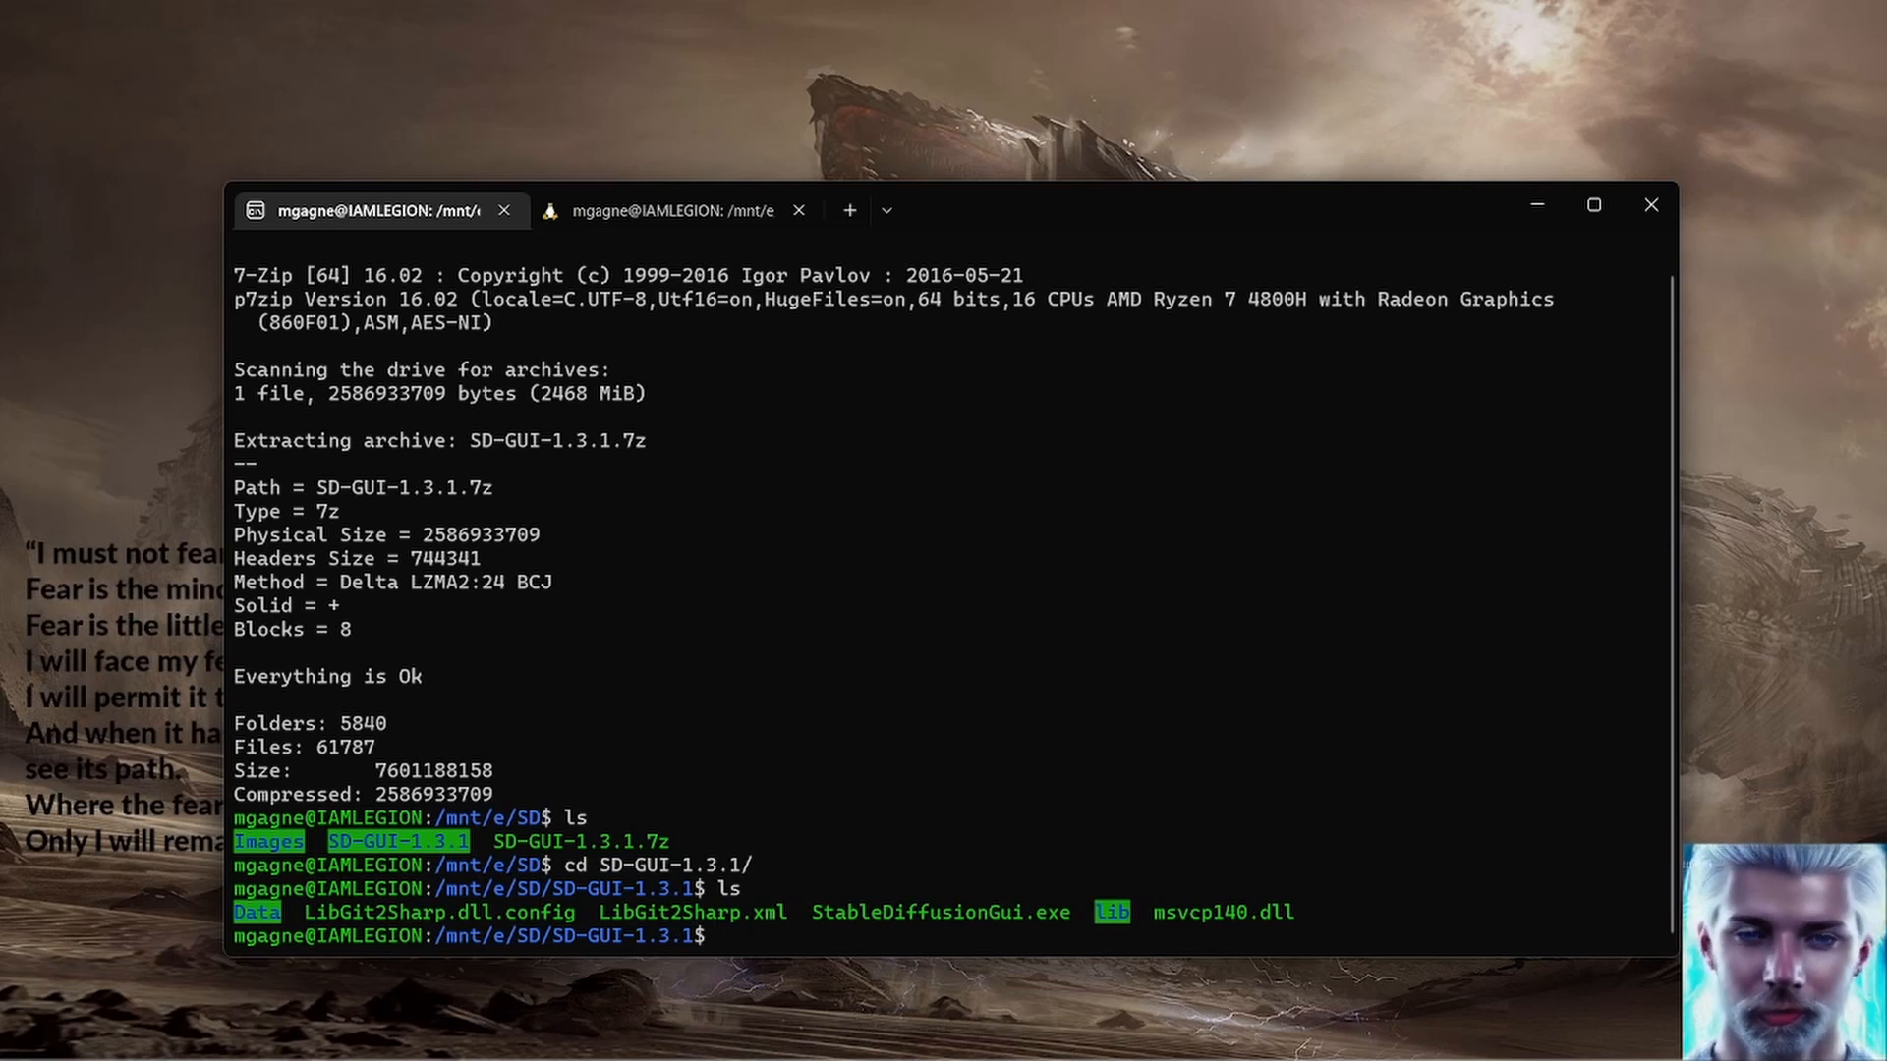
text(./StableDiffusionGui.exe)
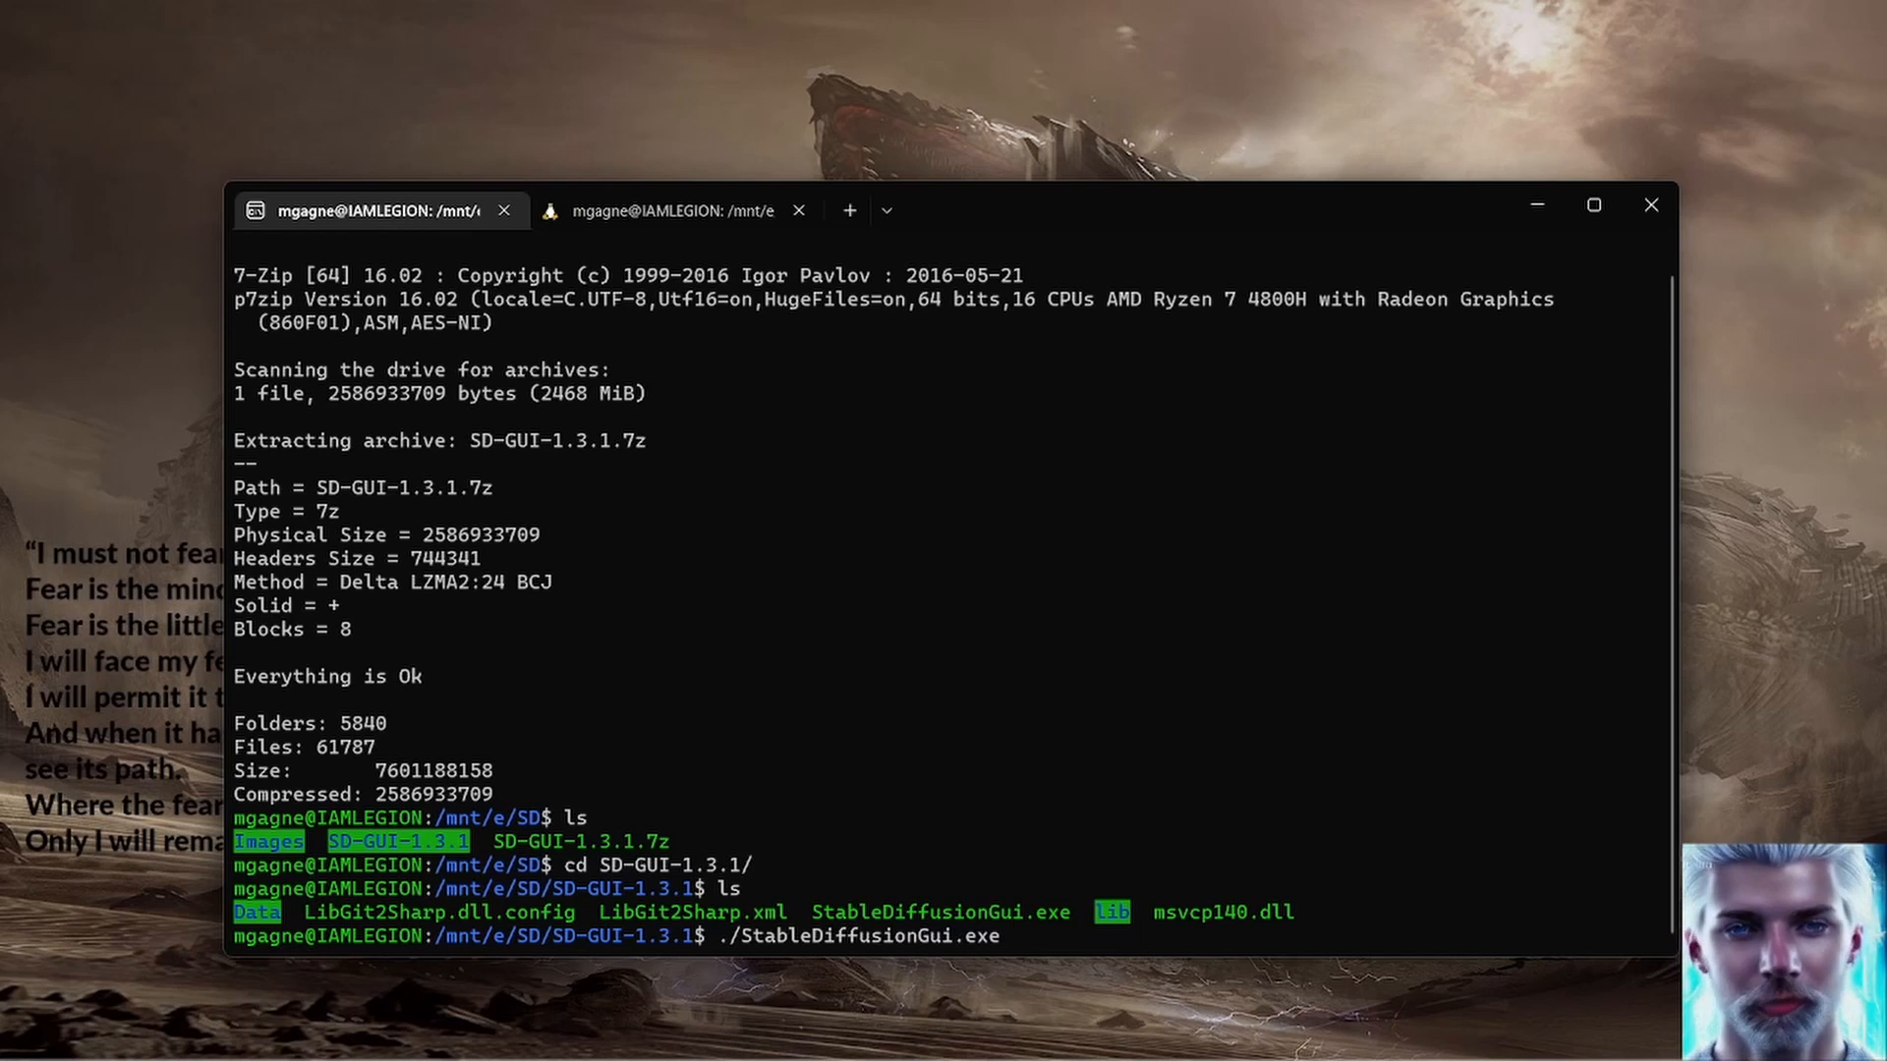
scroll(down, 3)
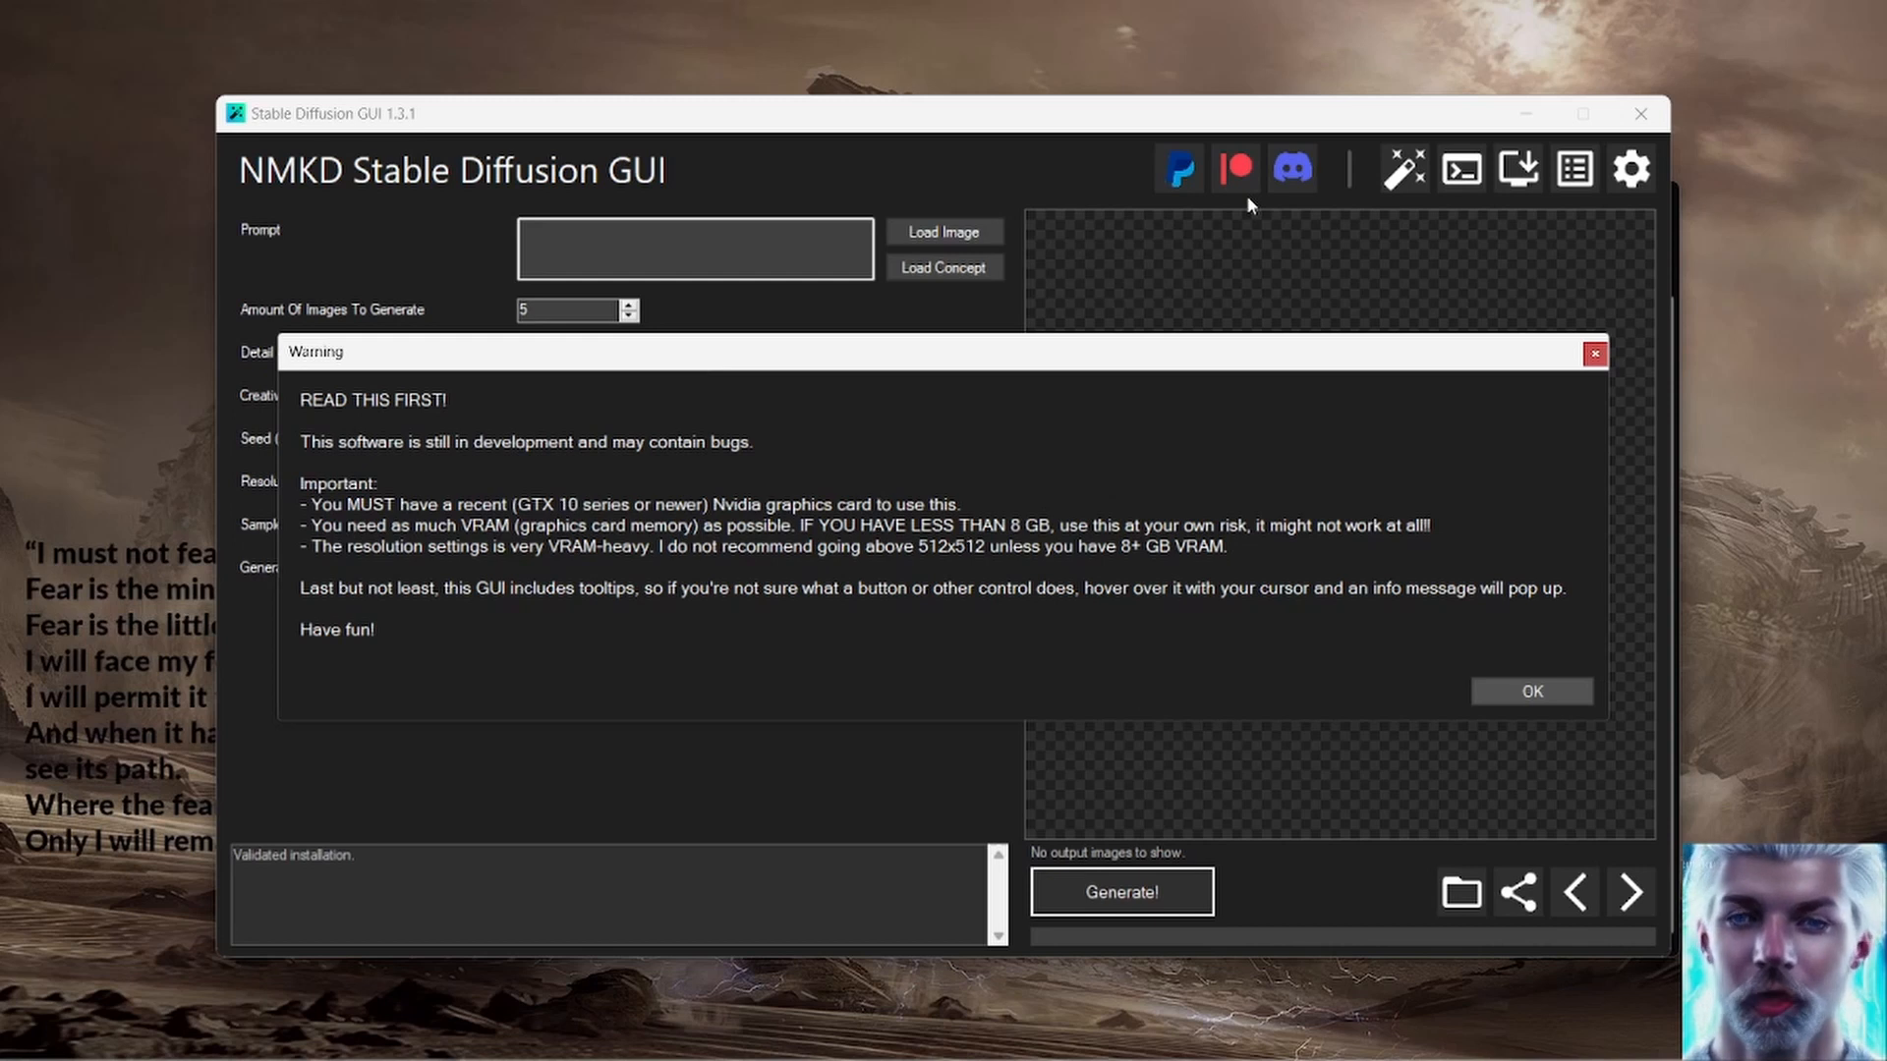
Step: Acknowledge the in-development warning and agree to open the Installer for missing files
click(1531, 690)
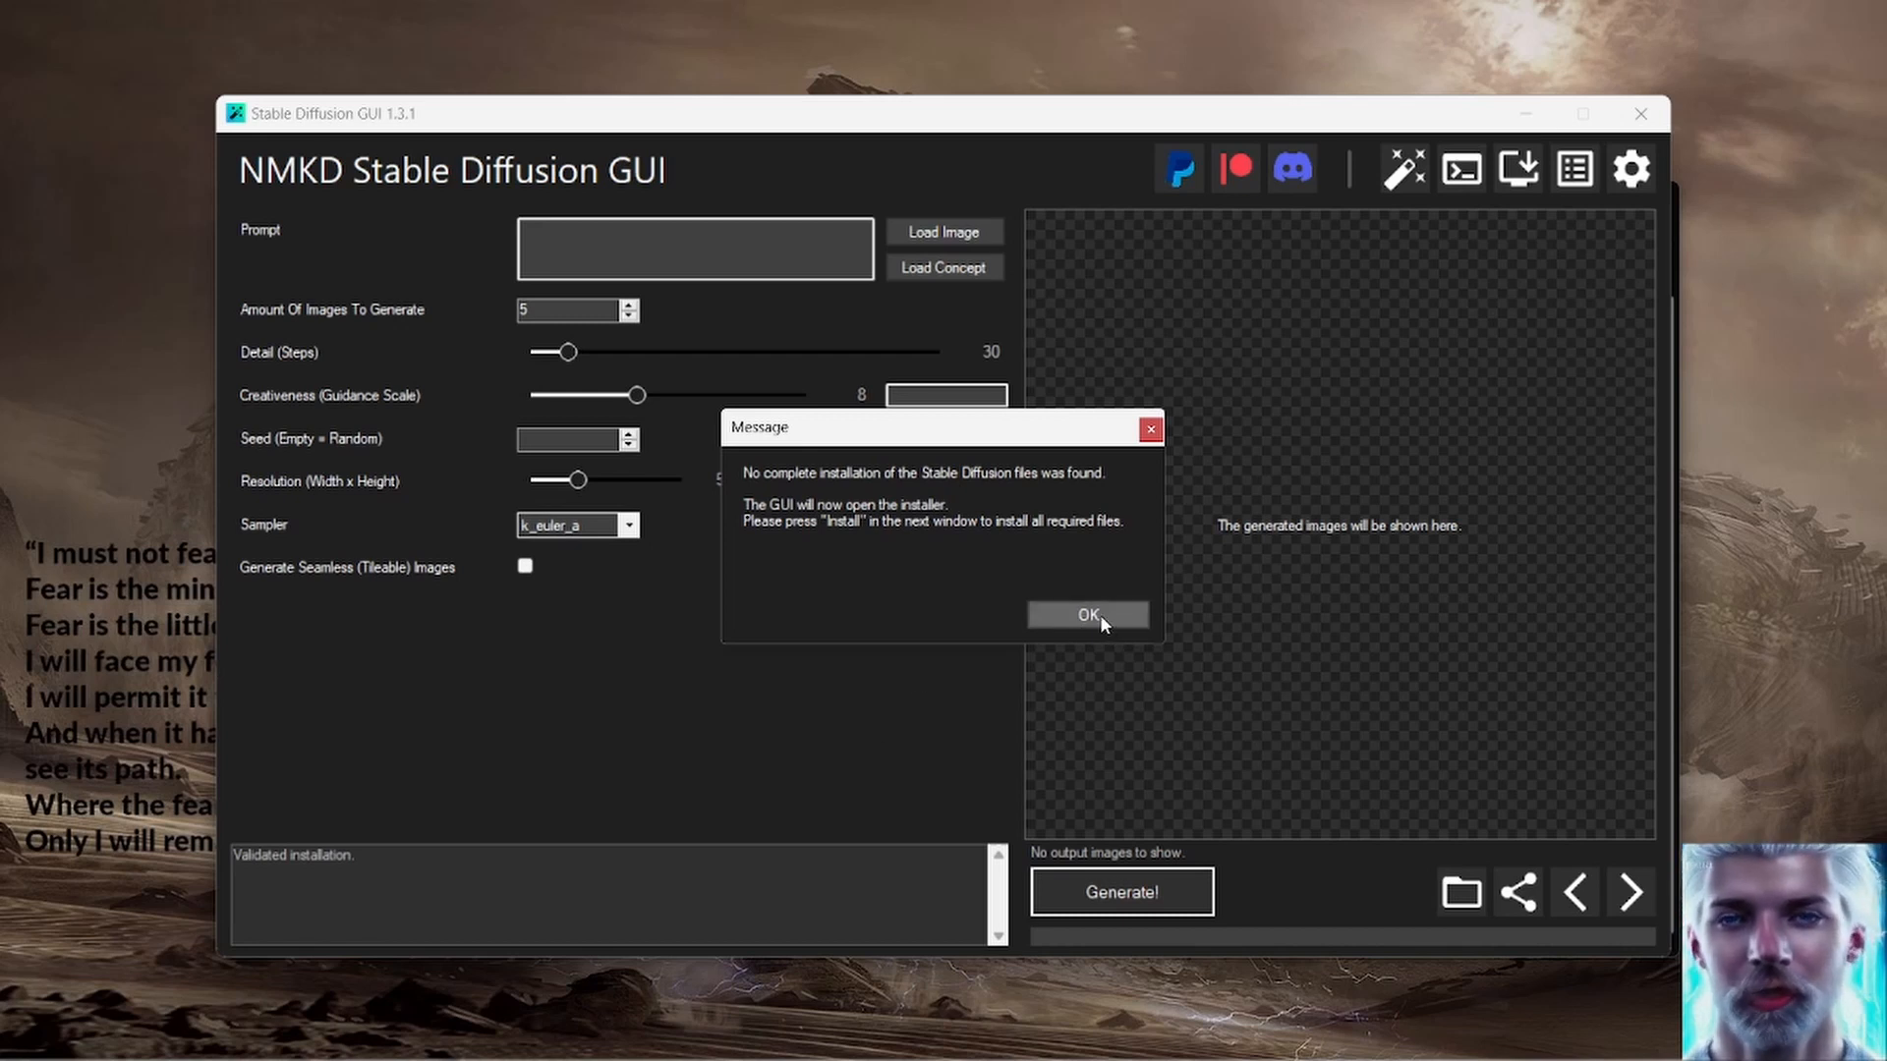
click(1084, 615)
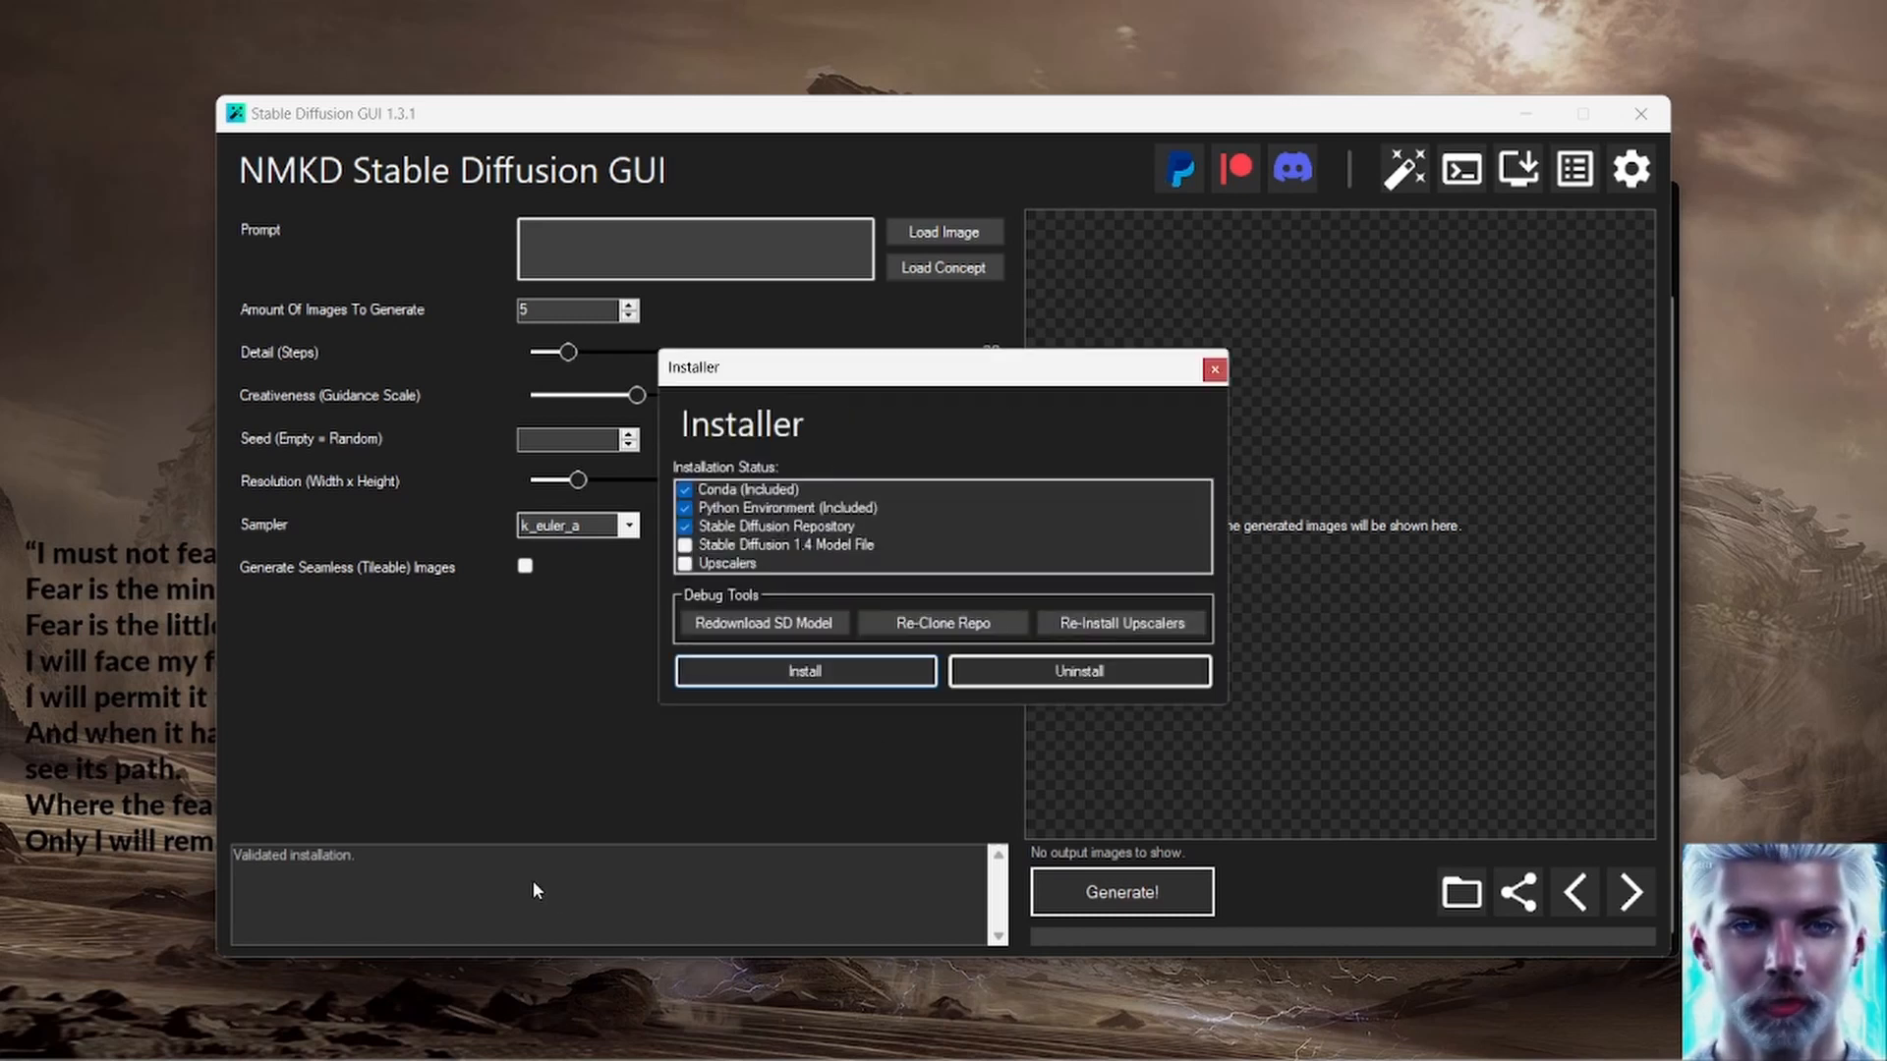
mouse_move(483, 778)
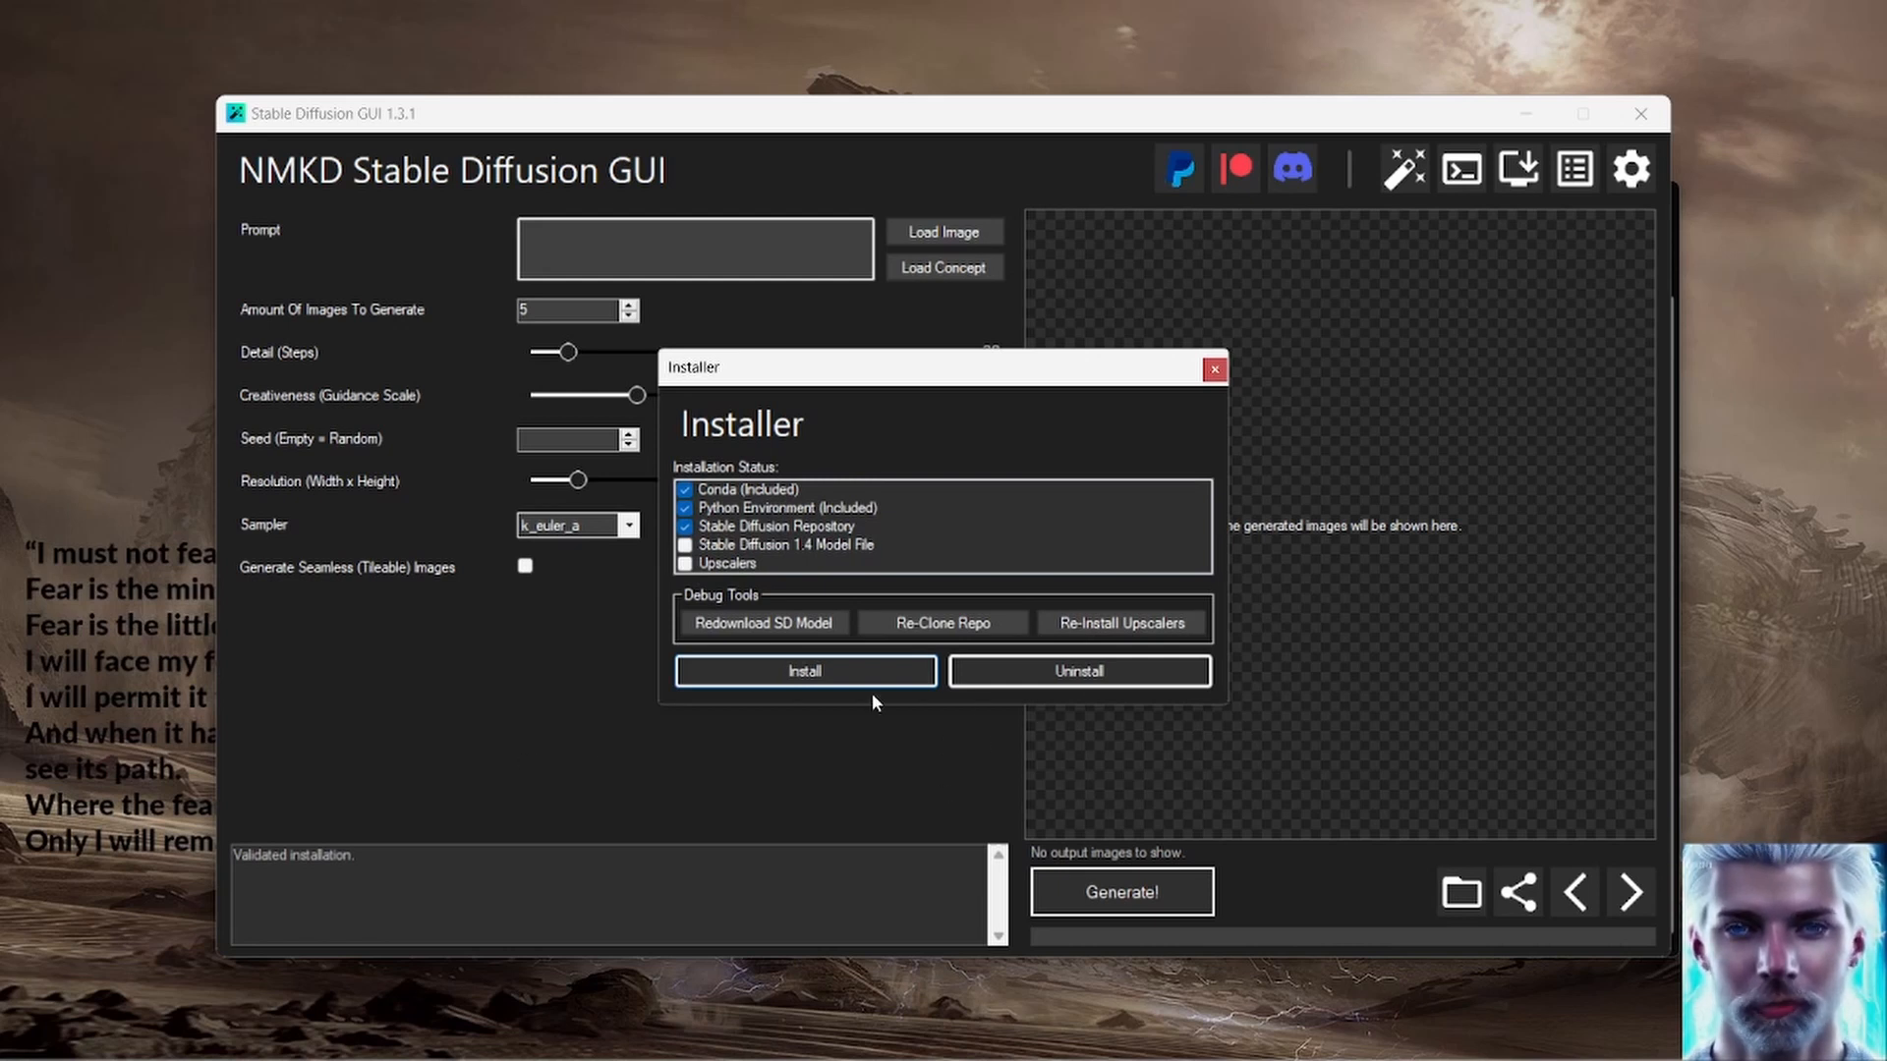
Step: Run the installer to add the SD 1.4 model and upscalers, then dismiss it once finished
click(804, 670)
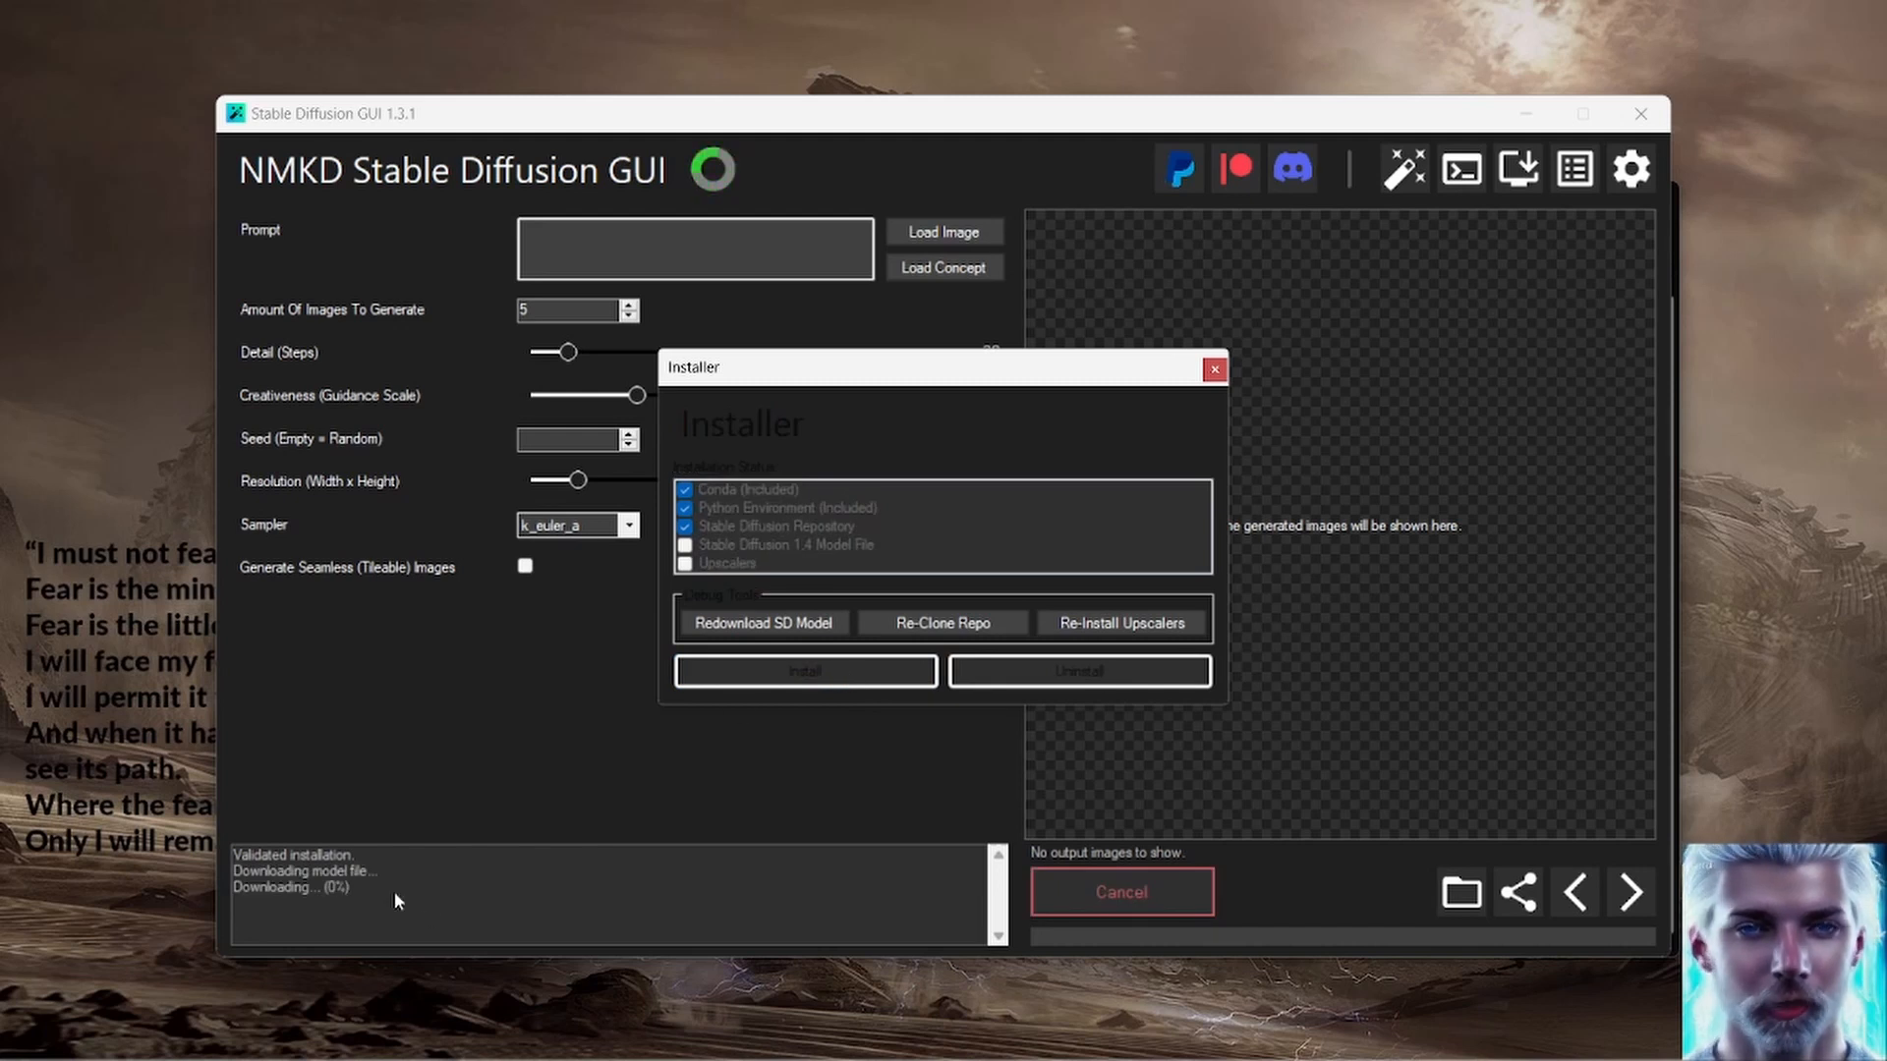
mouse_move(432, 912)
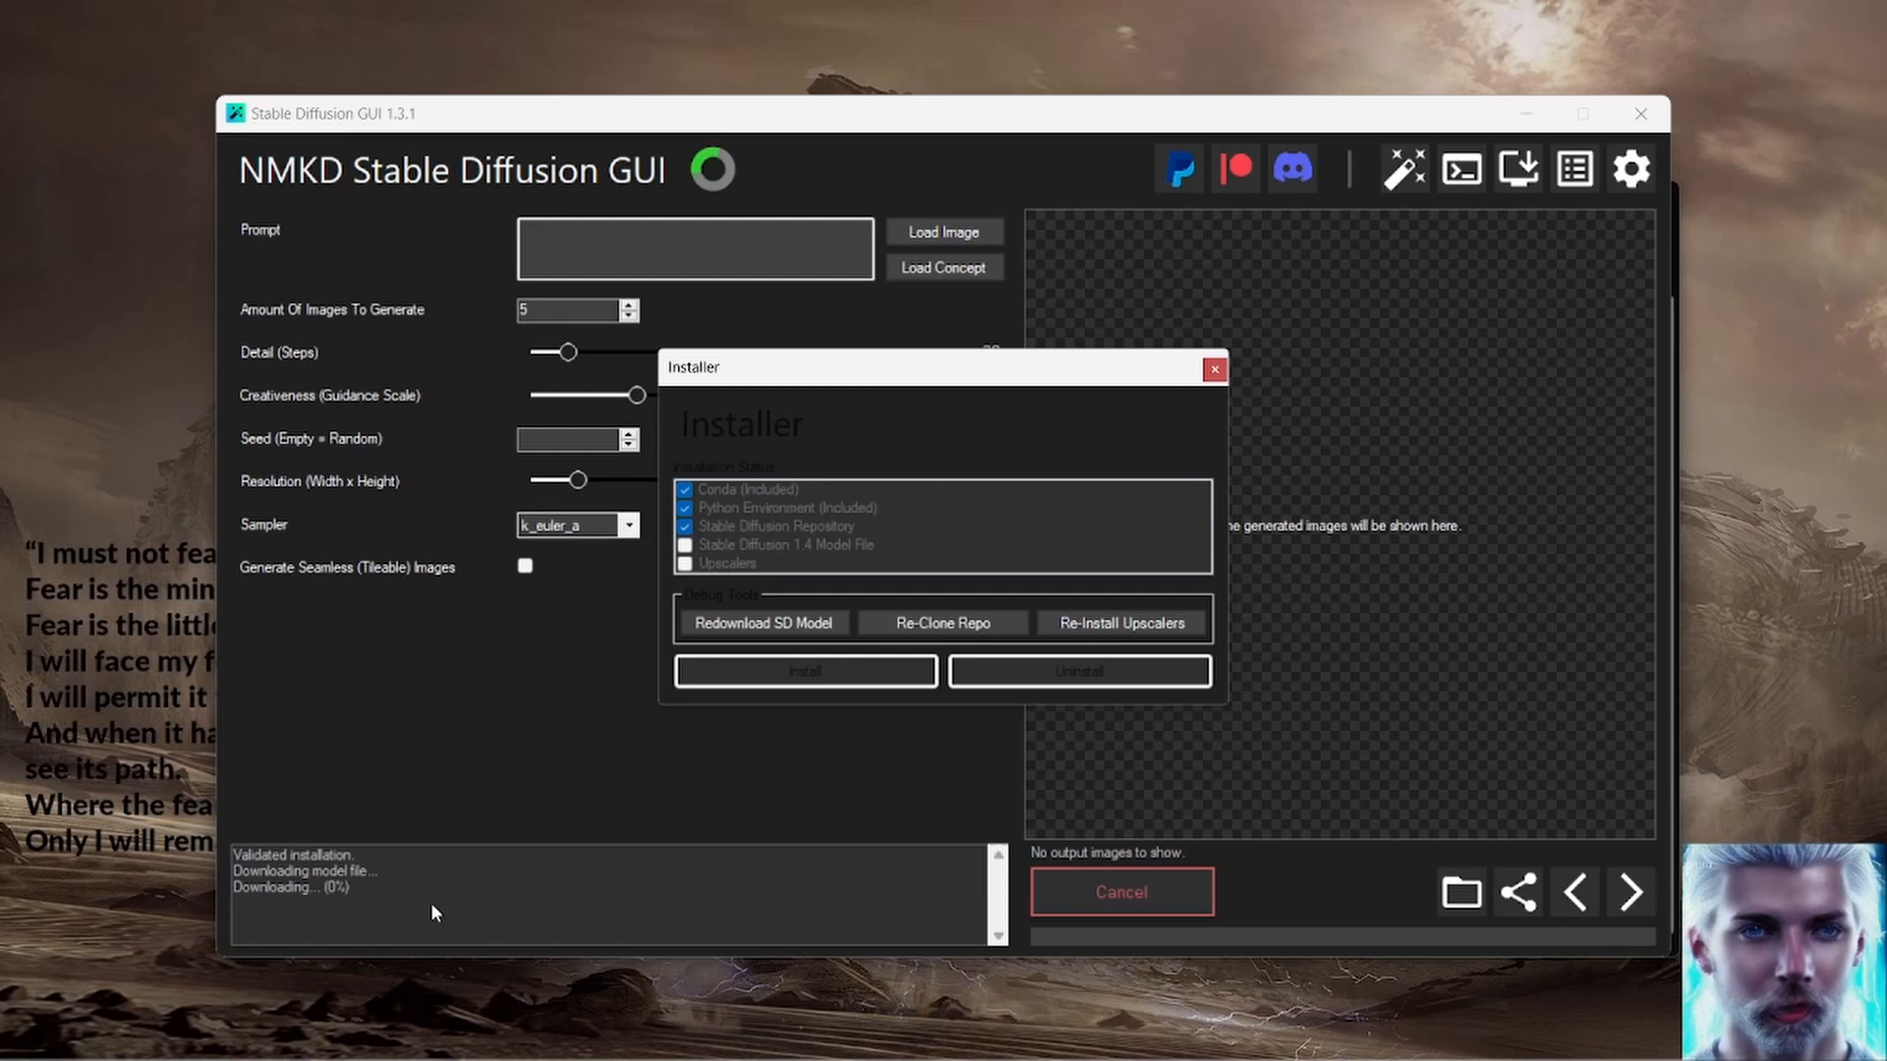
mouse_move(222, 817)
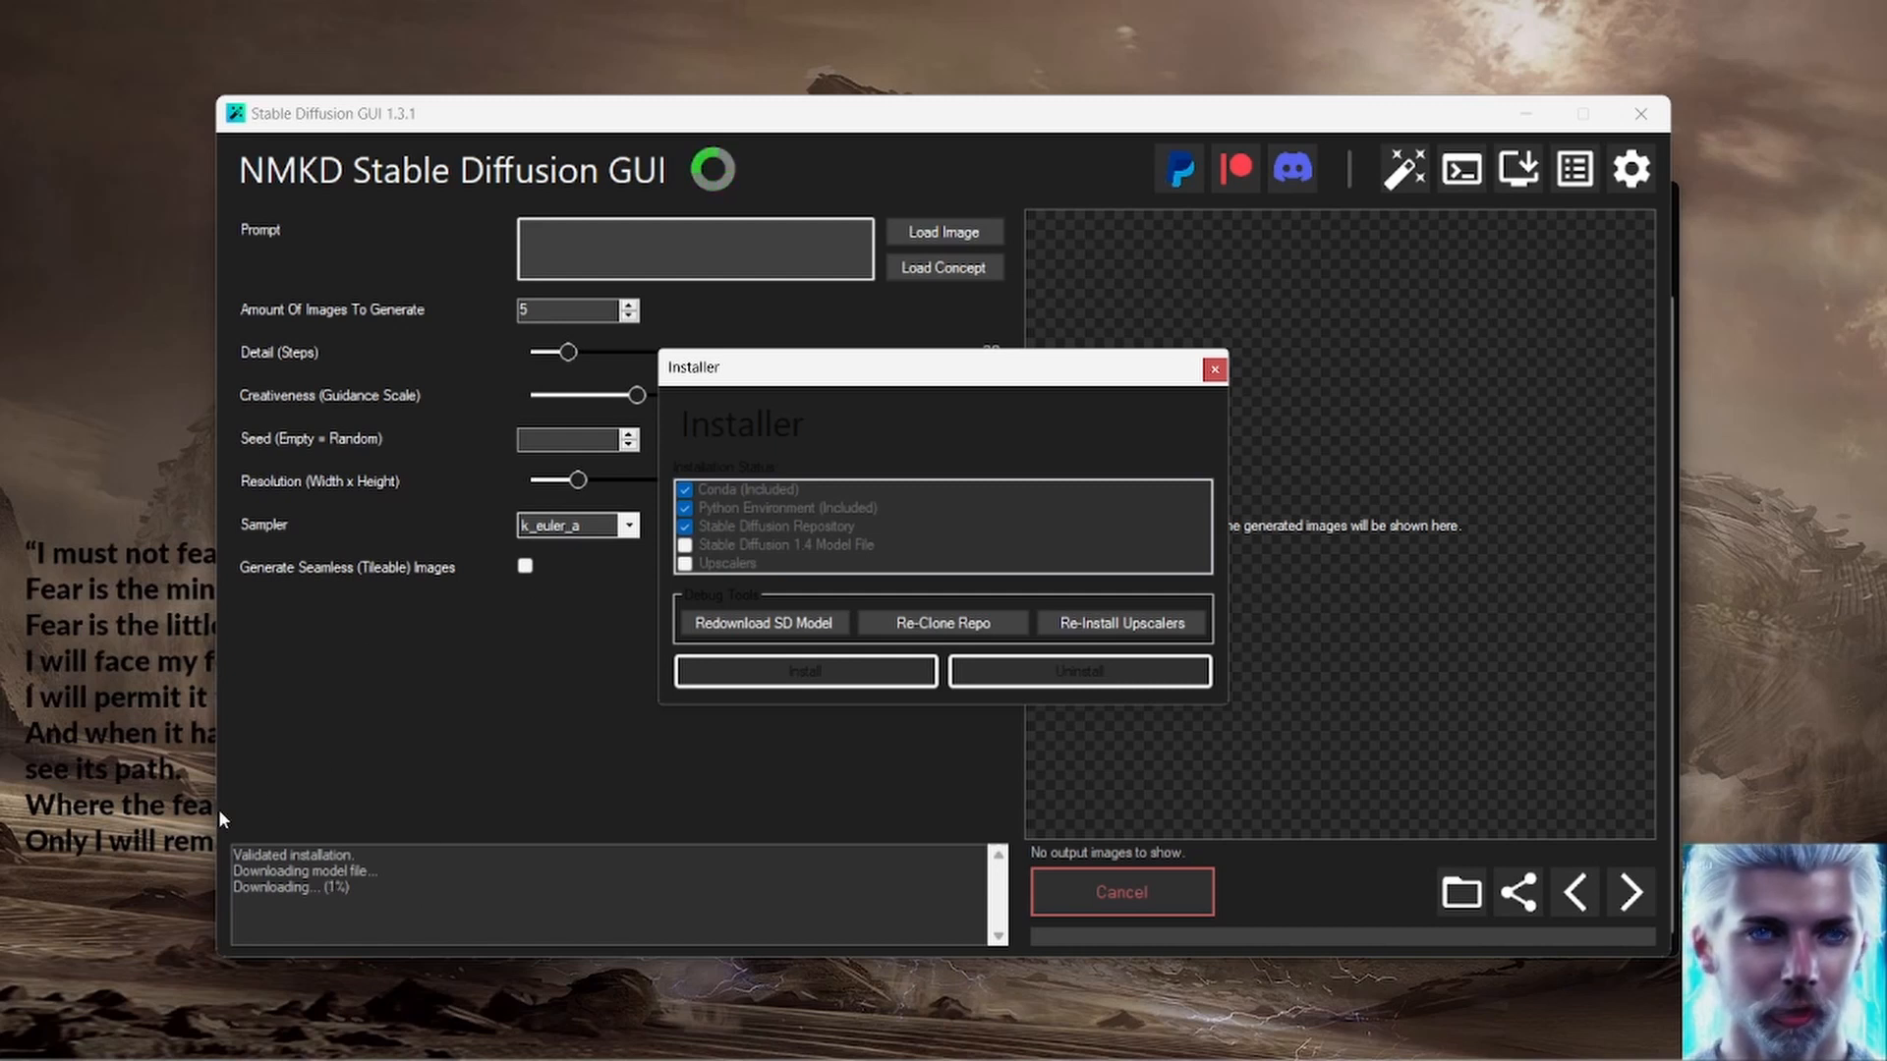
mouse_move(212, 807)
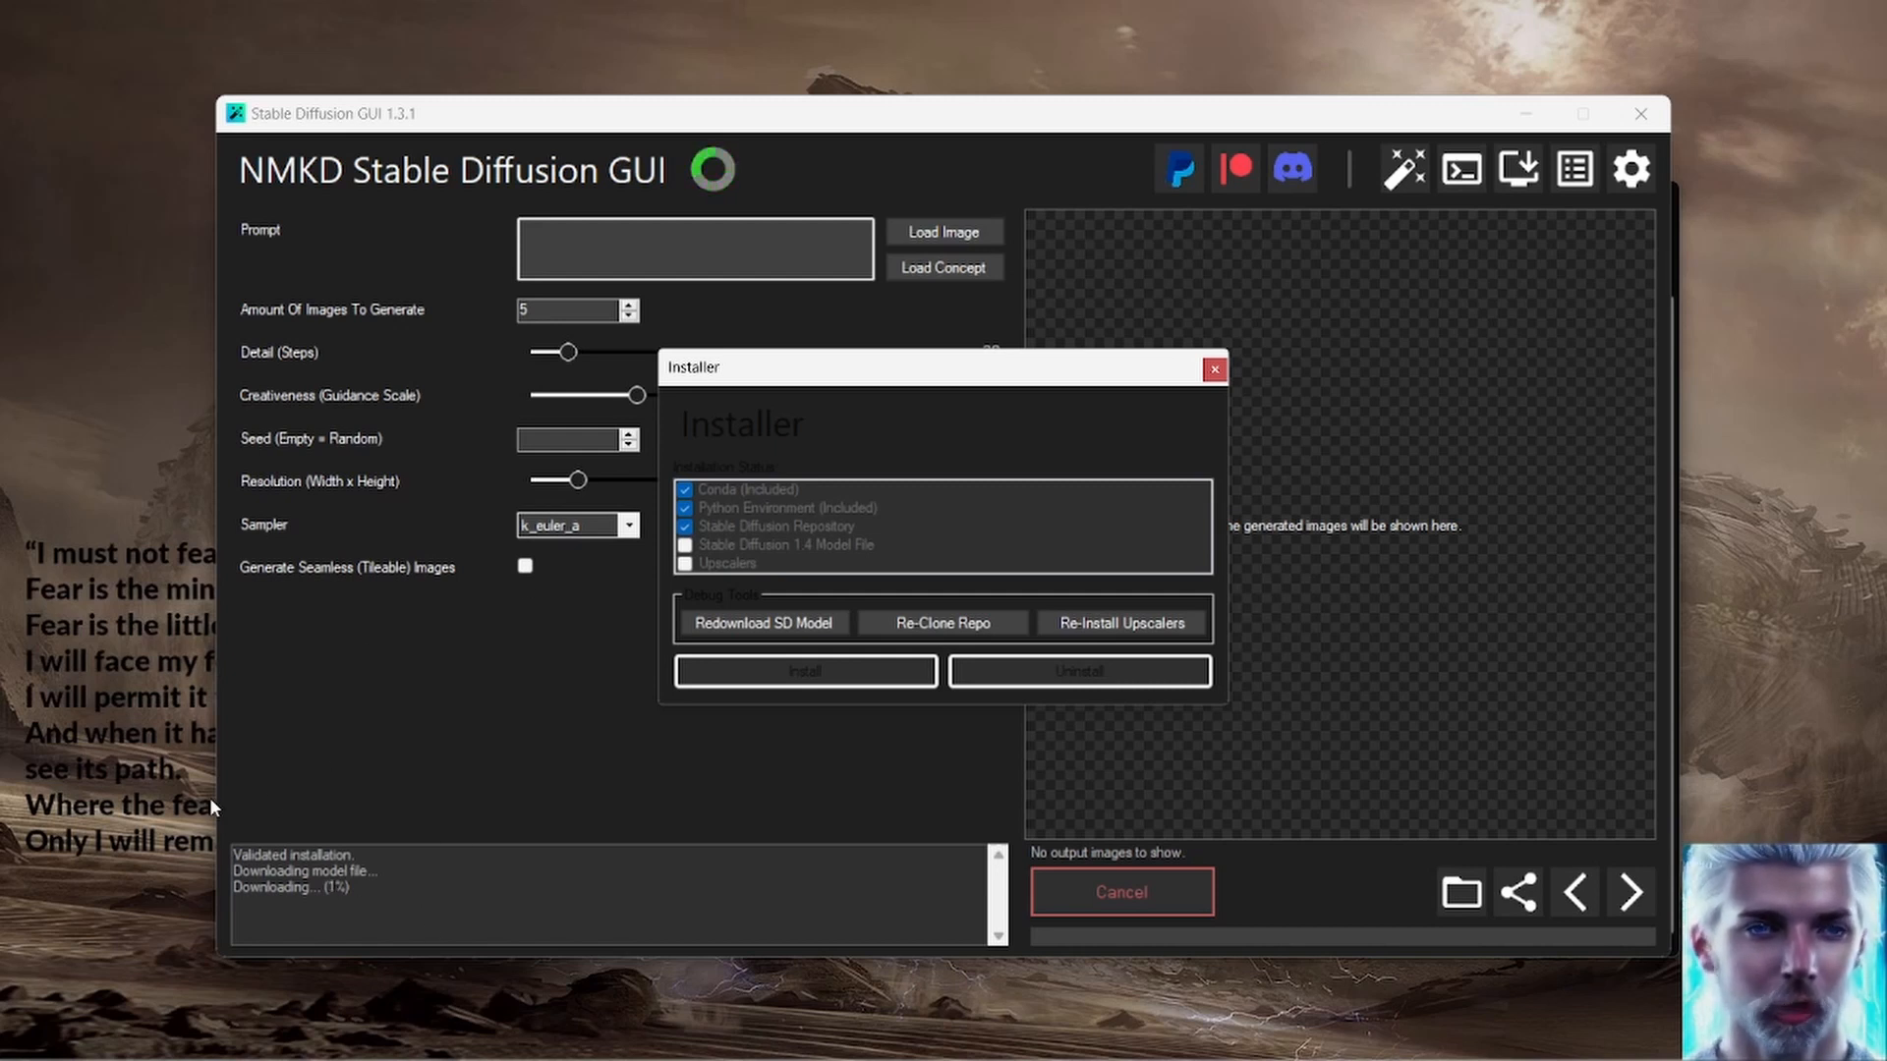
mouse_move(474, 859)
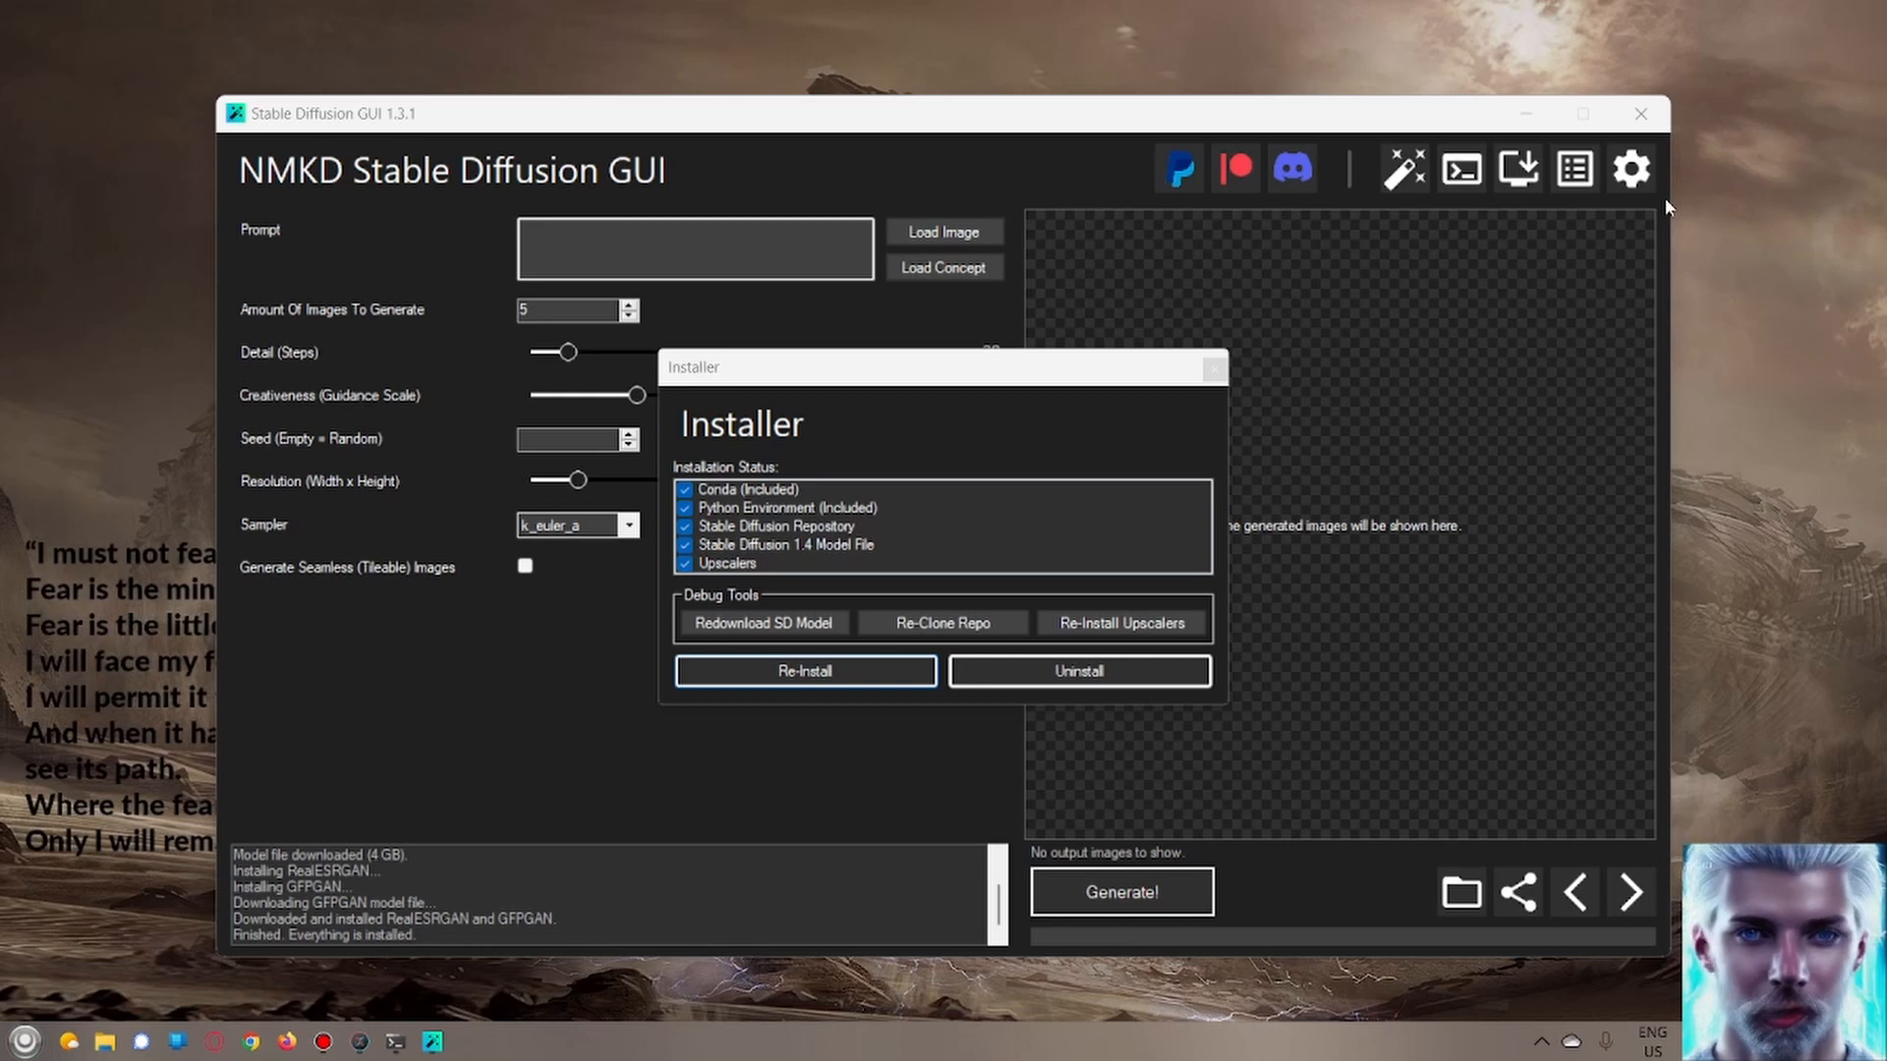
mouse_move(1755, 356)
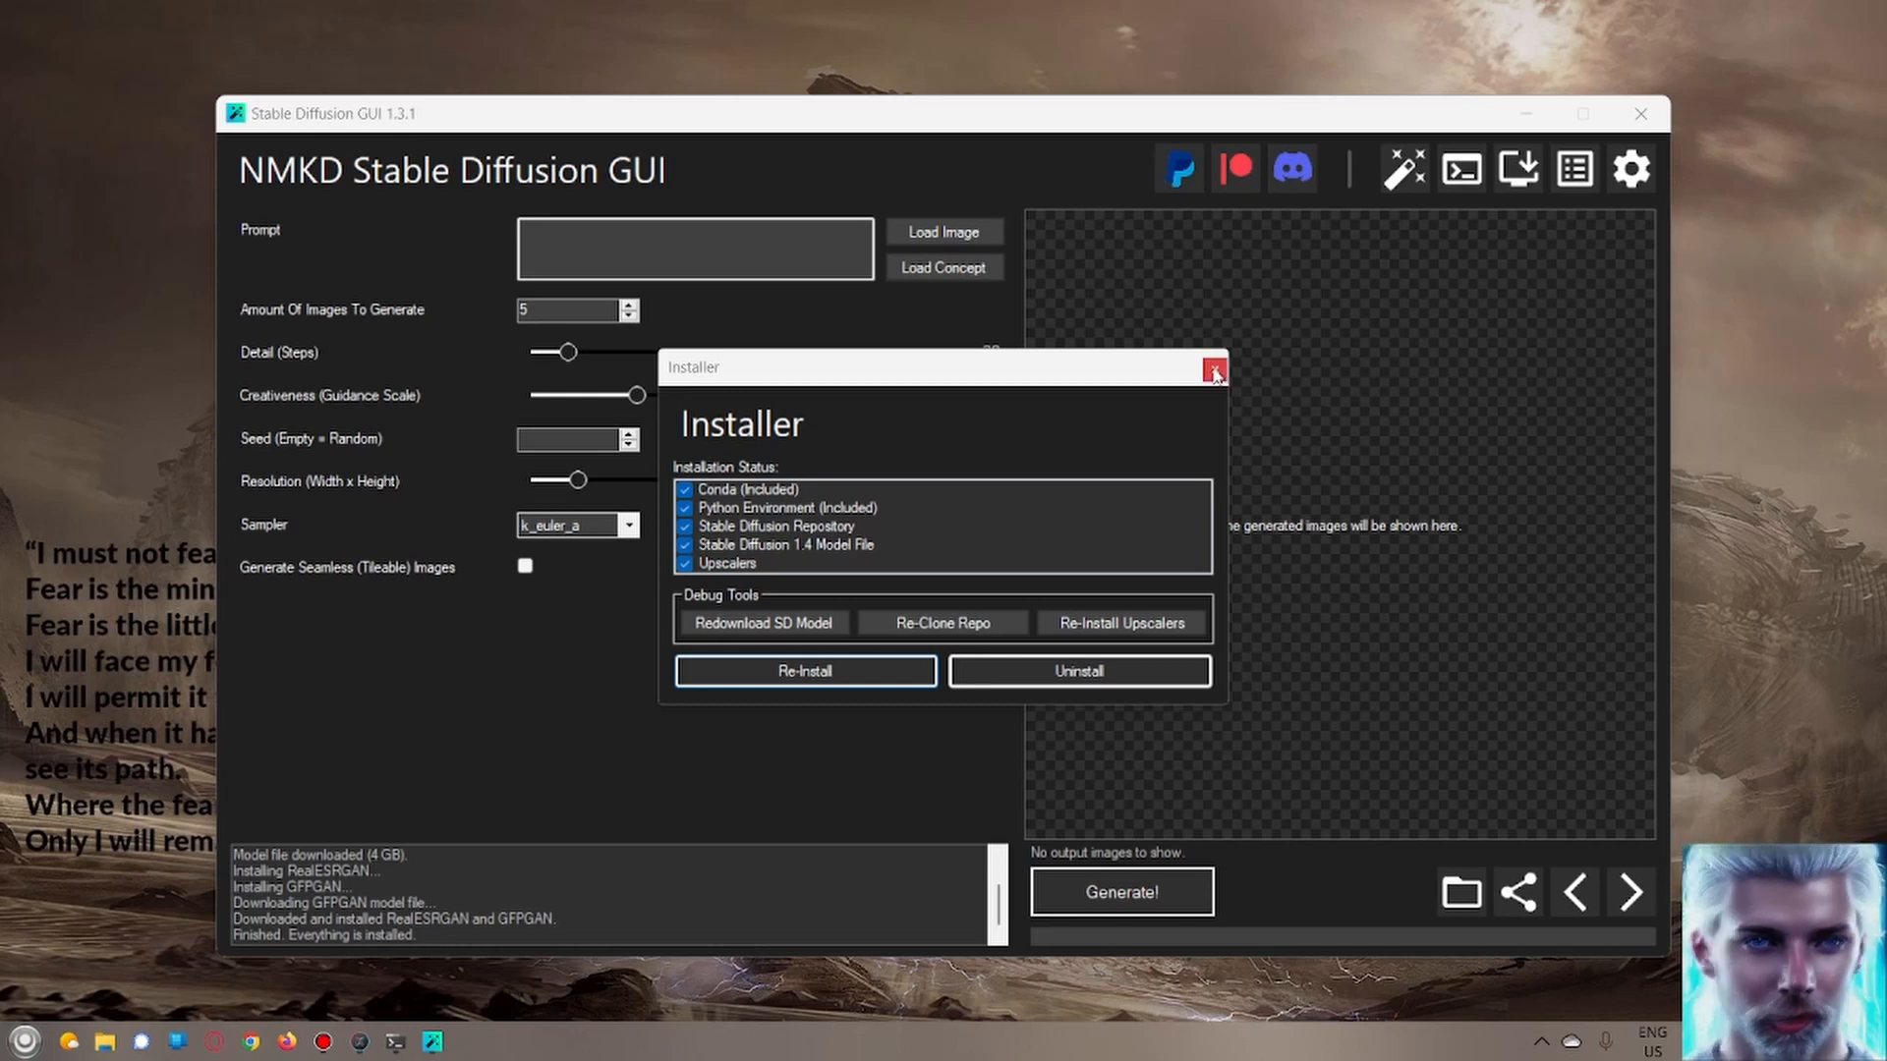
click(1213, 367)
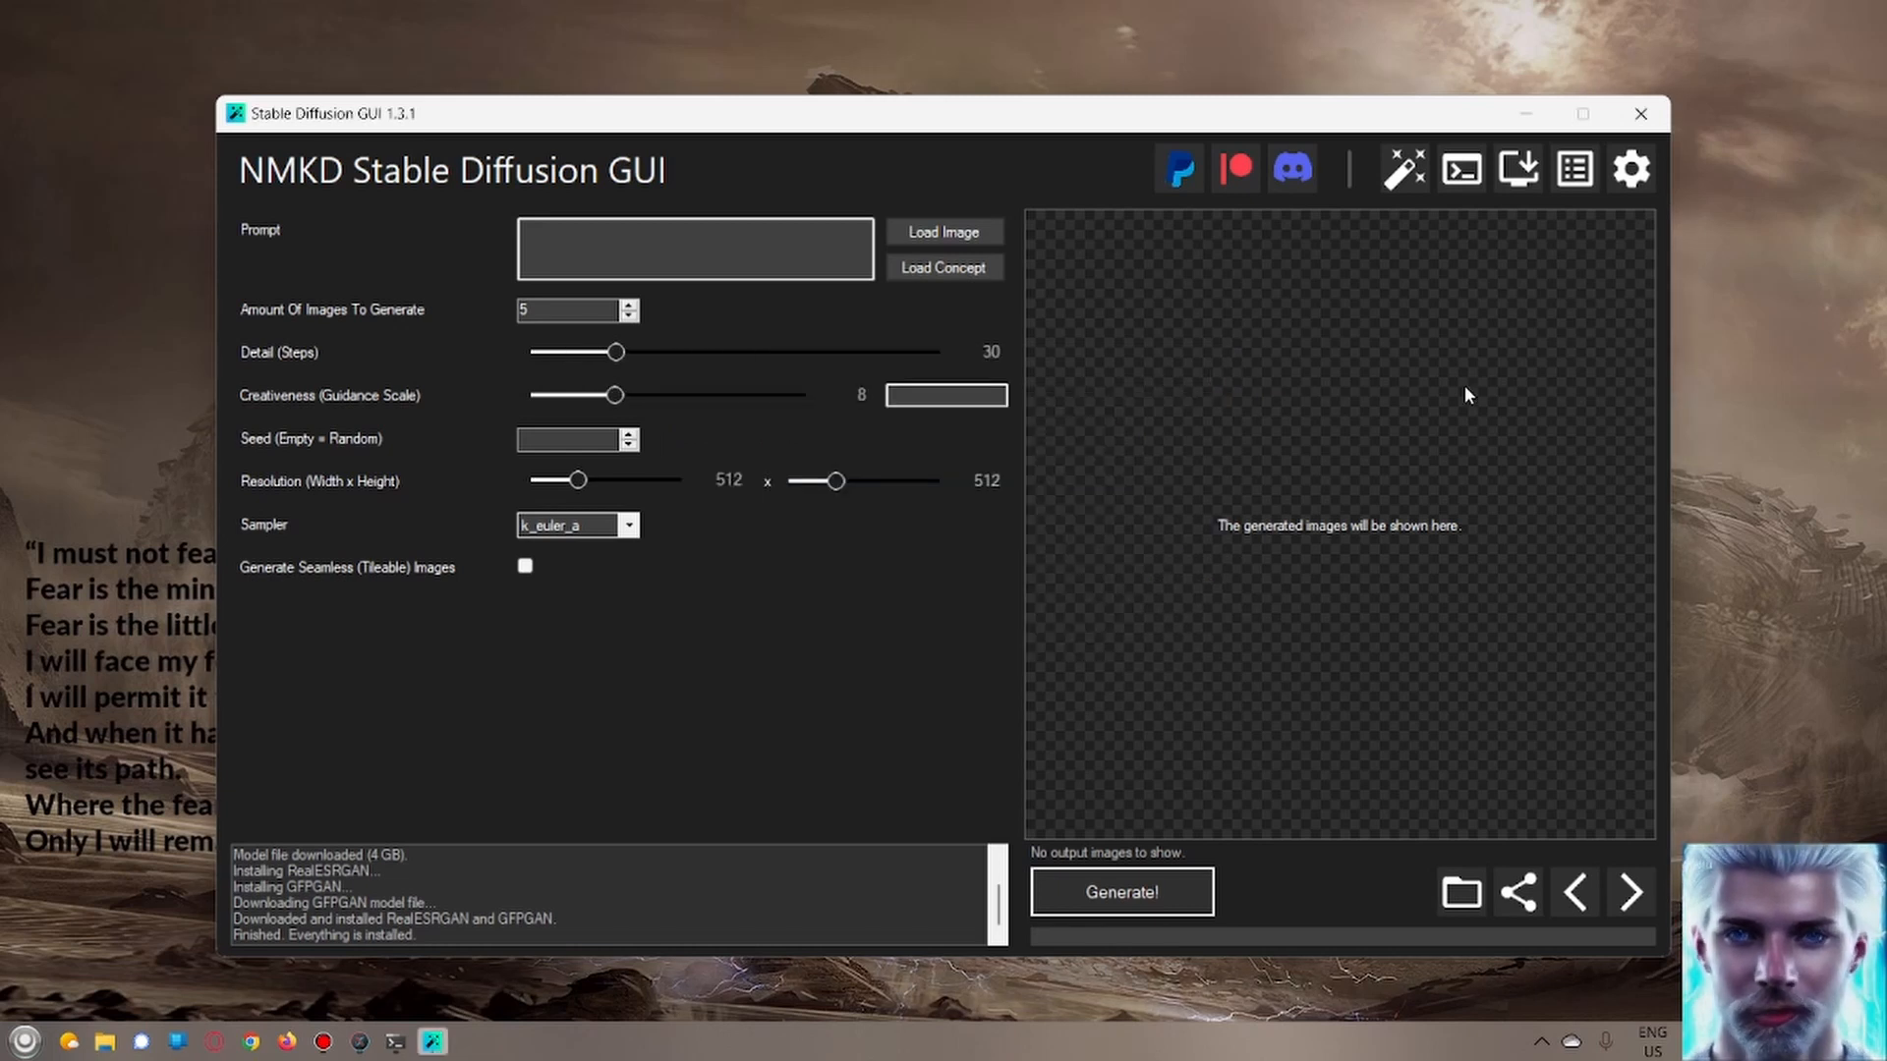
mouse_move(1488, 468)
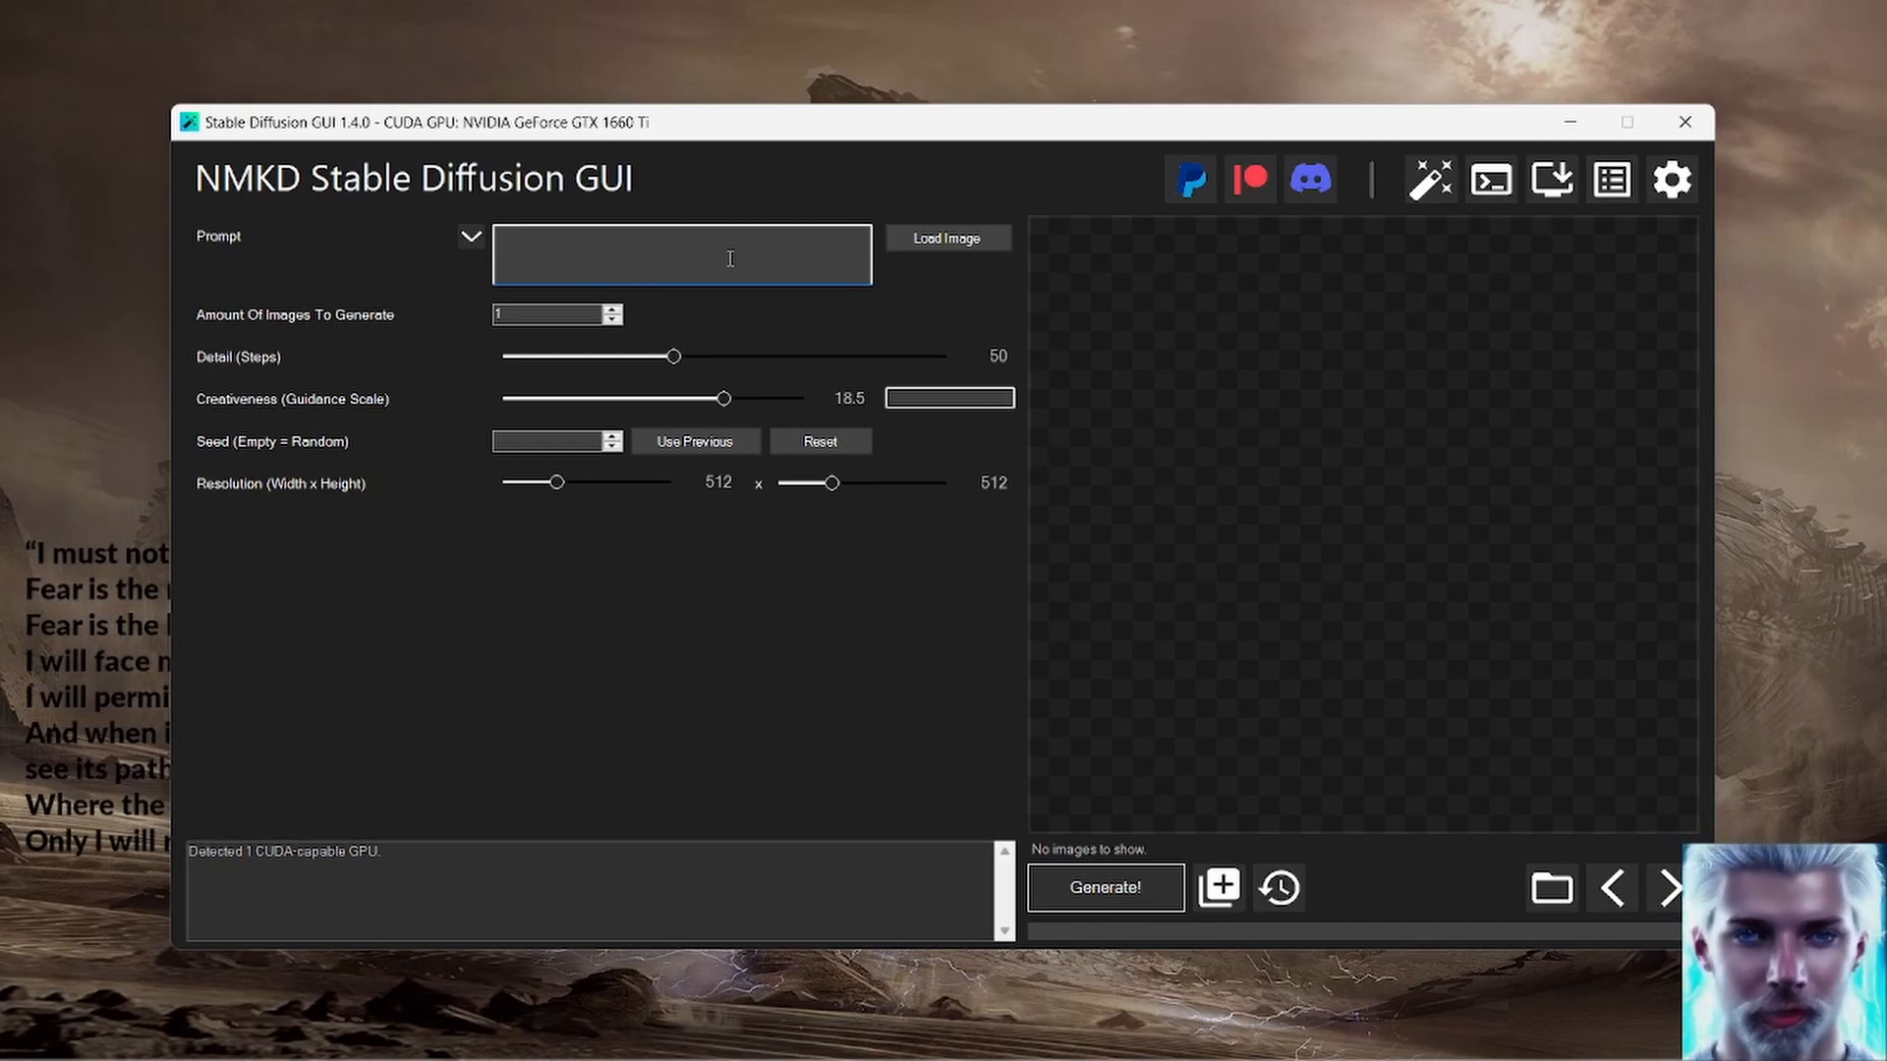
Step: Enter the prompt: beautiful red cardinal sitting in a window bird feeder, Leonardo da Vinci, vibrant colors, HD, matte painting
text(Beautiful red cardinal)
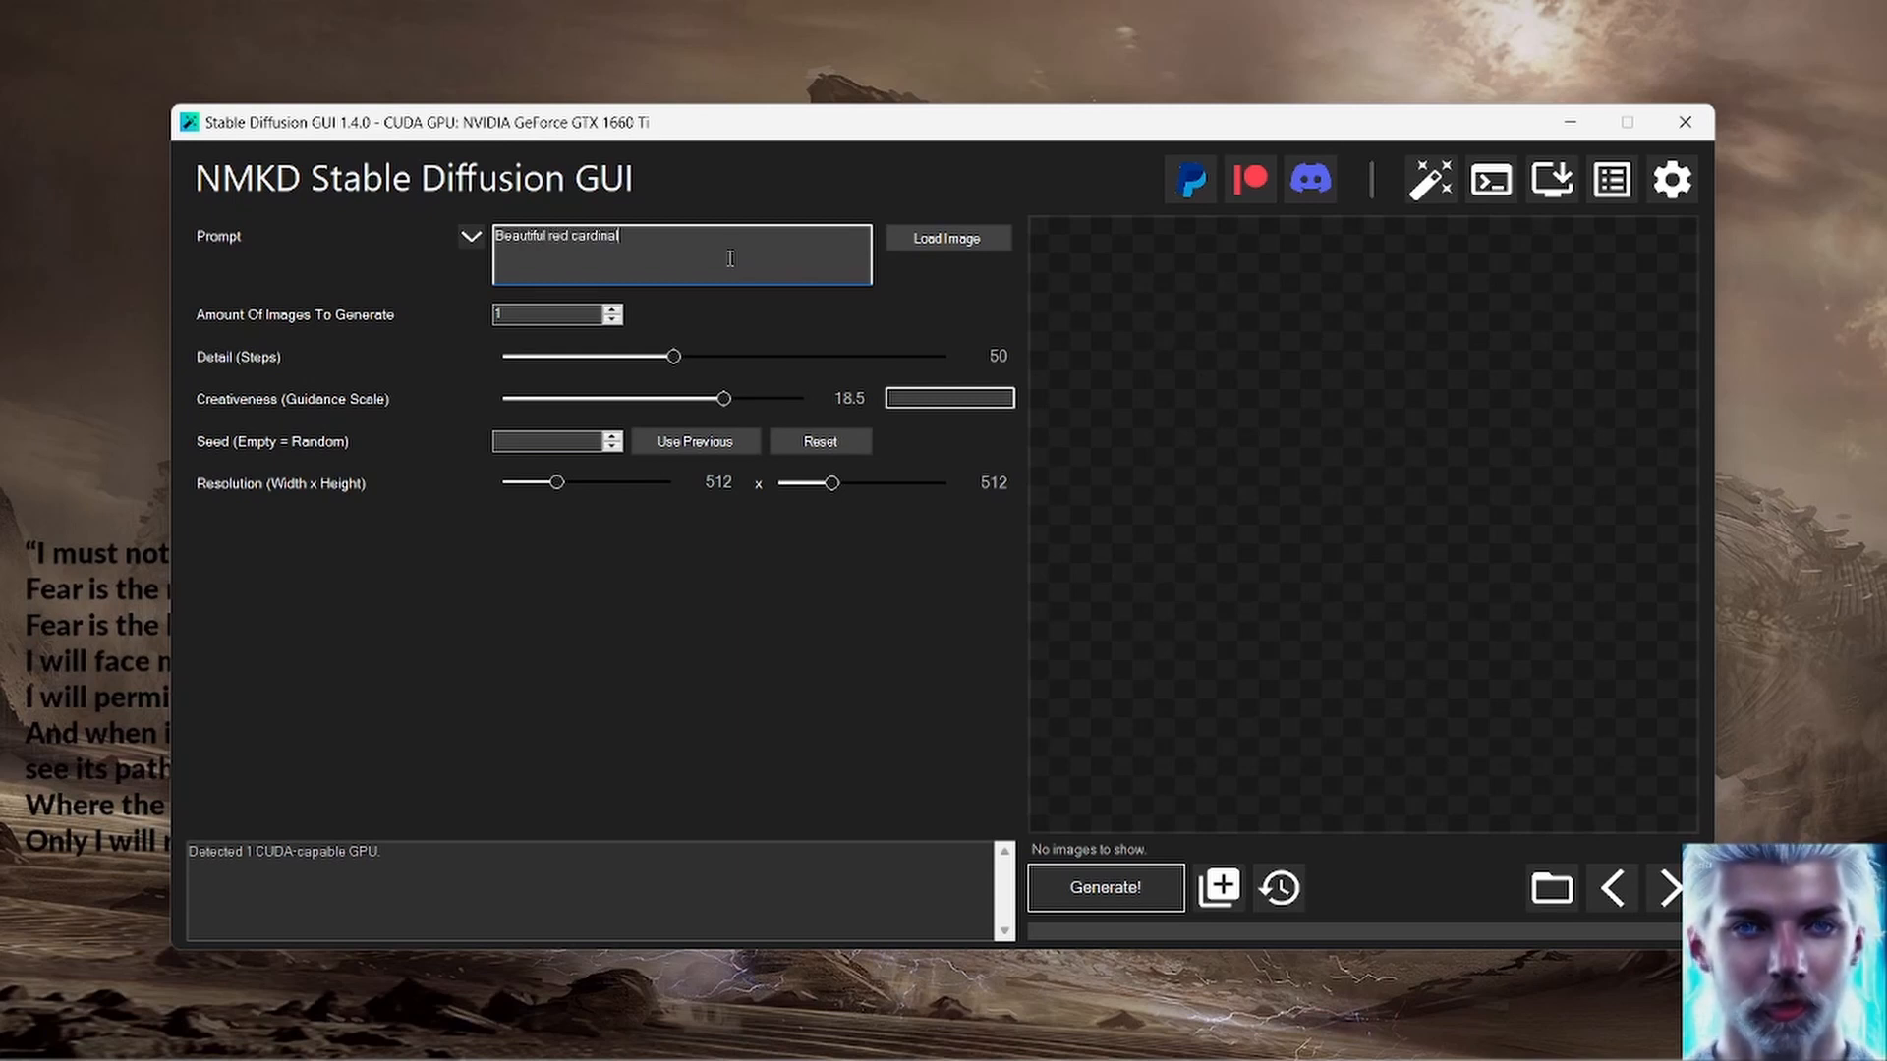
text(s)
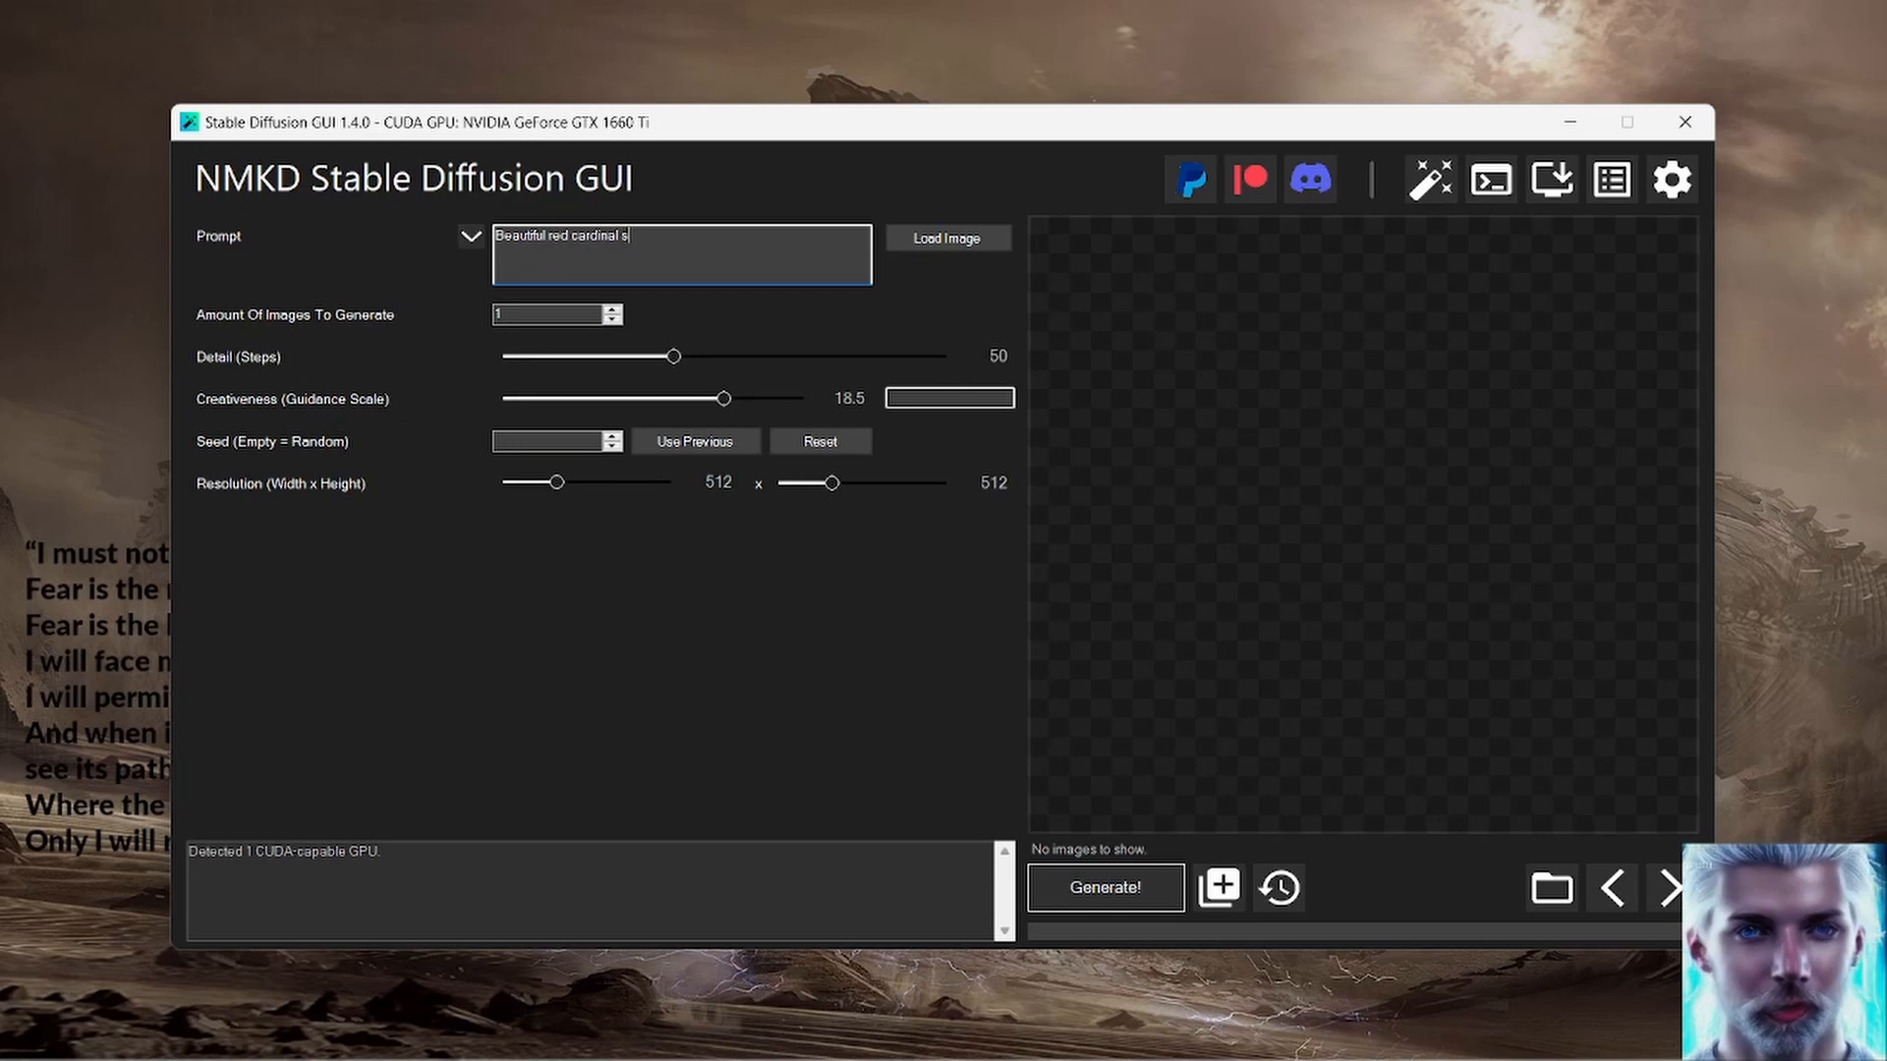
text(itting in a window bird feeder.)
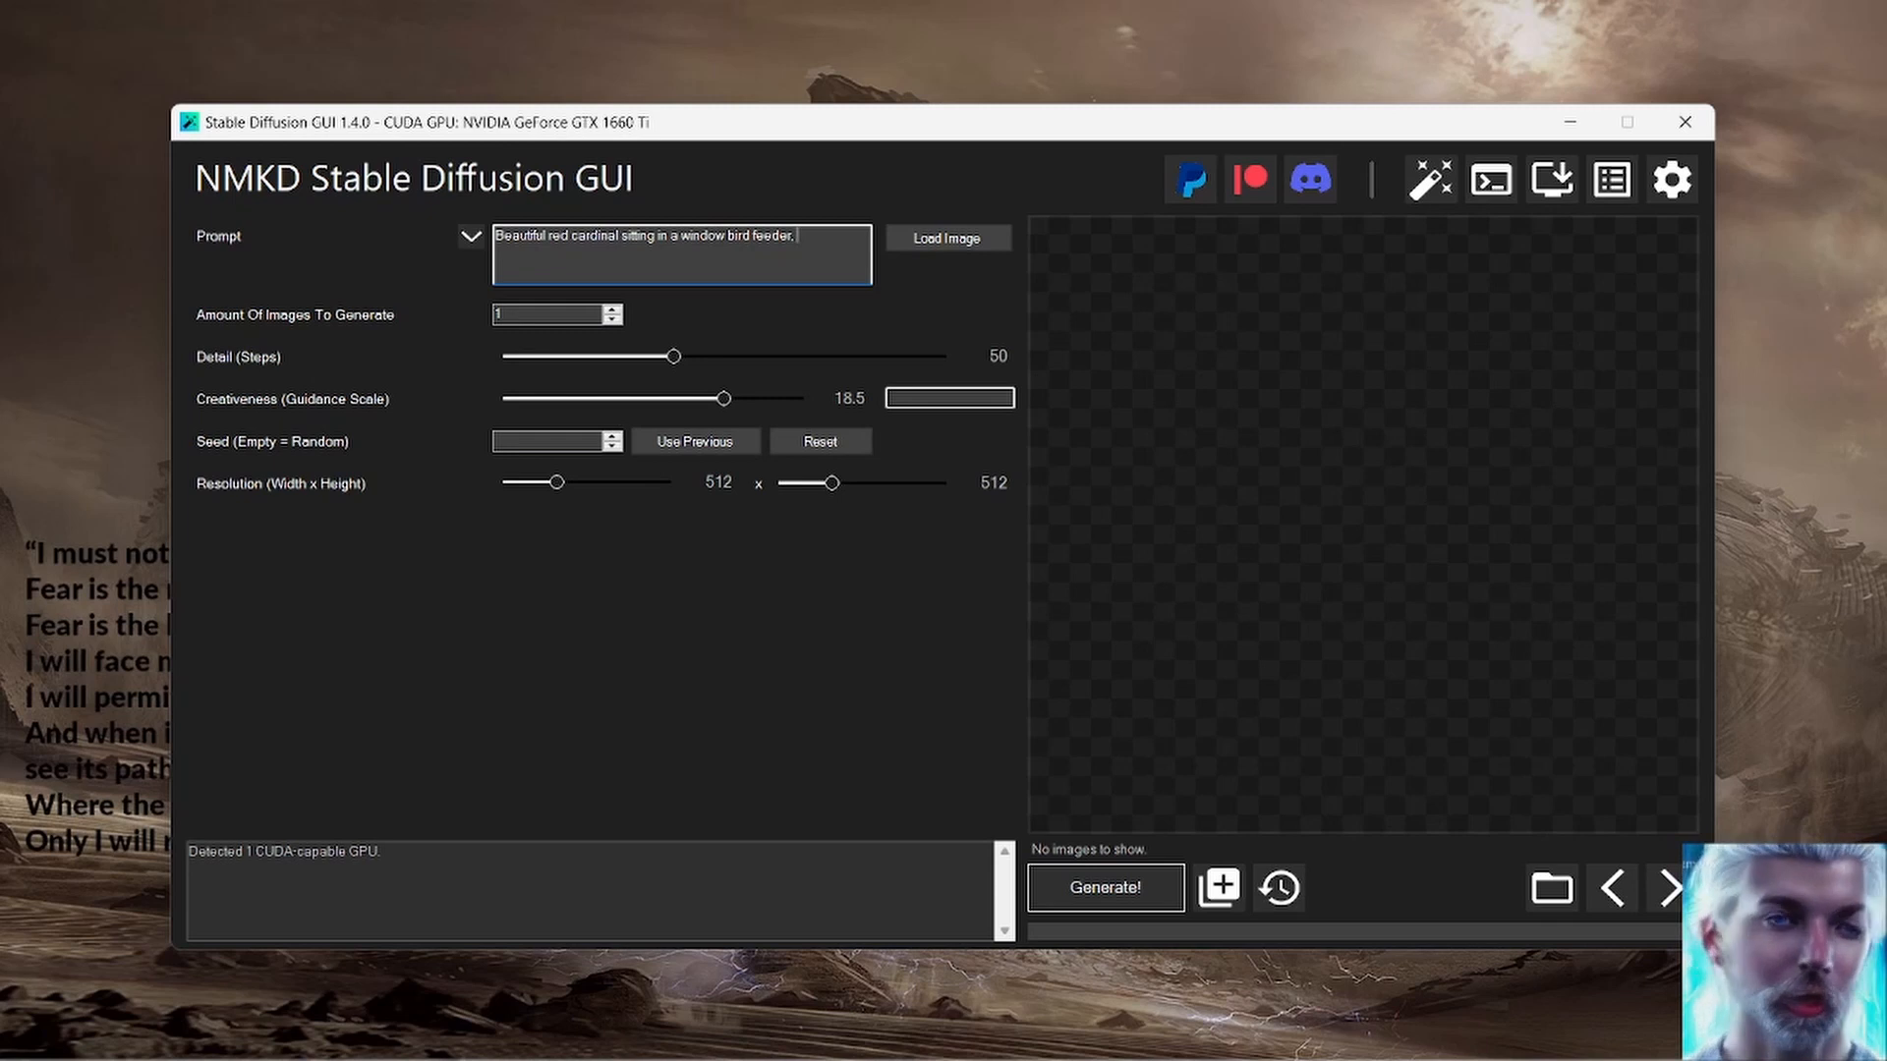
text(in)
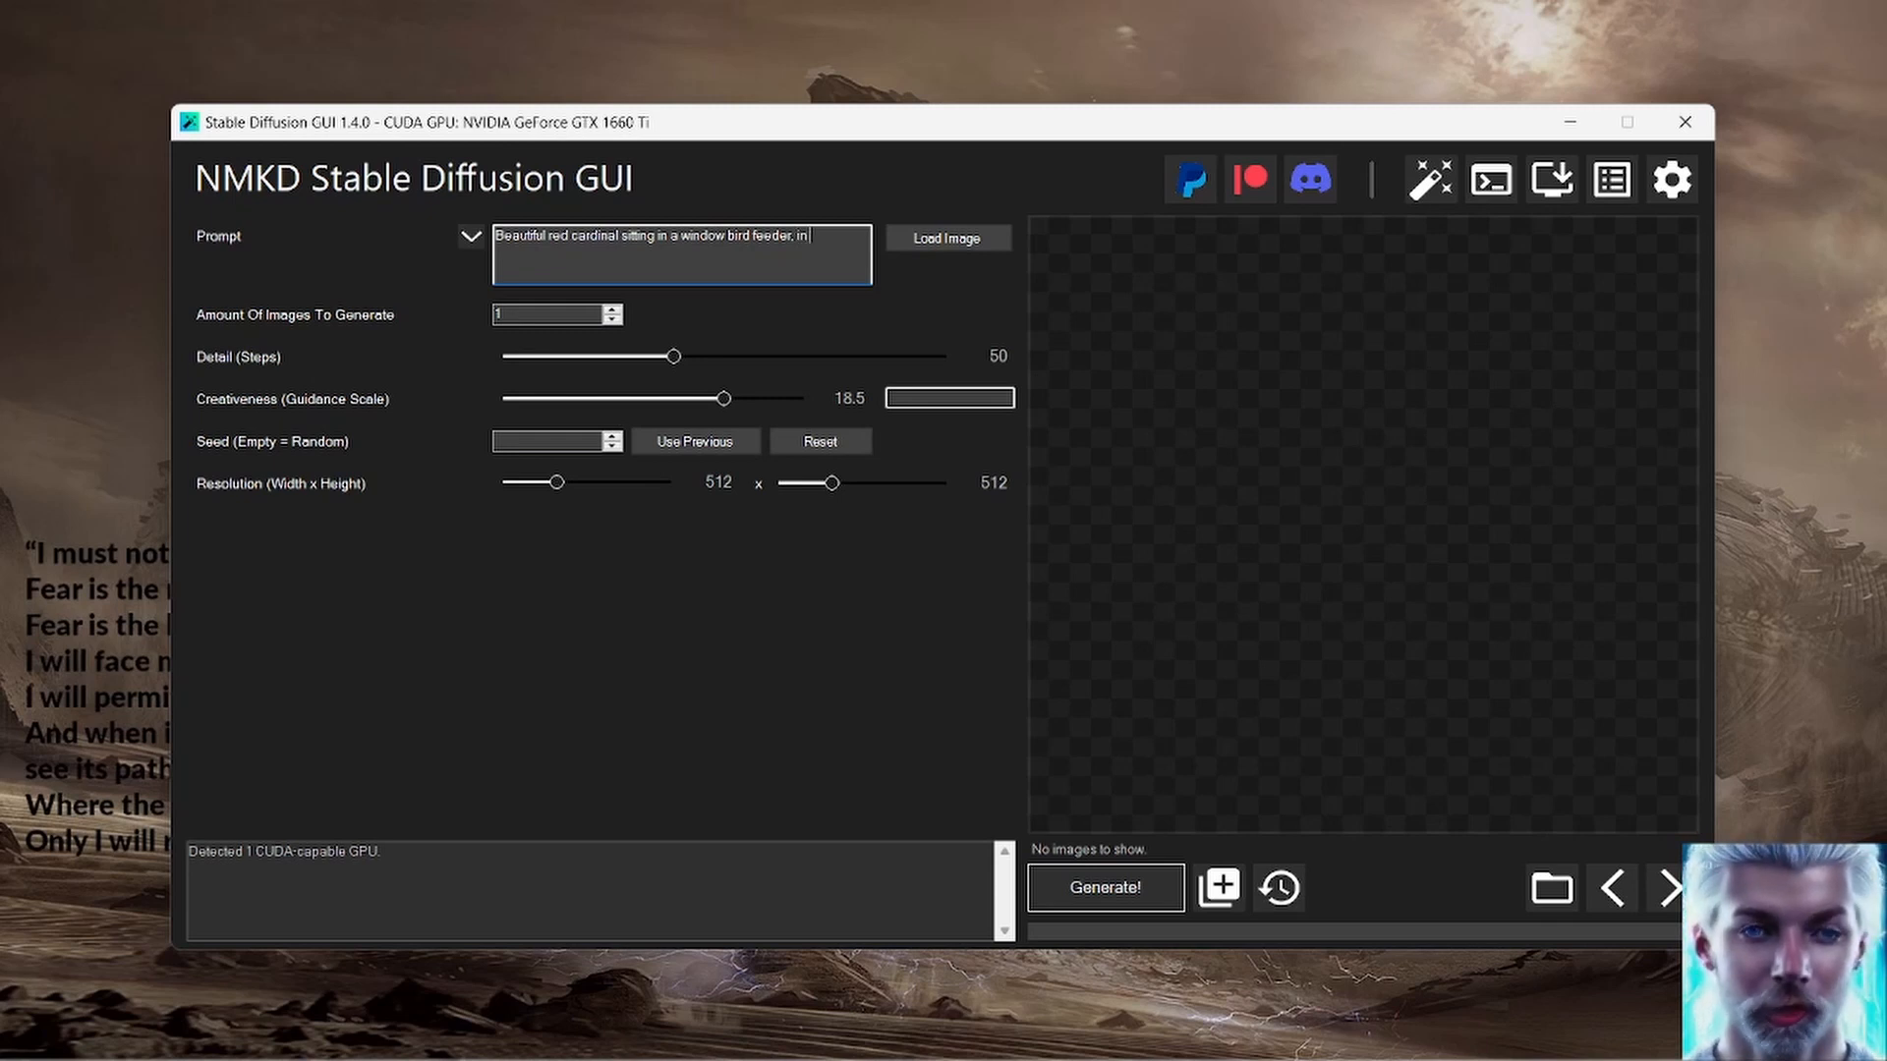
text(L)
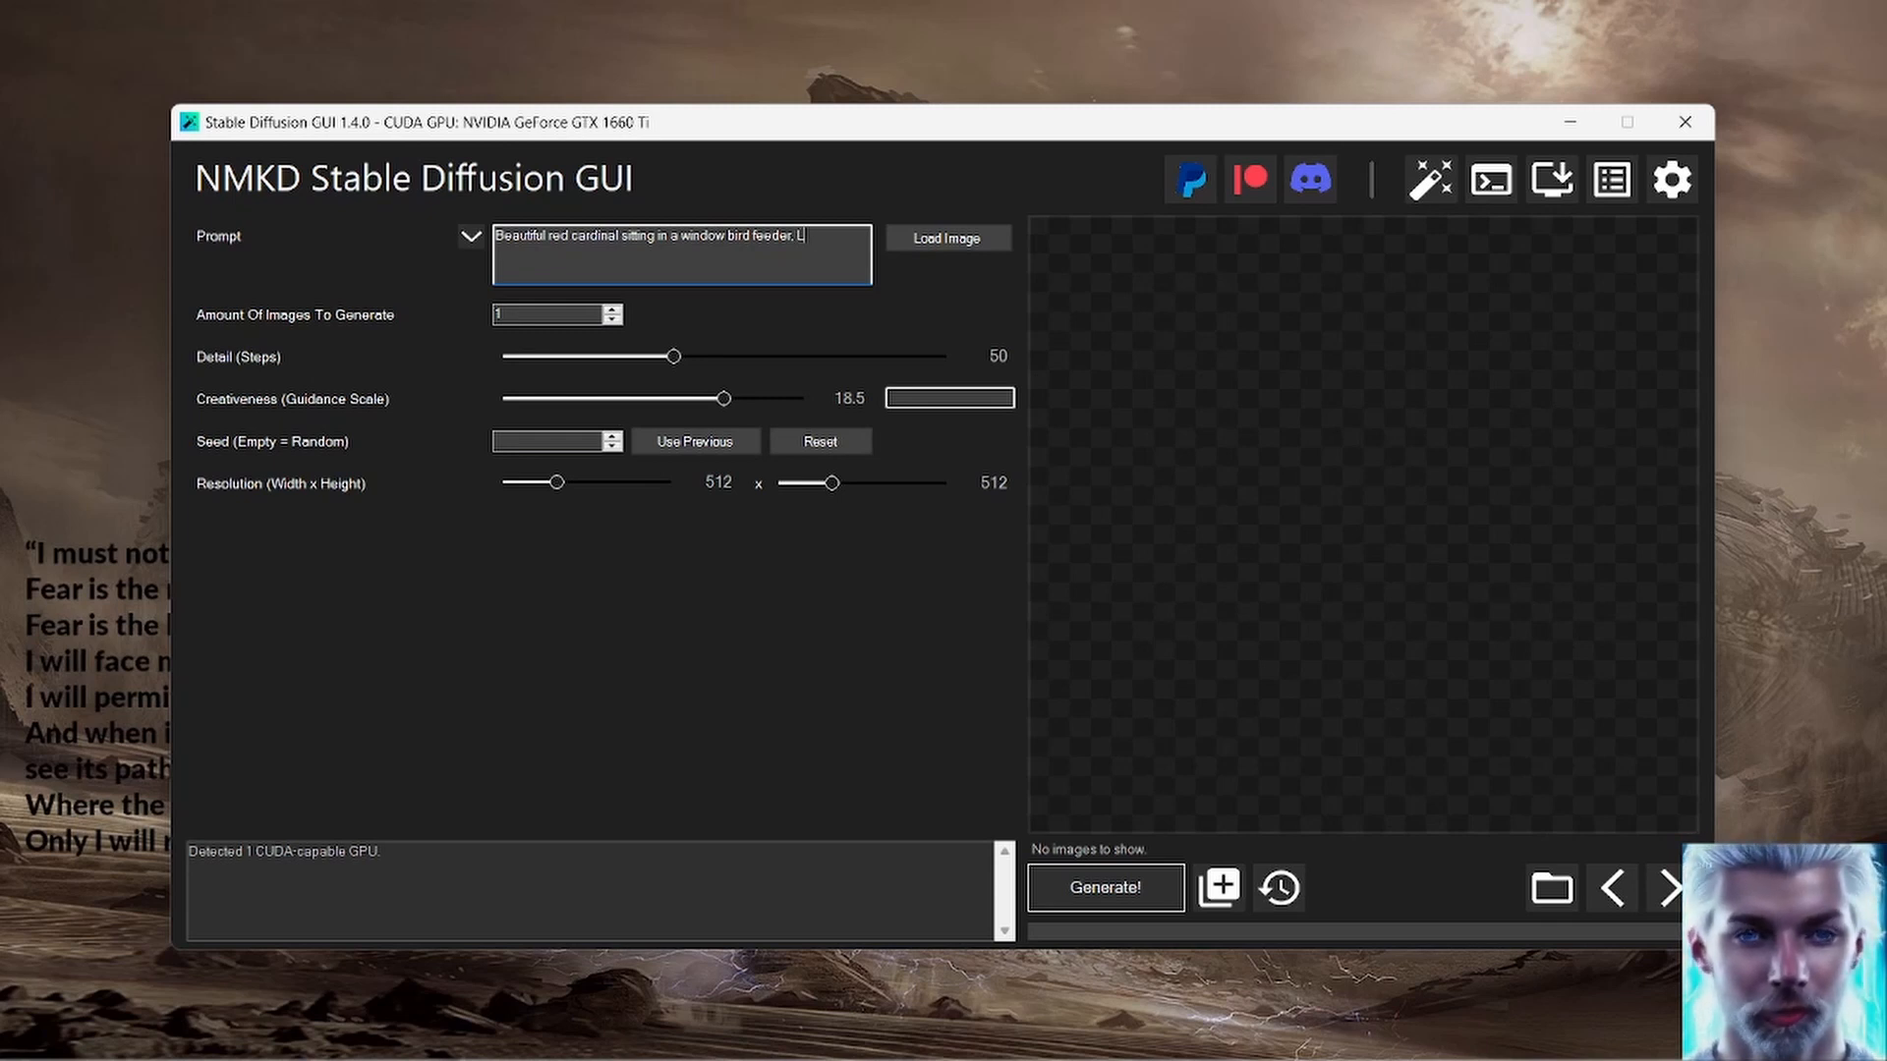
text(Leonardo)
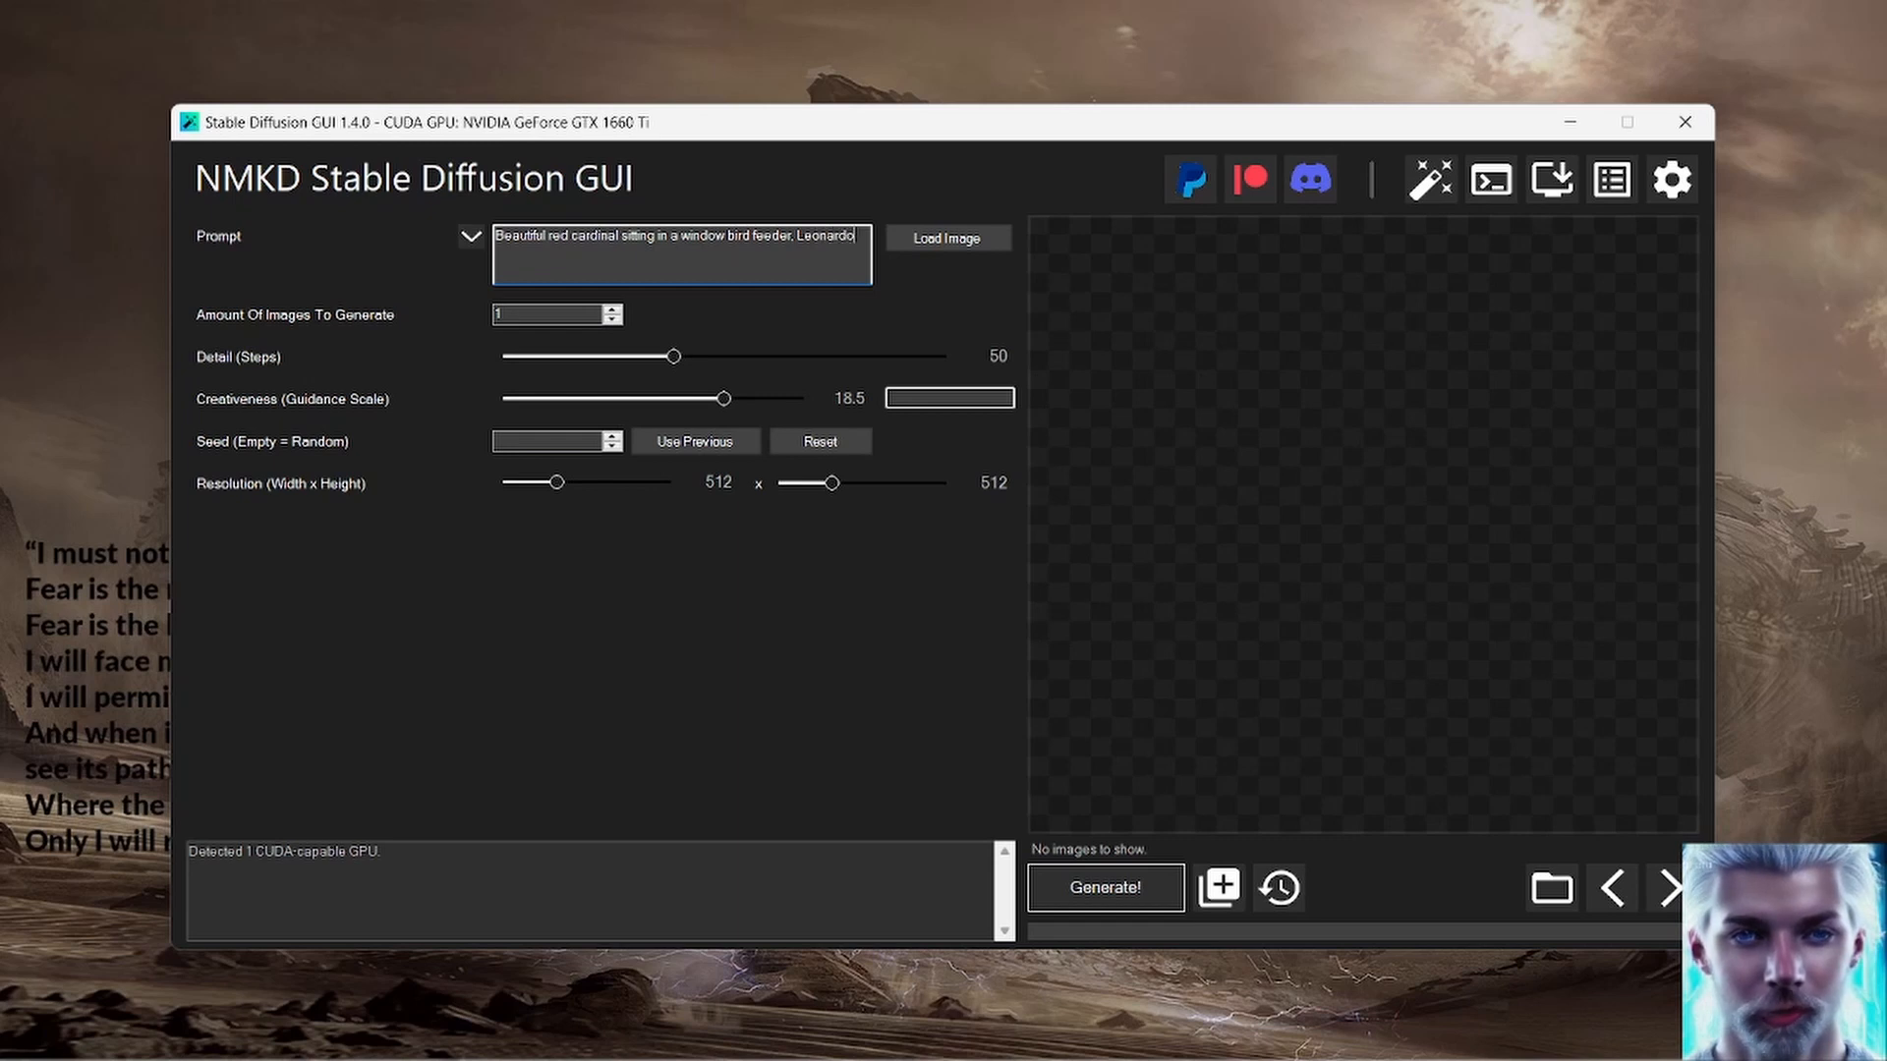
text(da Vin)
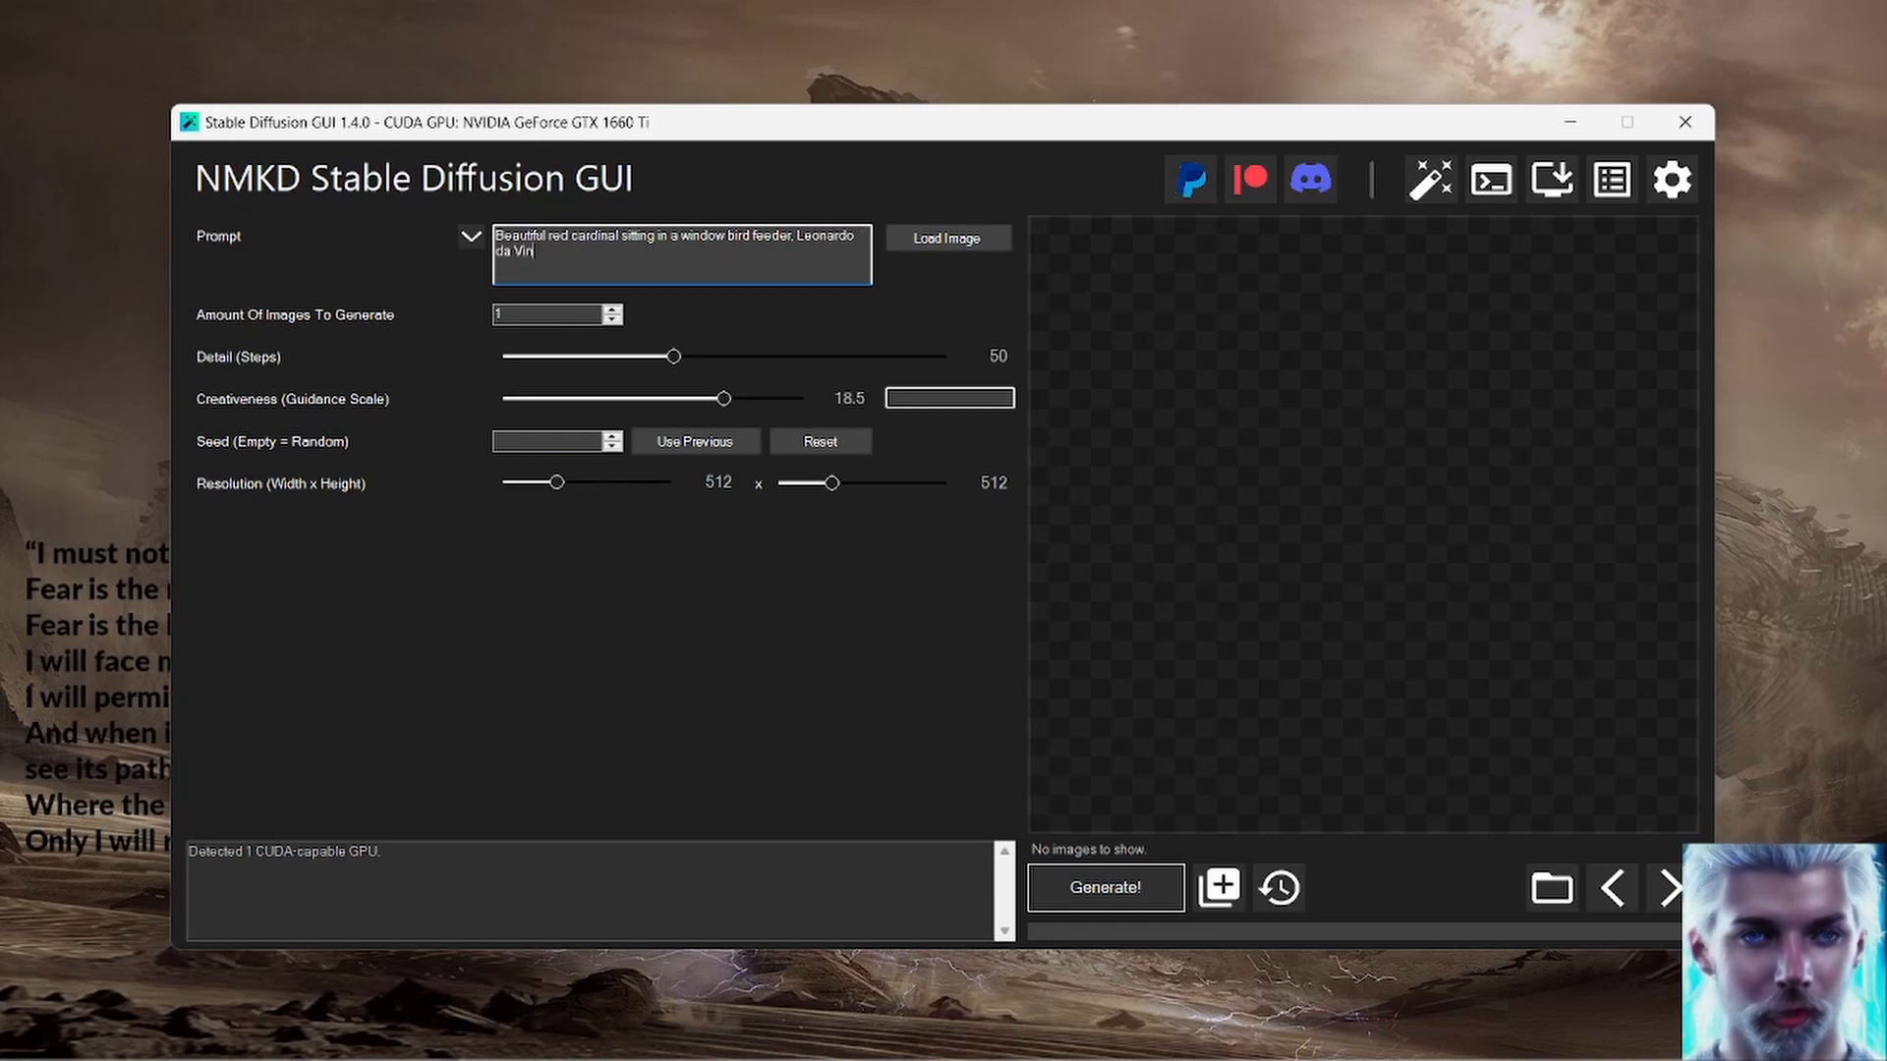
text(ci.)
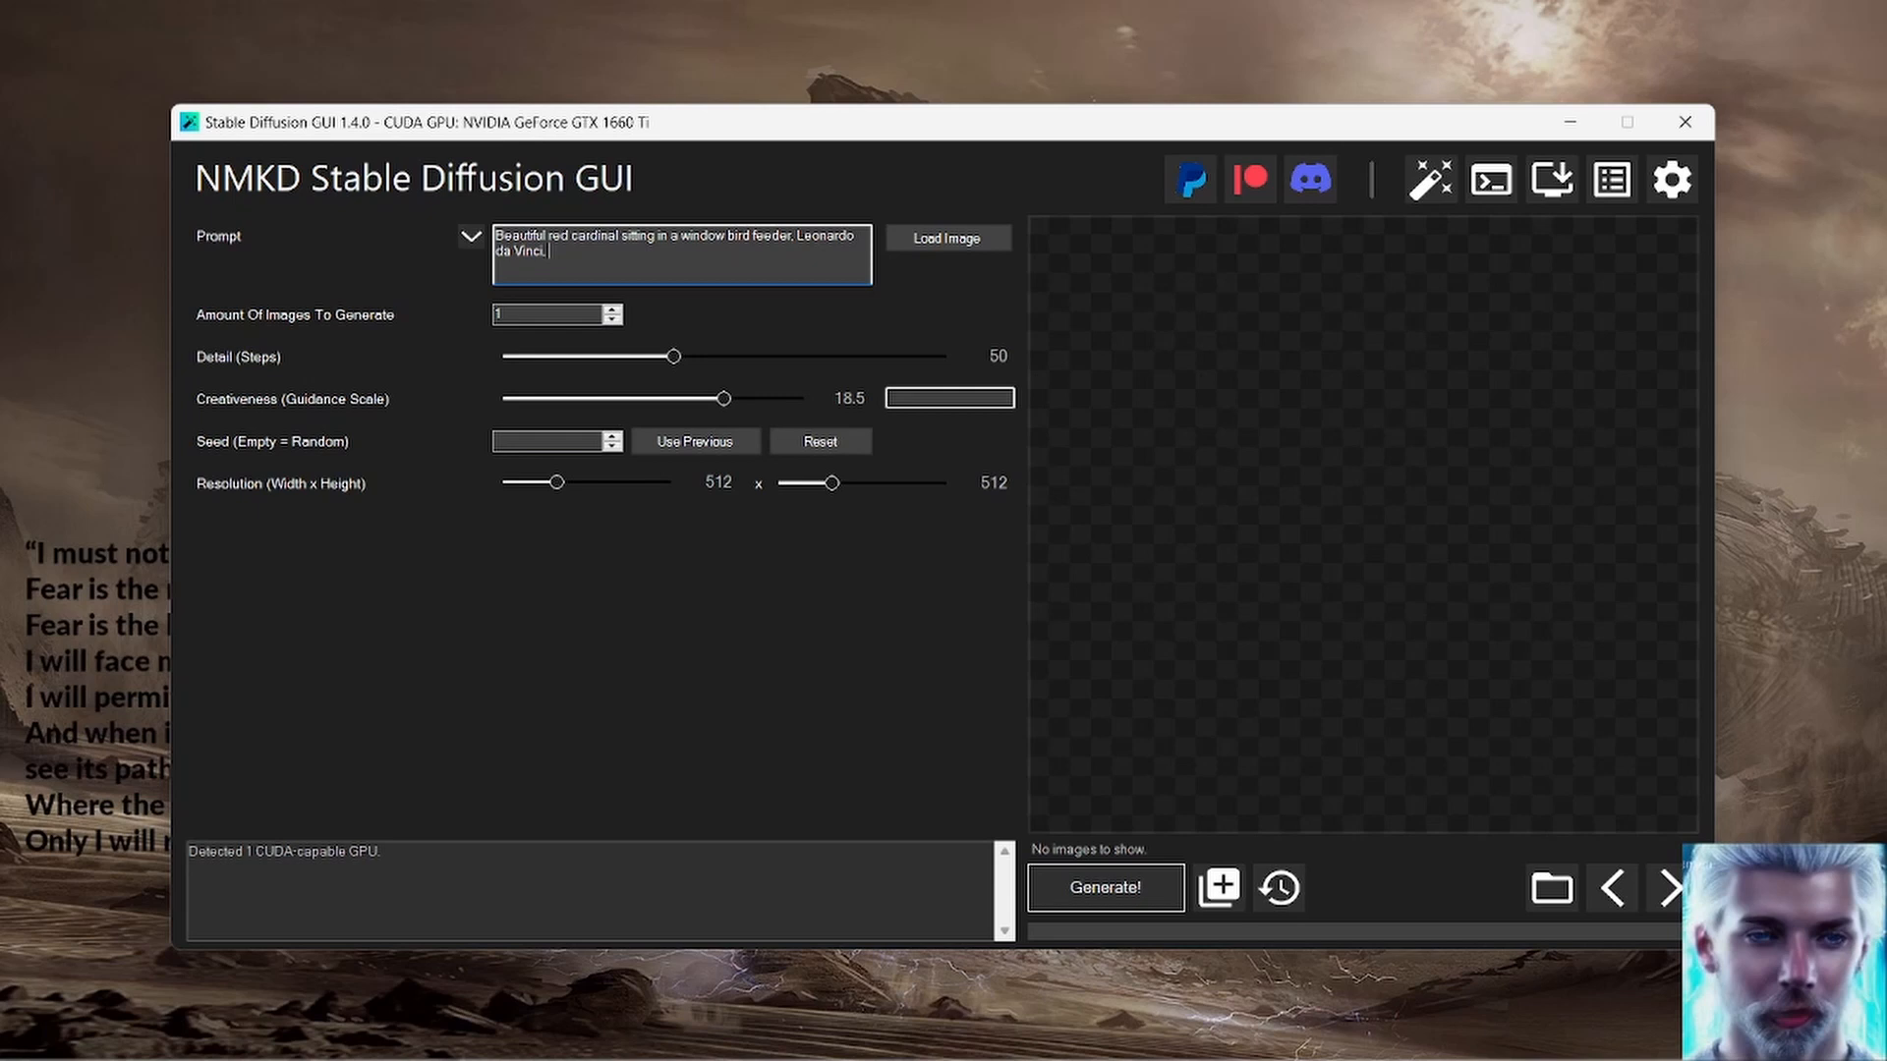
text(vibrant)
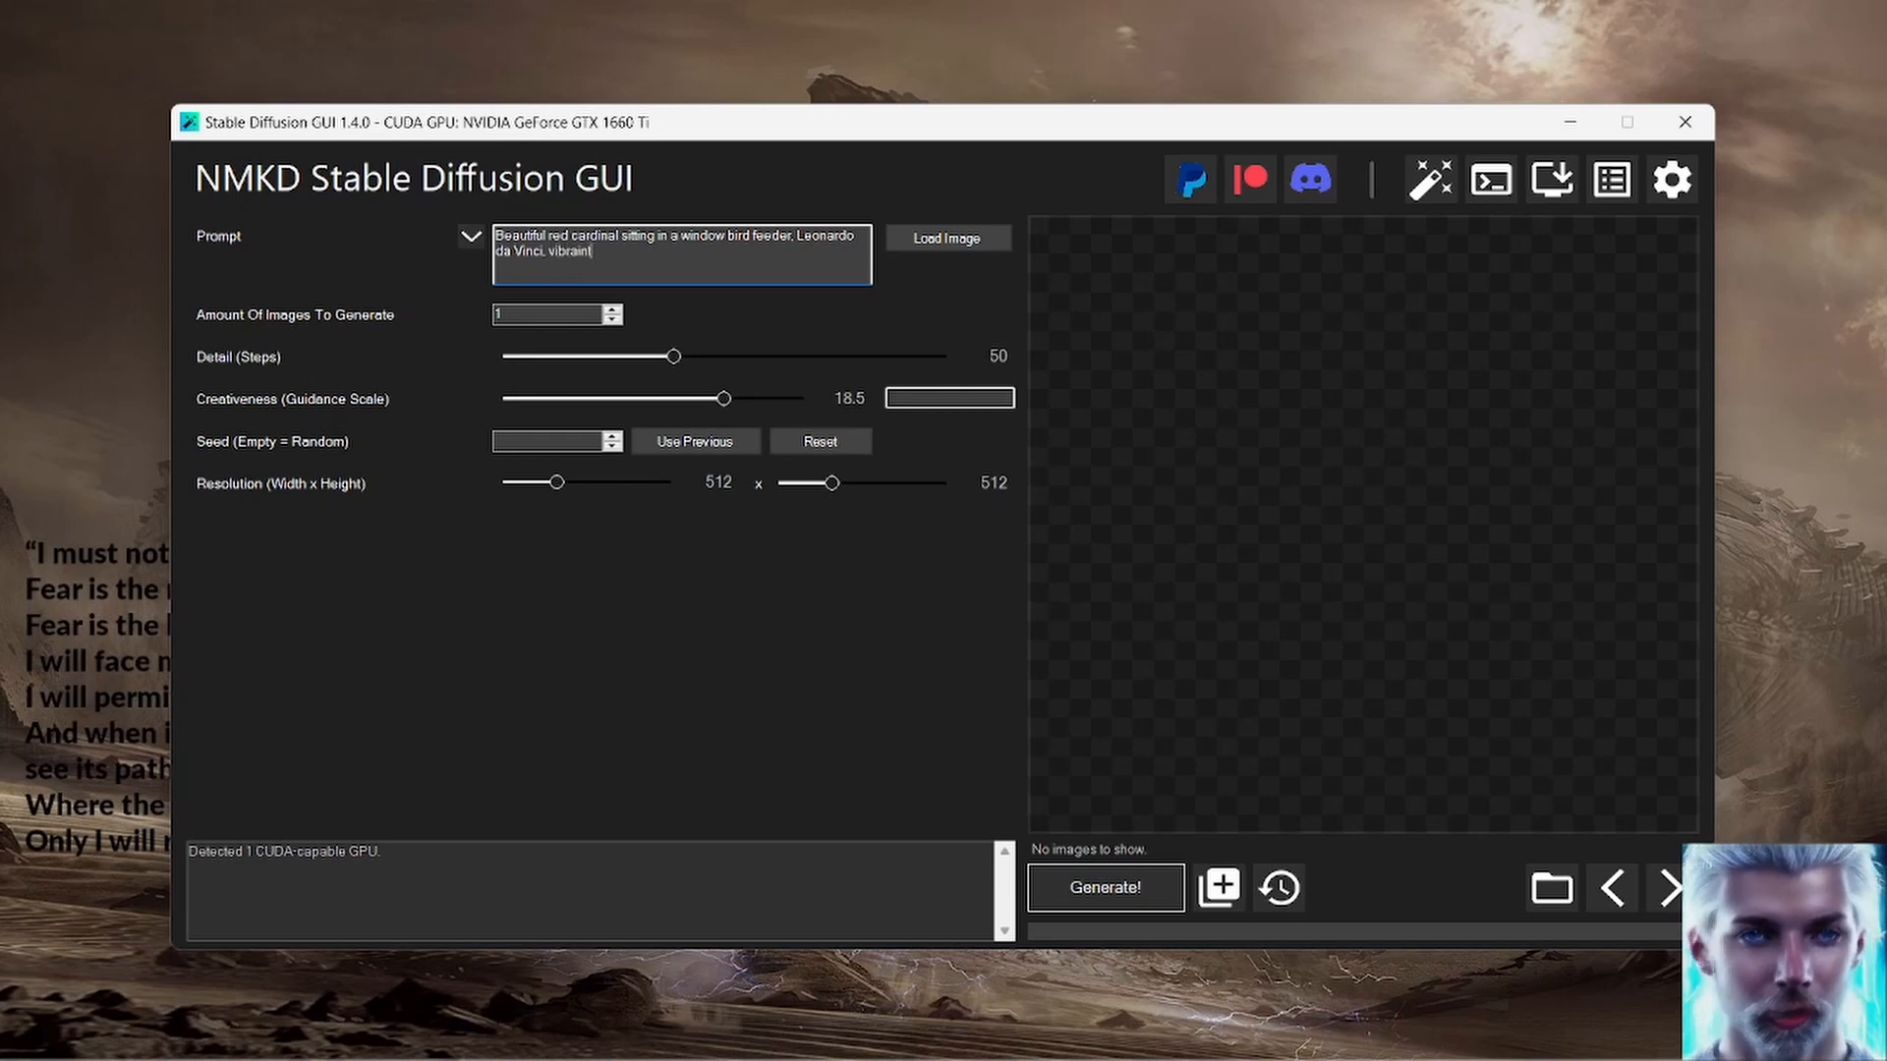
key(Backspace)
text(t colors.)
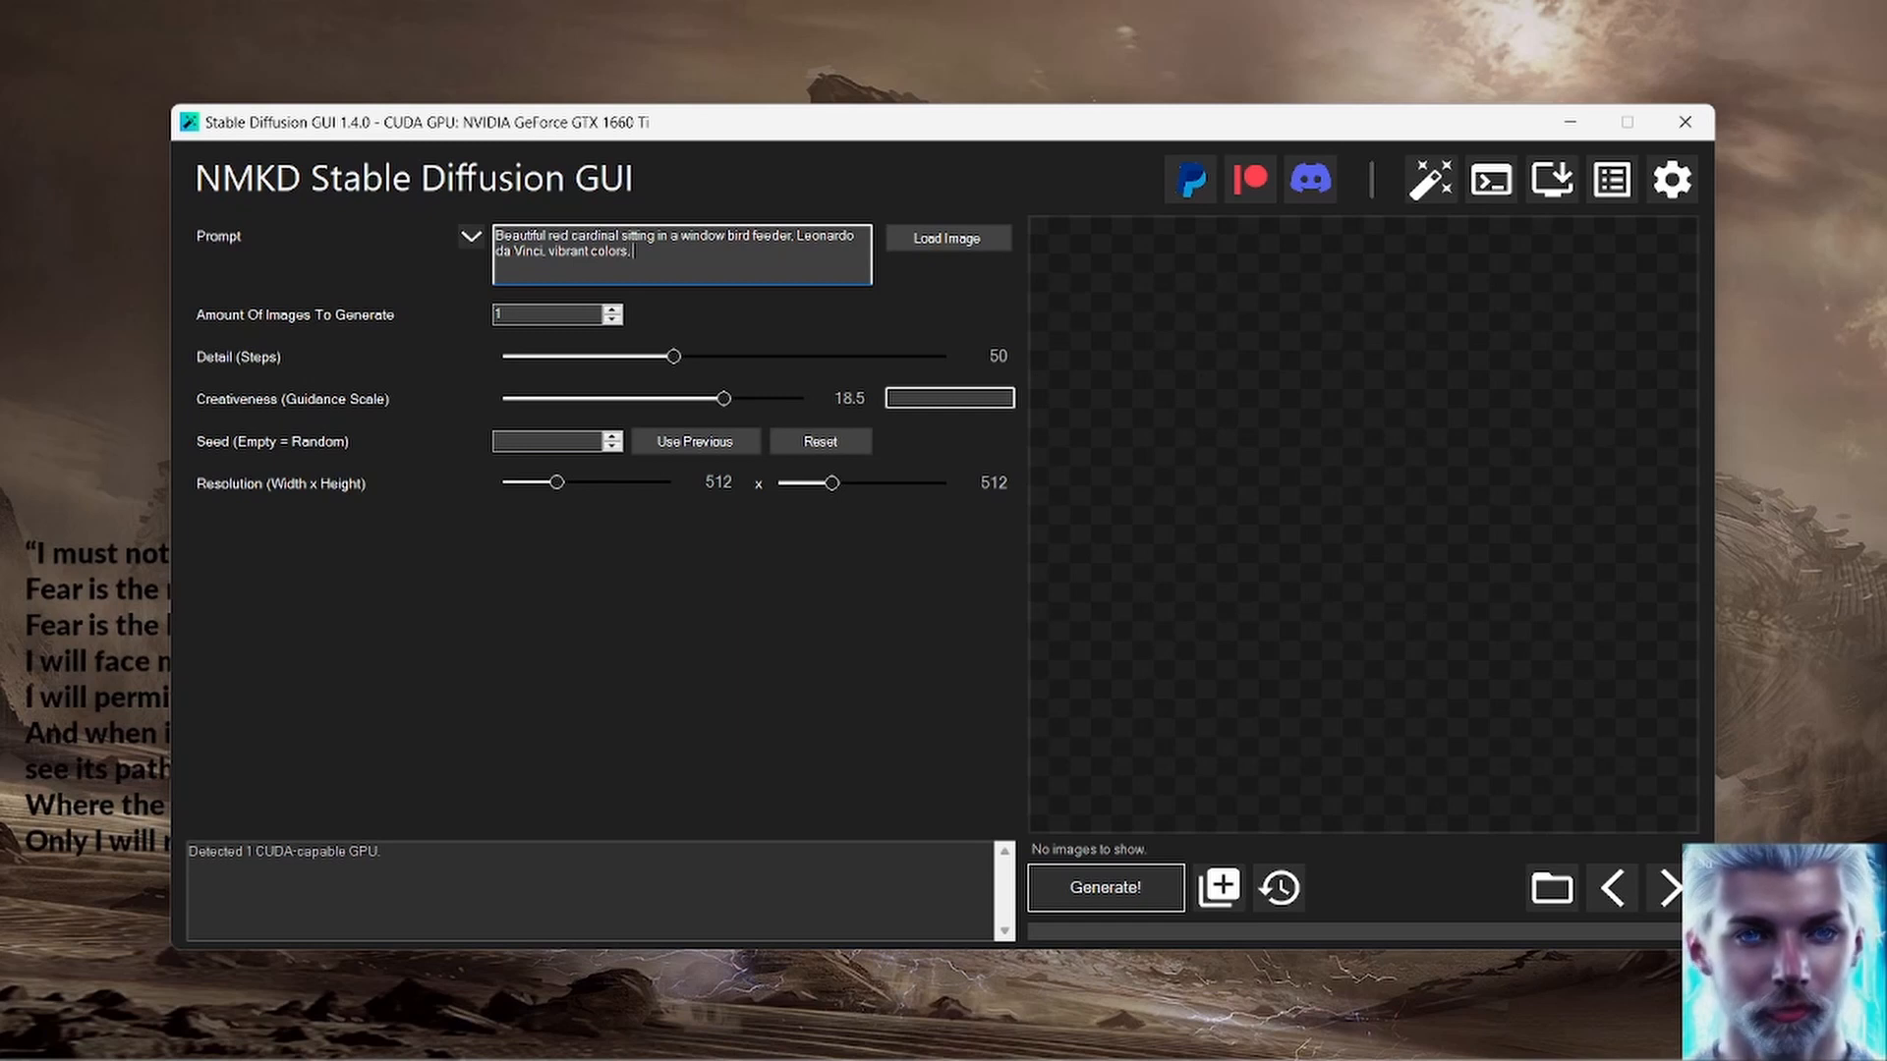
text(HD.)
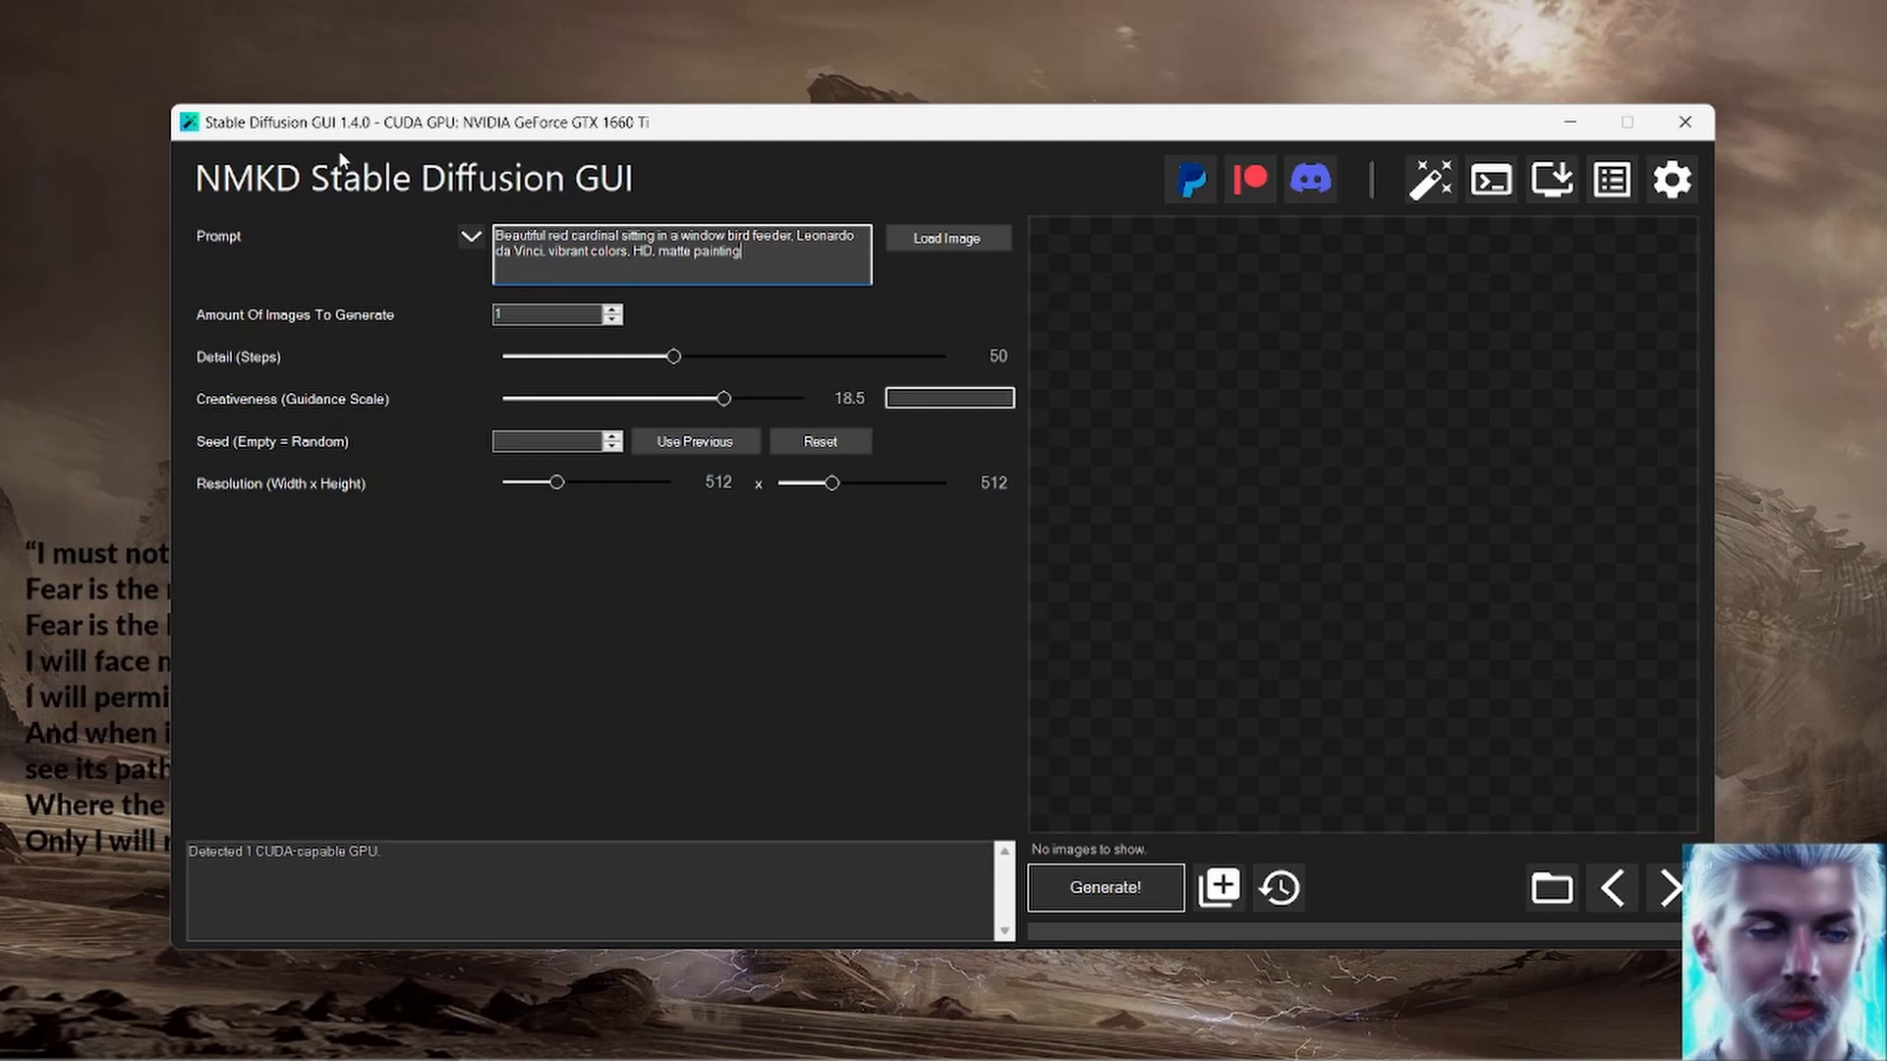
mouse_move(397, 214)
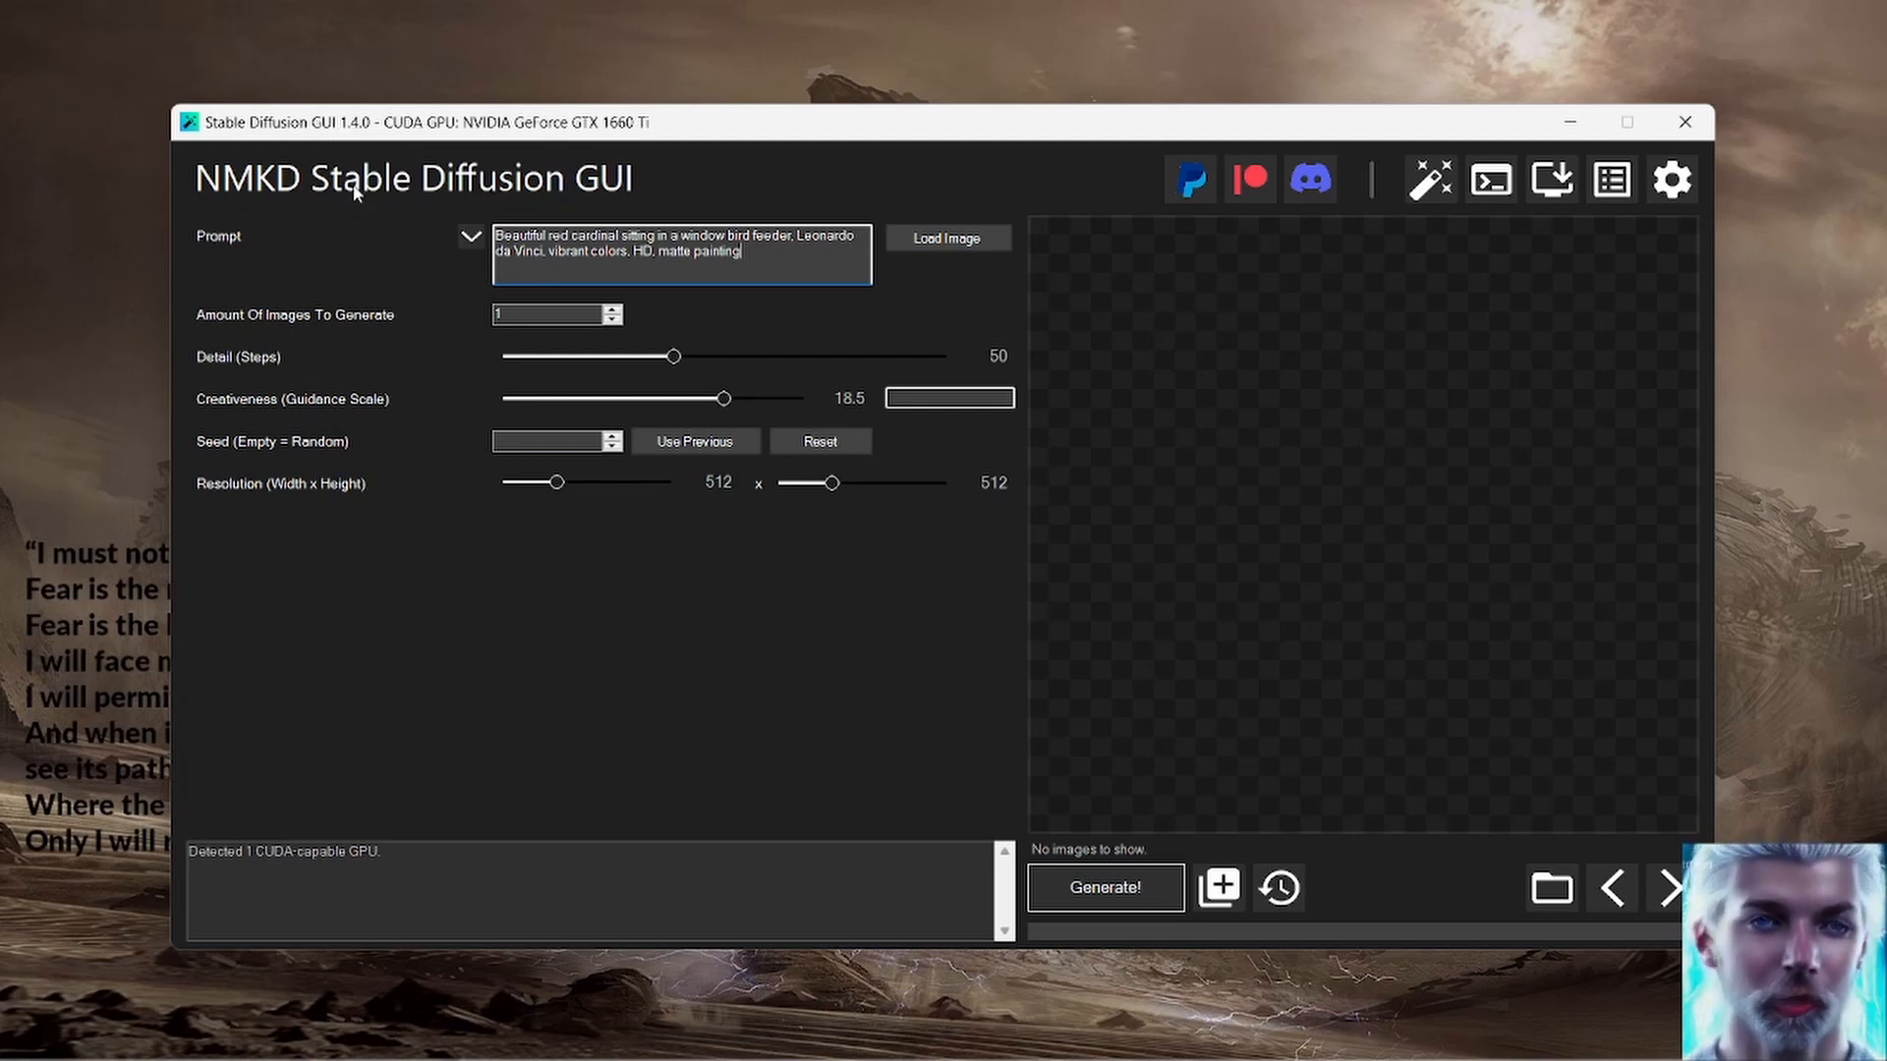
mouse_move(356, 141)
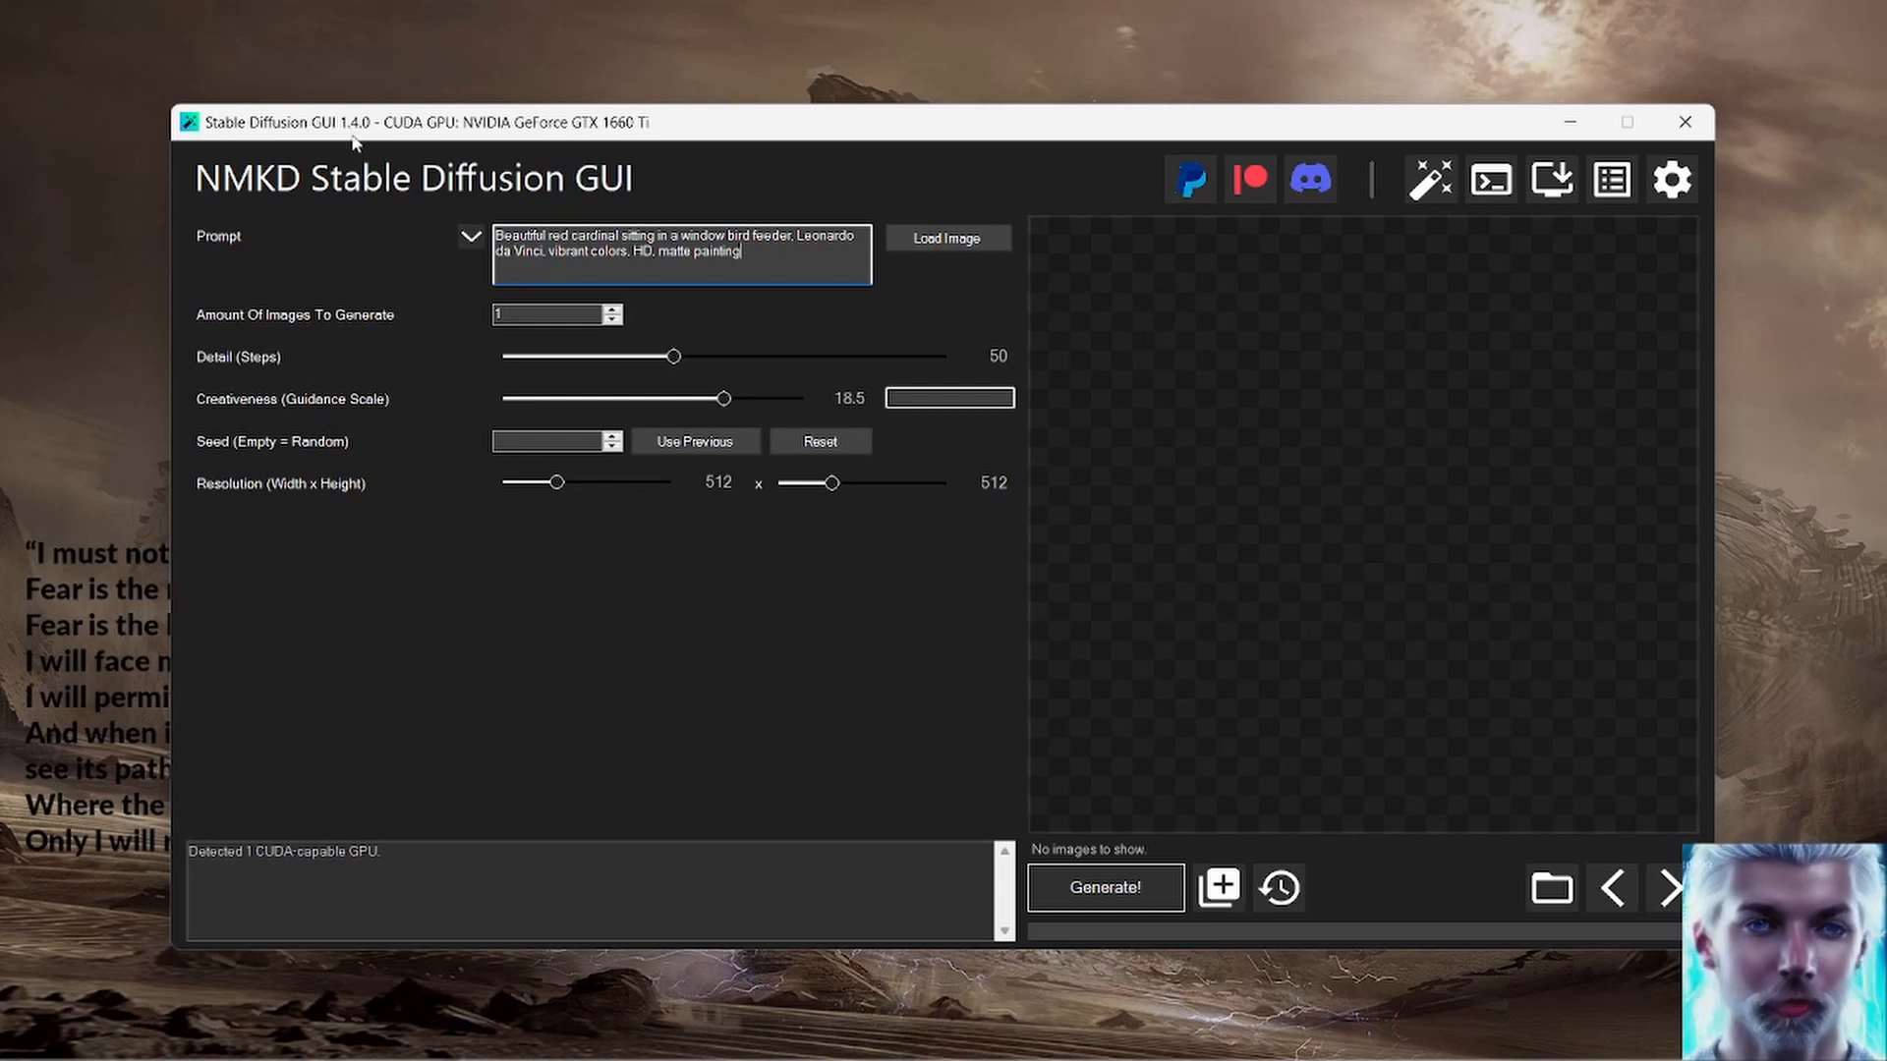
mouse_move(375, 151)
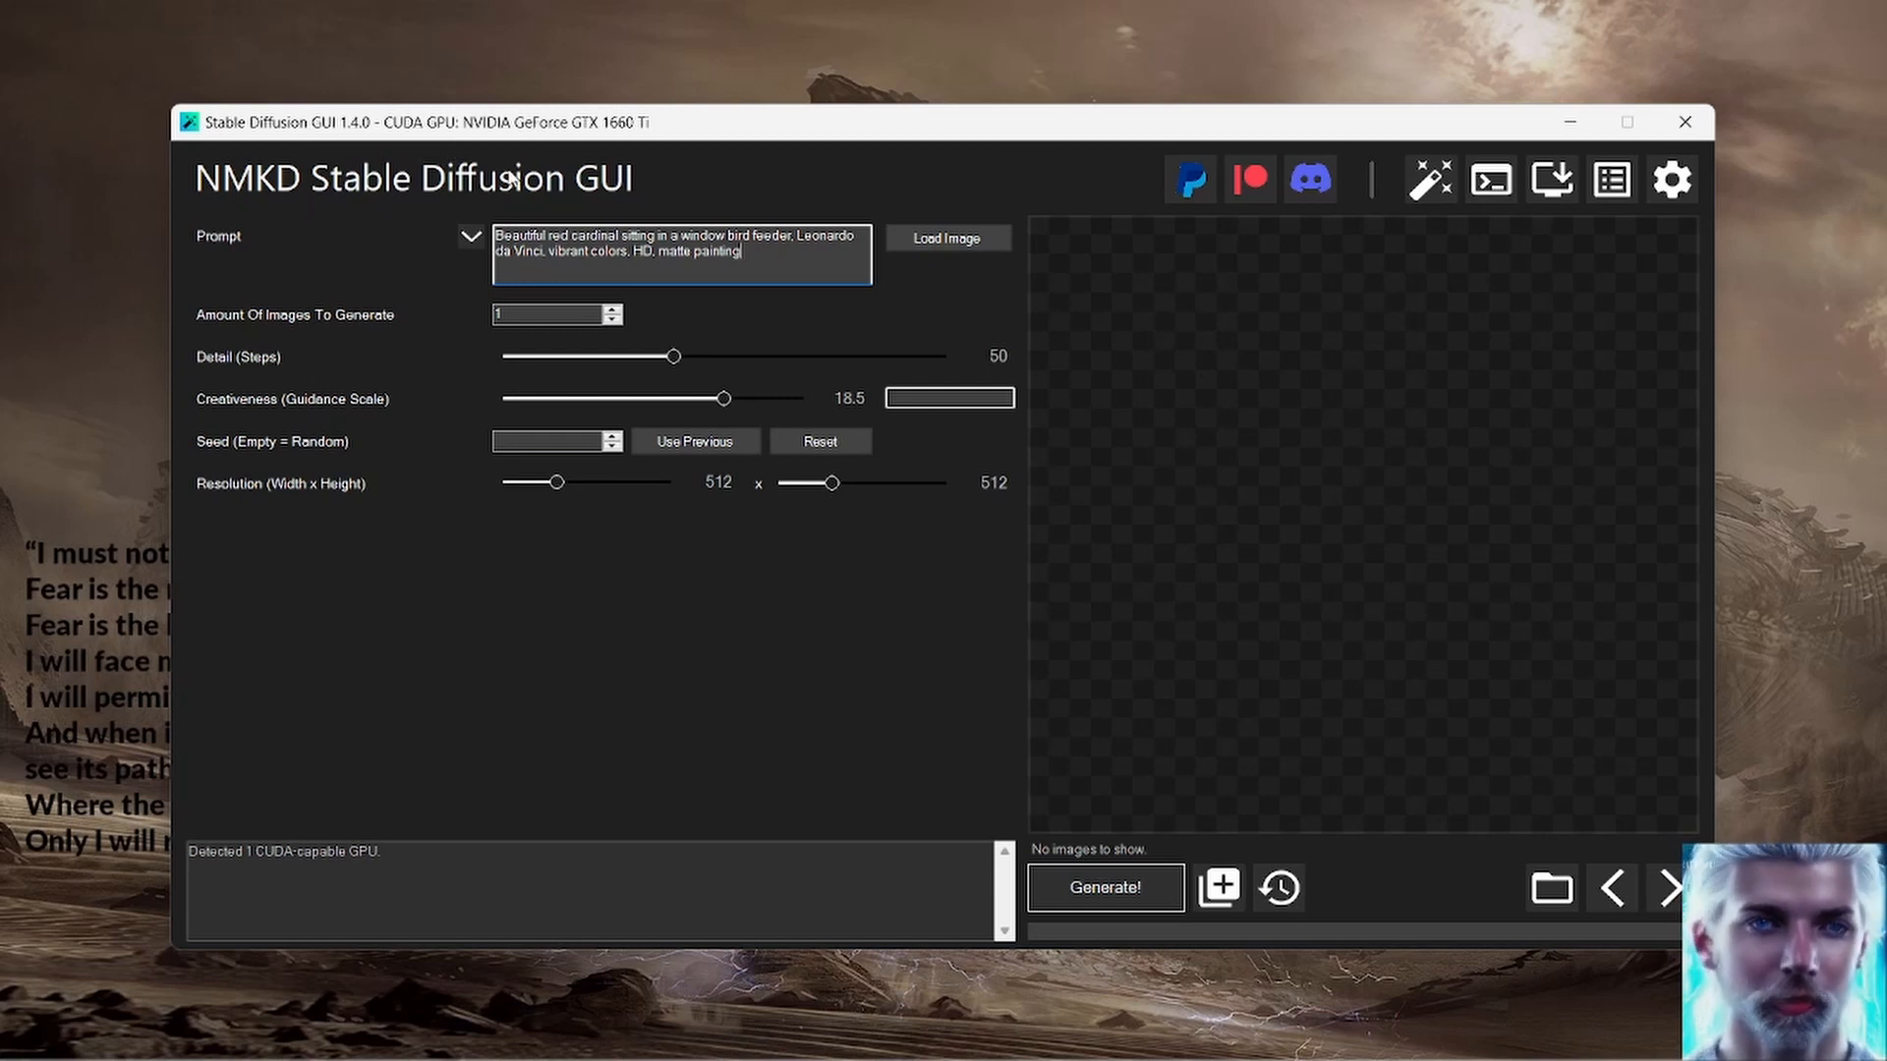
mouse_move(662, 126)
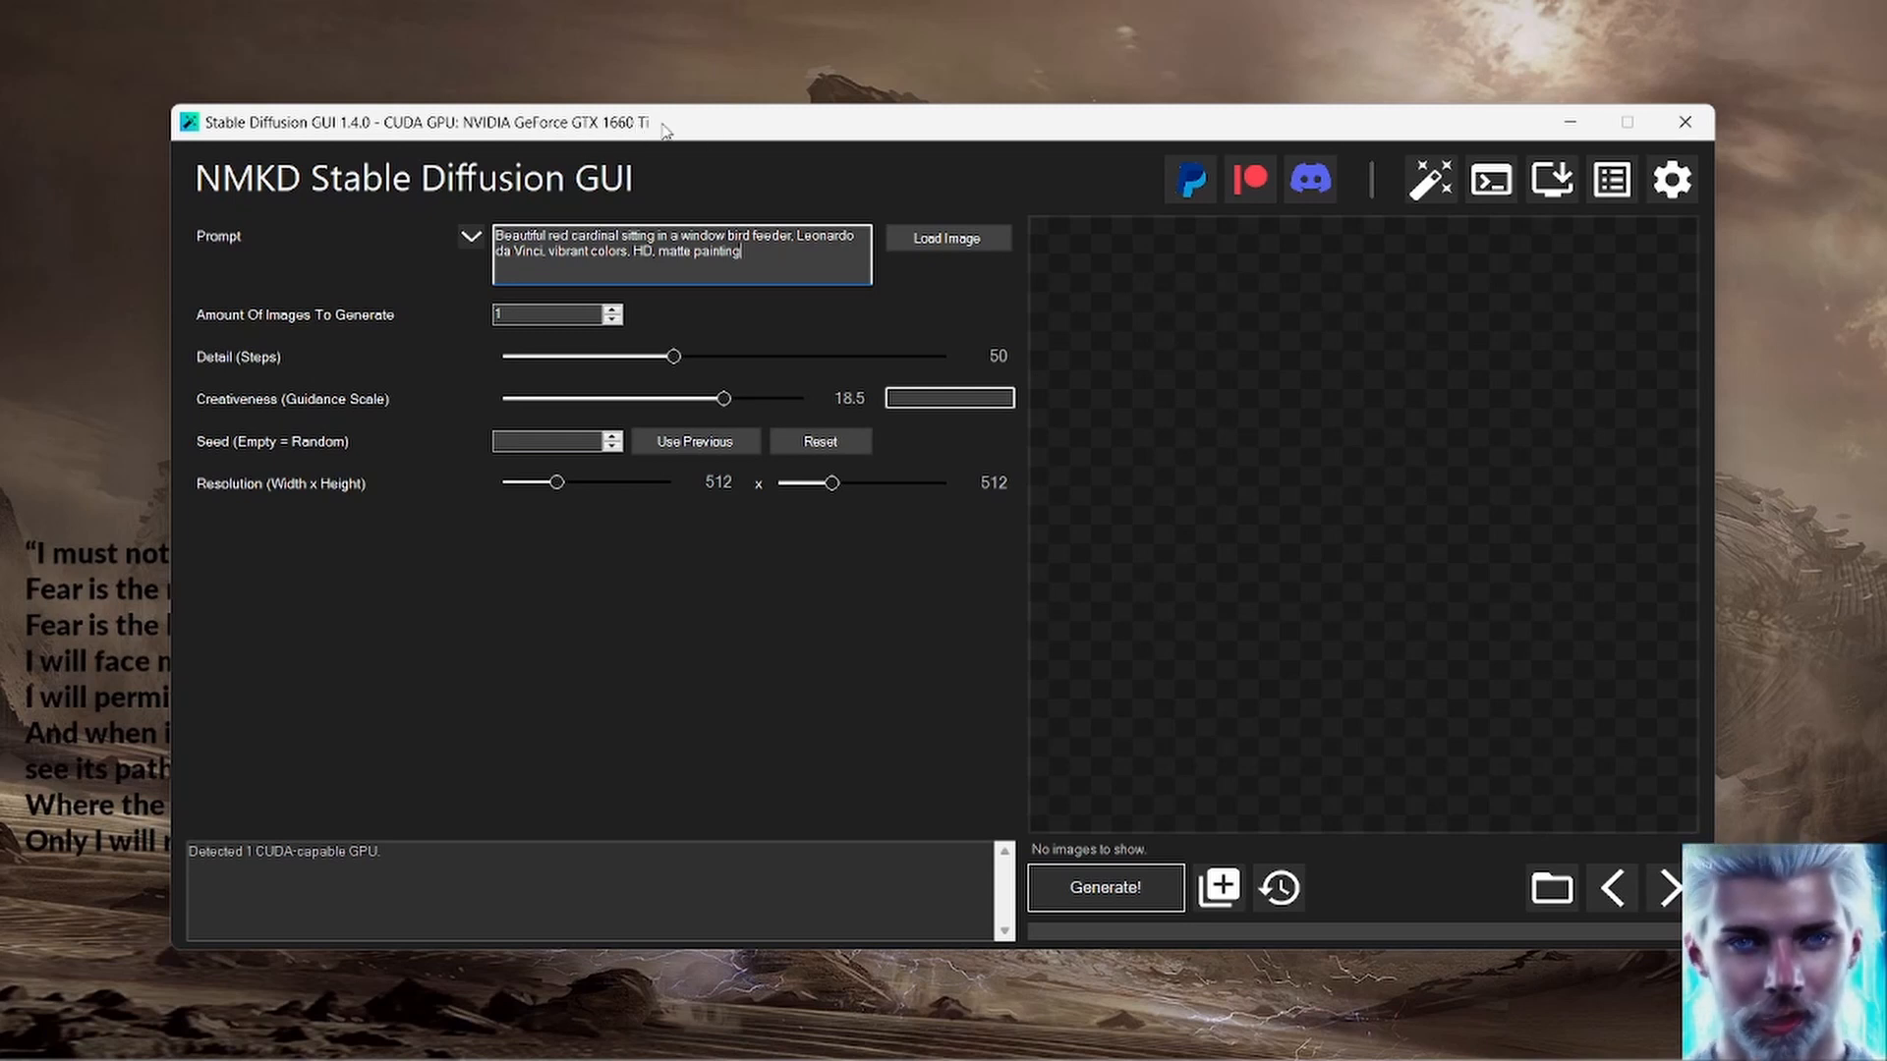
mouse_move(367, 468)
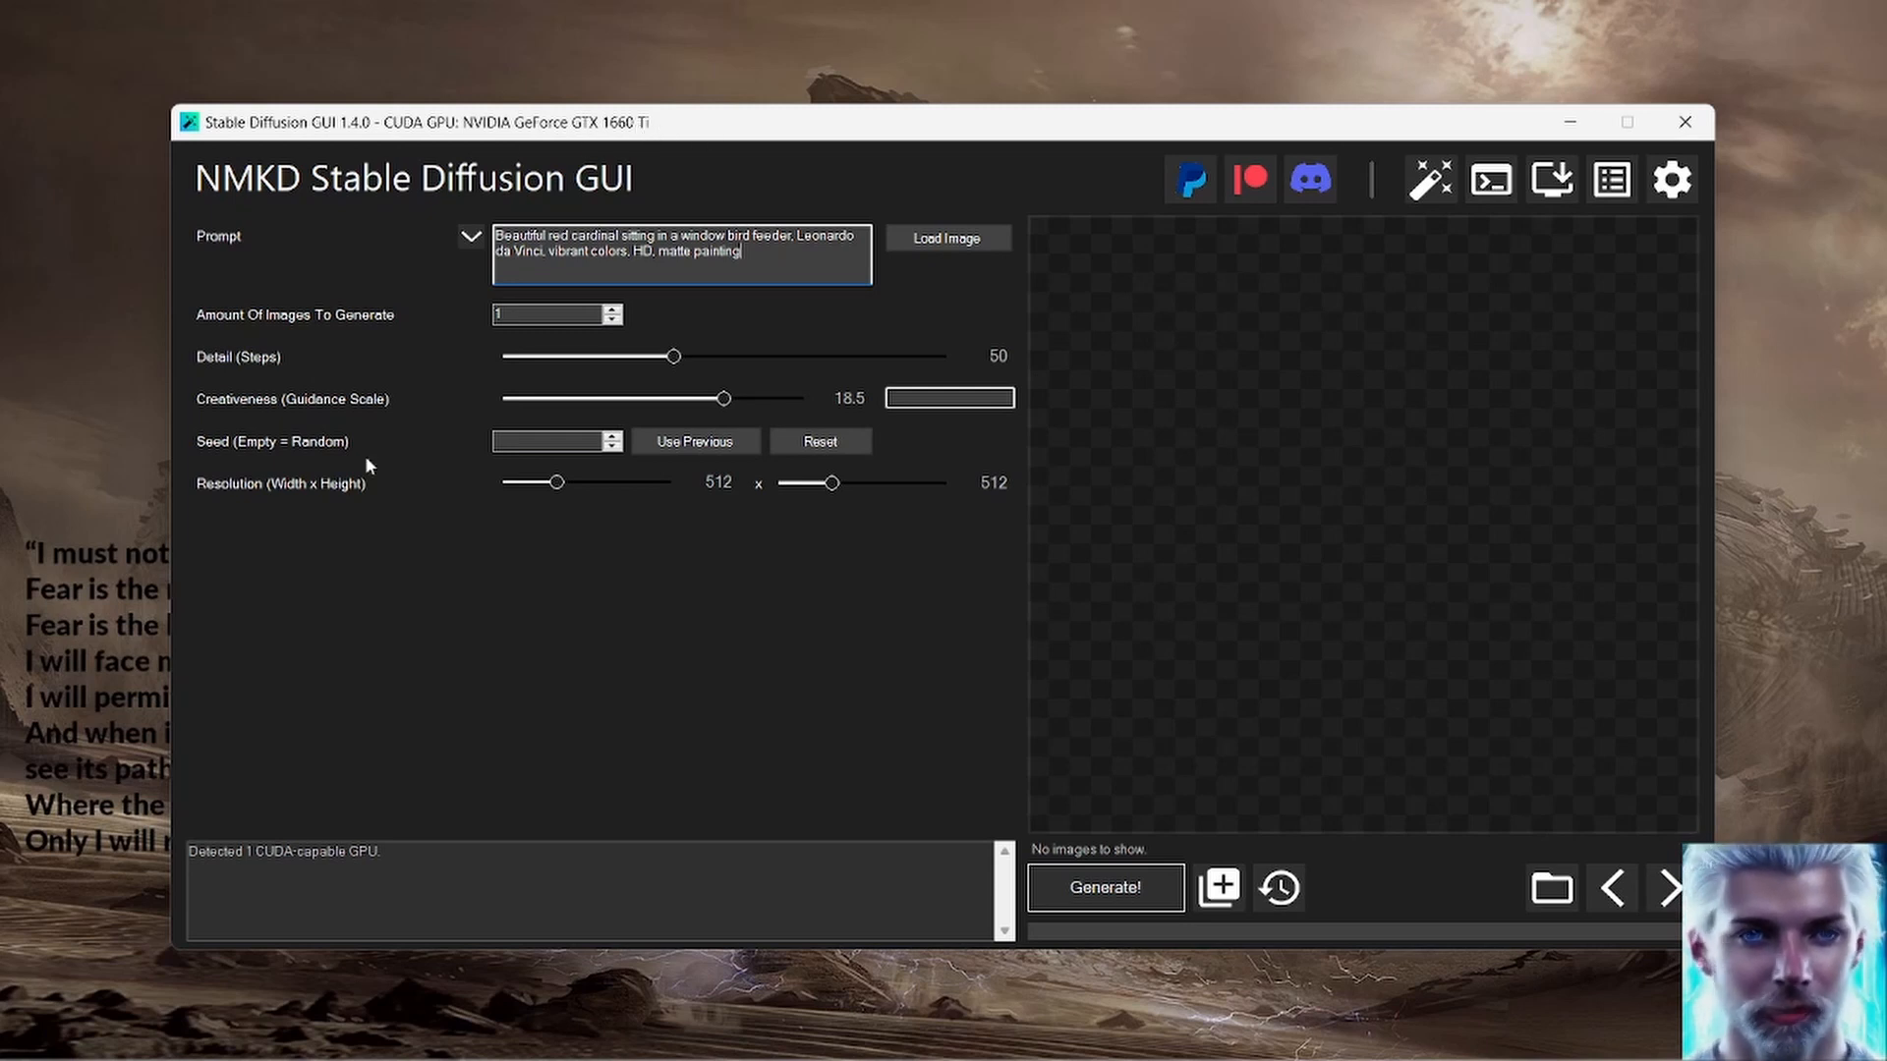
mouse_move(325, 311)
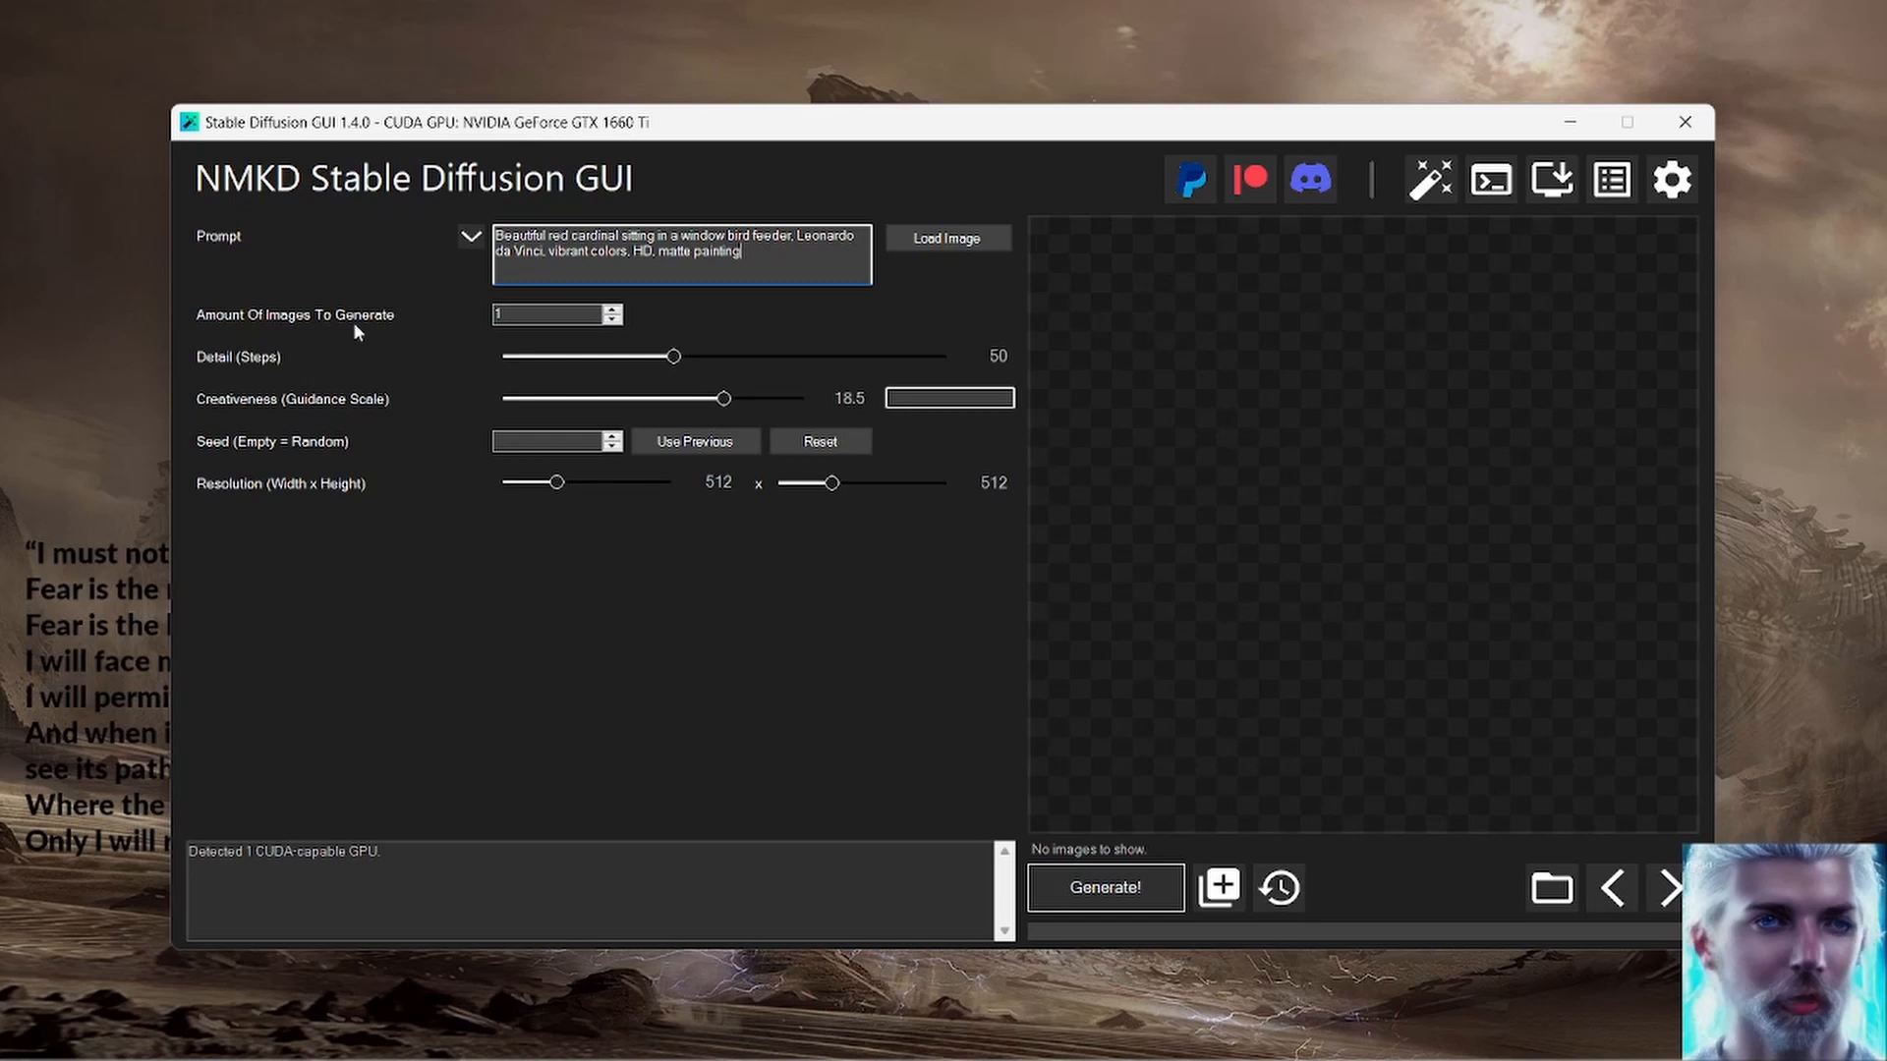
mouse_move(554, 315)
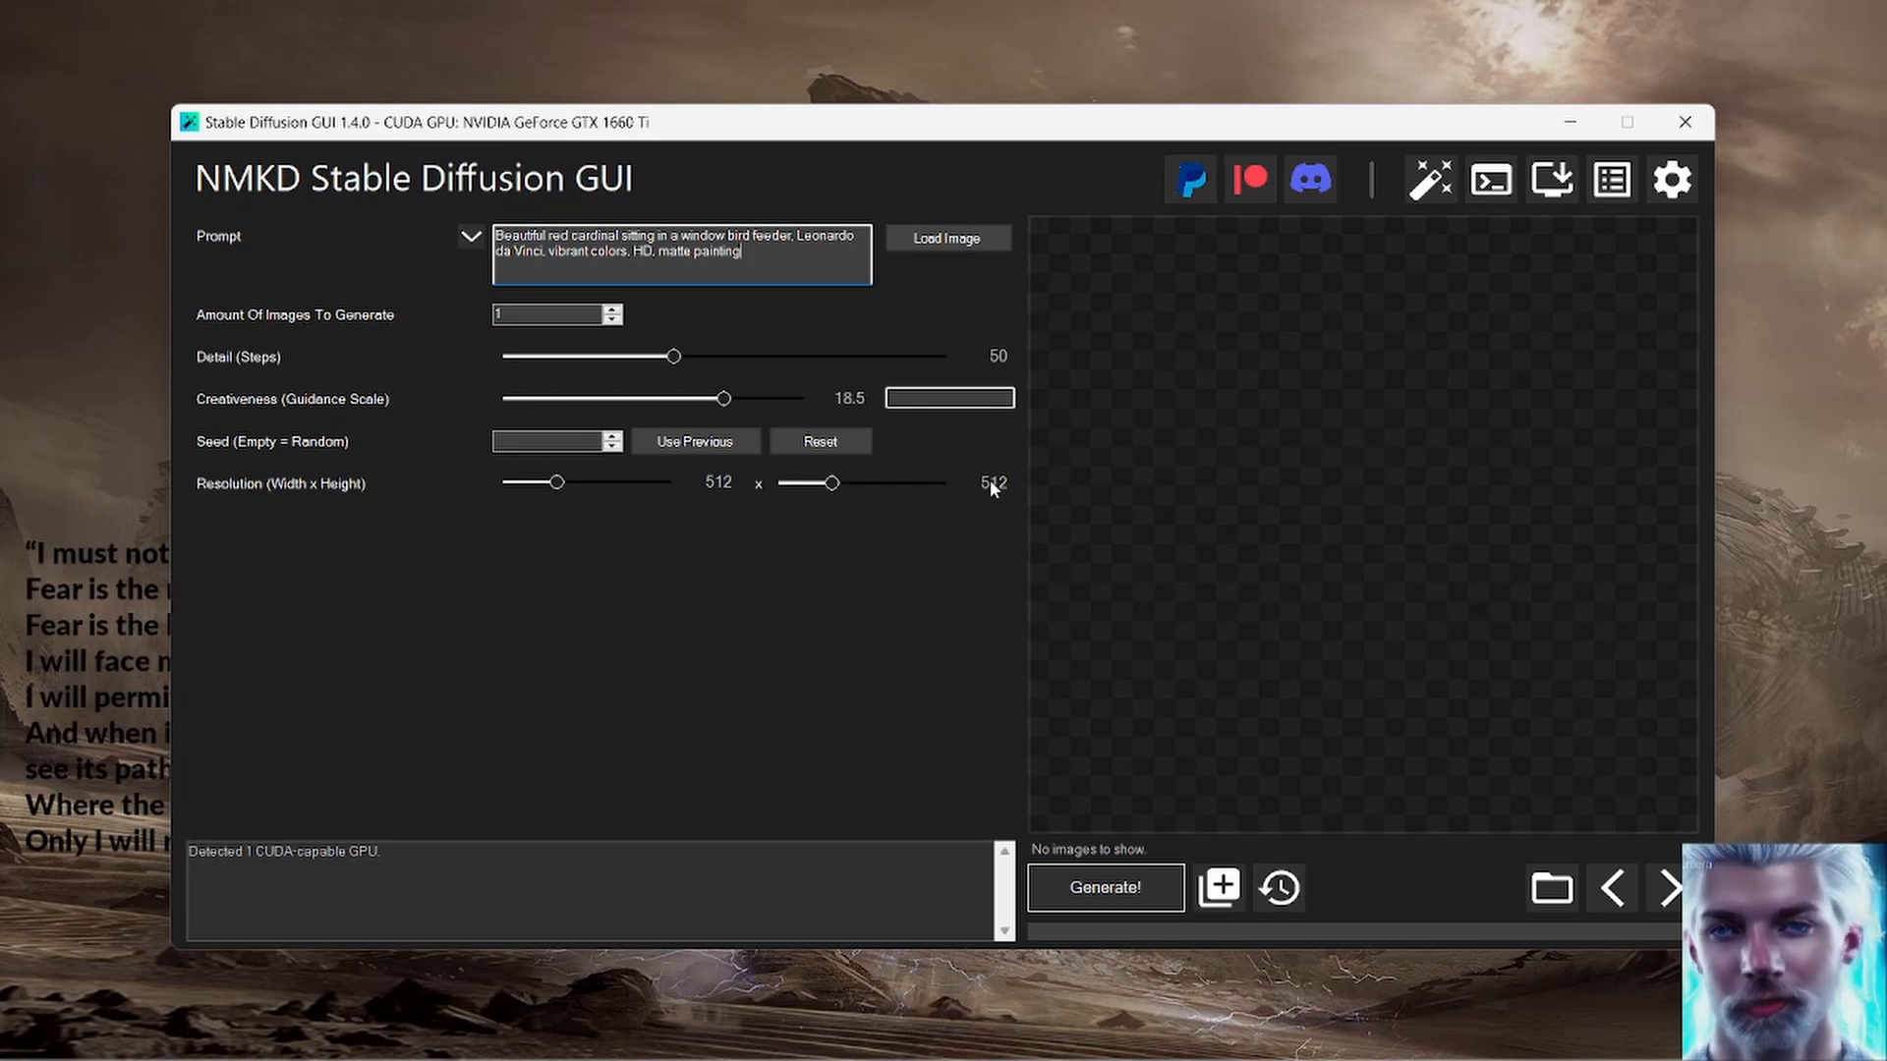
mouse_move(554, 441)
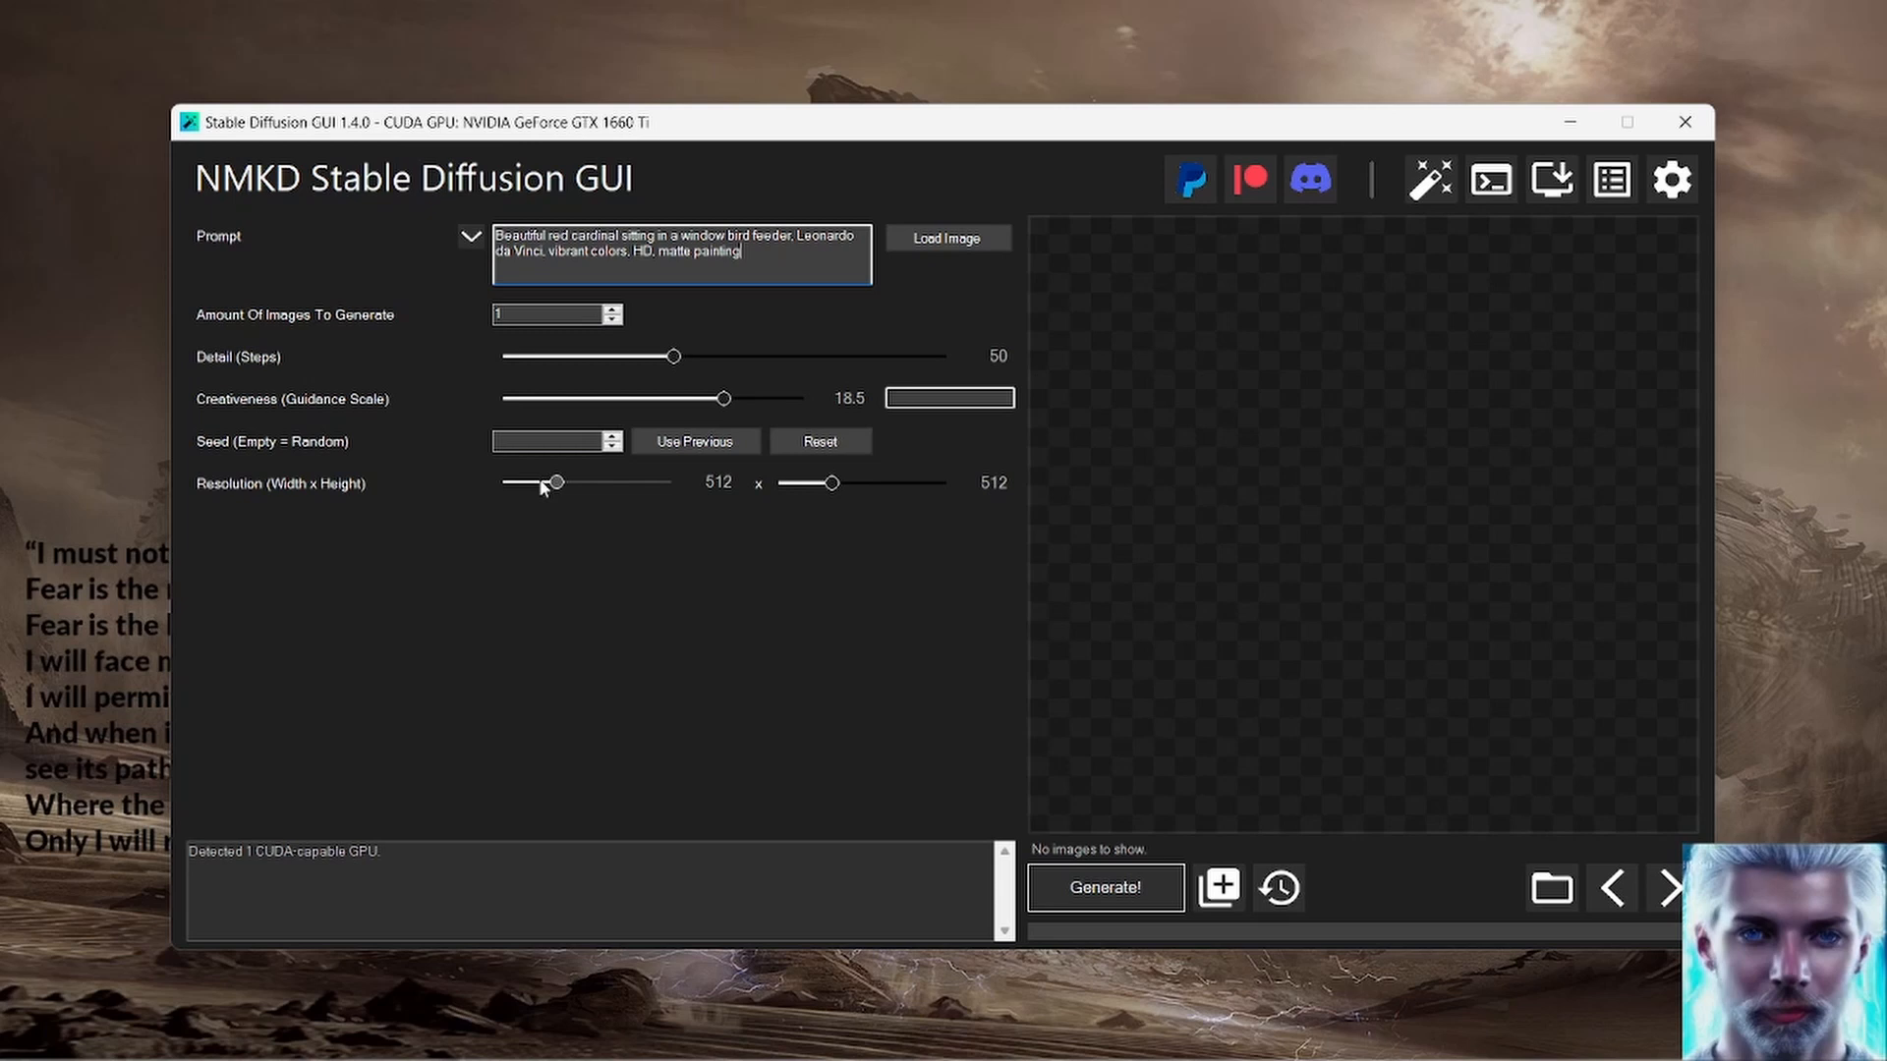
mouse_move(556, 440)
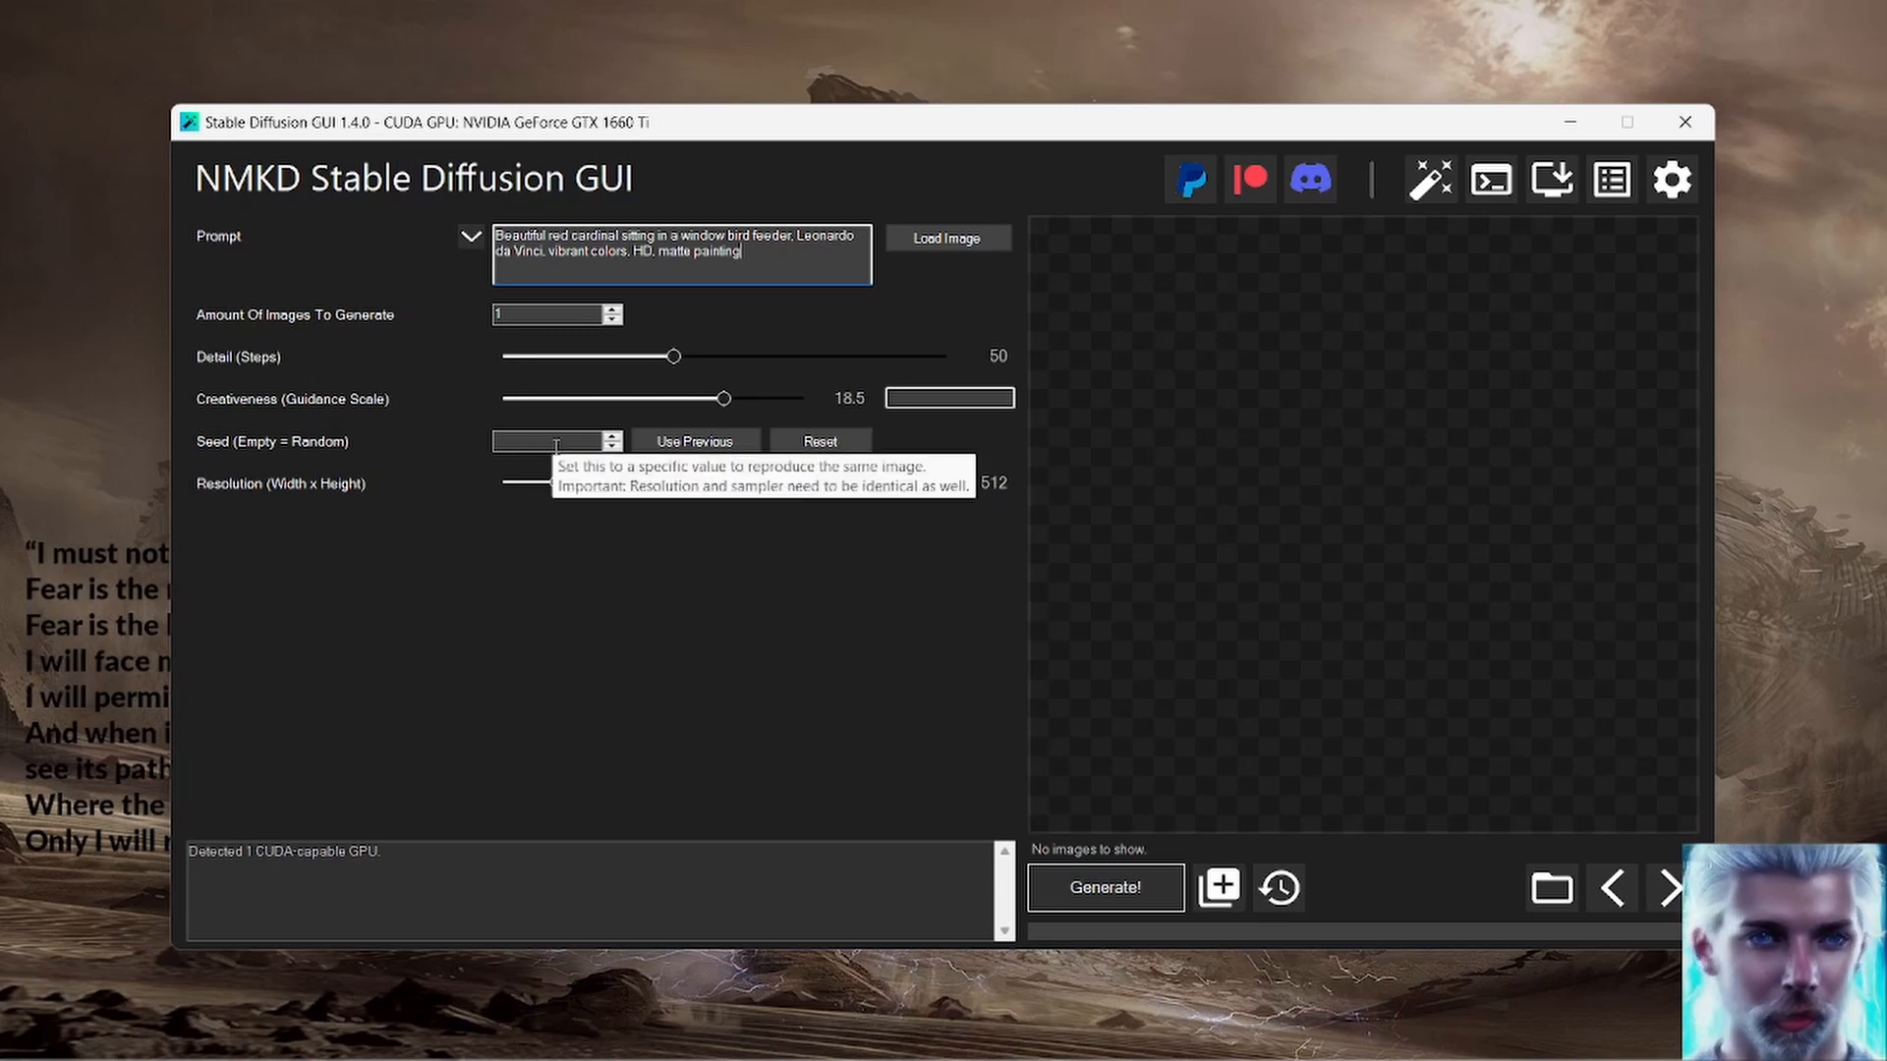
mouse_move(956, 497)
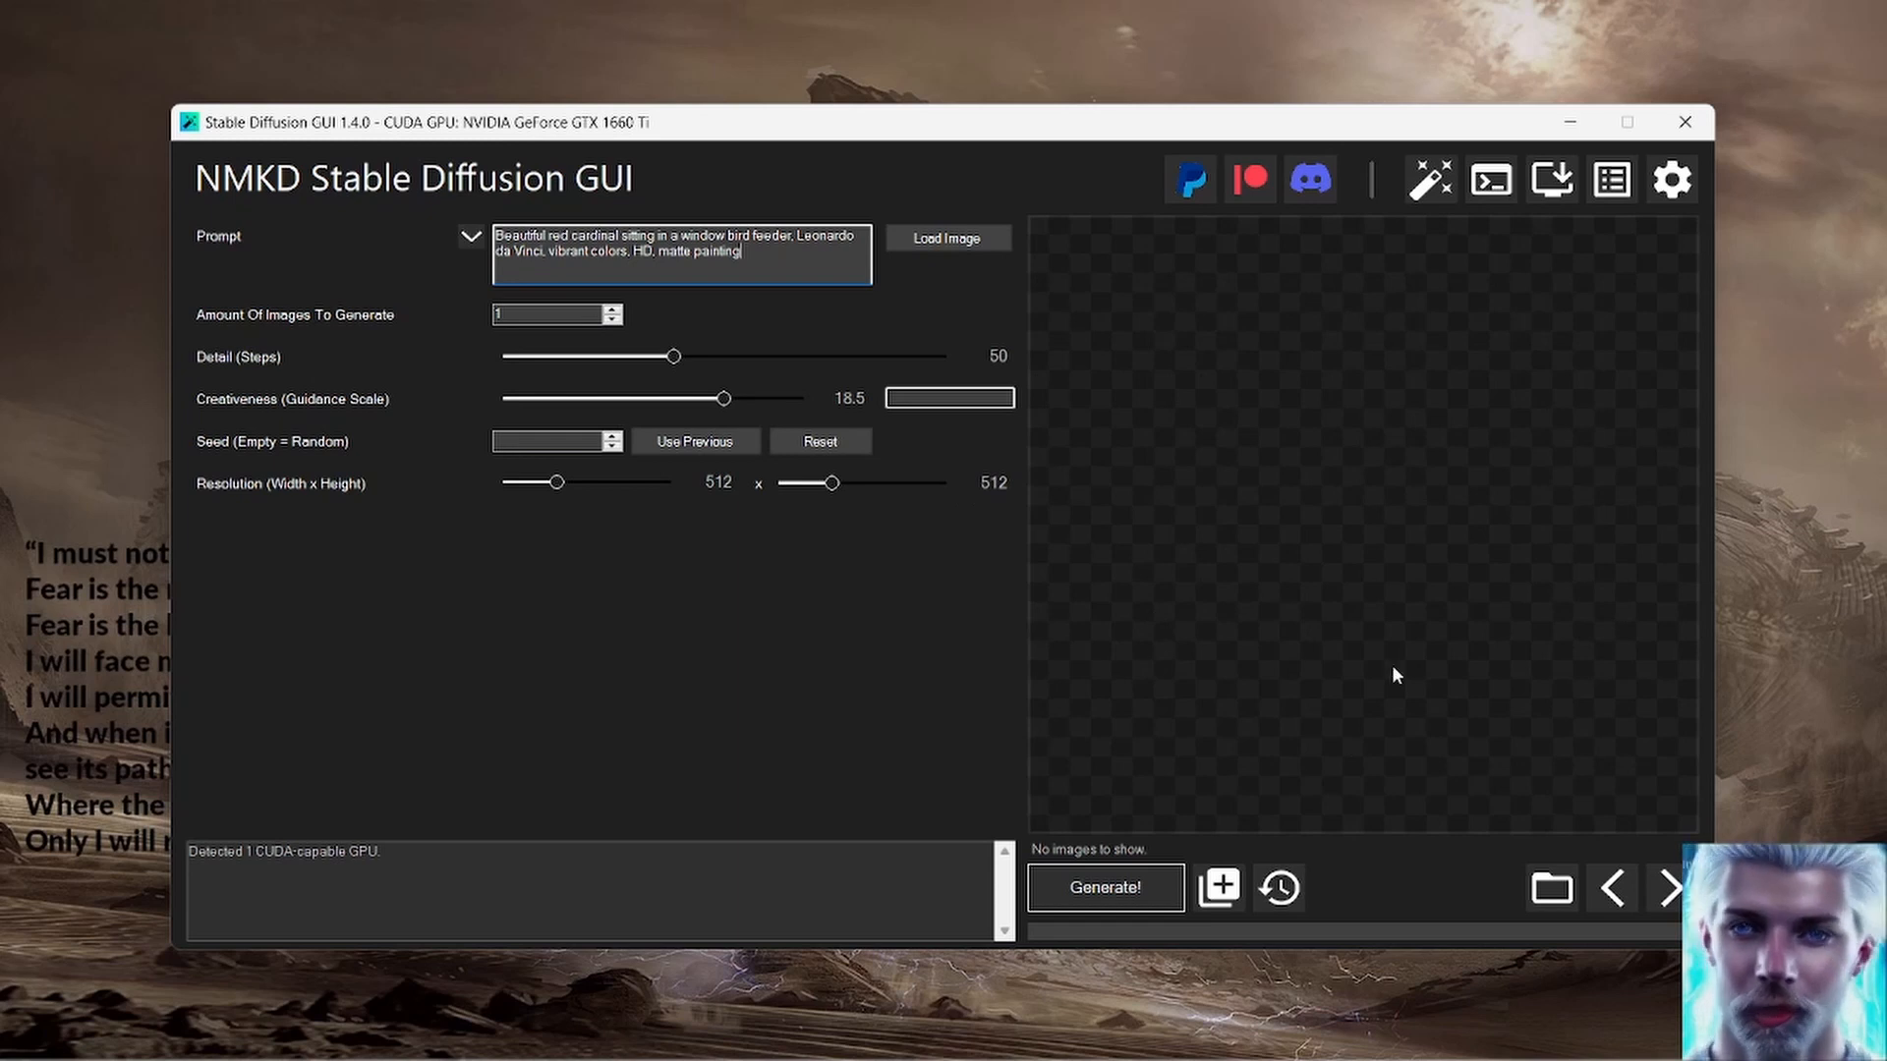
mouse_move(1104, 887)
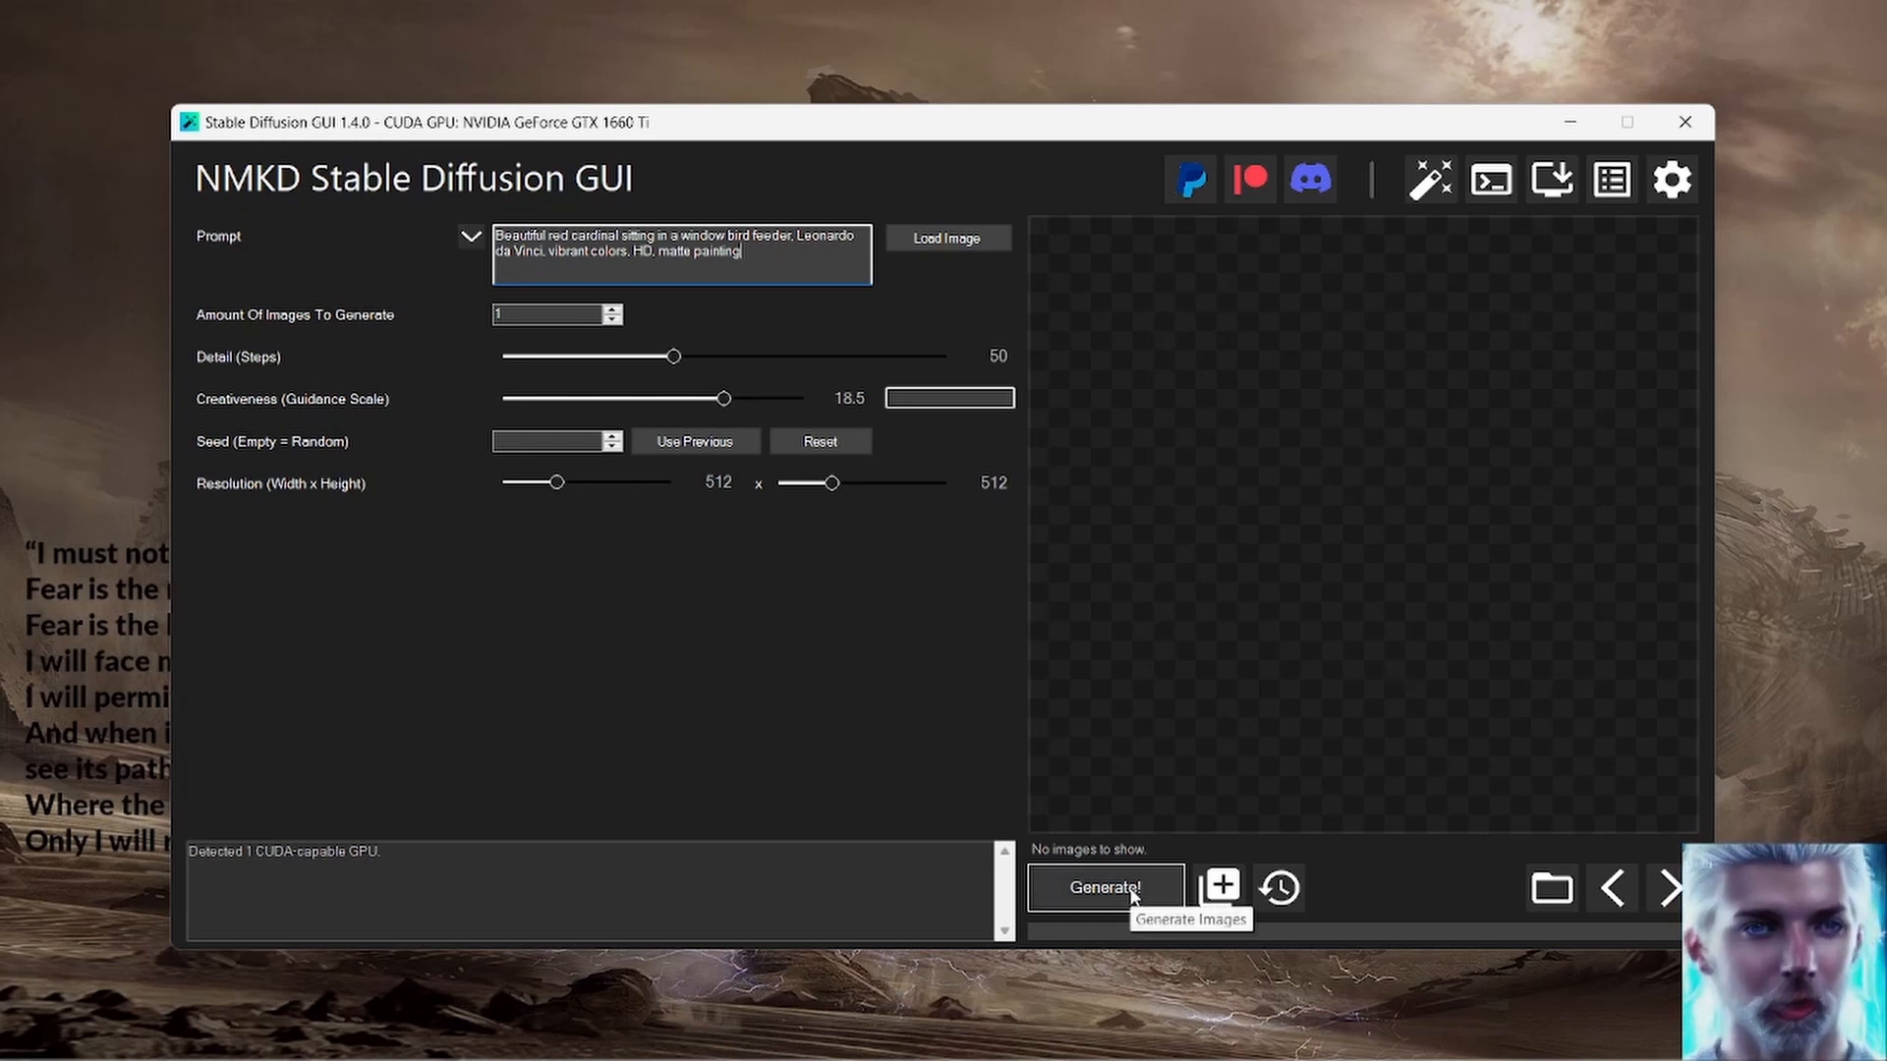
click(1103, 888)
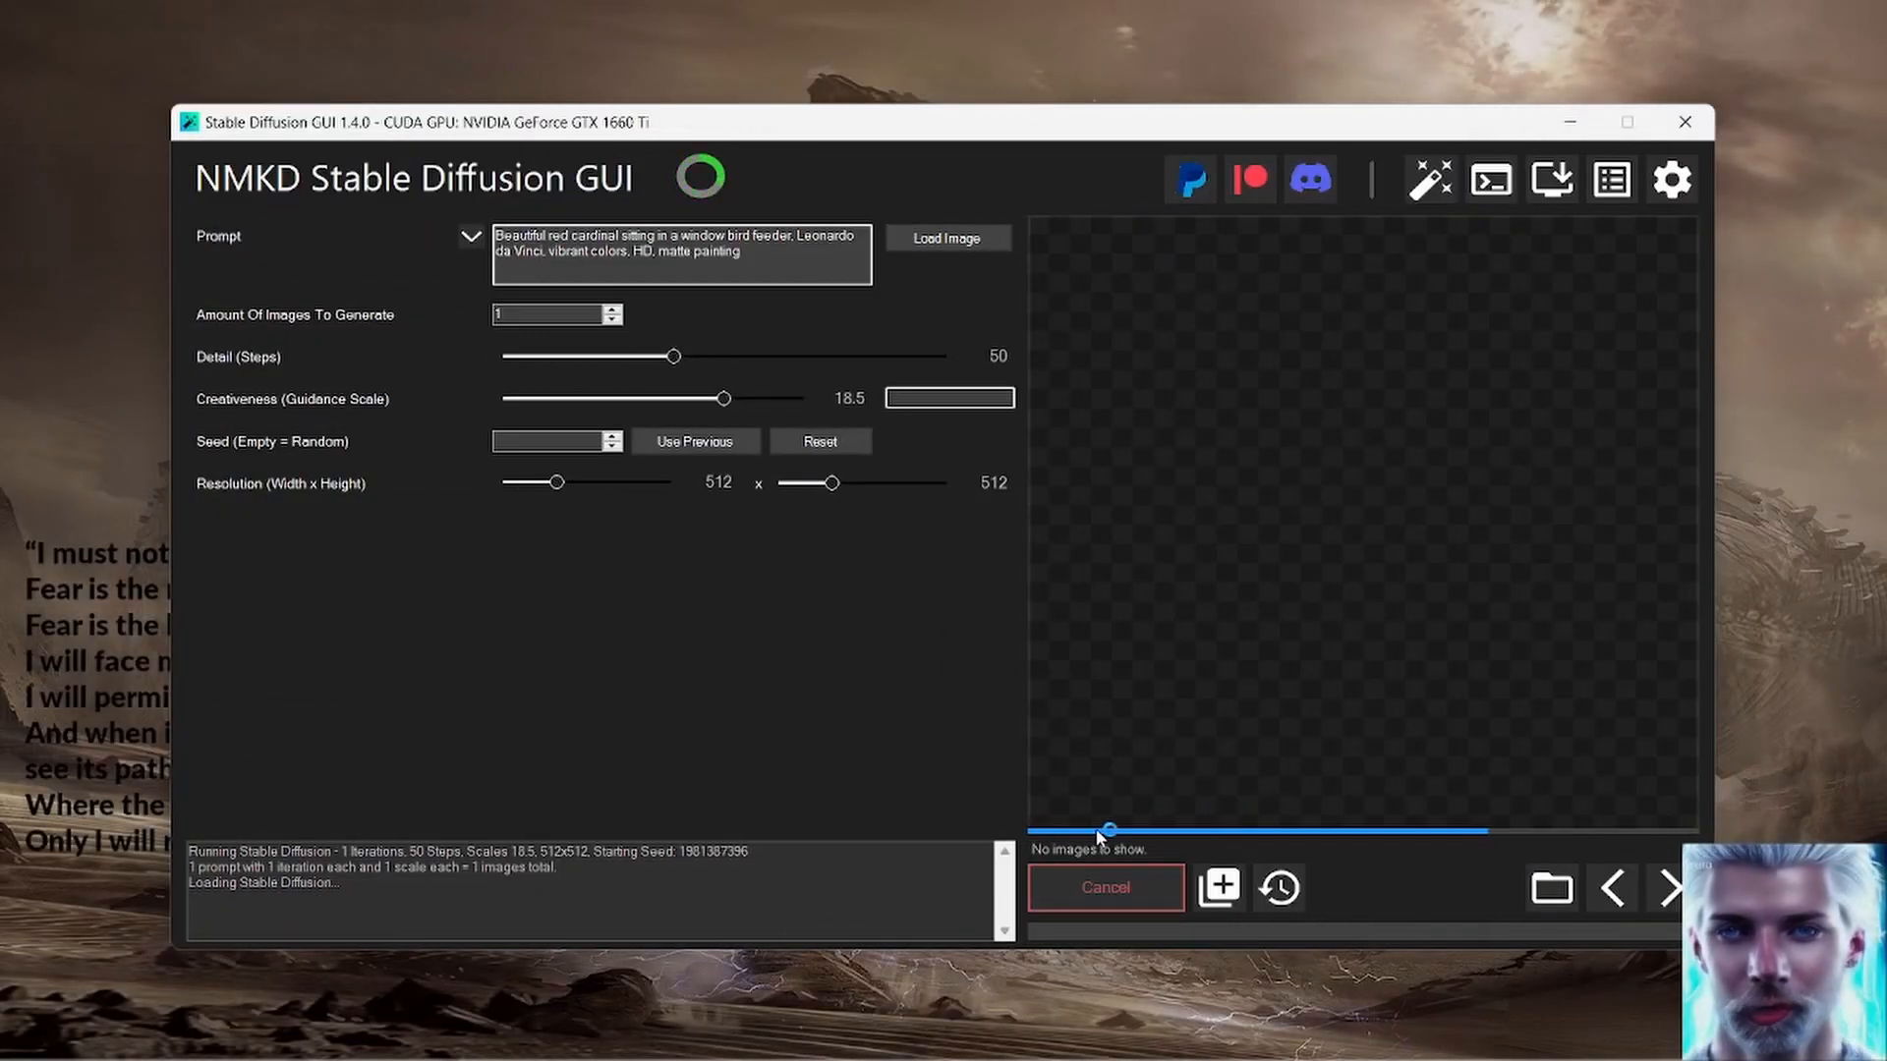
mouse_move(1502, 844)
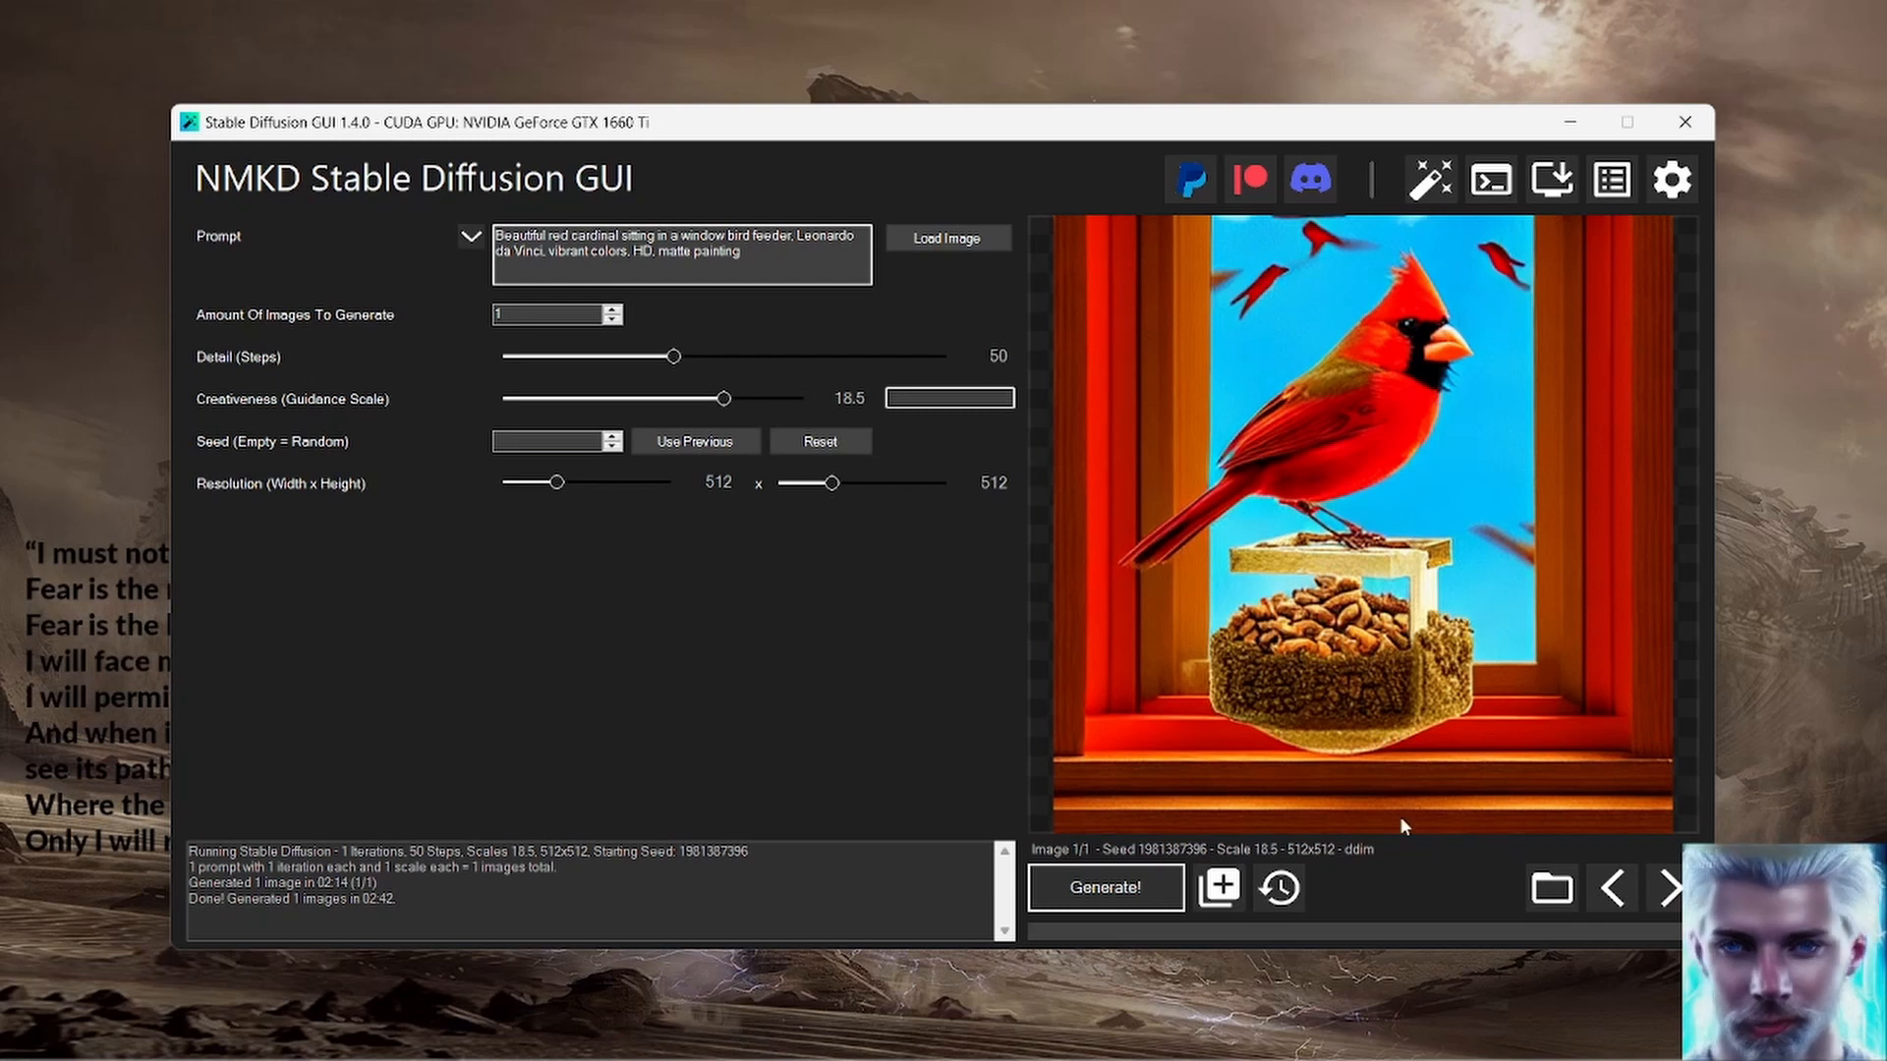
mouse_move(1480, 405)
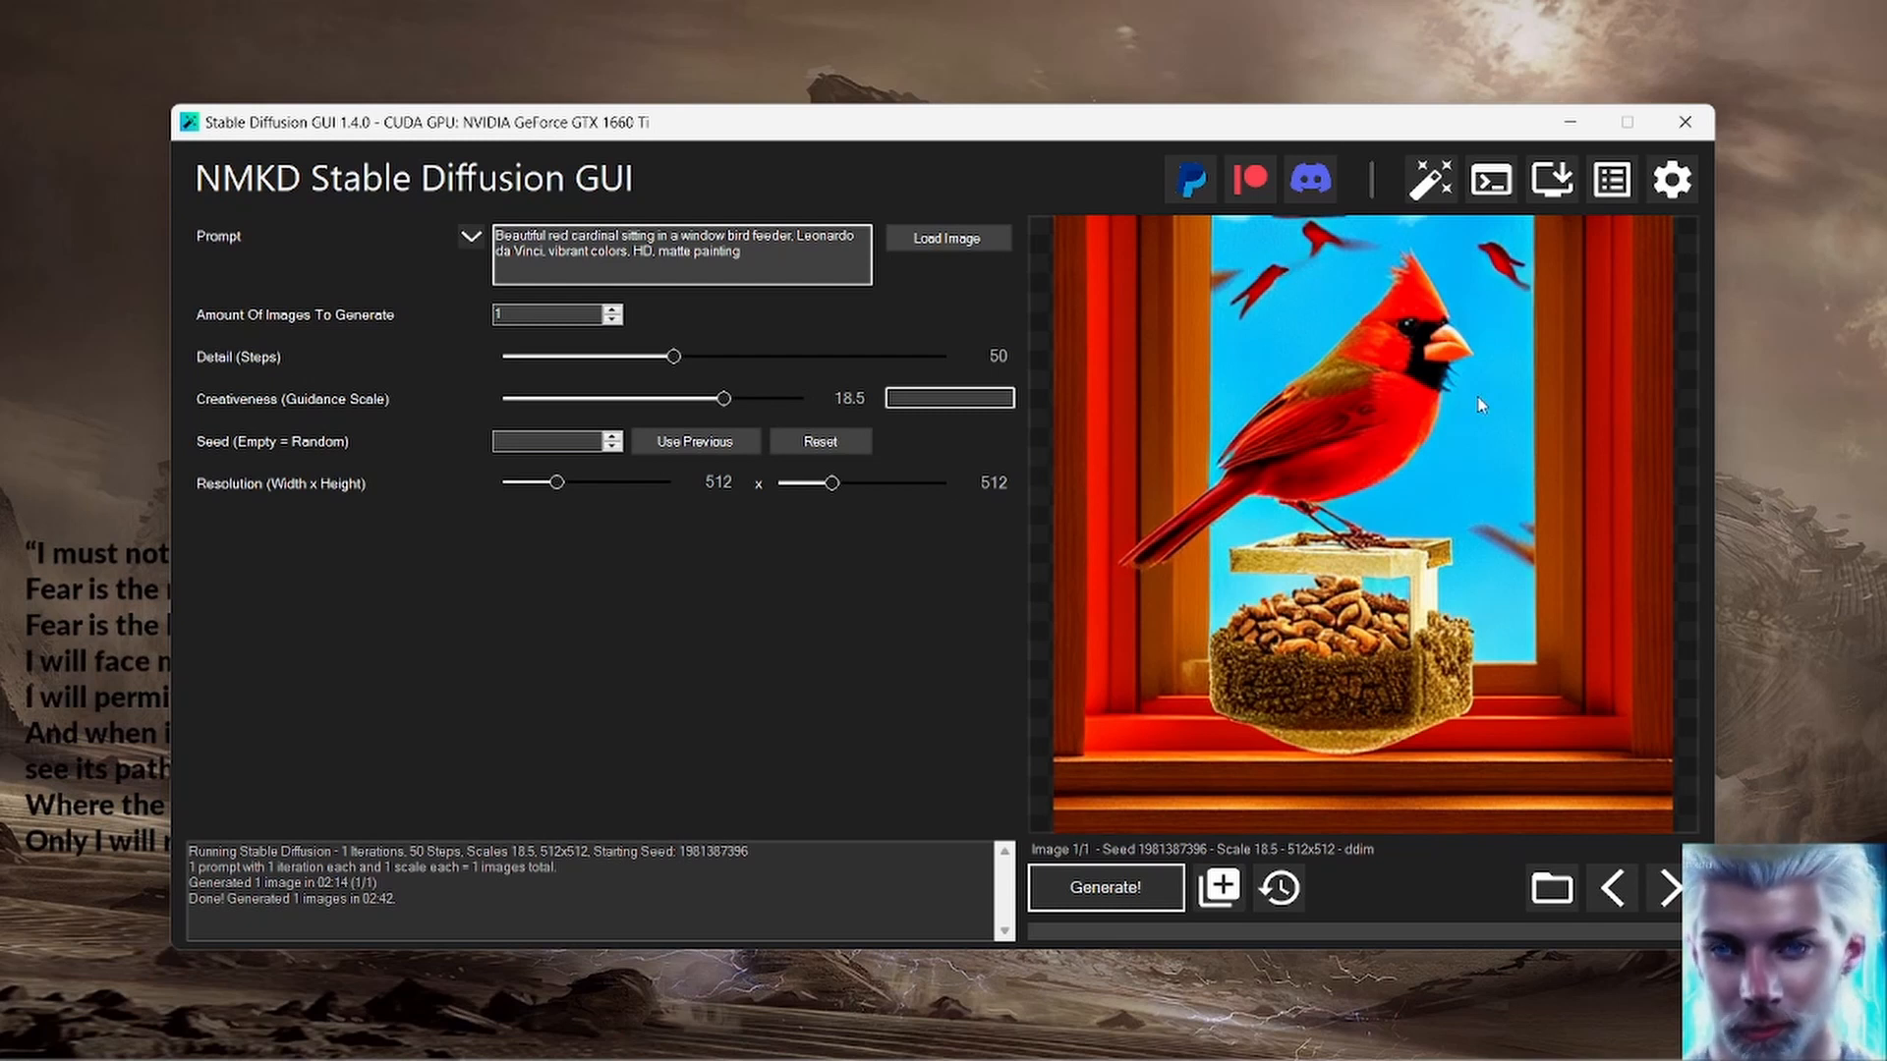
mouse_move(1380, 647)
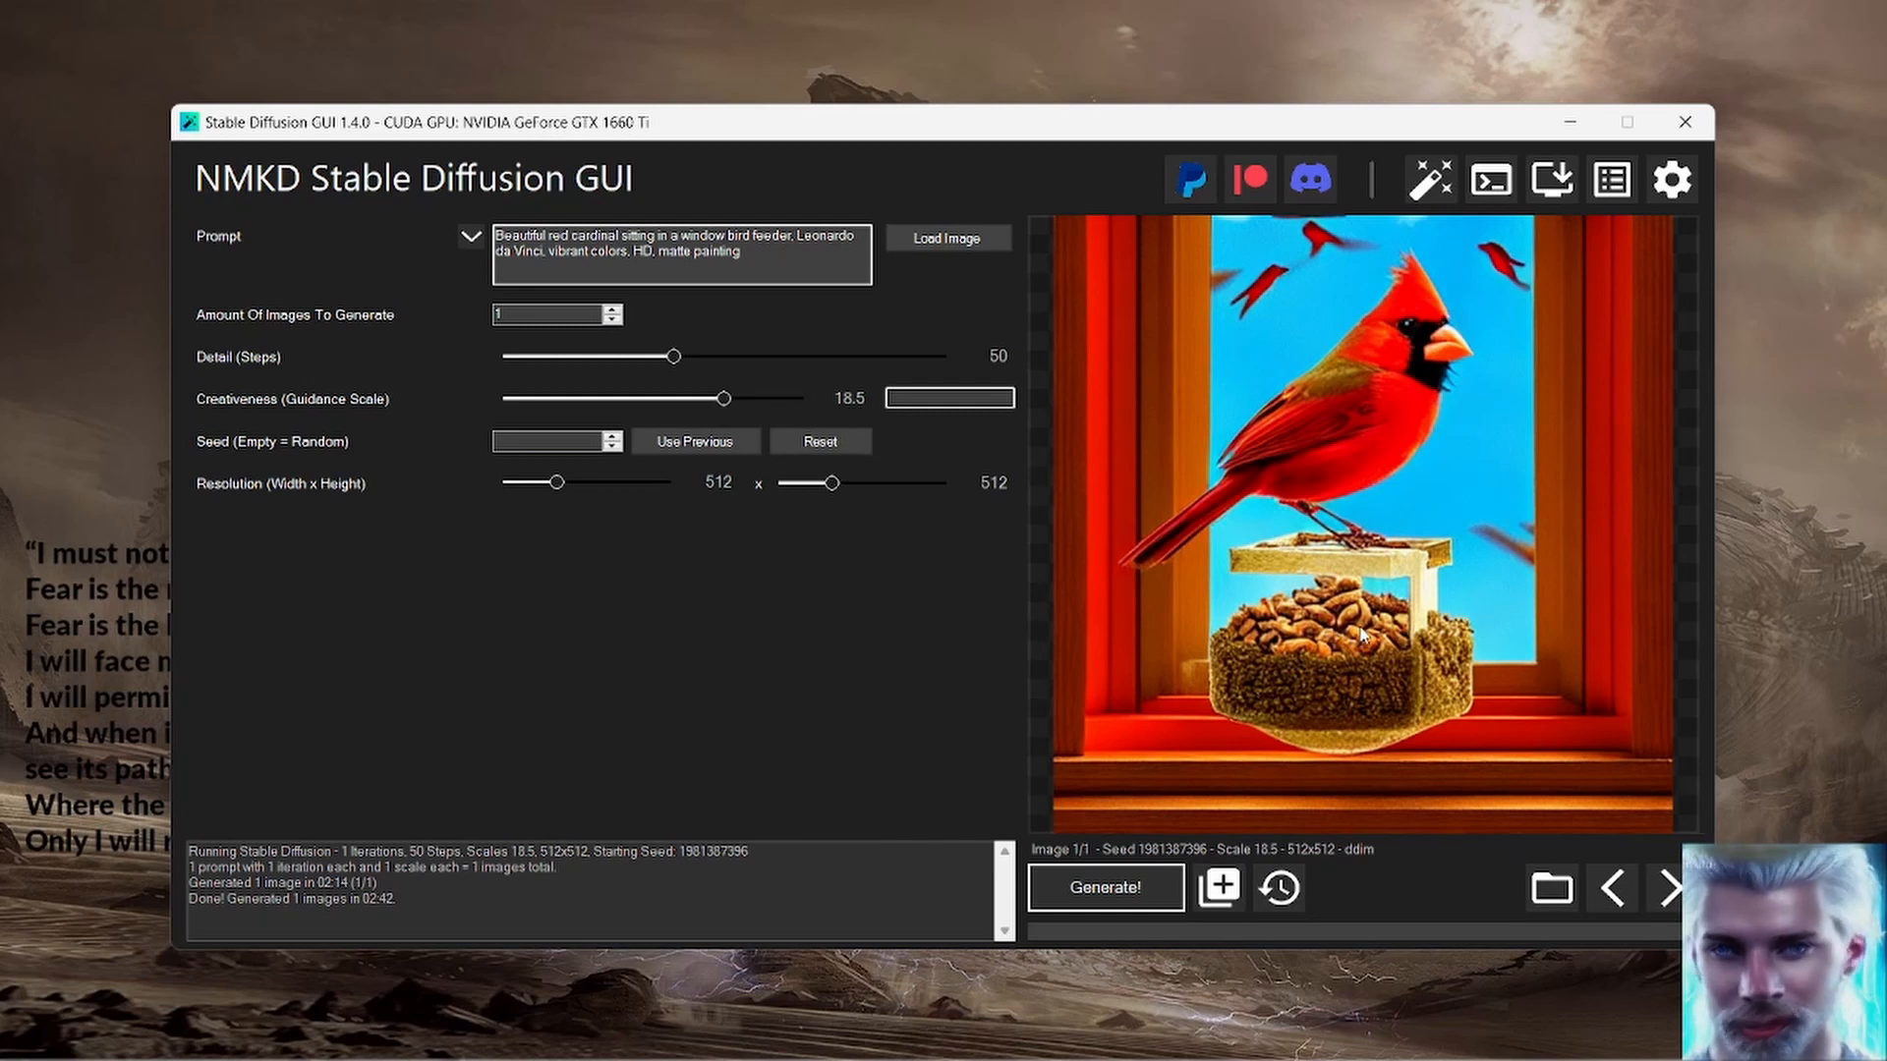
mouse_move(1439, 792)
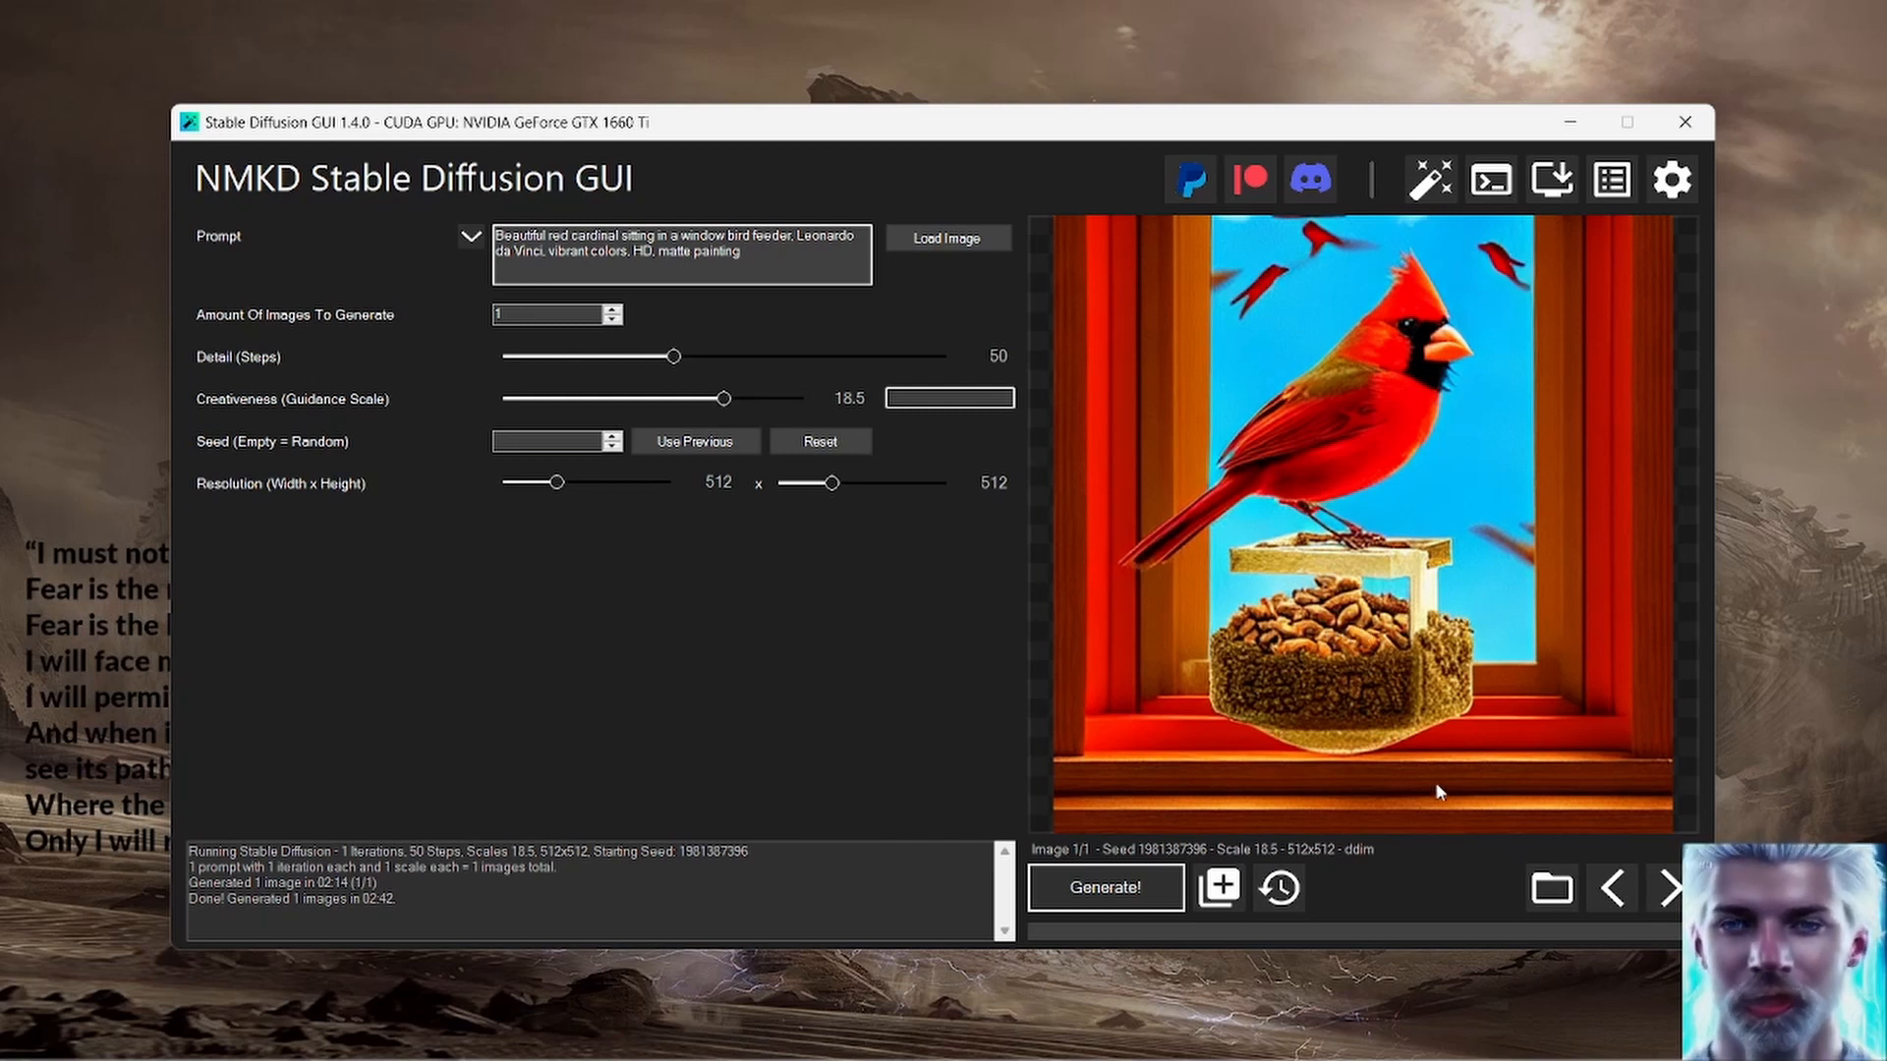
mouse_move(983, 141)
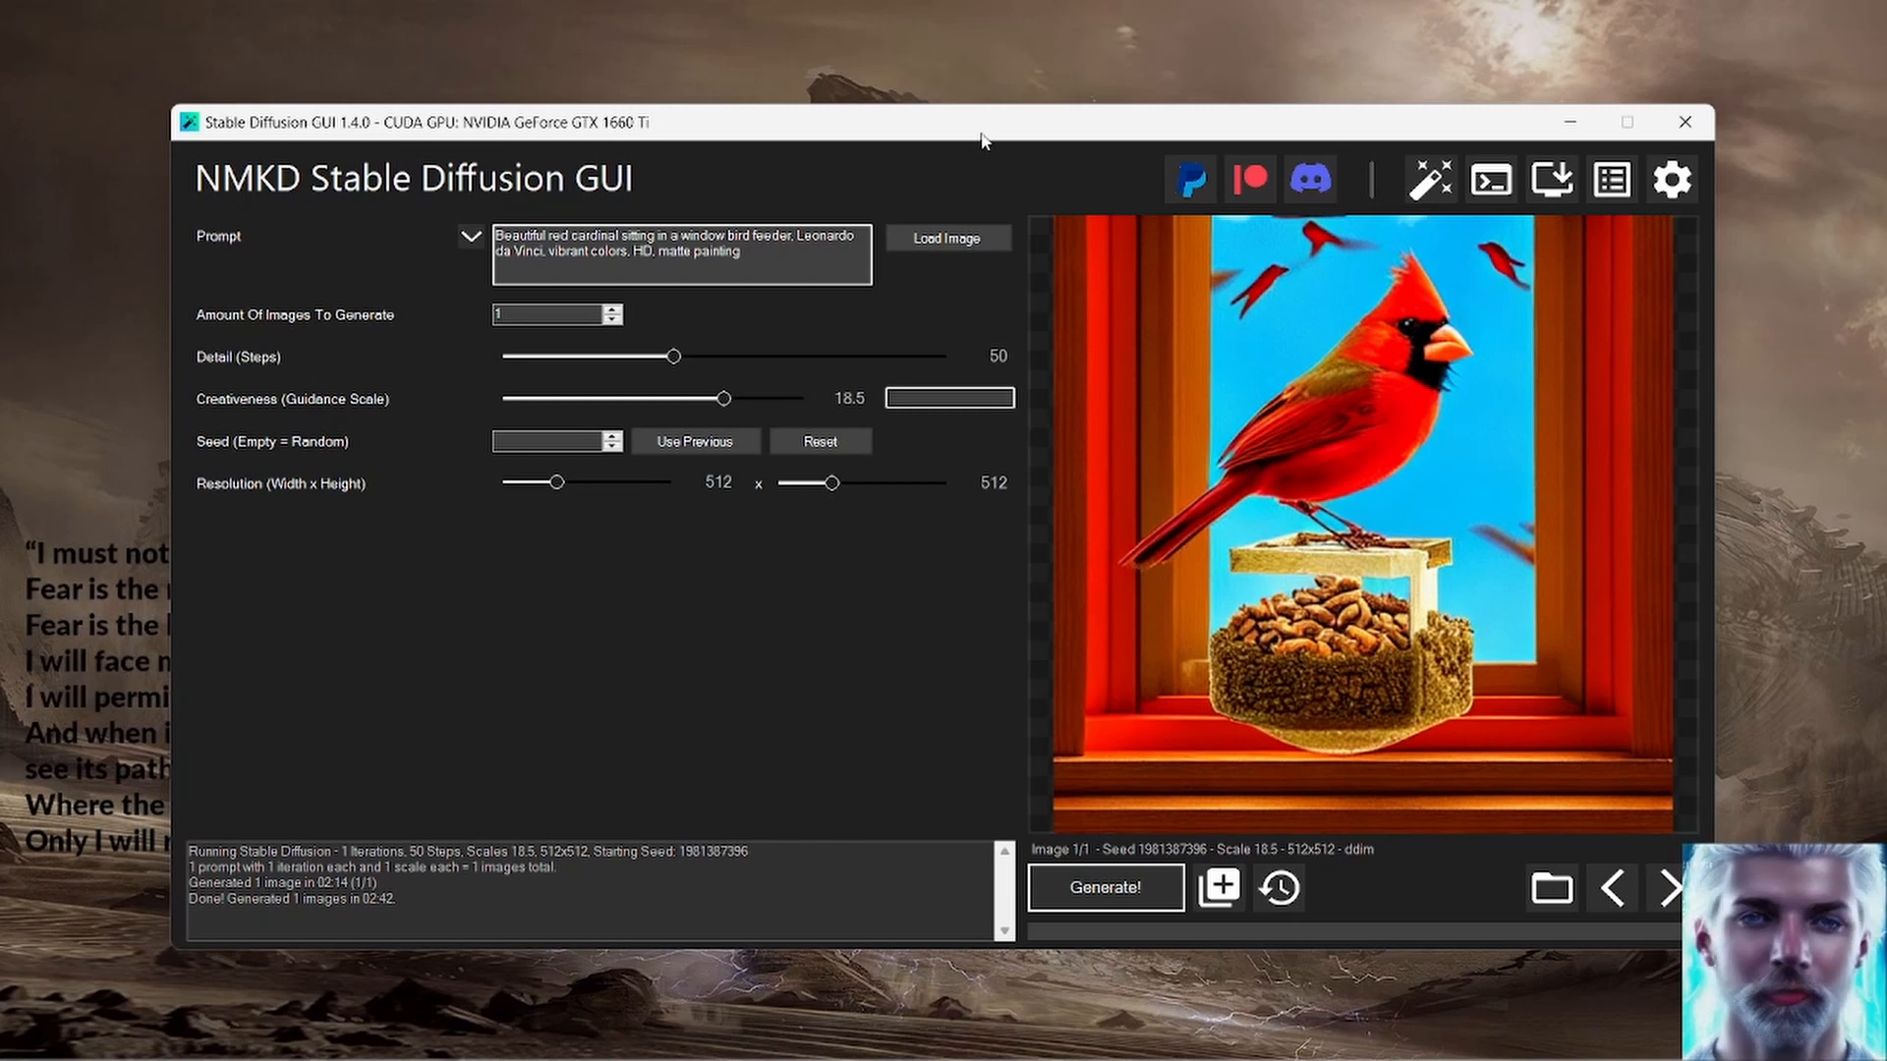